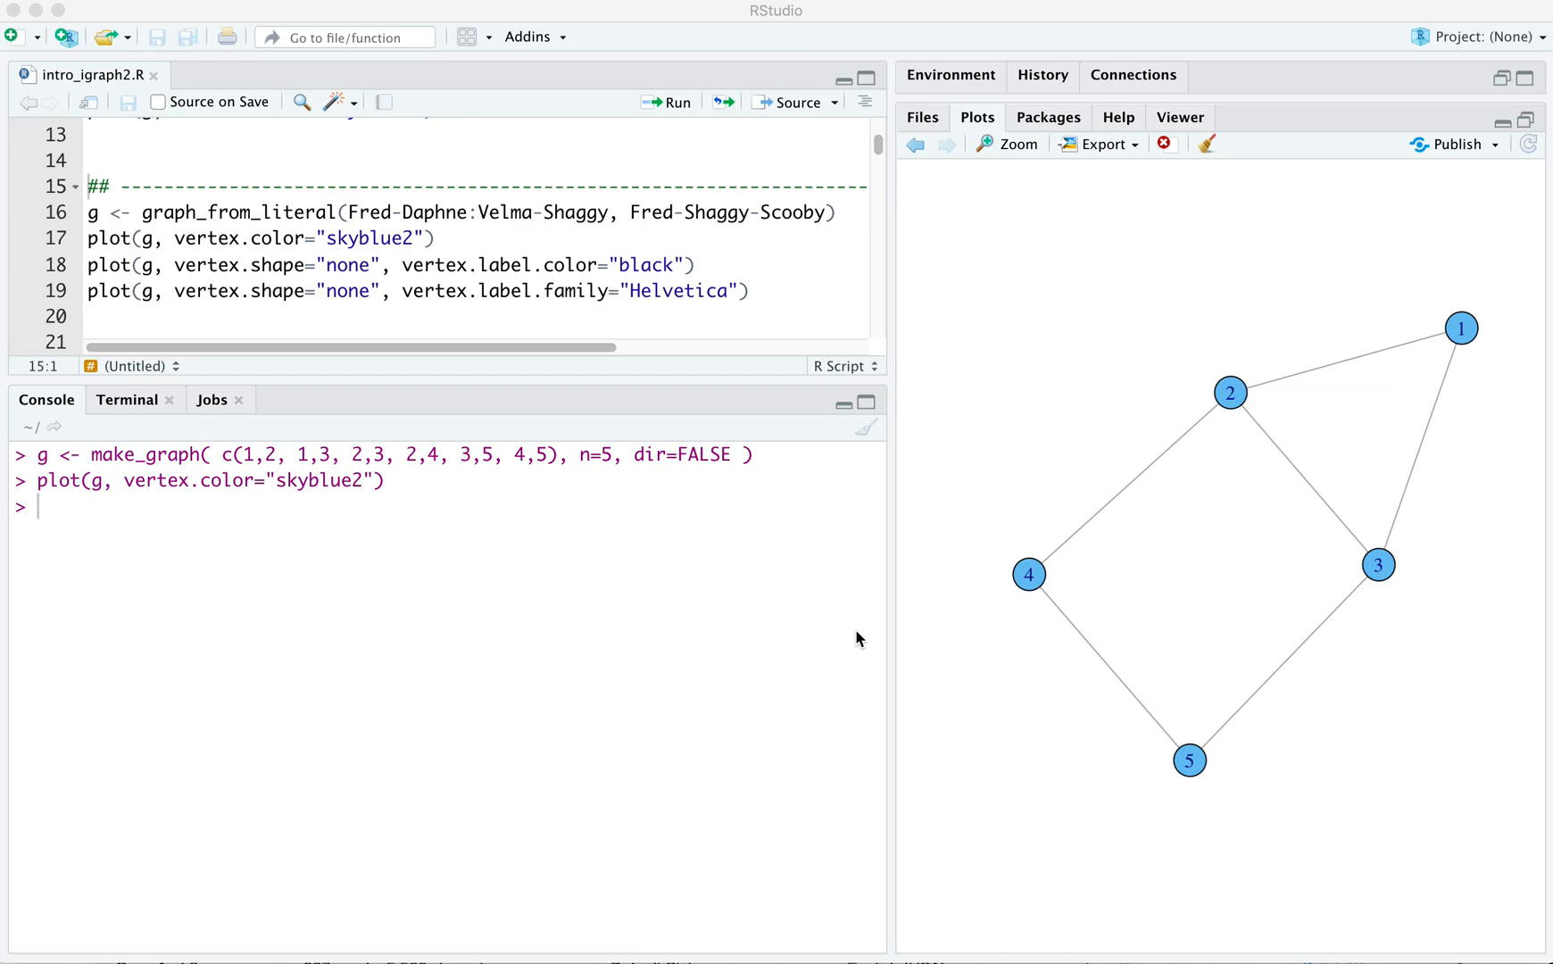
mouse_move(332, 546)
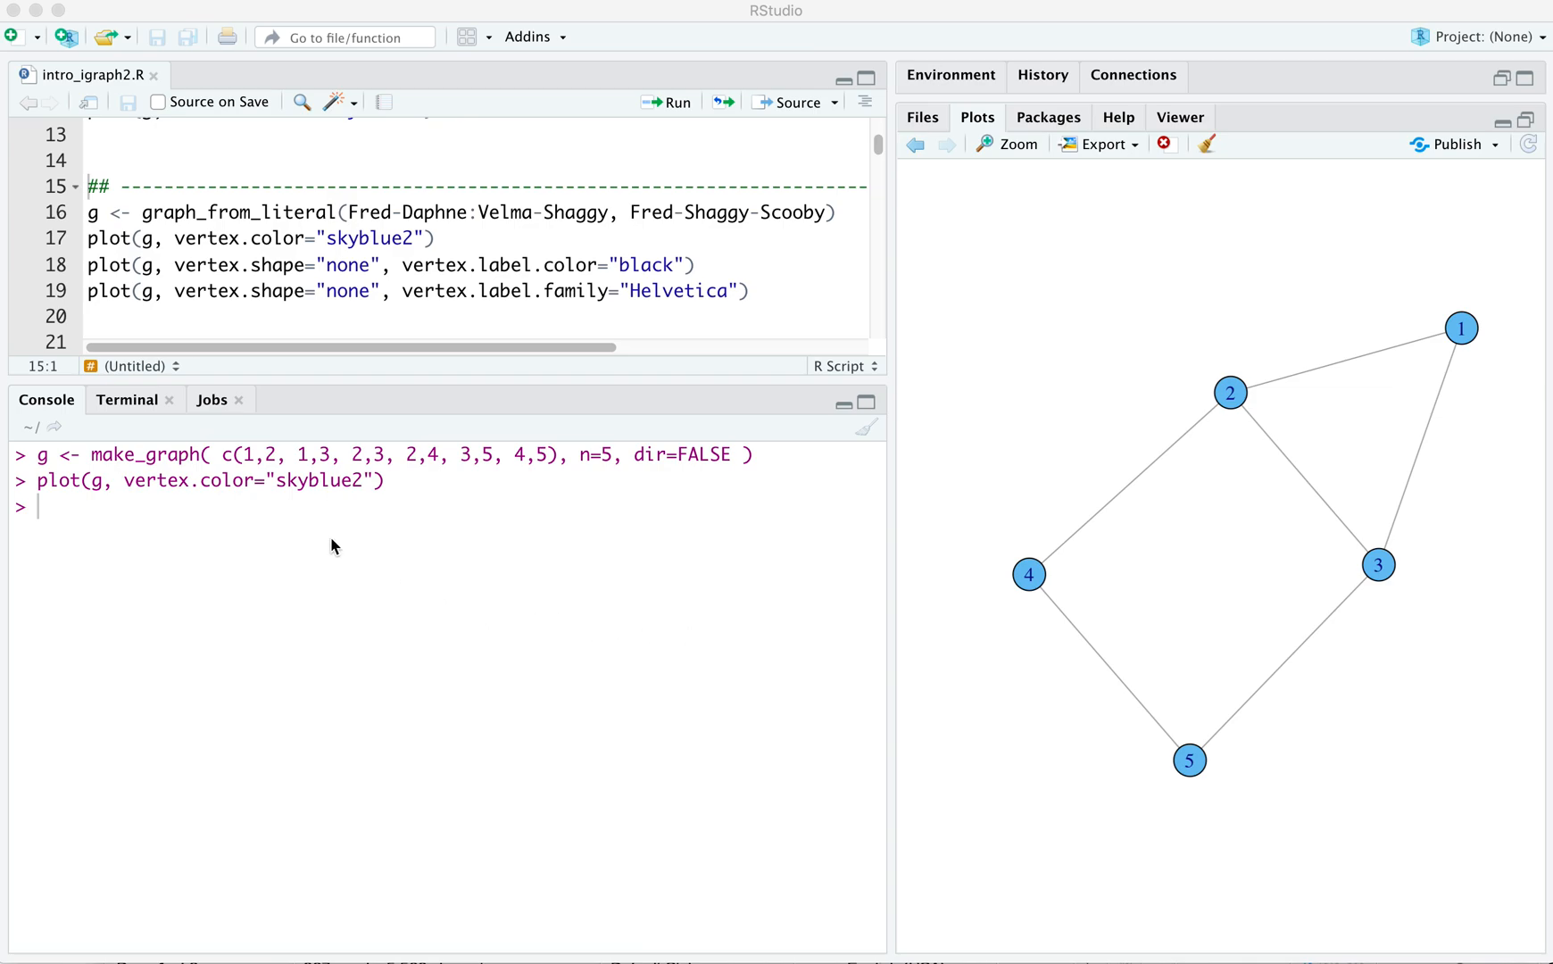
- Run g <- graph_from_literal(A--B, B--C) and plot(g) to draw the A–B–C chain
text(g <-)
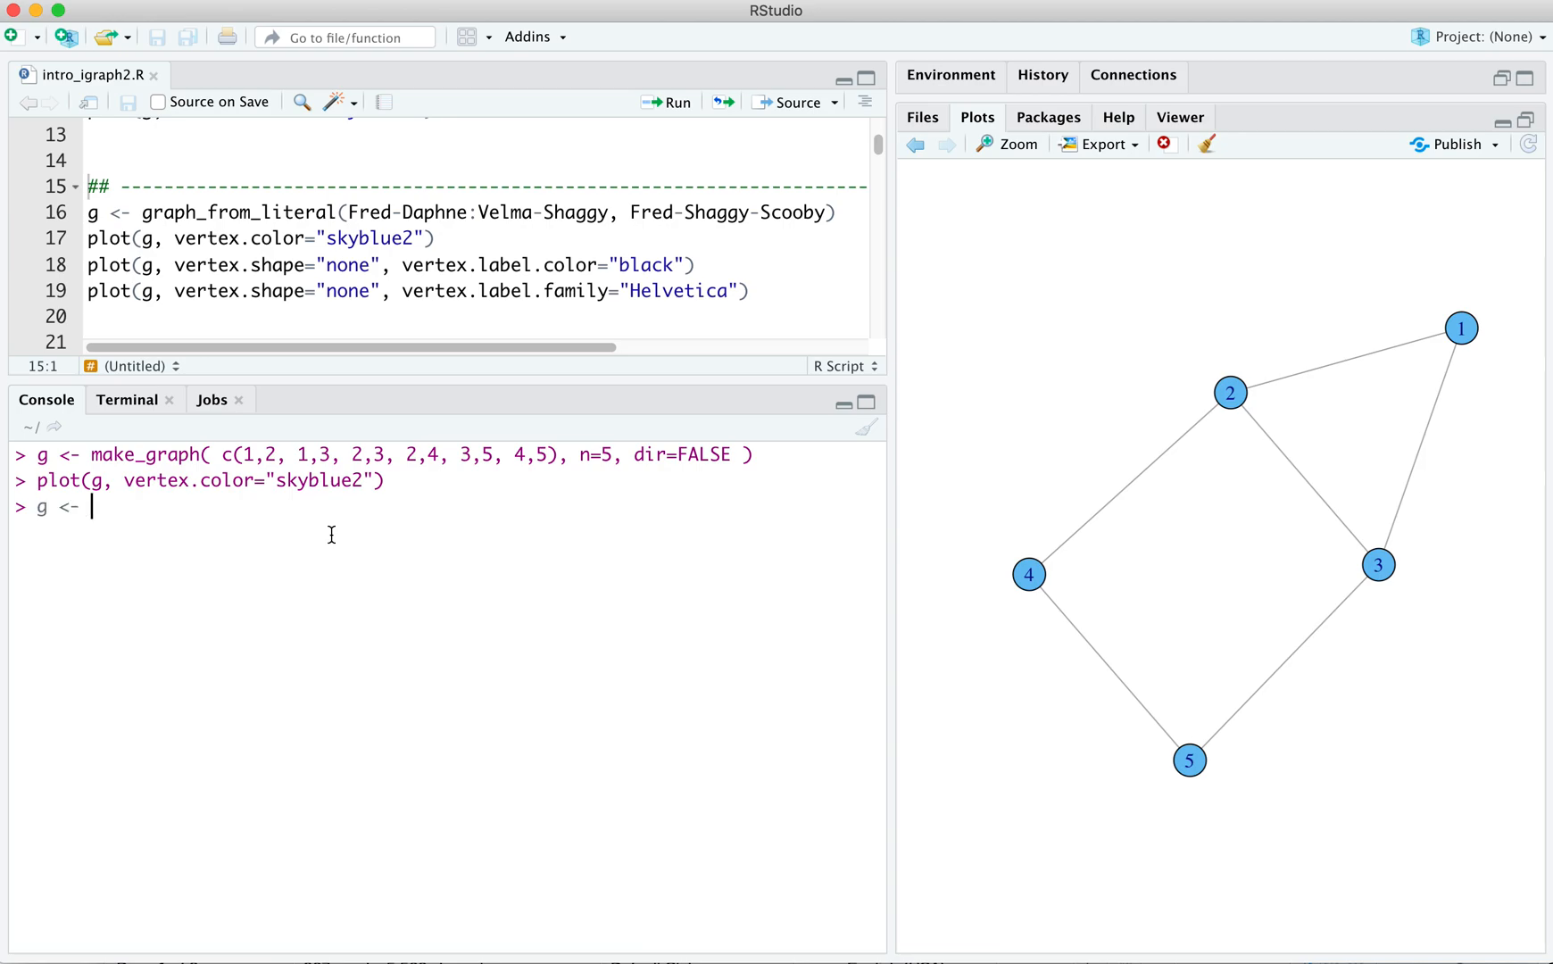
text(graph_from_litera)
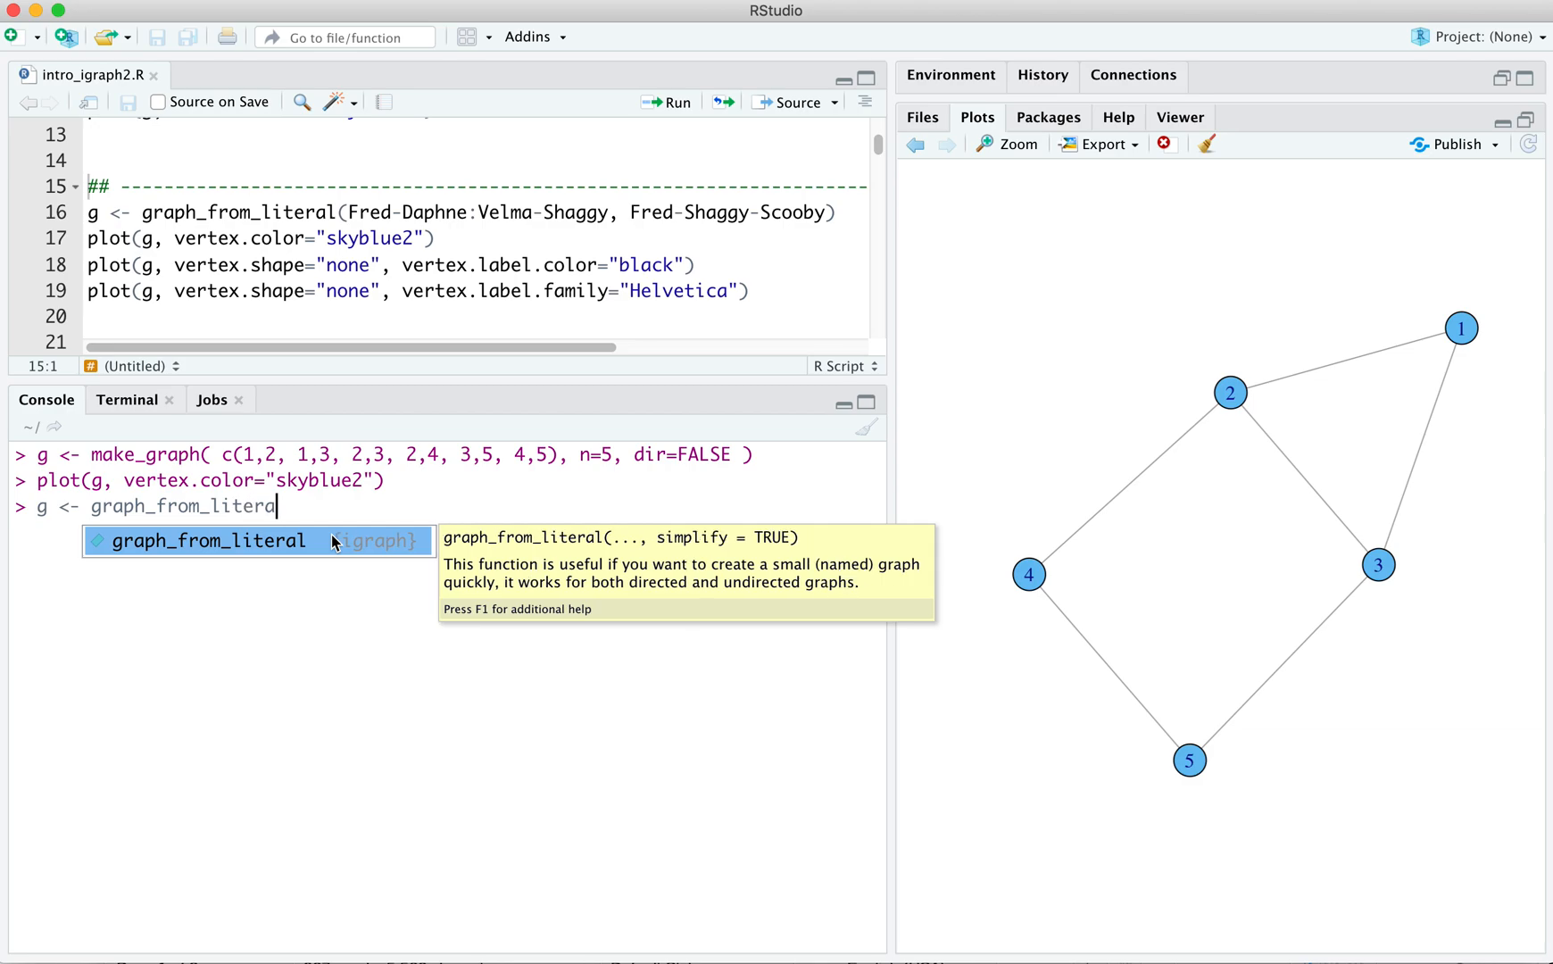
key(Tab)
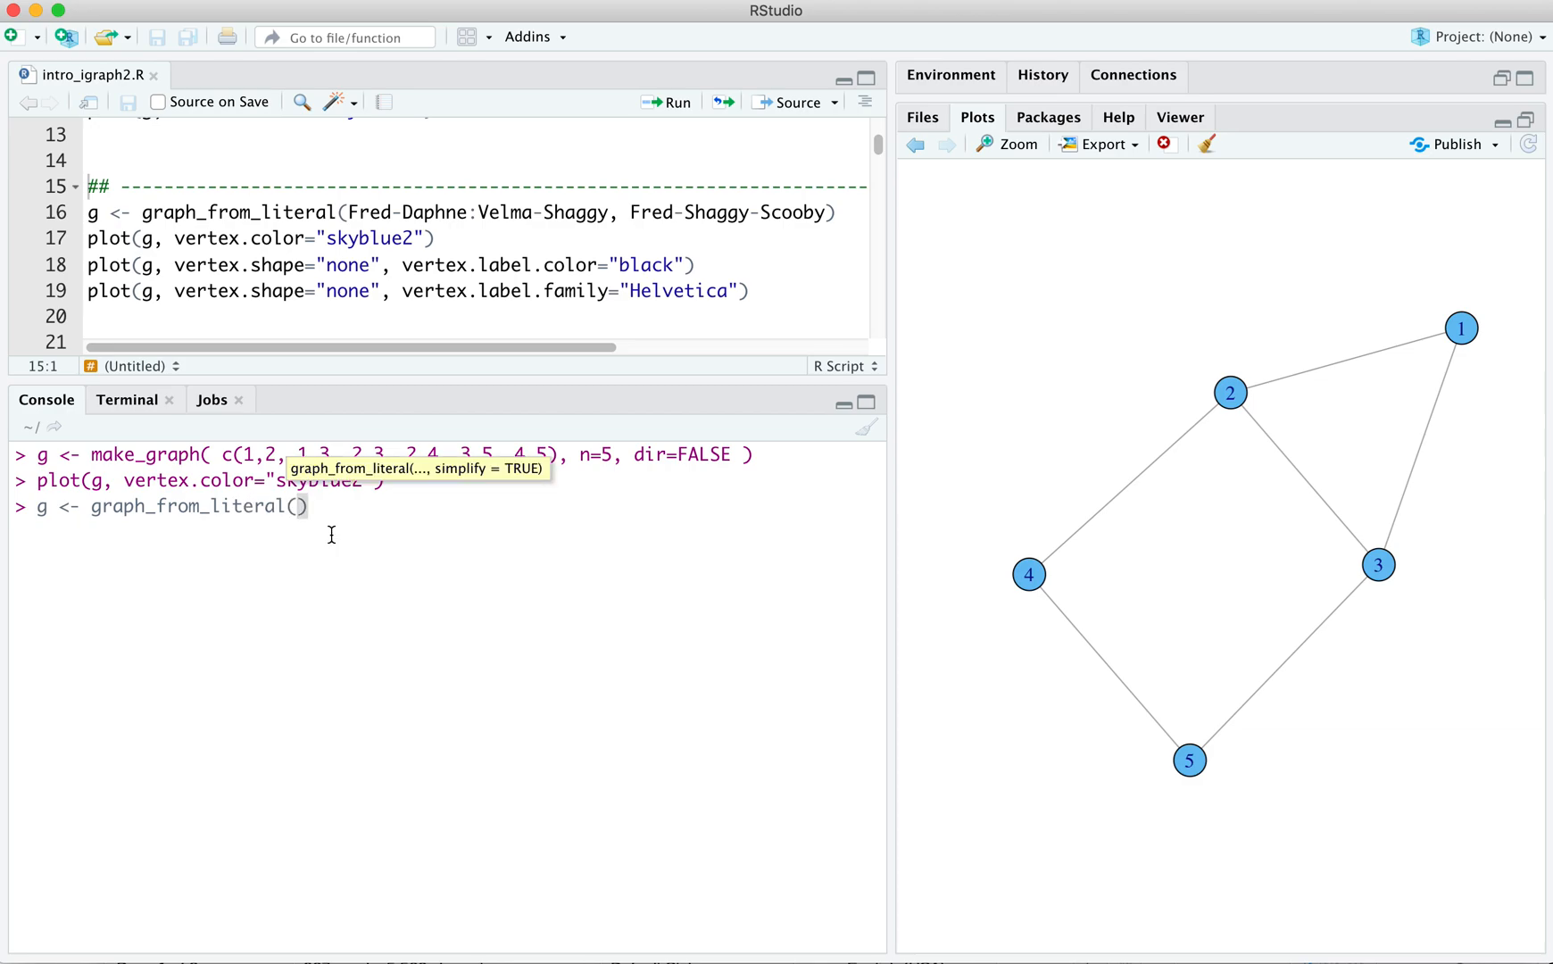
text(A-)
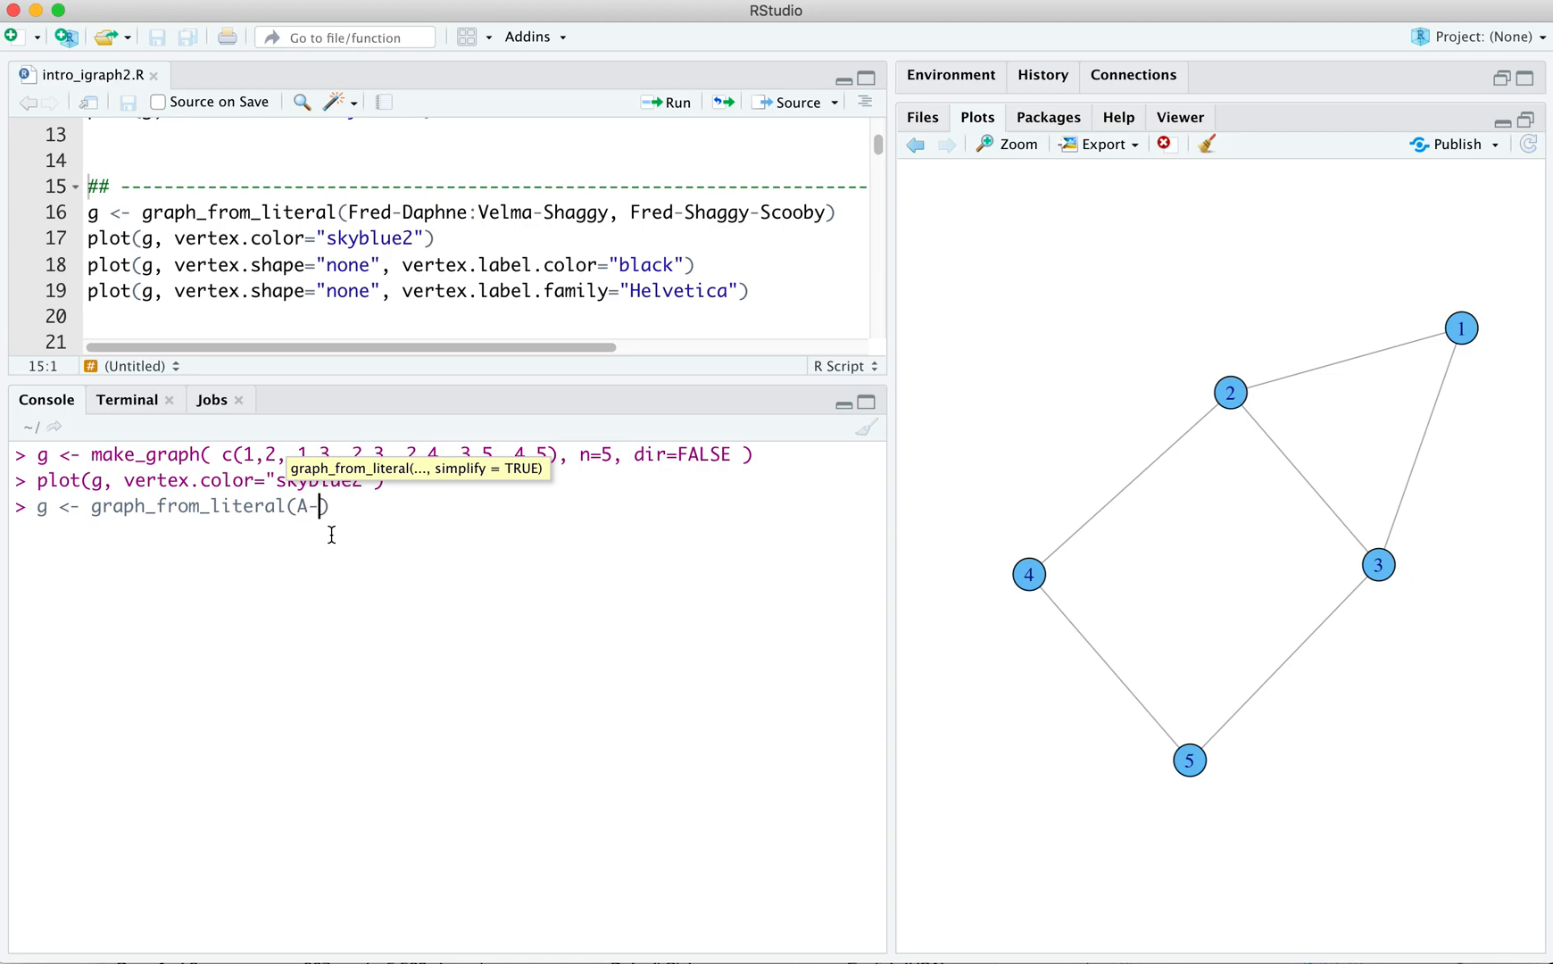
text(-B)
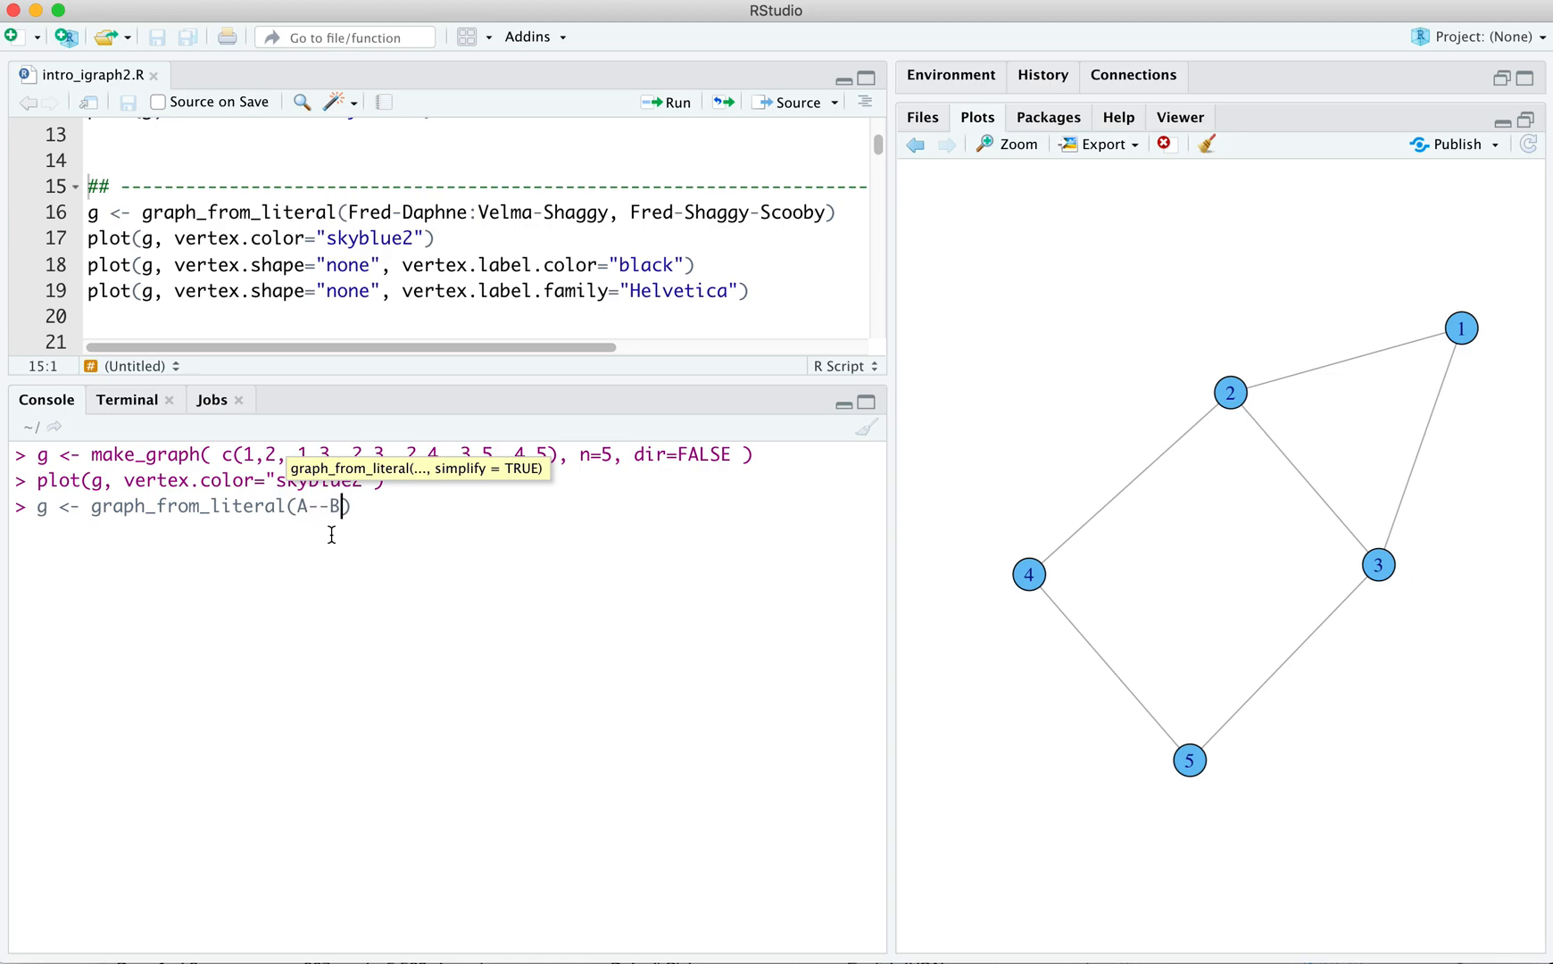
text(, B)
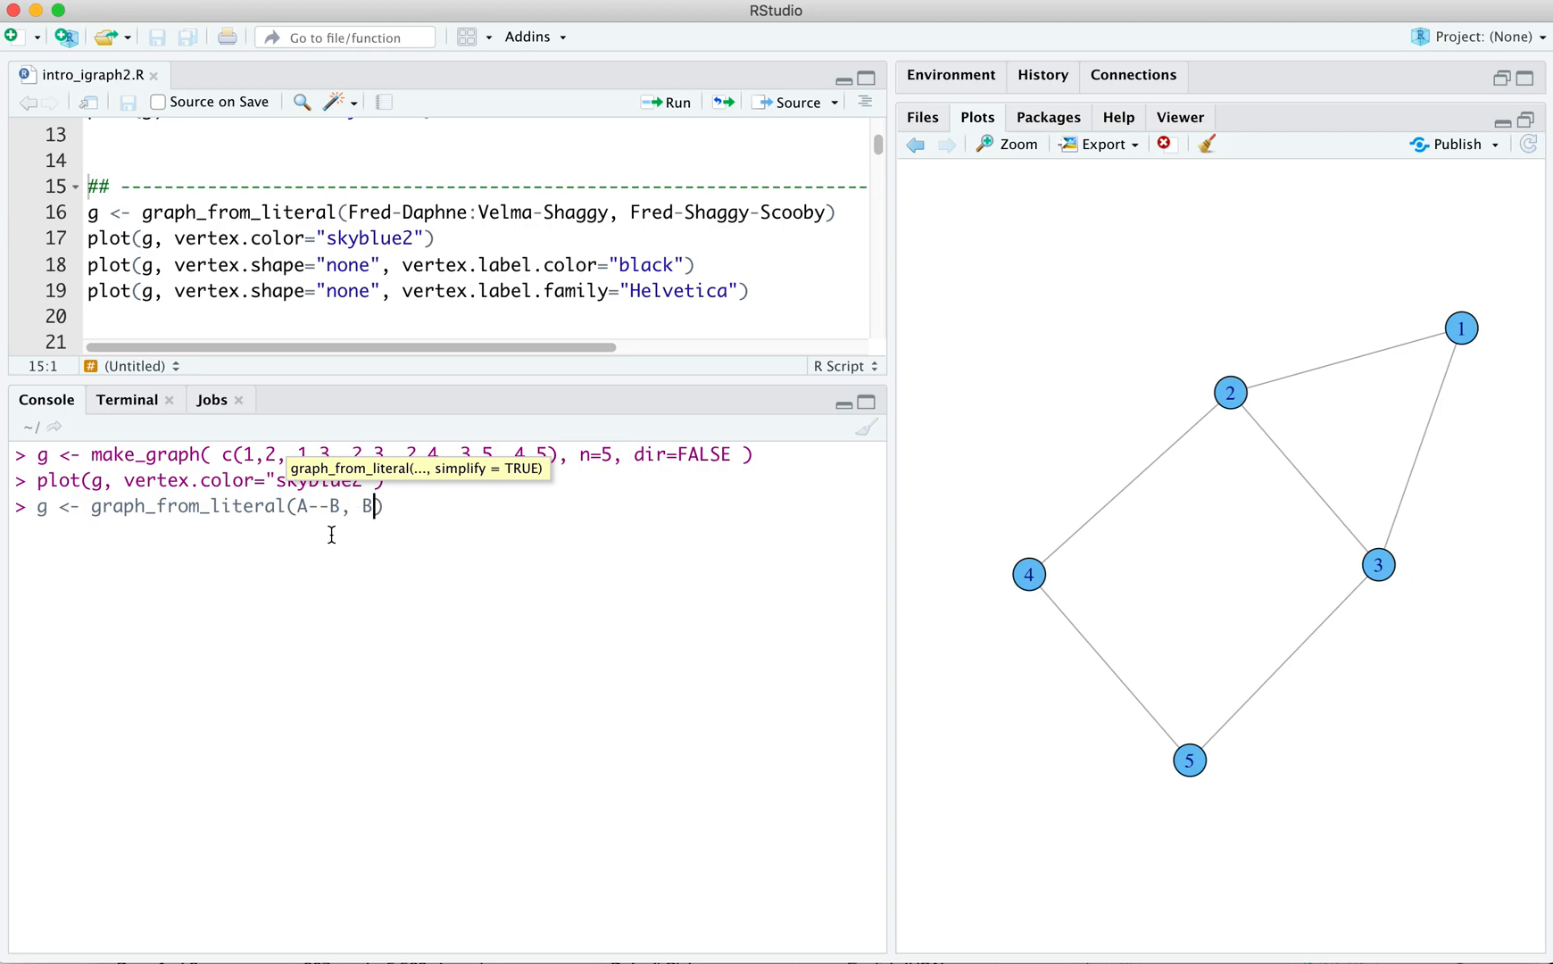
text(--C))
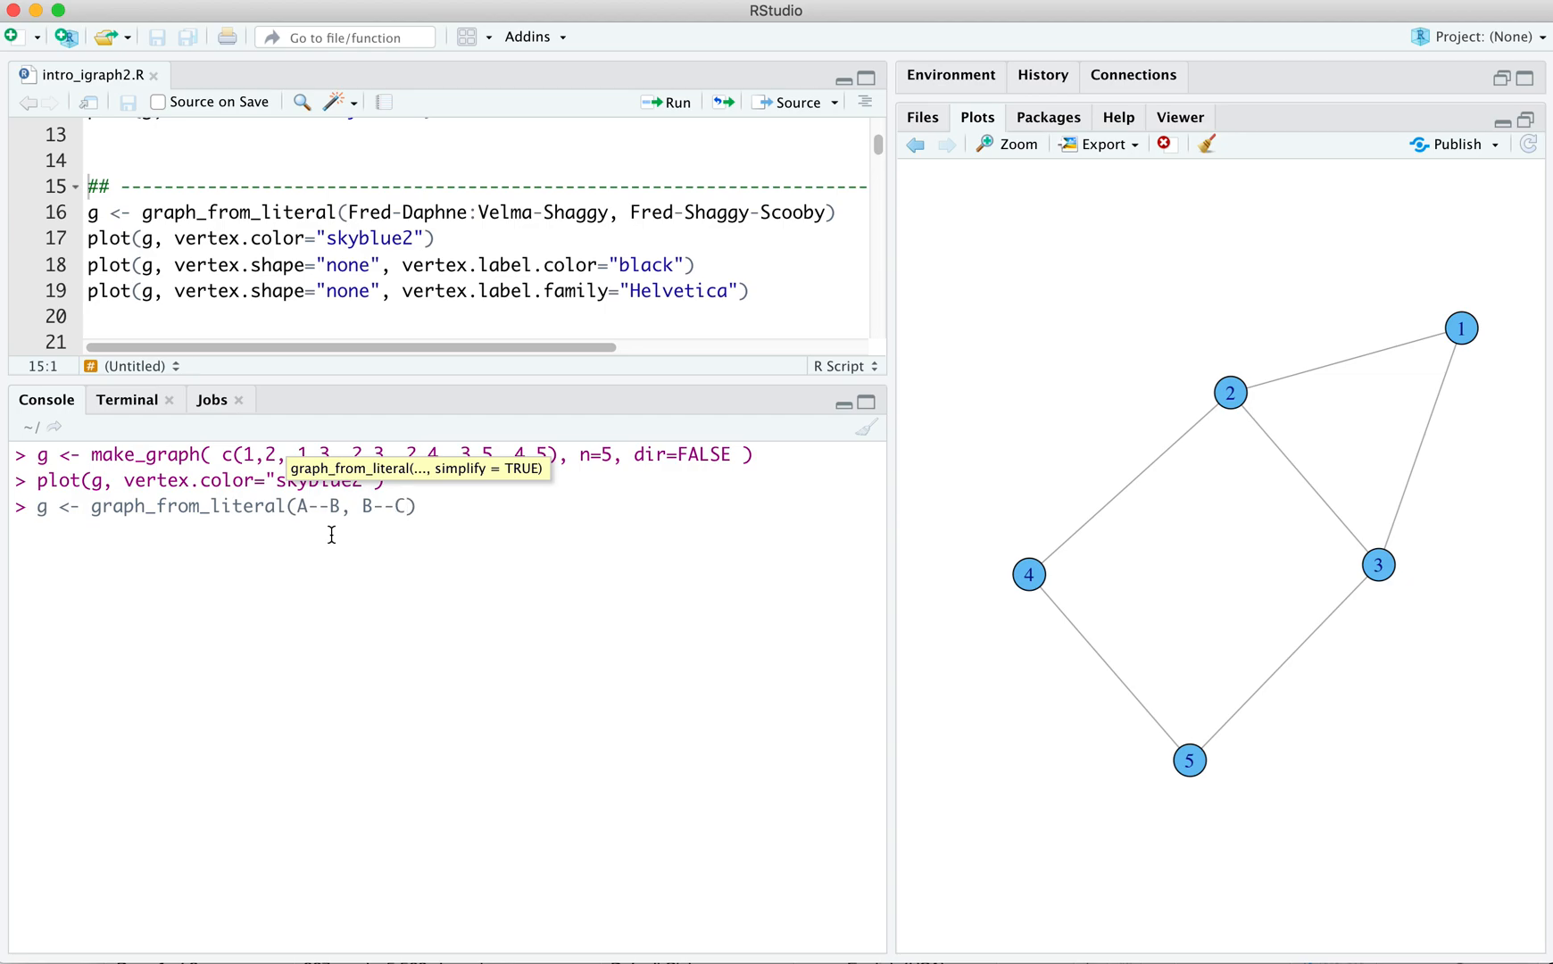
text(plo)
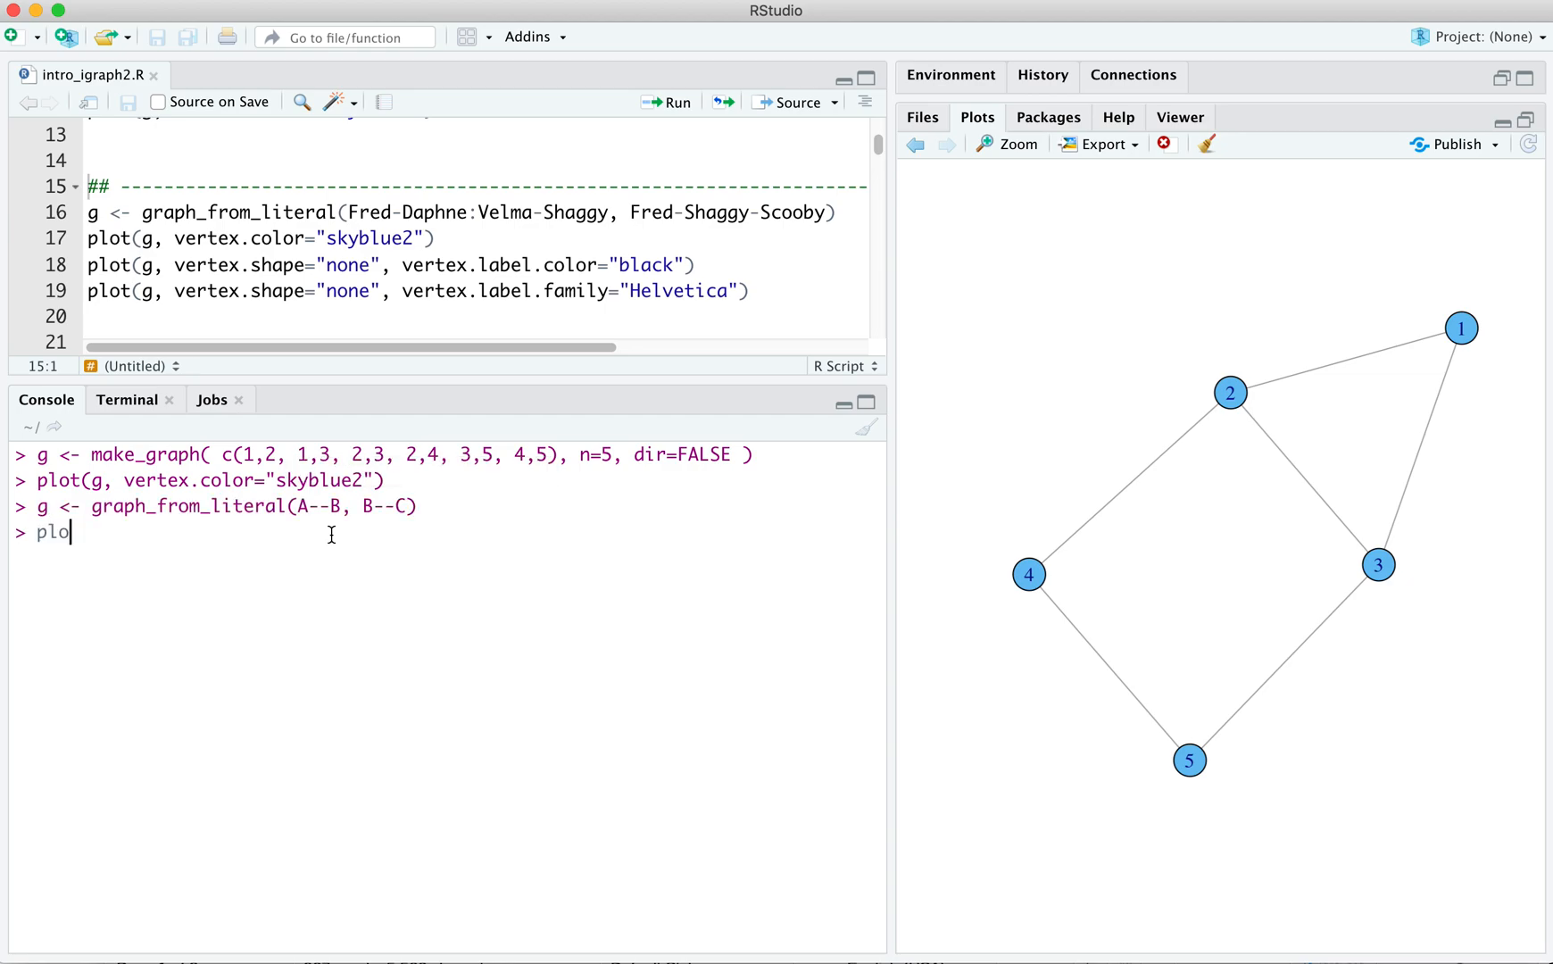
text(t(g))
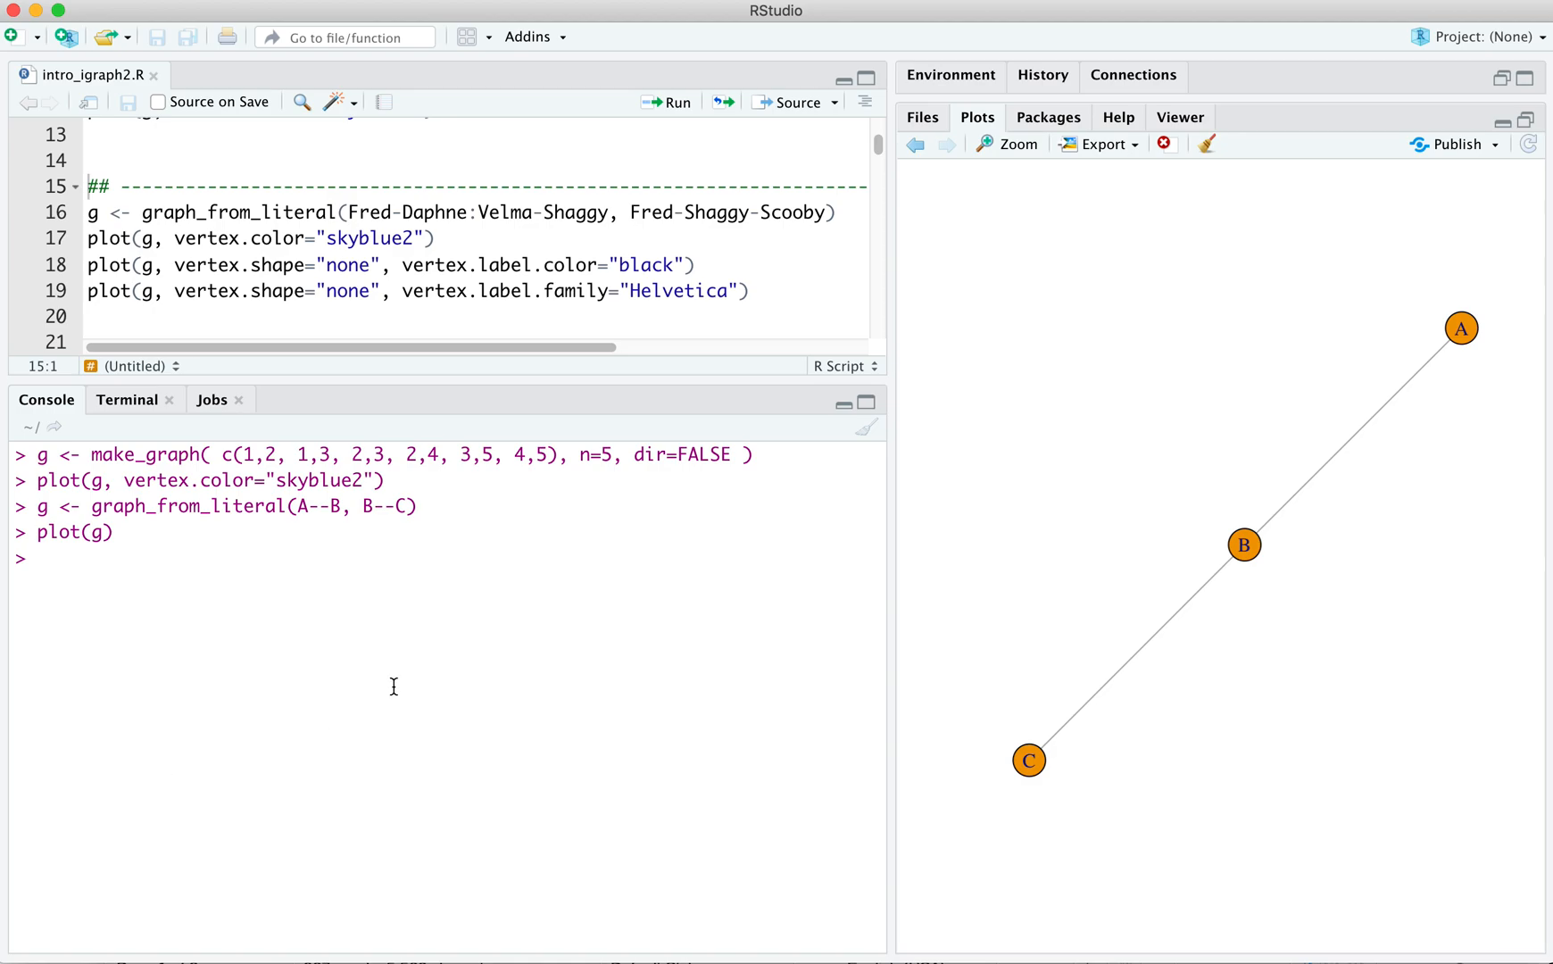
- Run g <- graph_from_literal(A+-B, B++C, C-+D) and plot(g) to draw the directed chain
text(g <-)
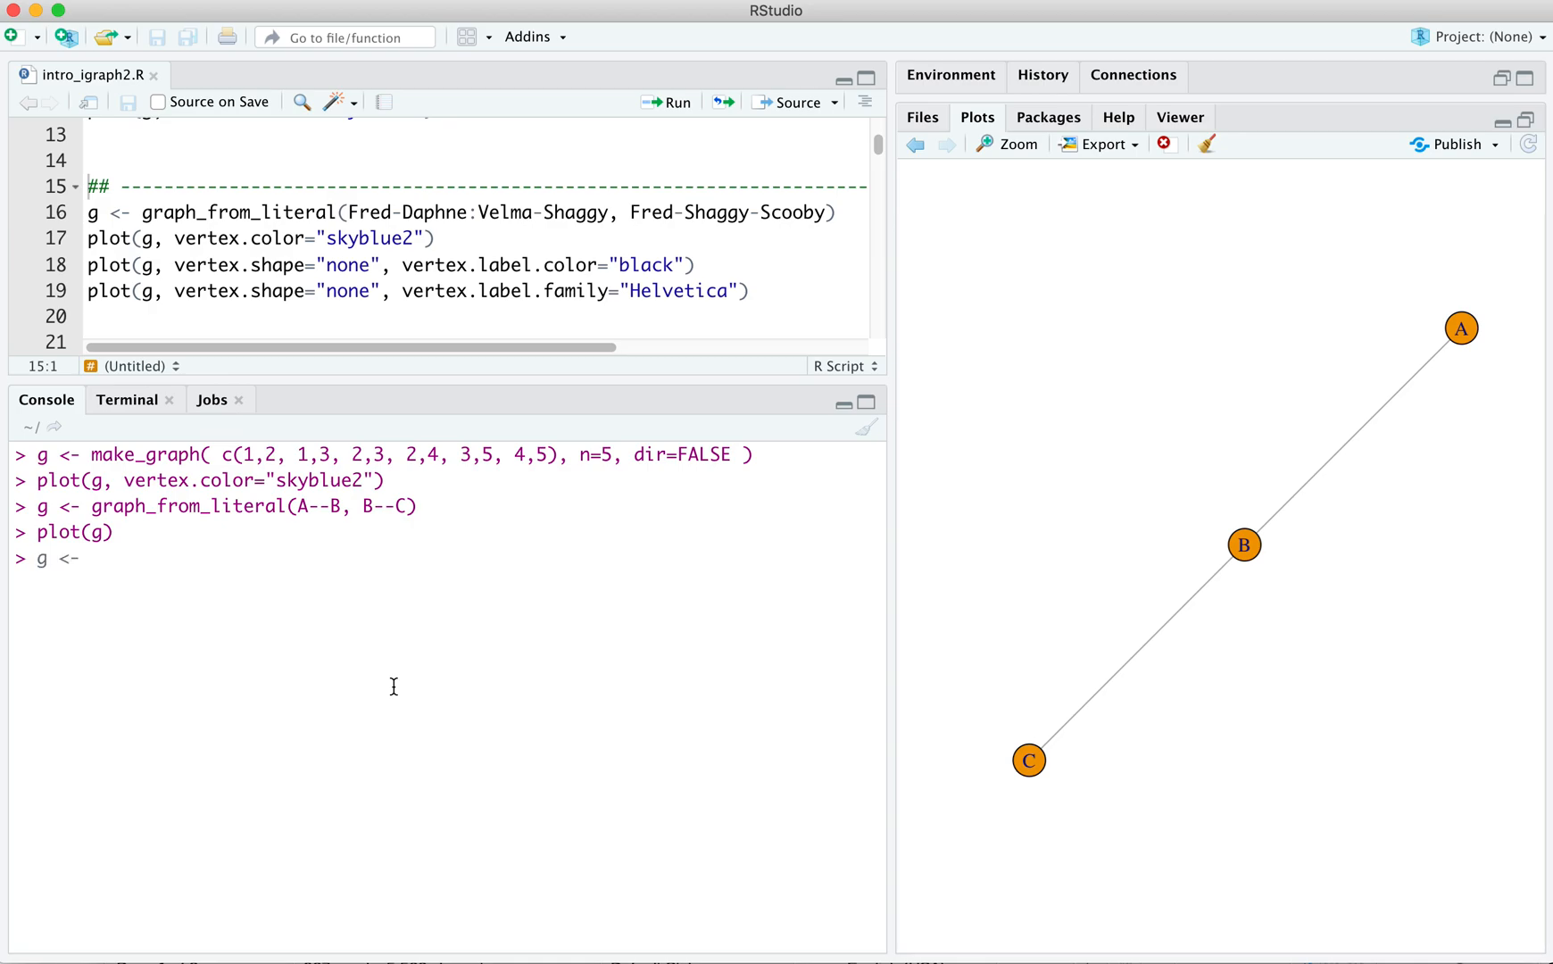
text(graph_from_)
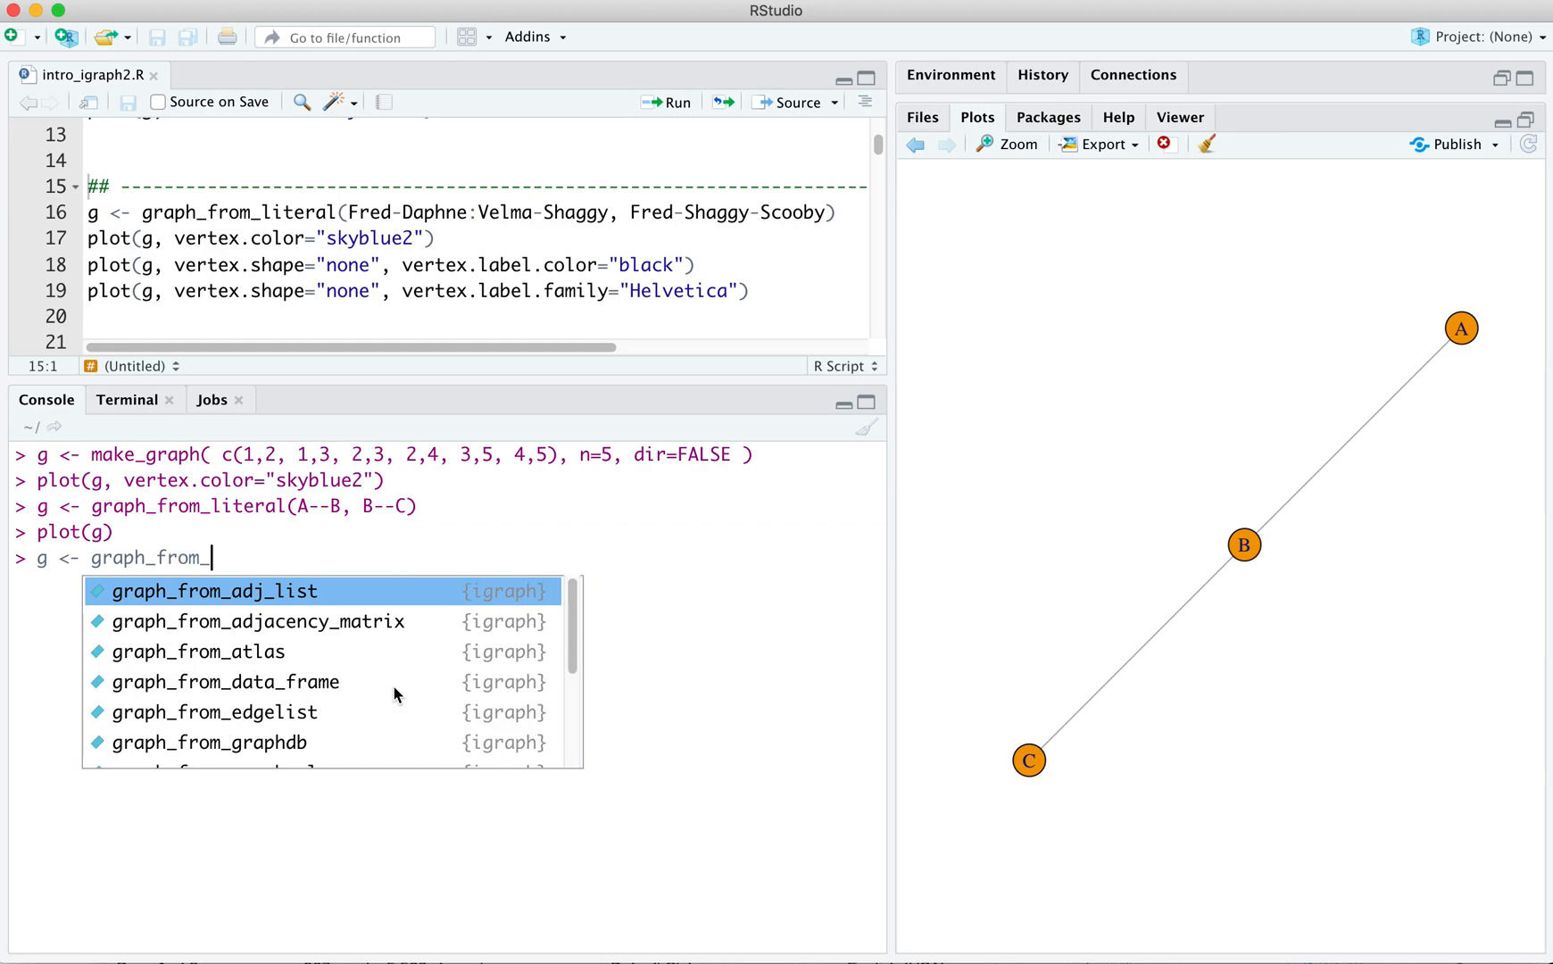
text(literal())
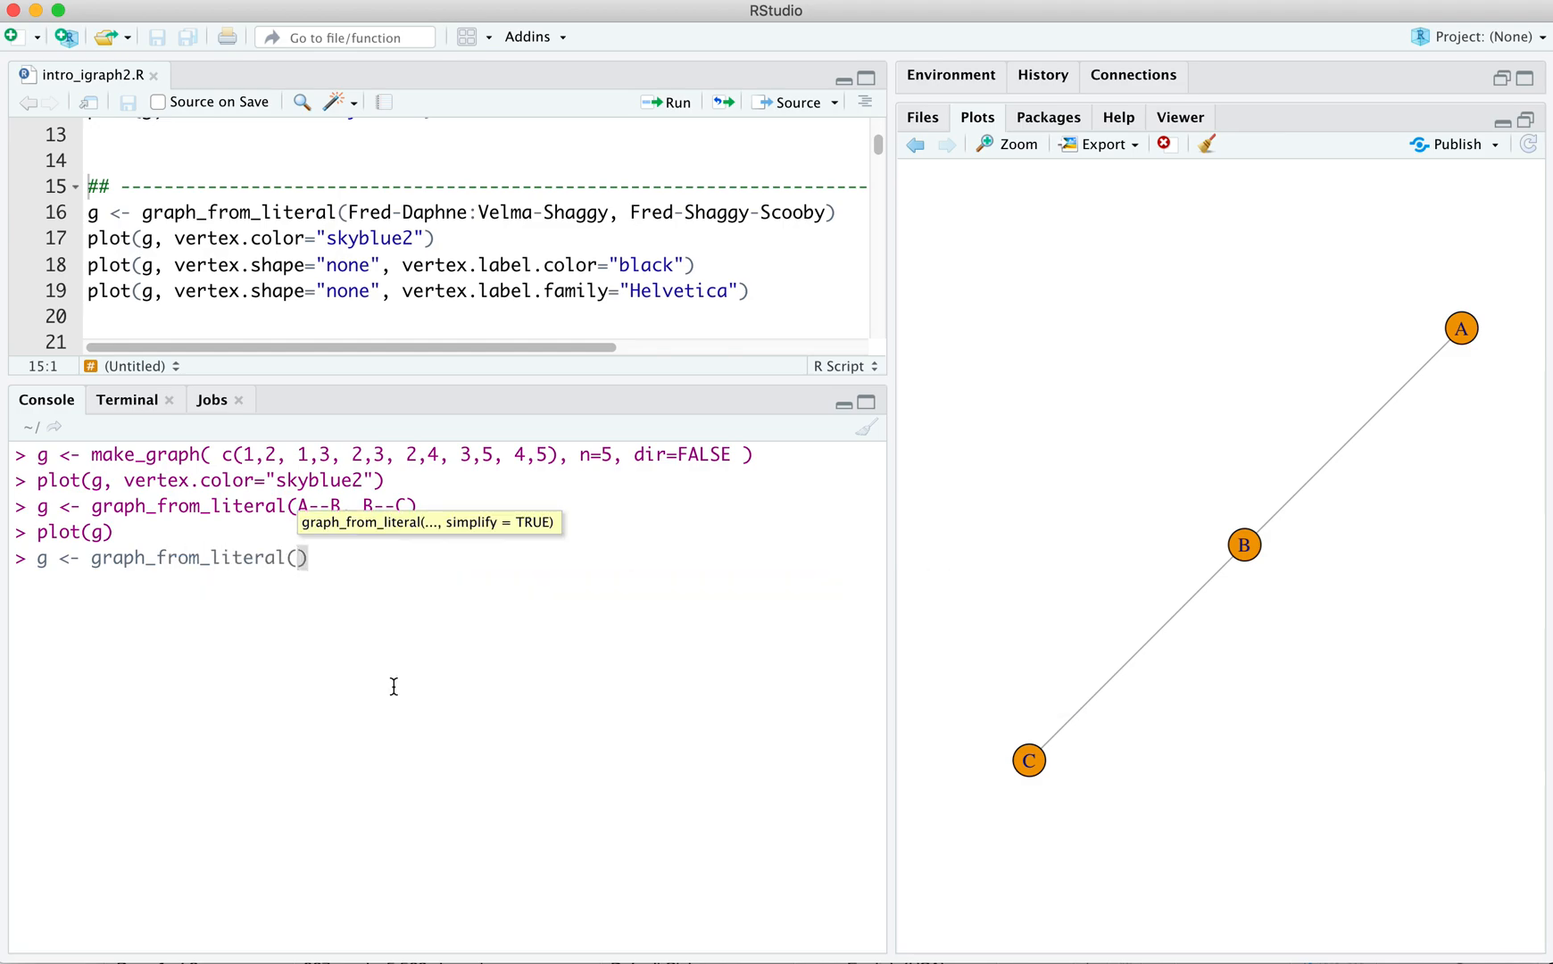
text(A)
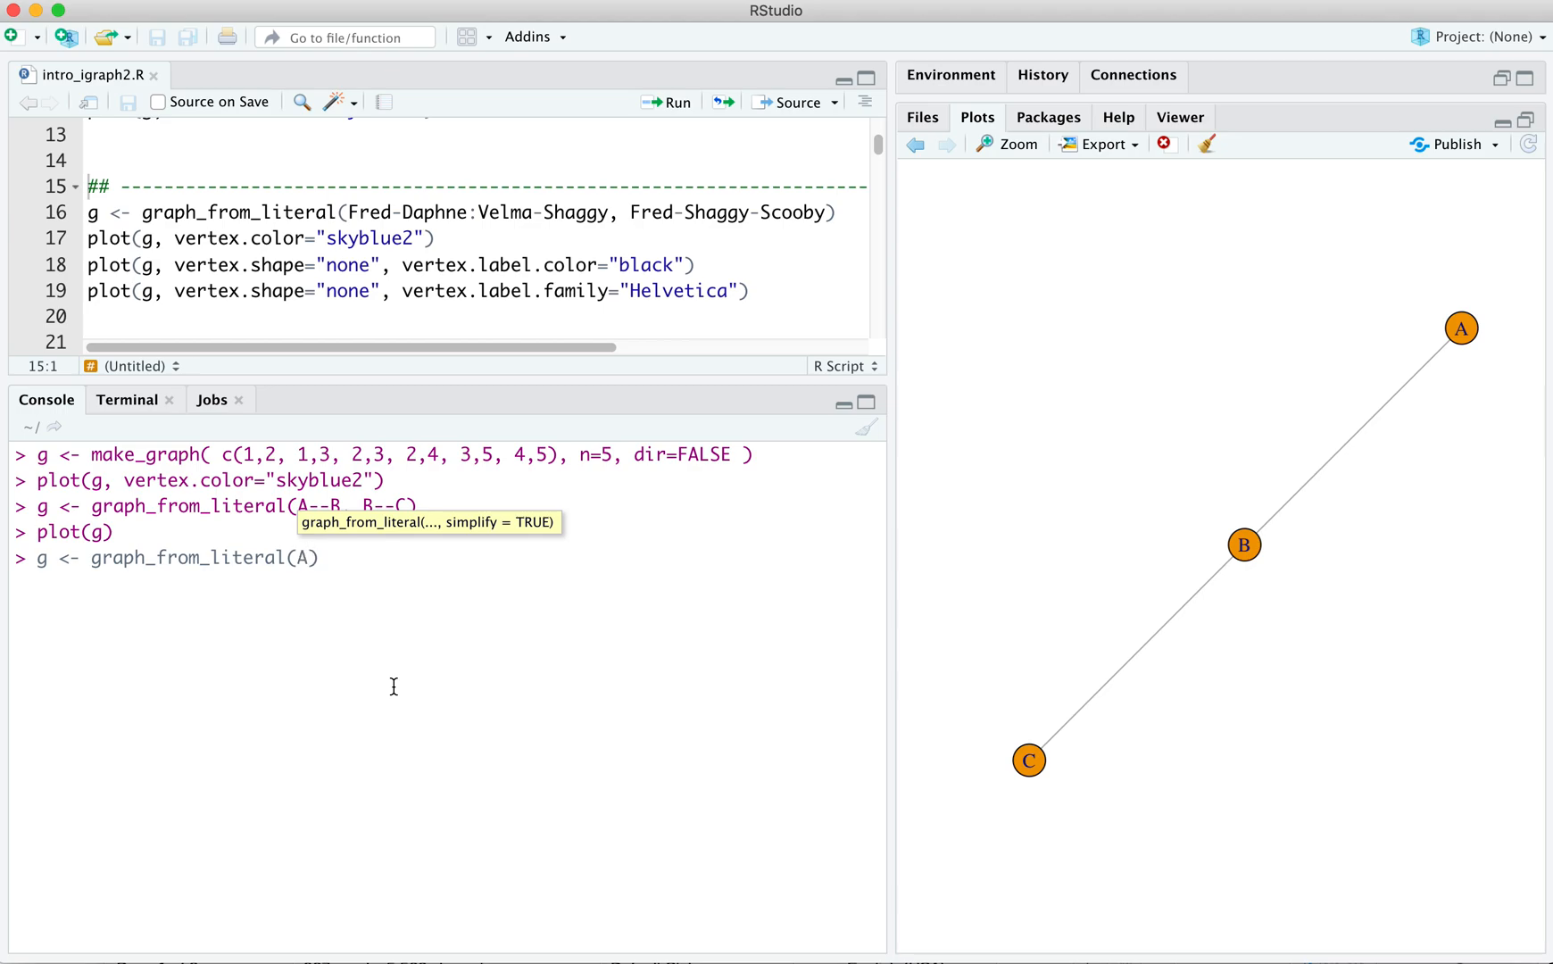
text(+-)
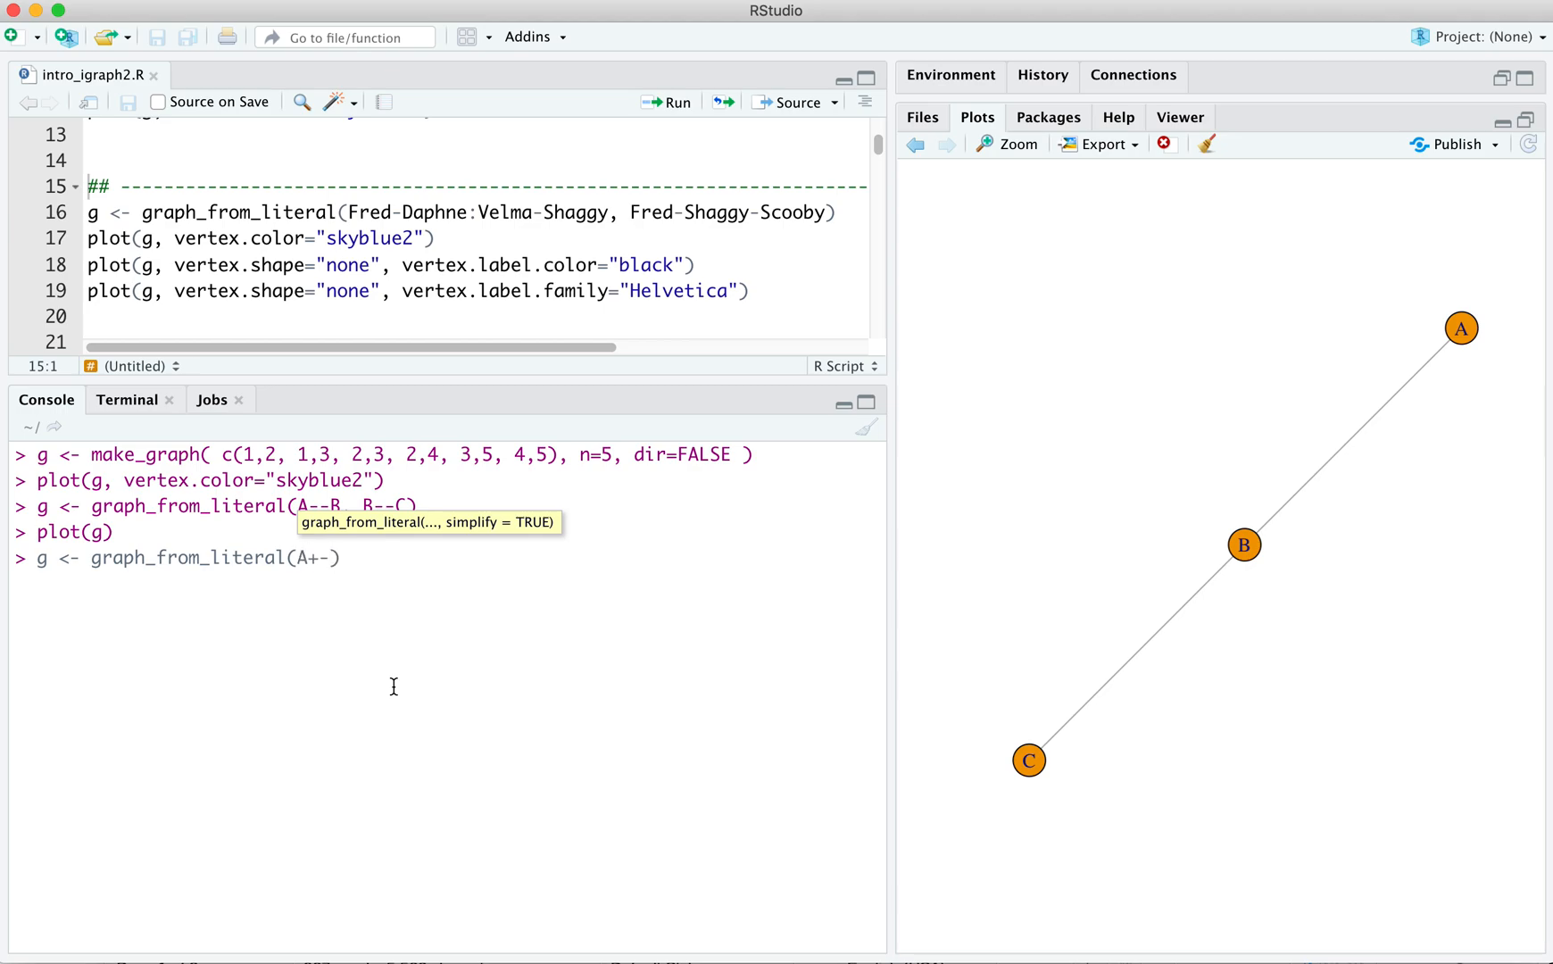
text(B,)
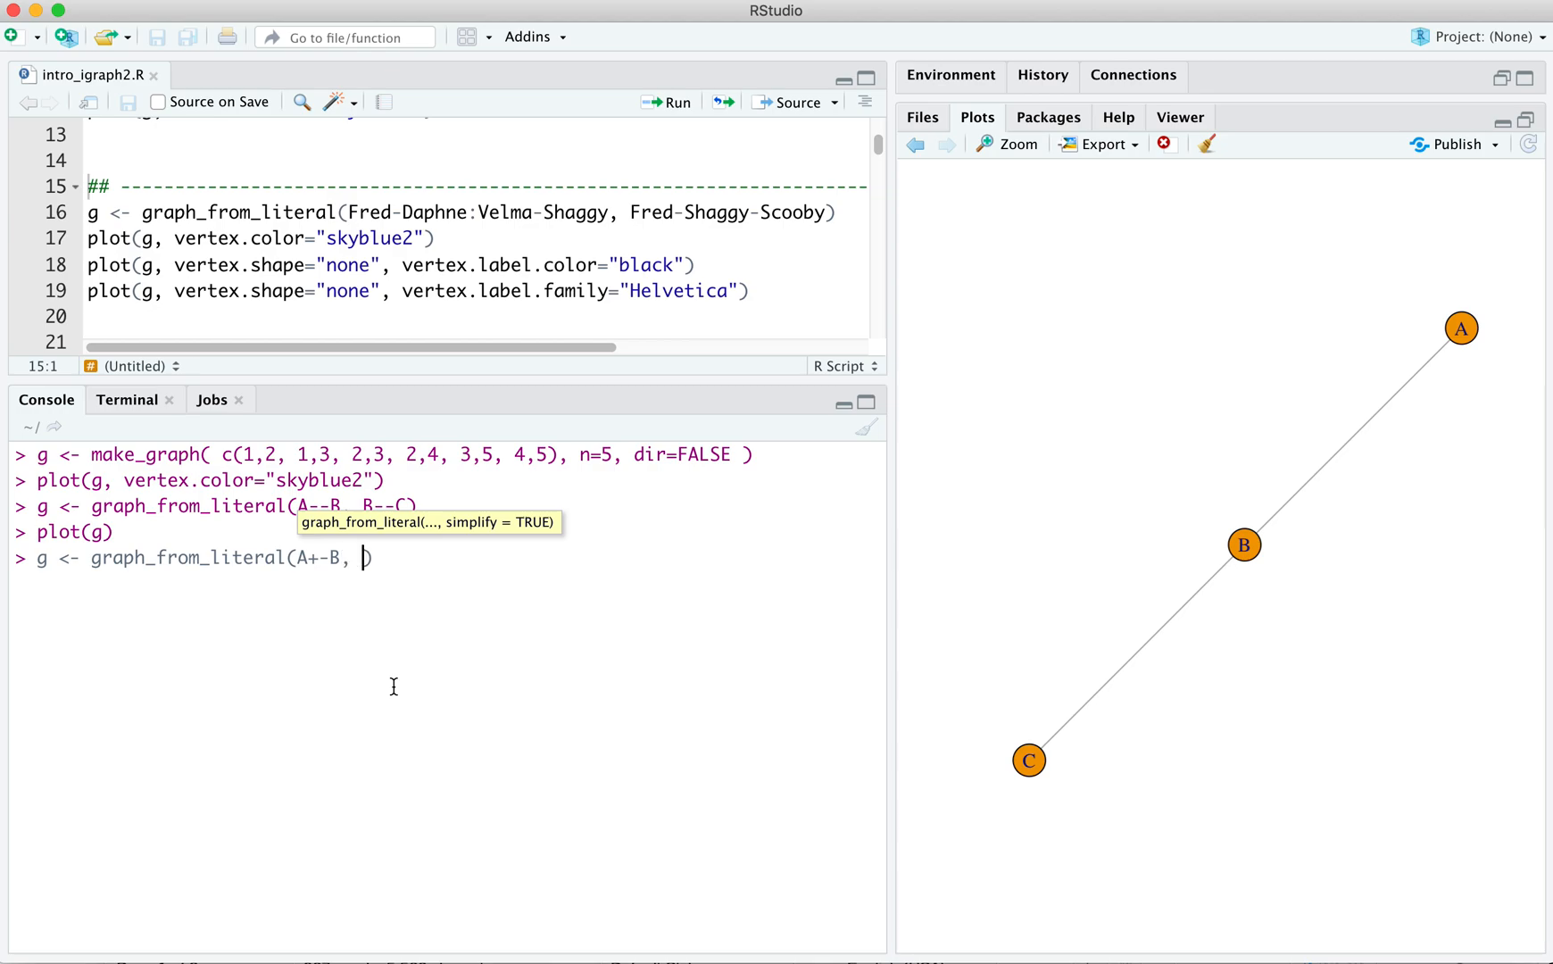
text(B++C,)
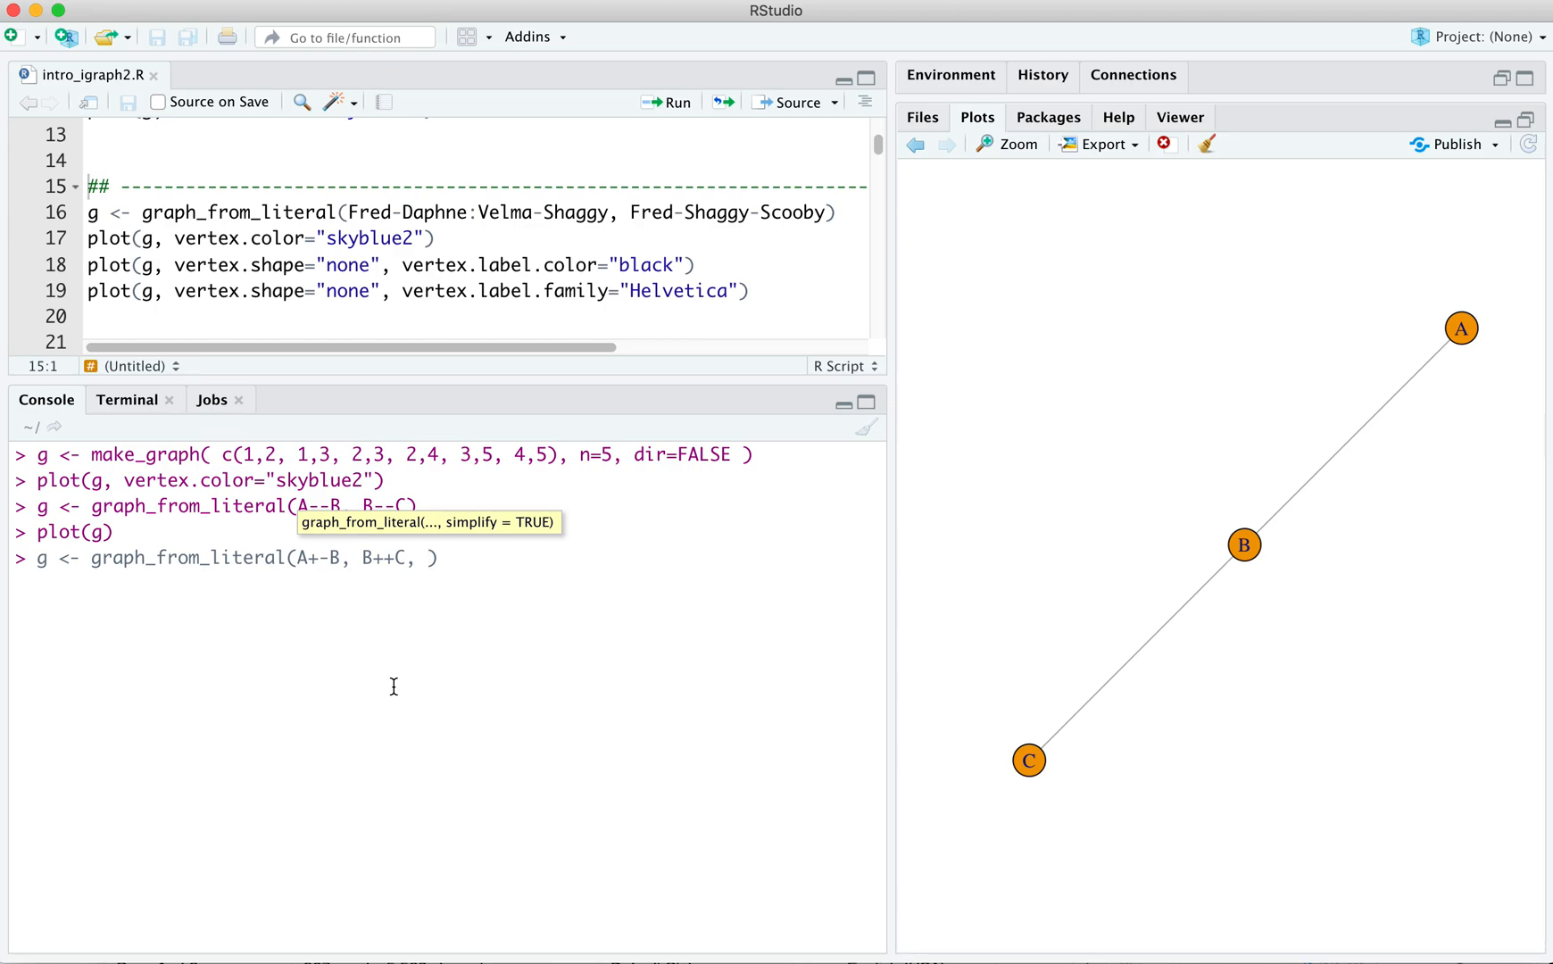
text(C-)
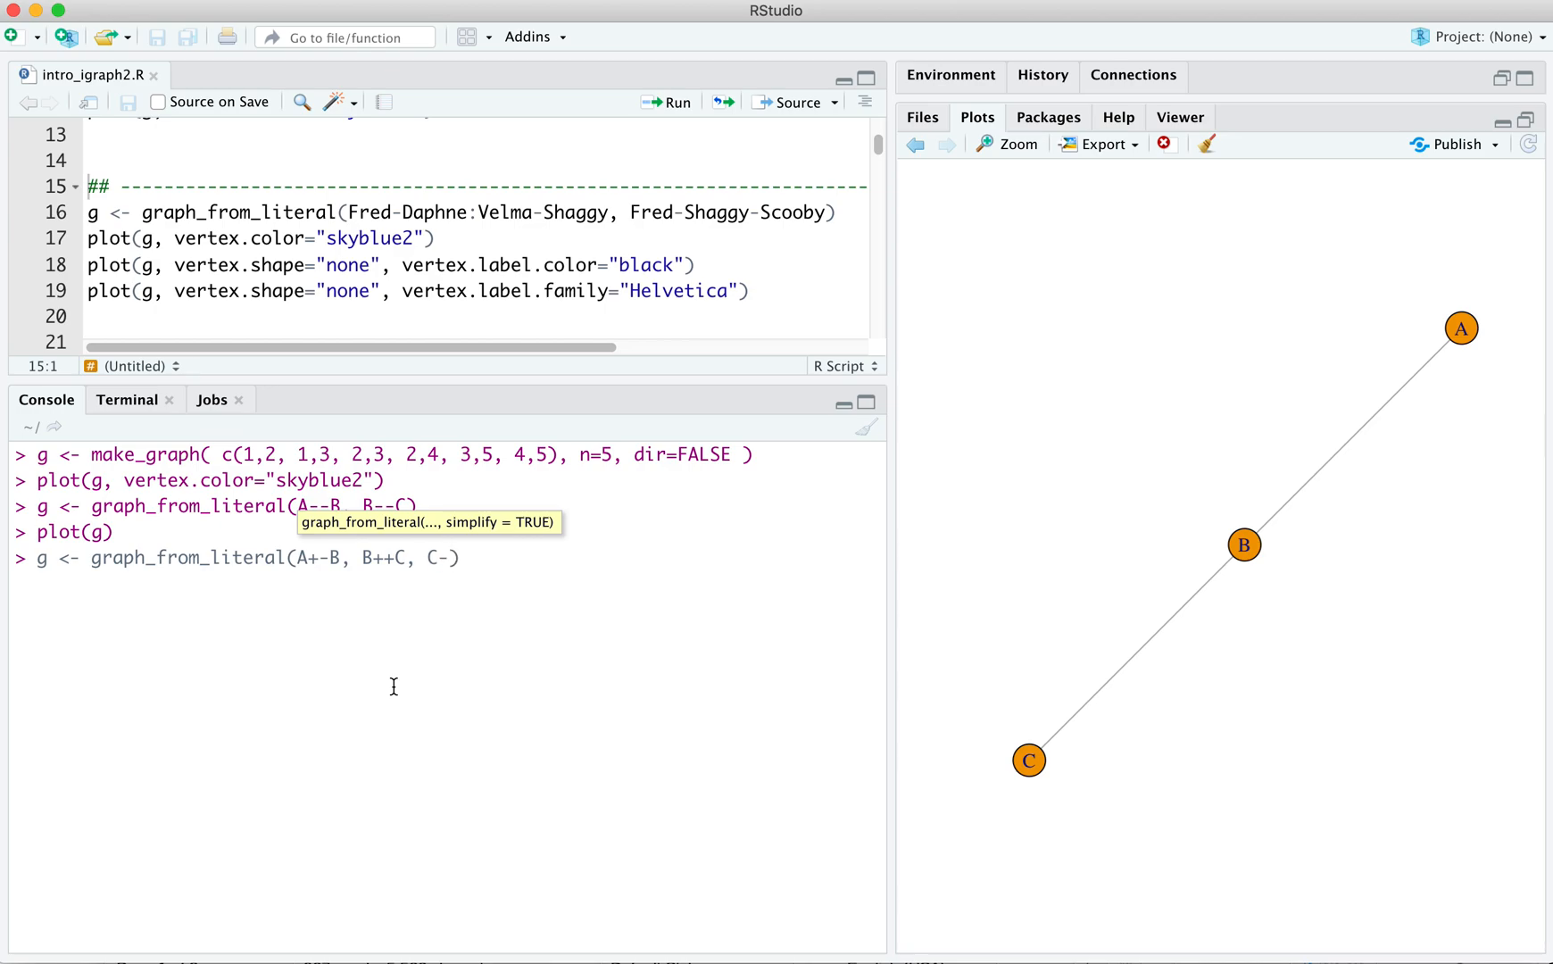
text(+D)
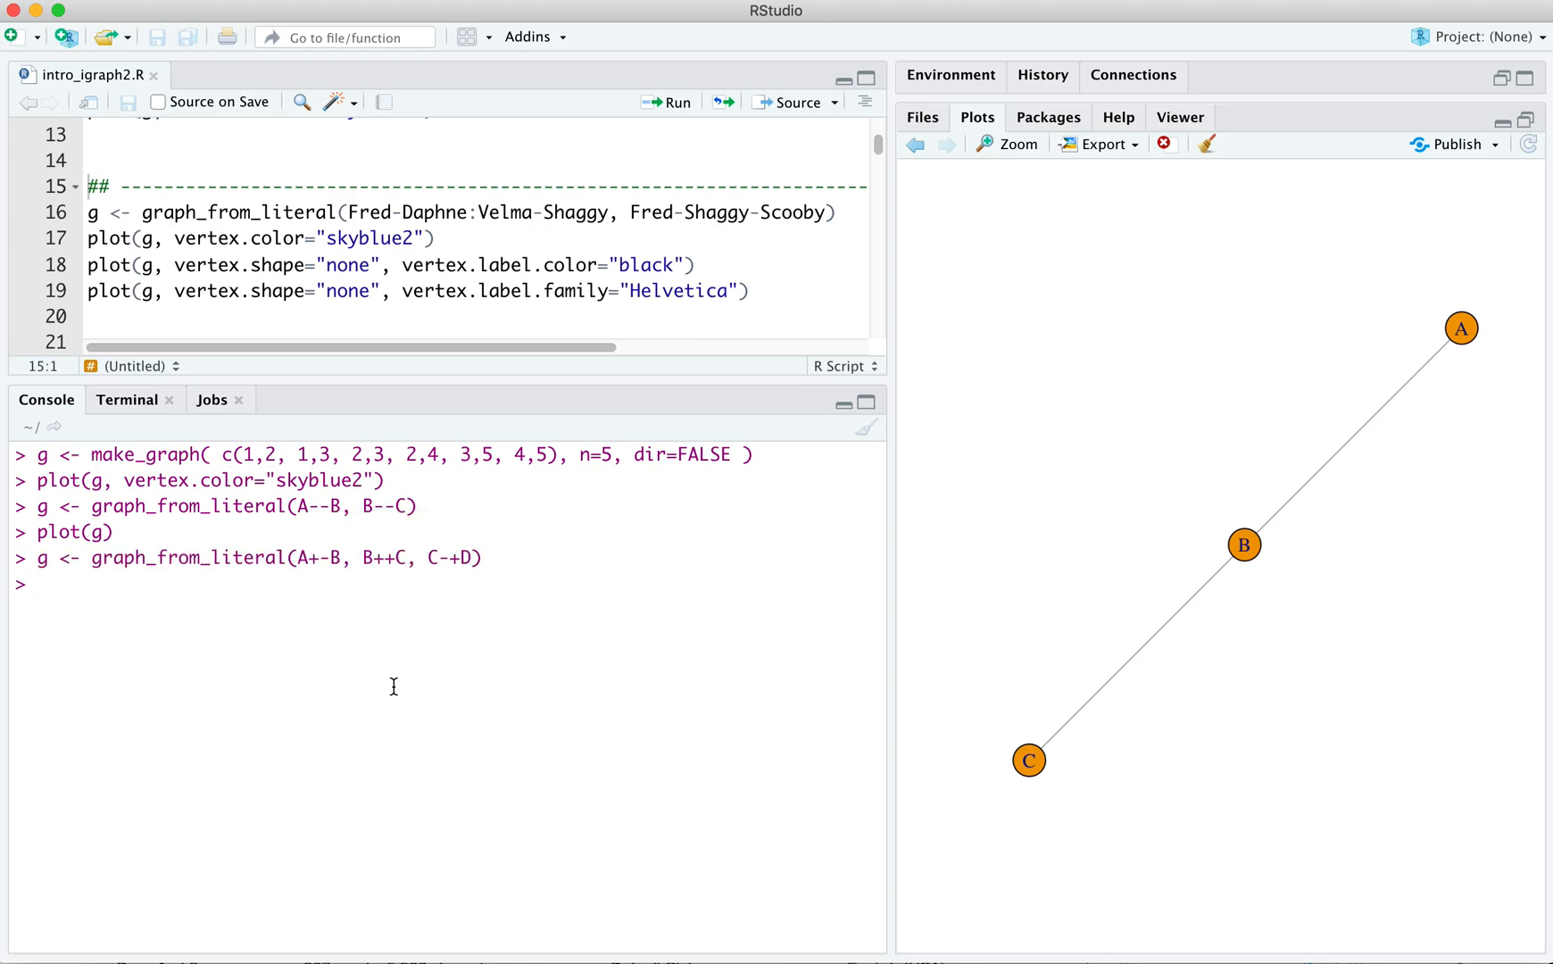
text(plot(g))
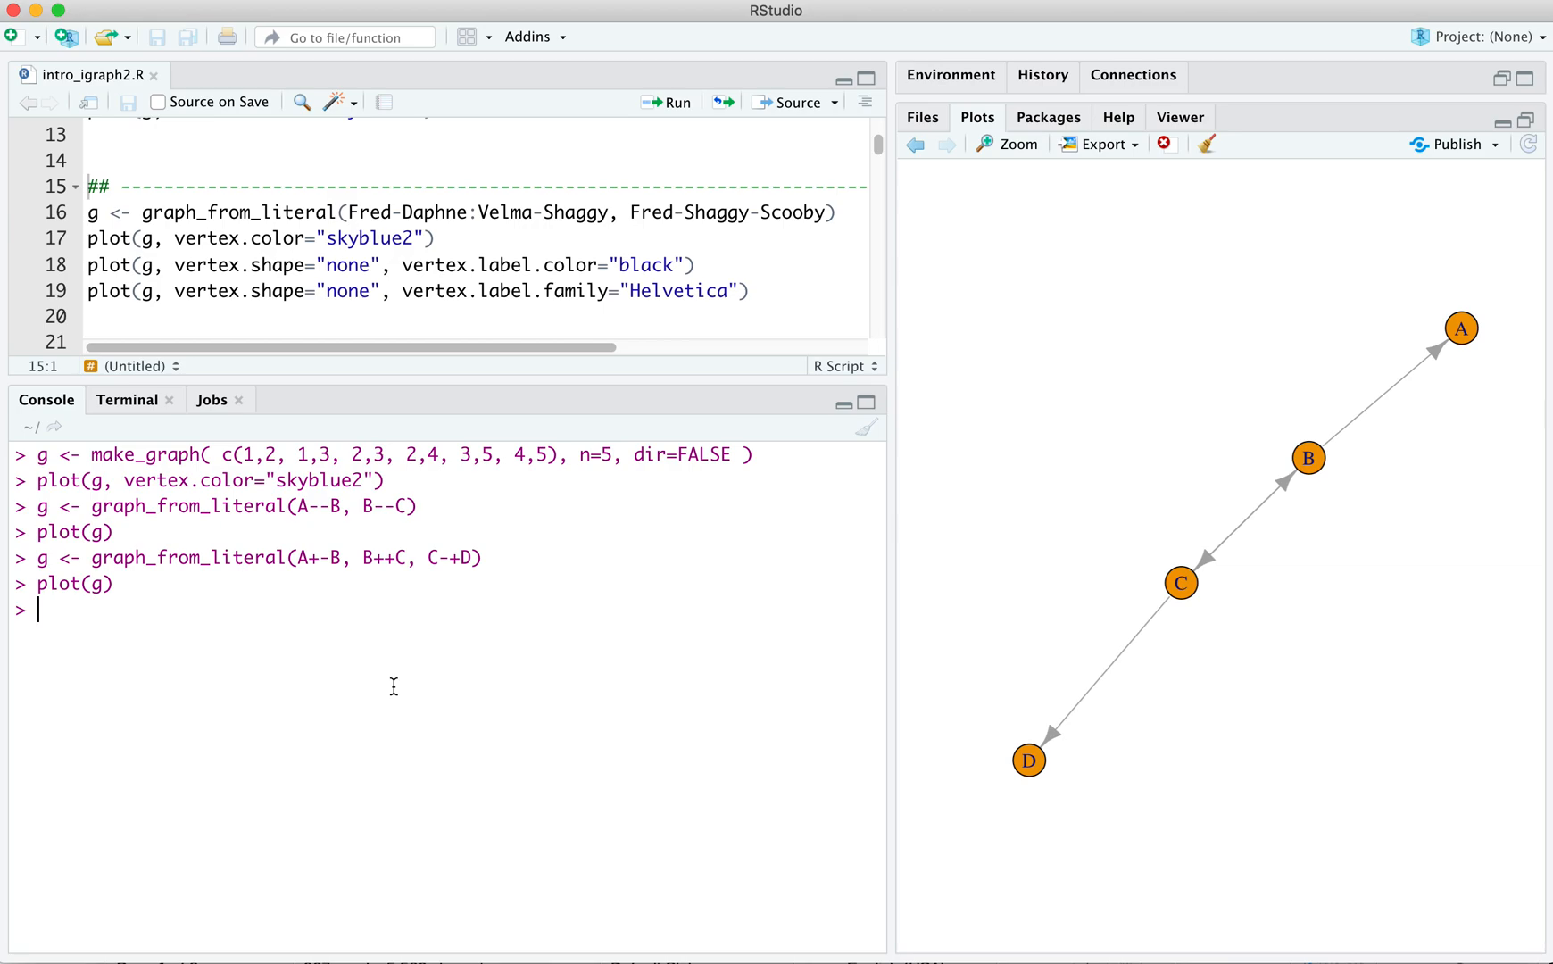
mouse_move(376, 586)
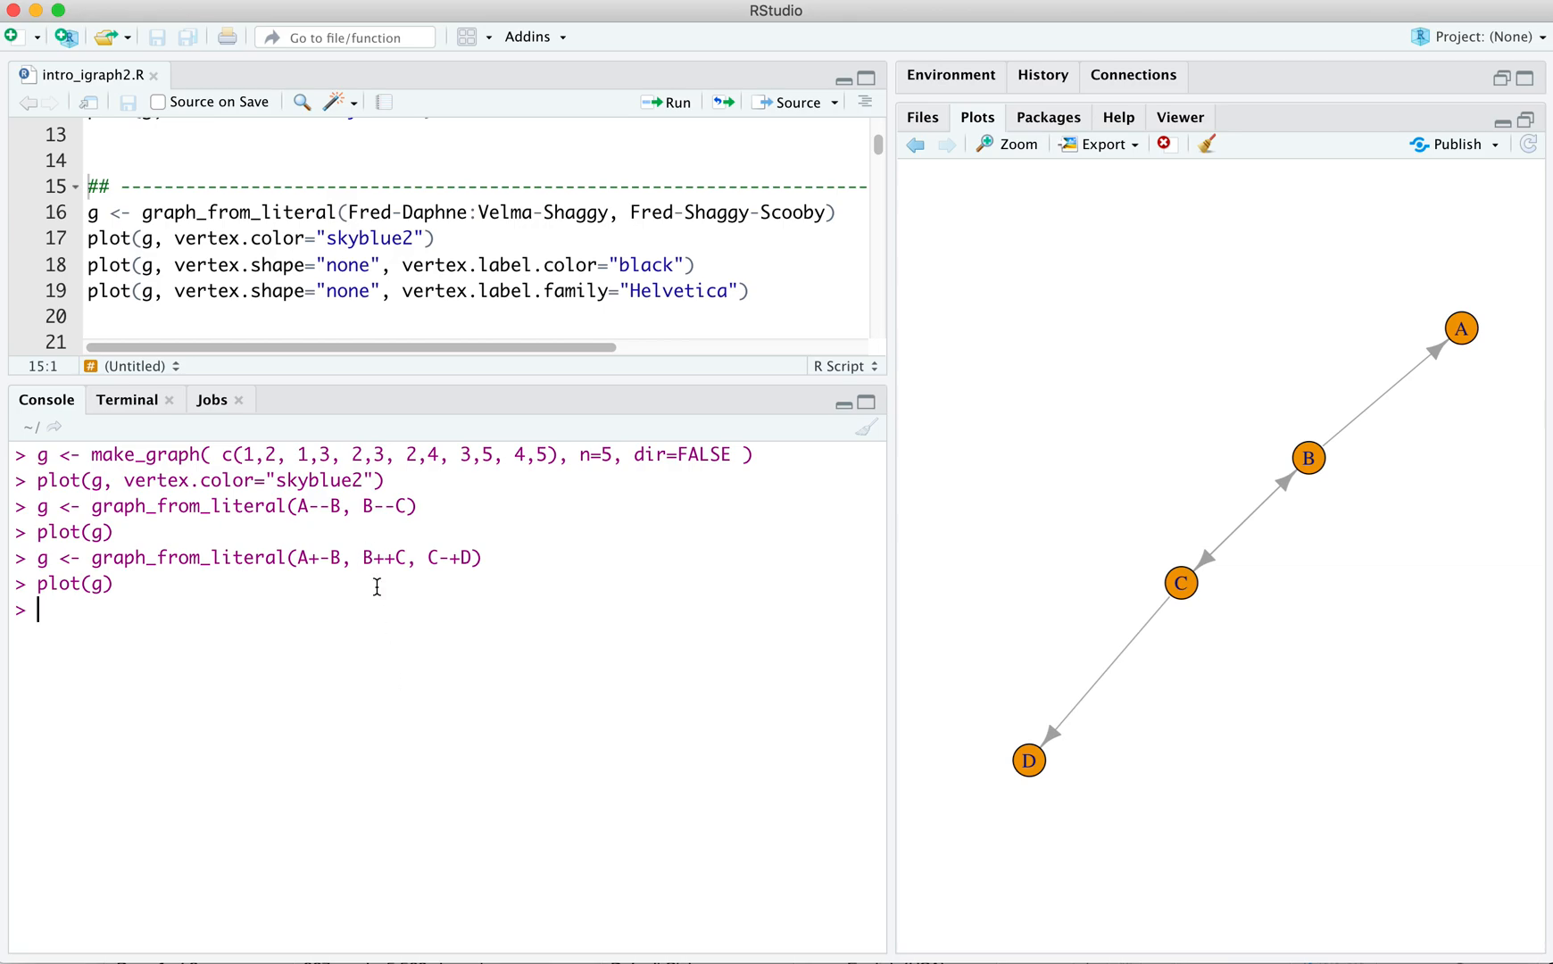
mouse_move(1262, 706)
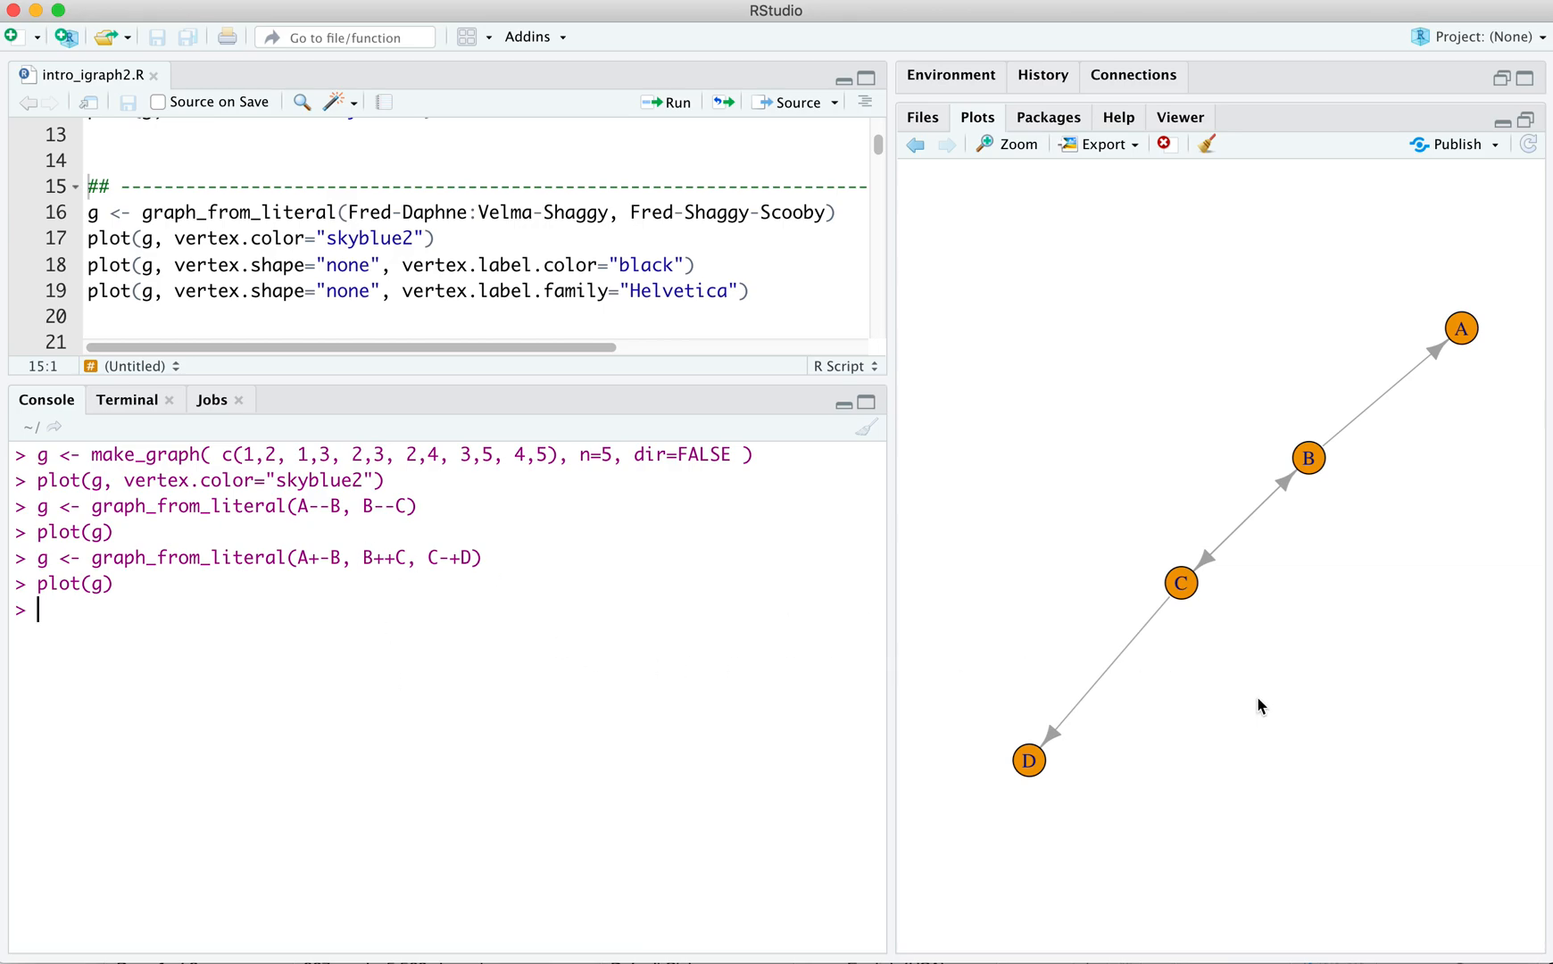
mouse_move(1278, 507)
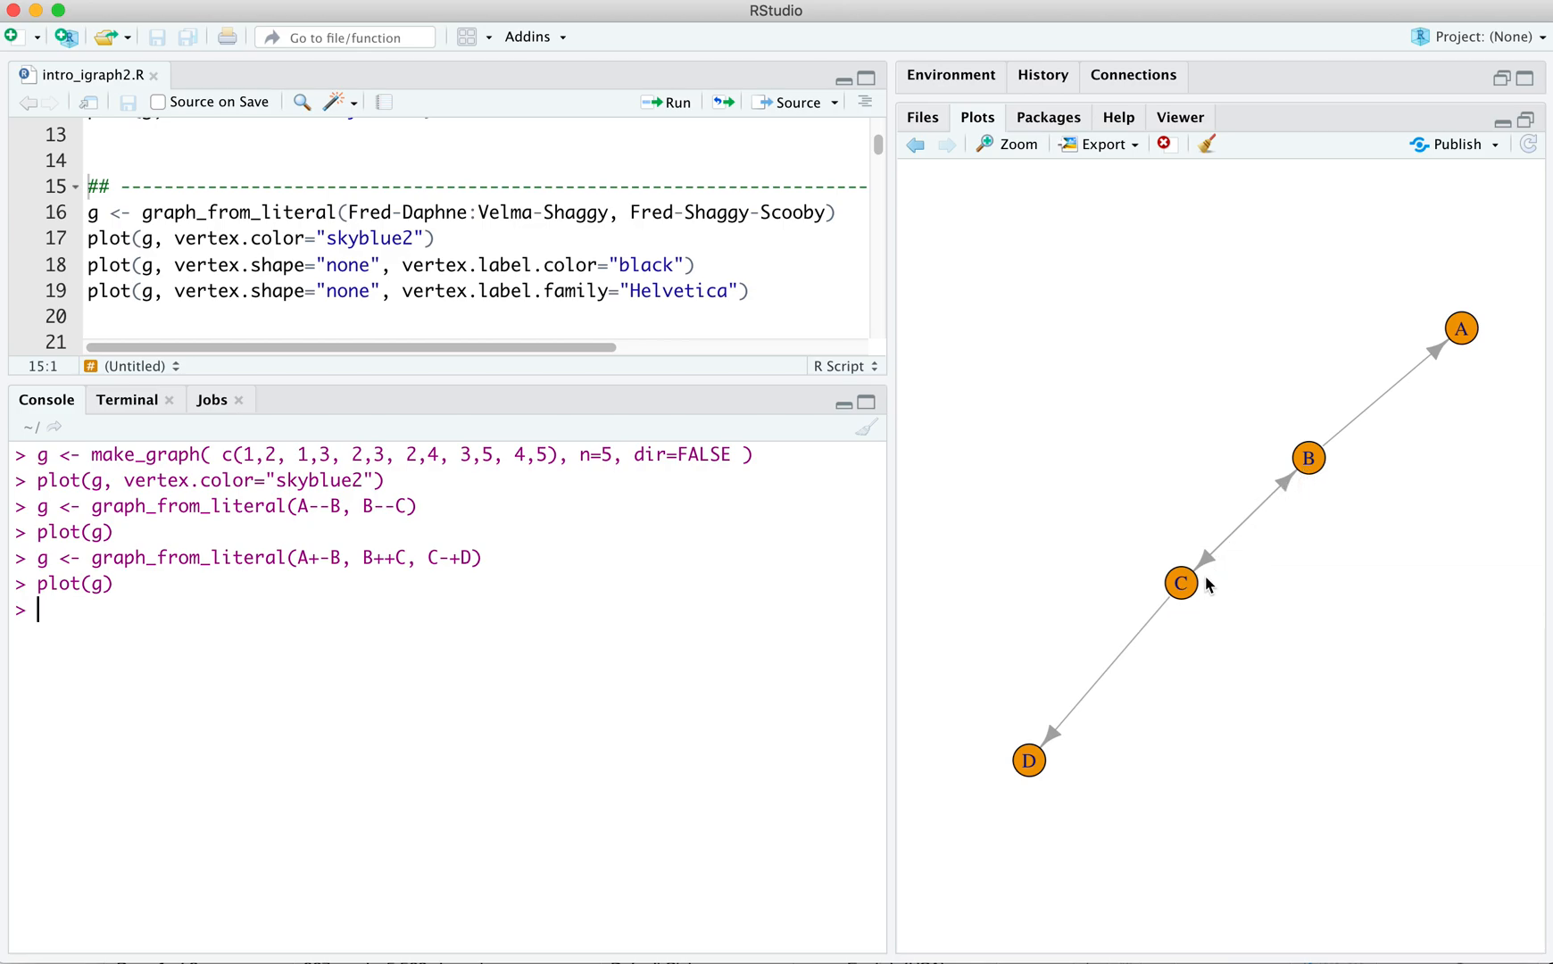
mouse_move(1274, 555)
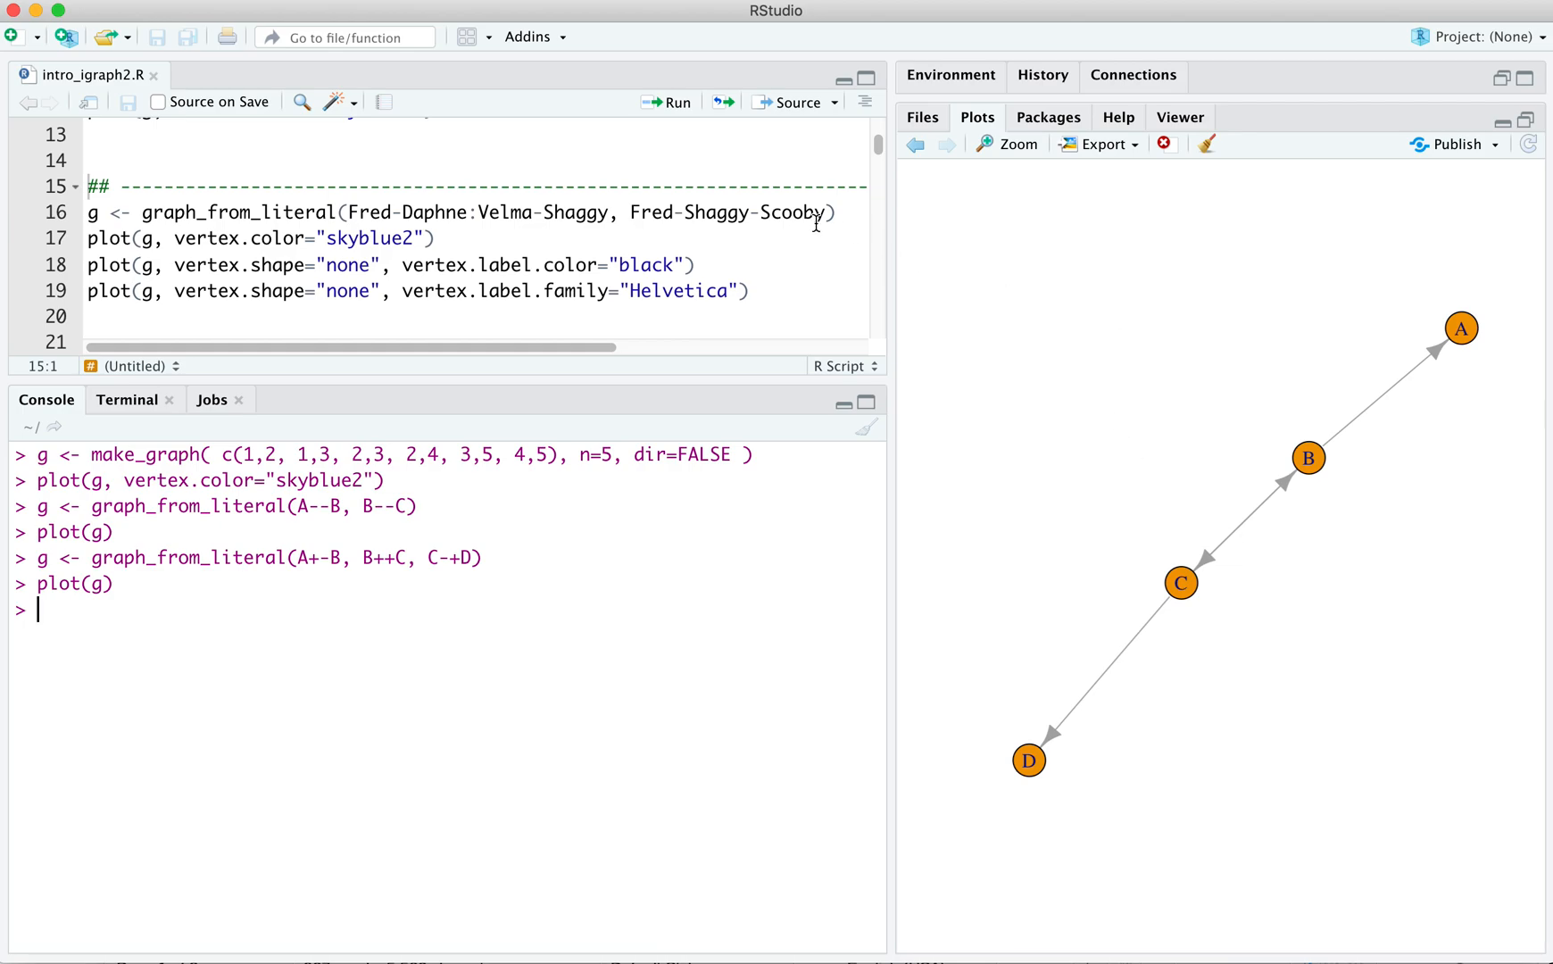
- Run the script lines building and plotting the Fred–Daphne–Velma–Shaggy–Scooby graph in sky blue
click(837, 212)
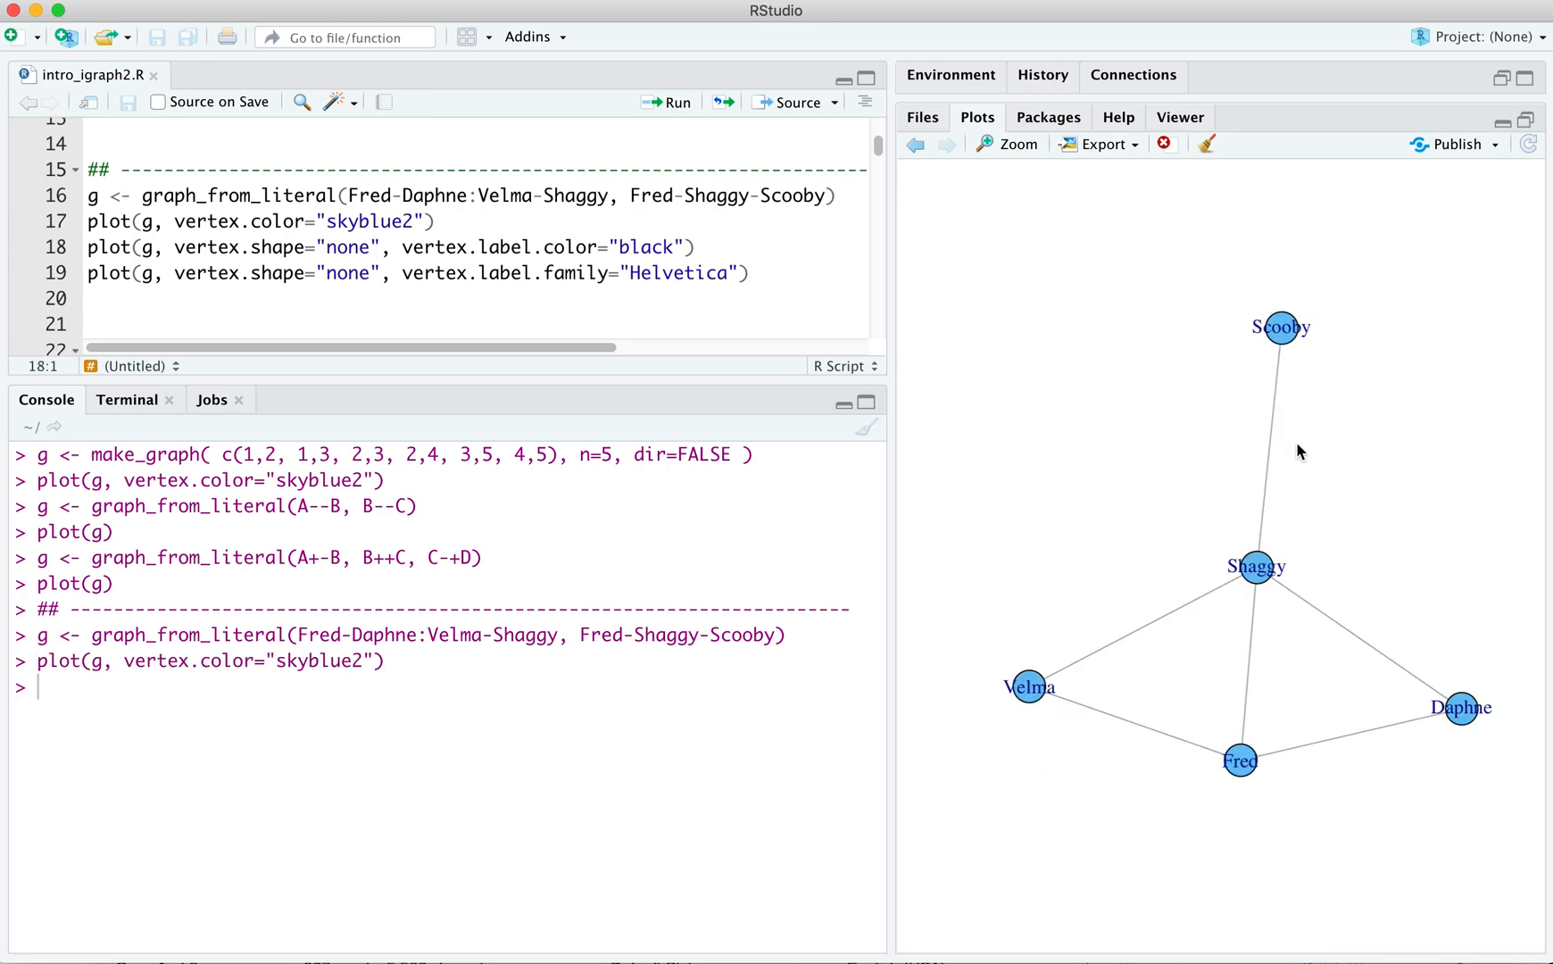
mouse_move(1392, 689)
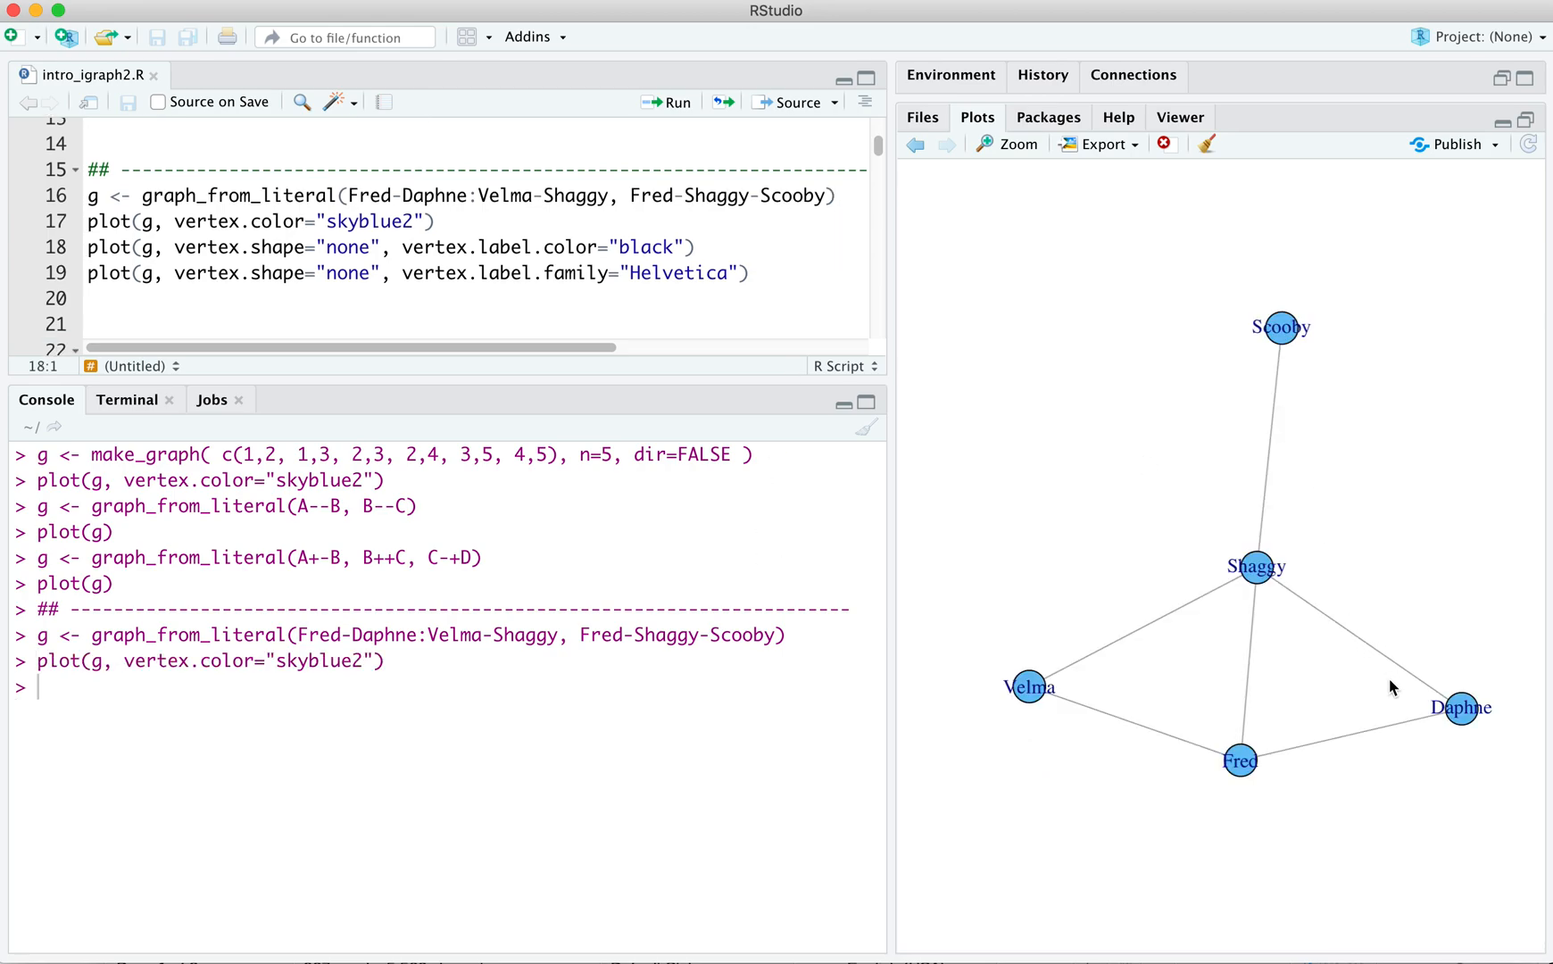
mouse_move(1355, 785)
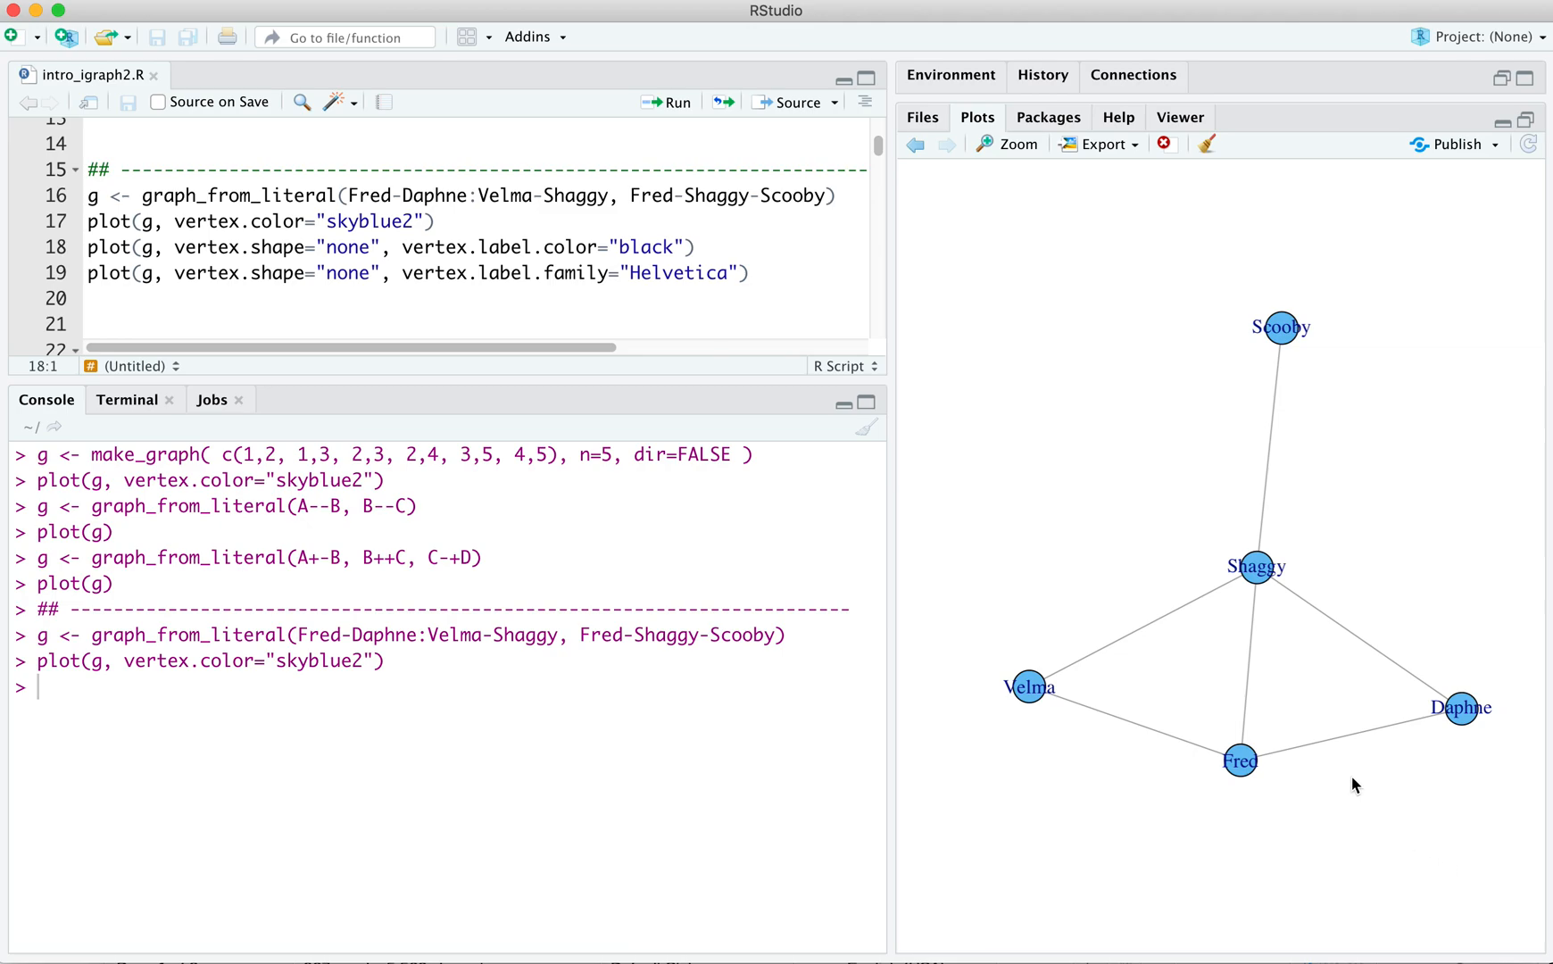
mouse_move(1362, 539)
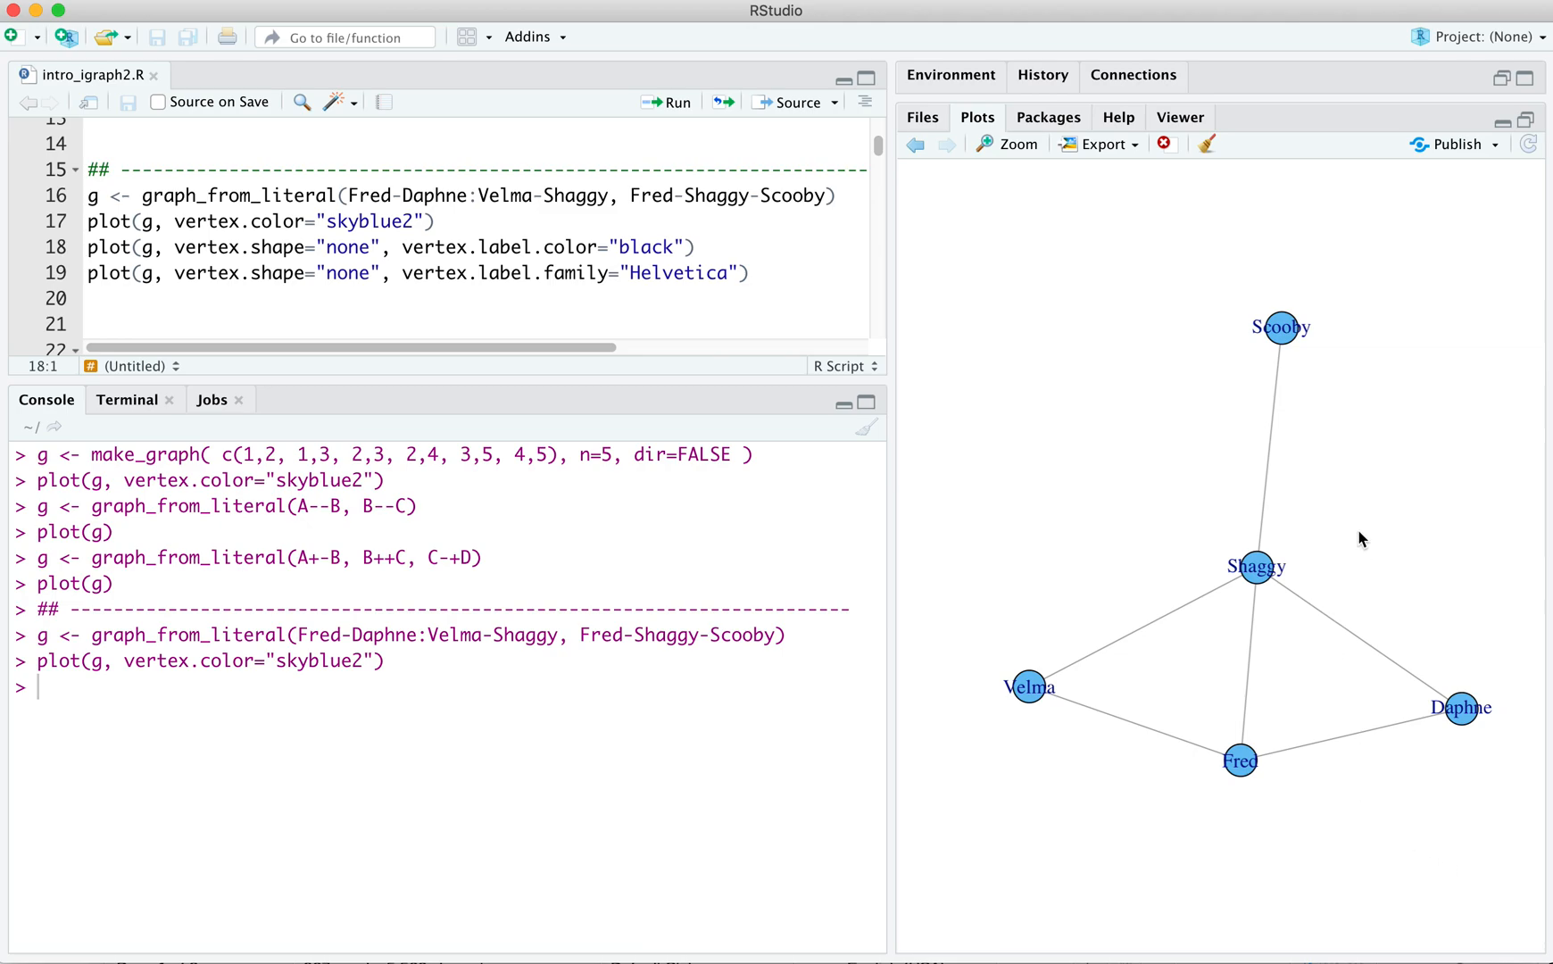
mouse_move(1331, 498)
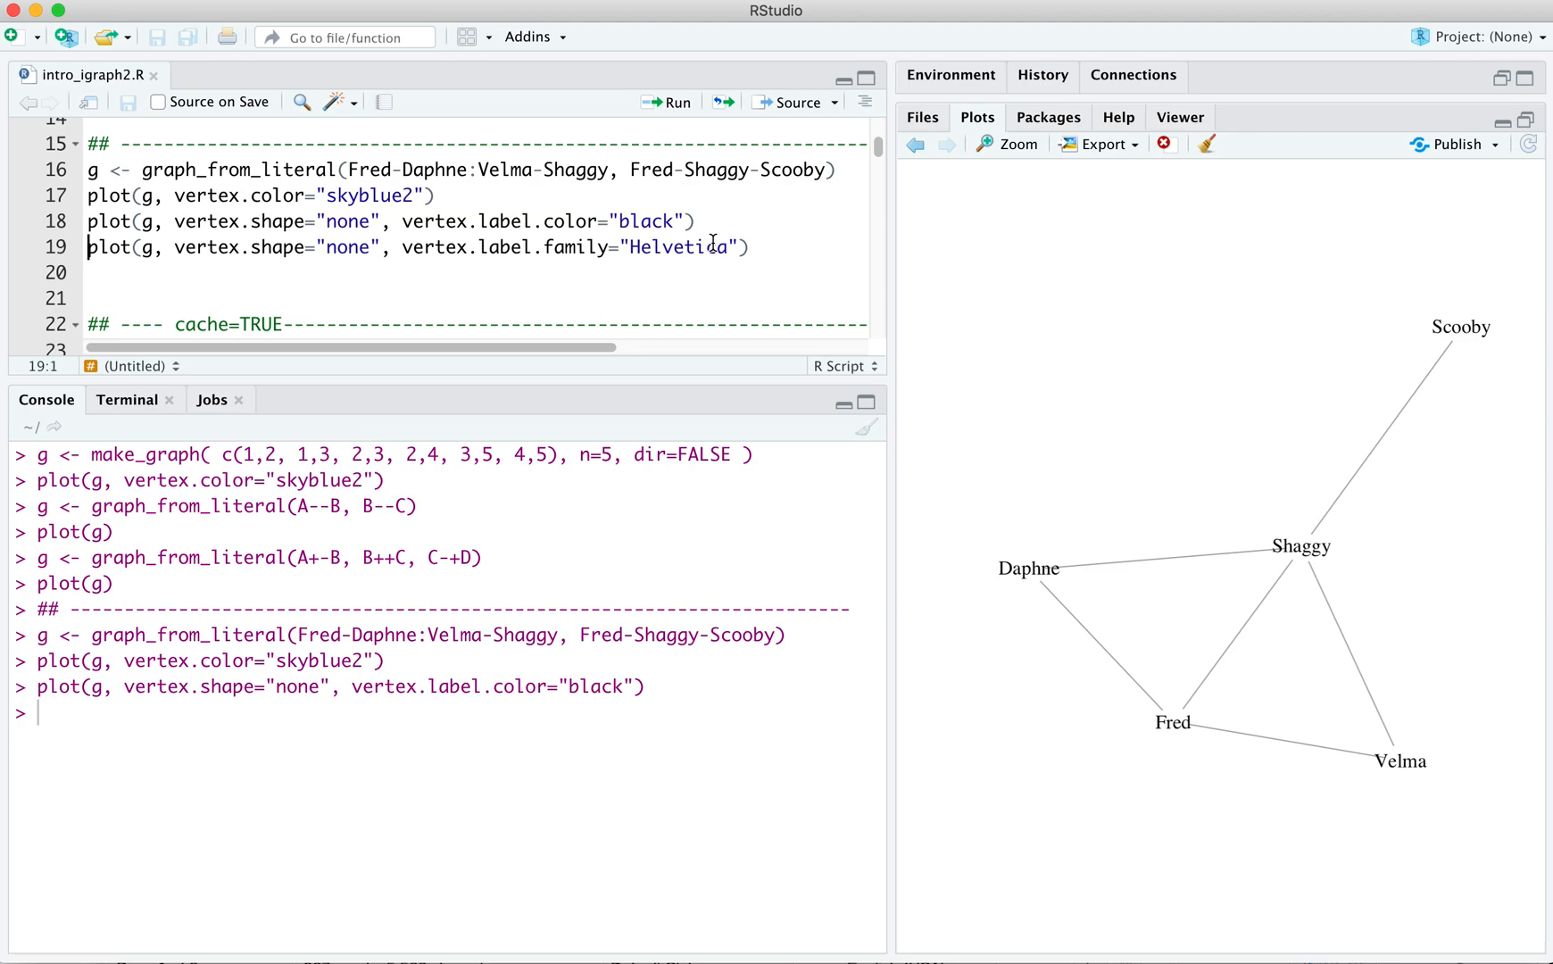
mouse_move(659, 256)
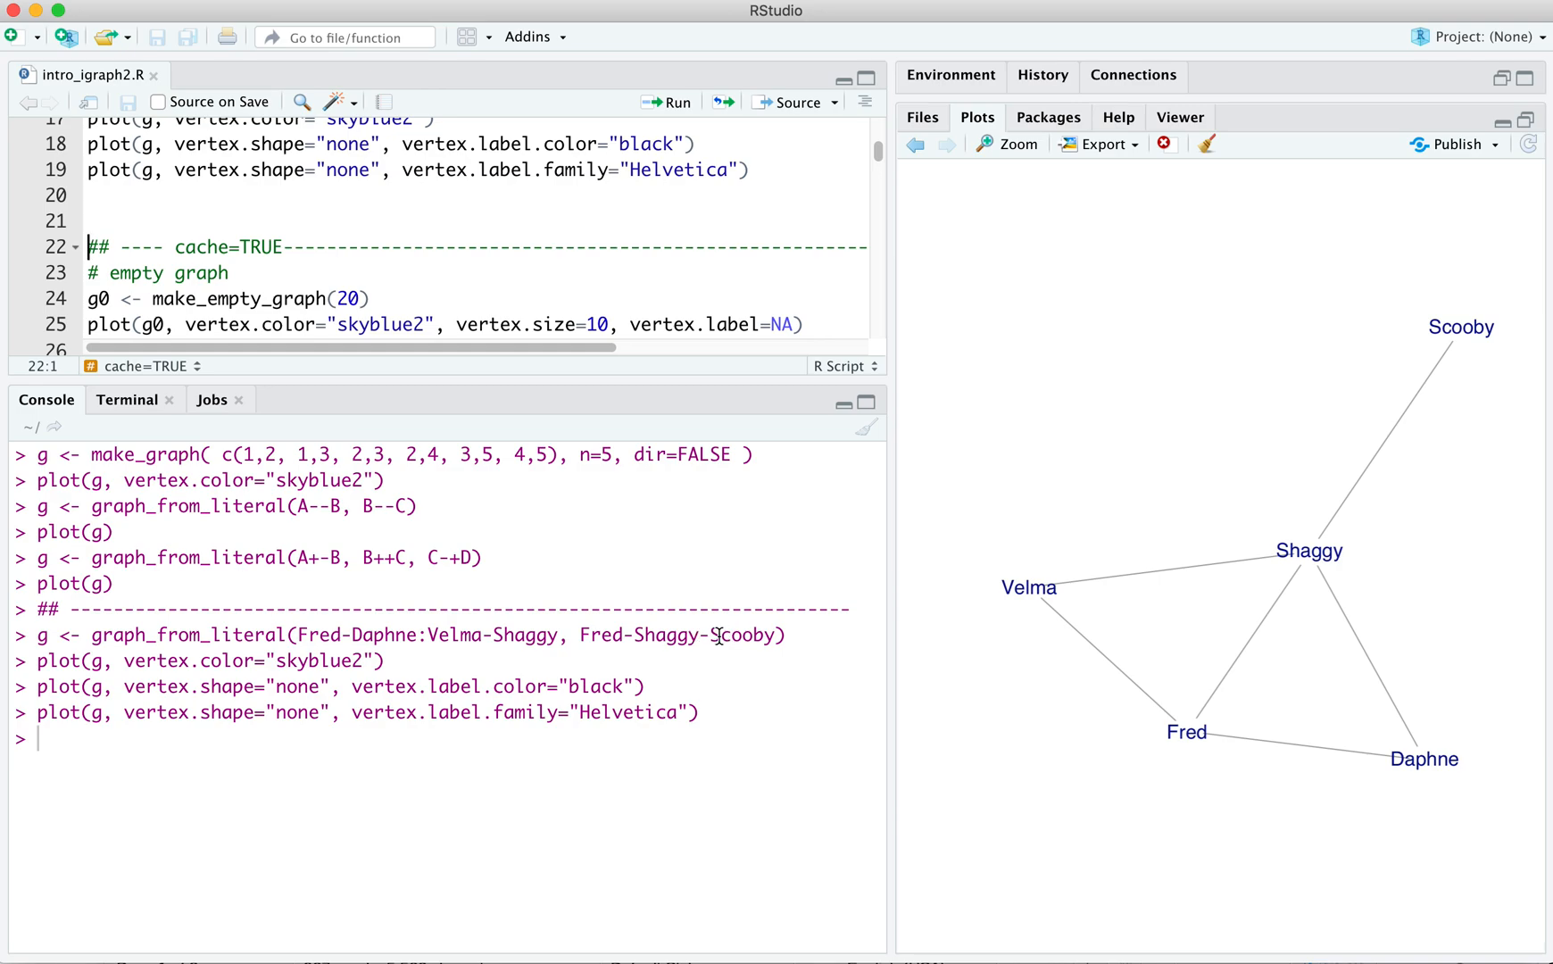
mouse_move(1298, 653)
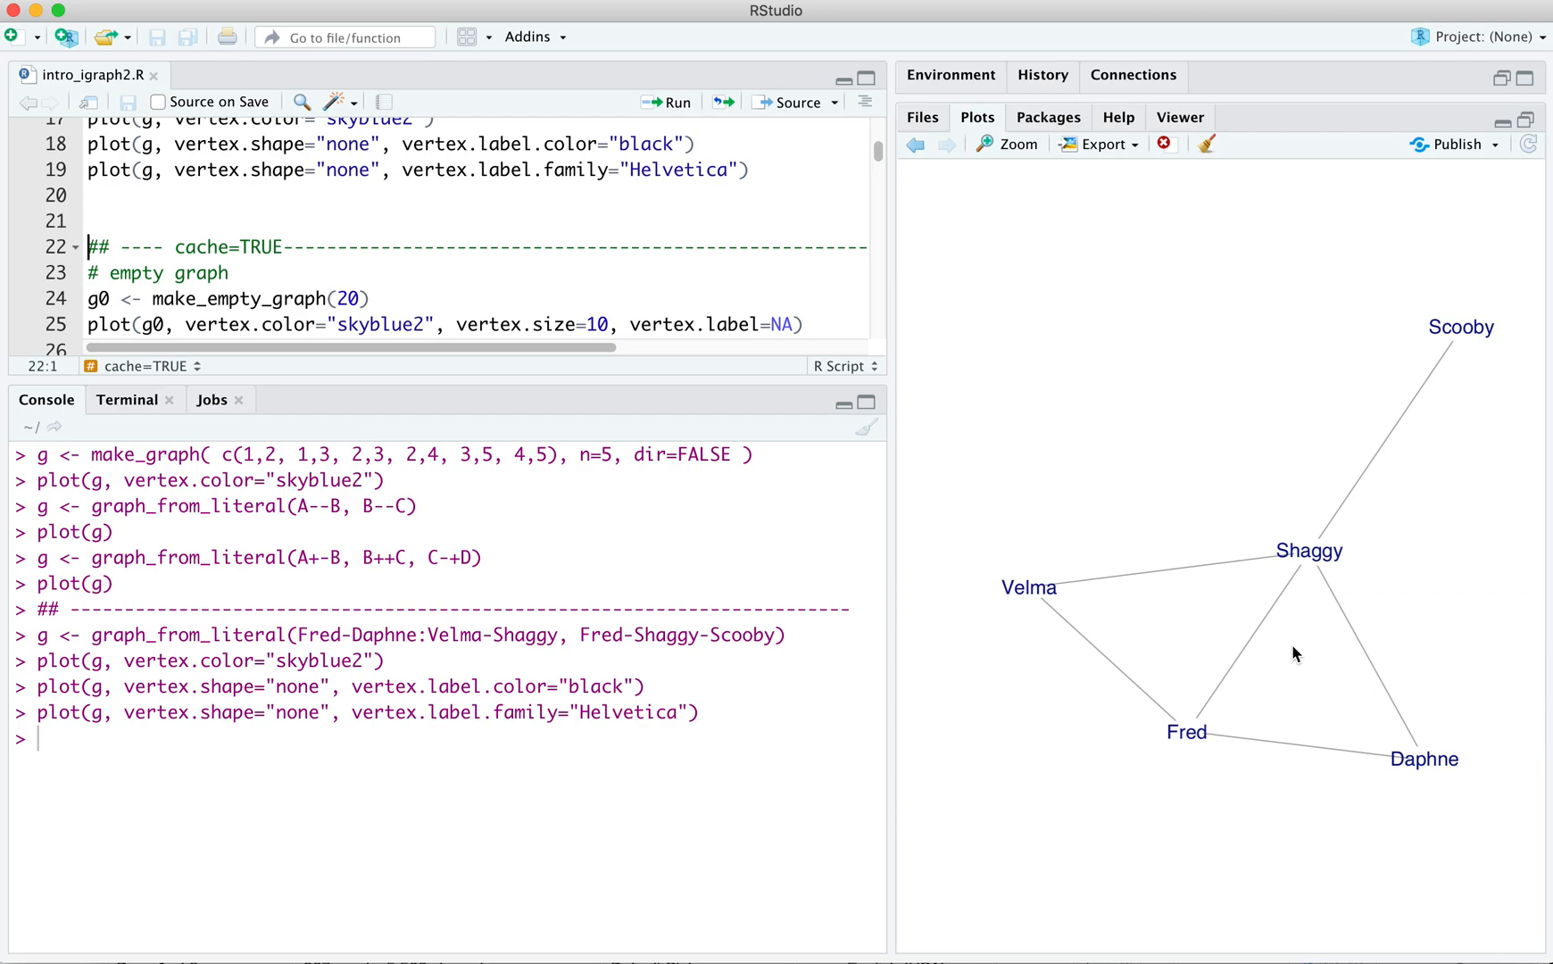
mouse_move(455, 753)
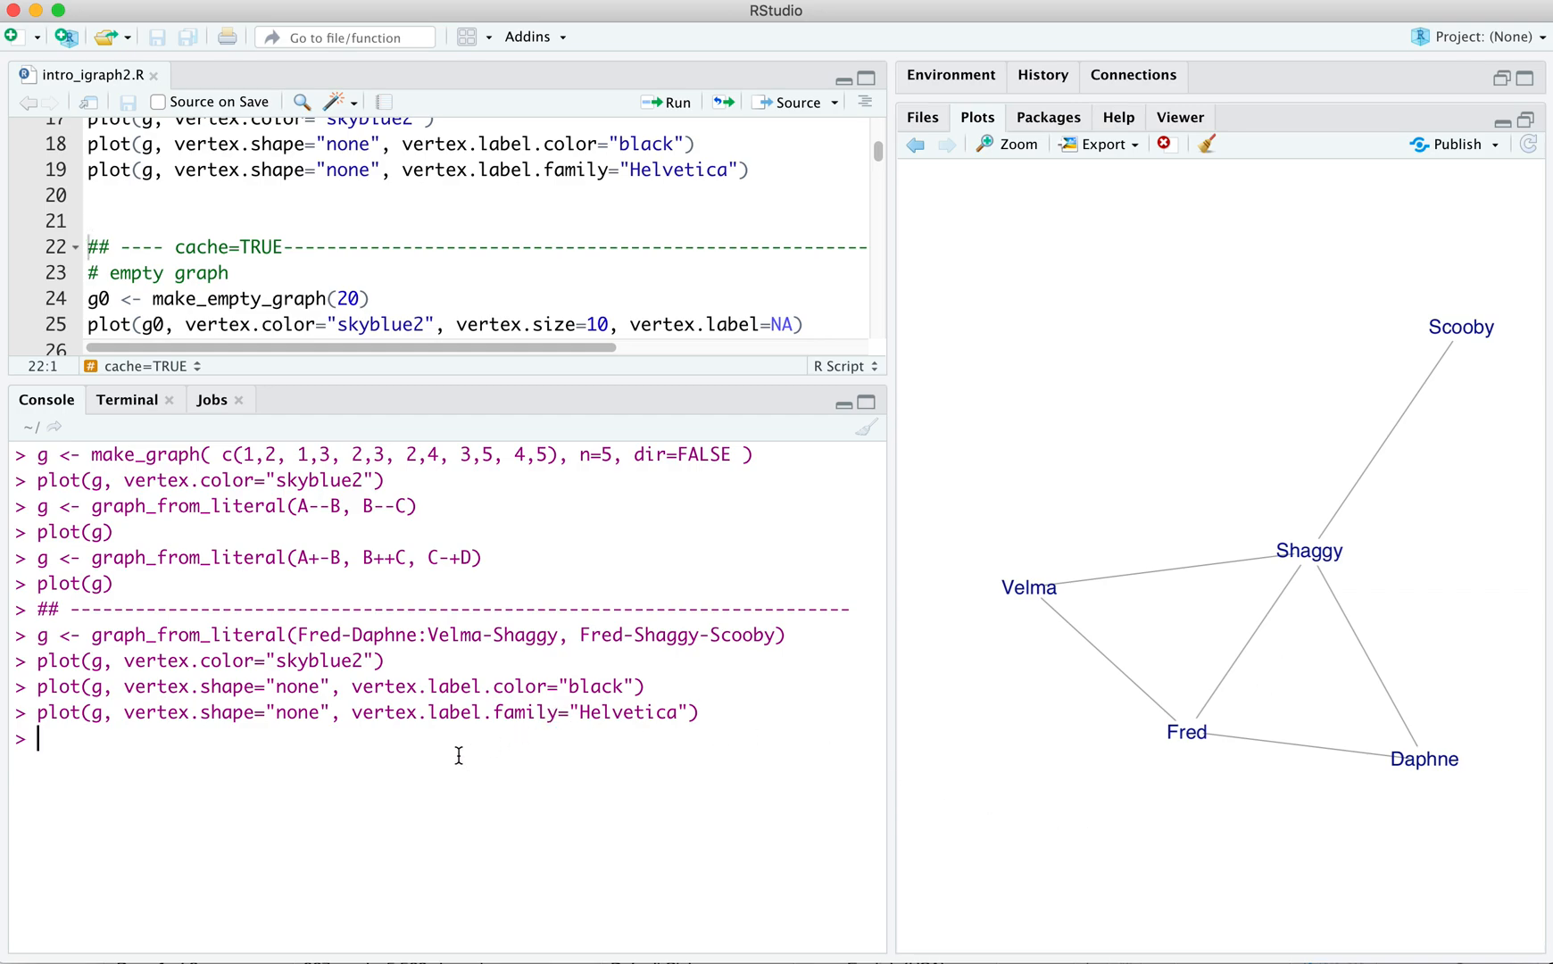
- Run g0 <- make_empty_graph(20) and plot(g0) to show twenty unconnected vertices
text(g0)
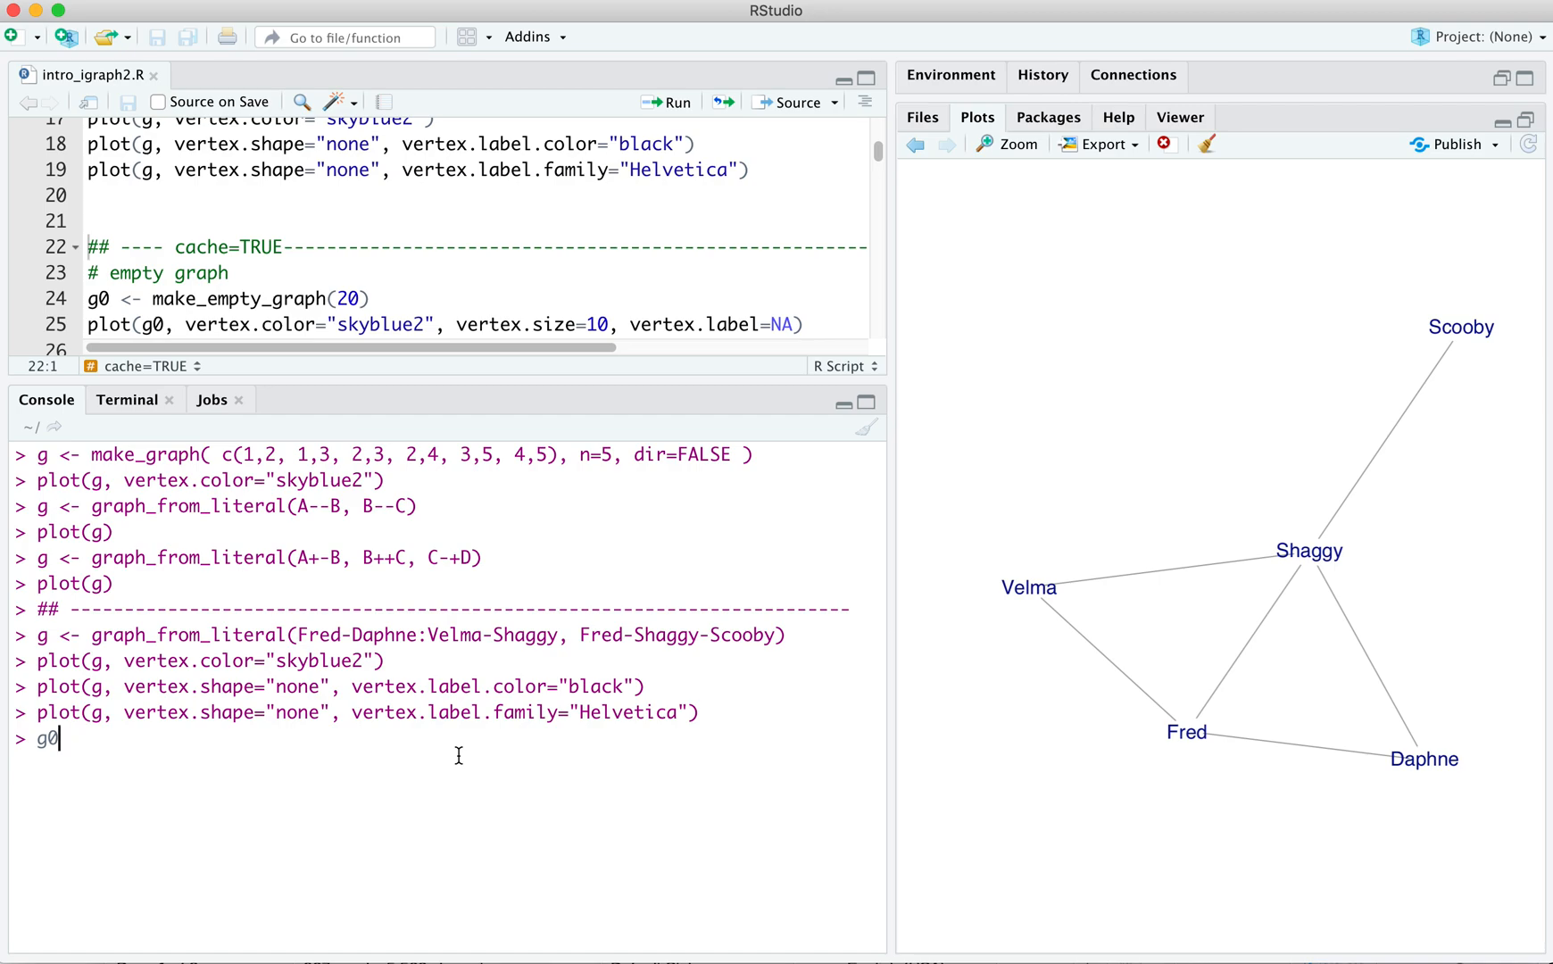
text(<-)
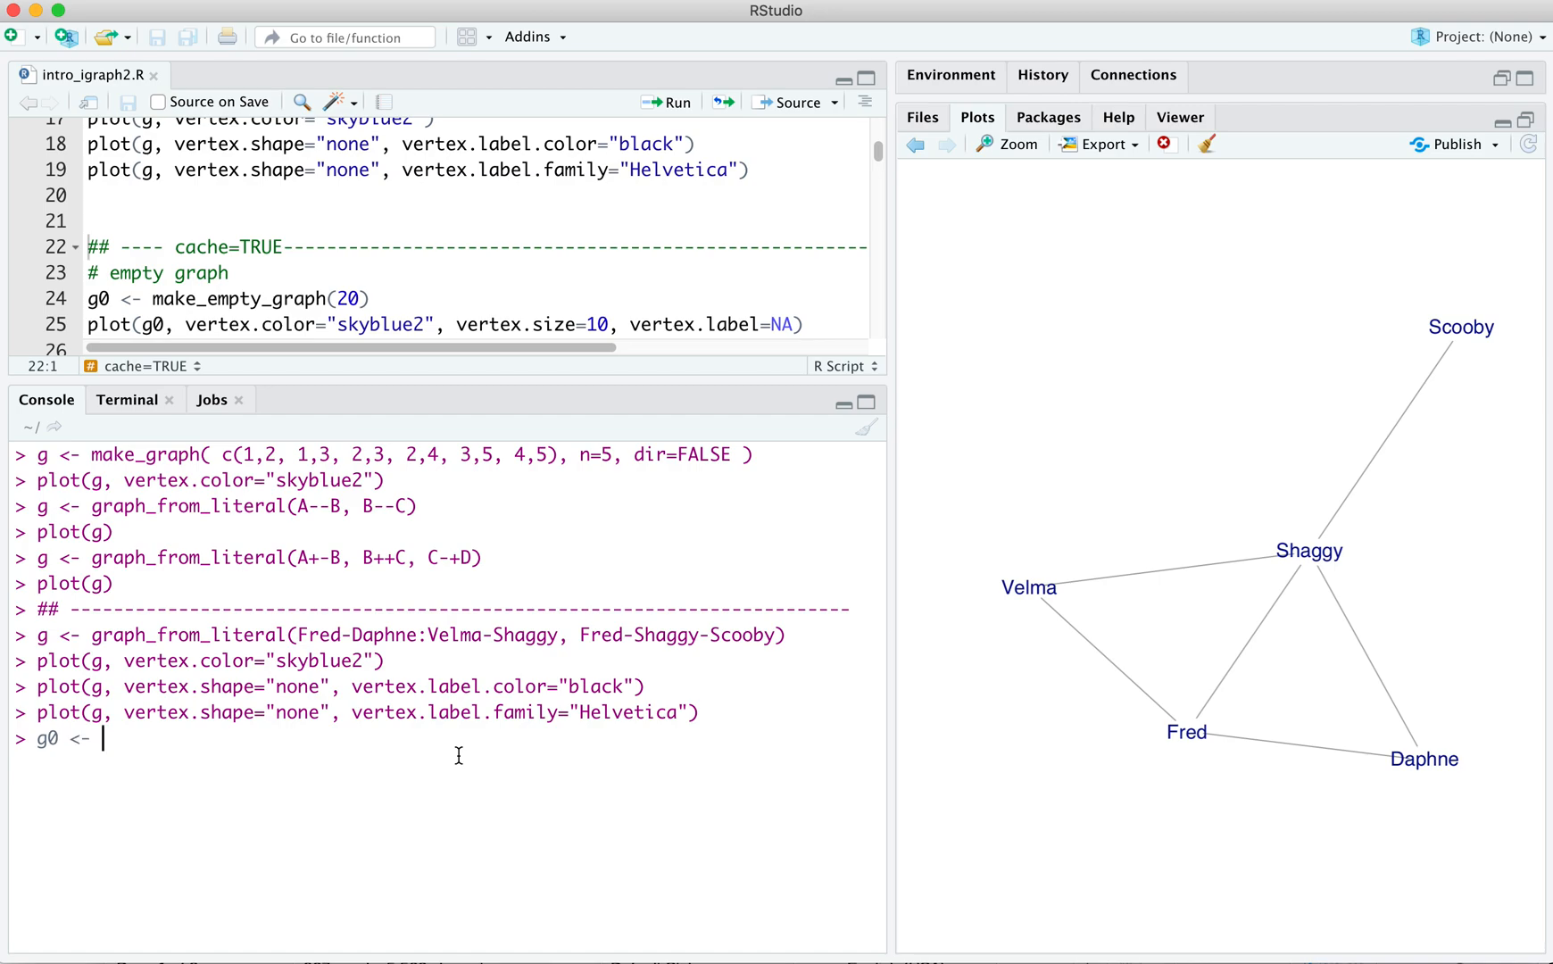
text(make_)
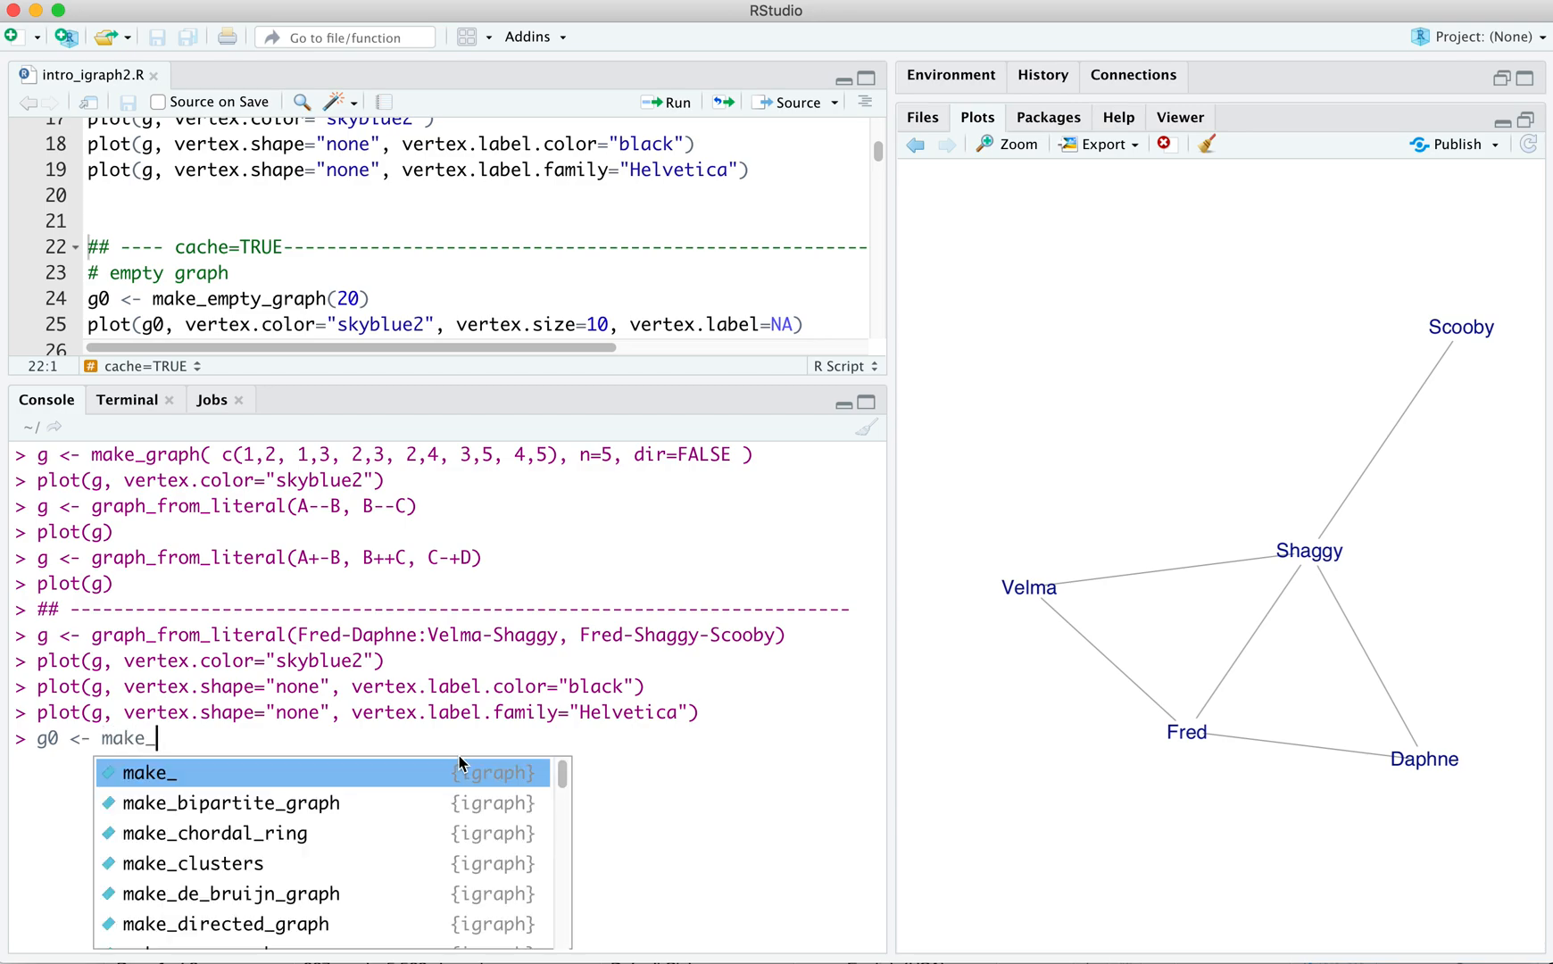
text(empty_graph(20)
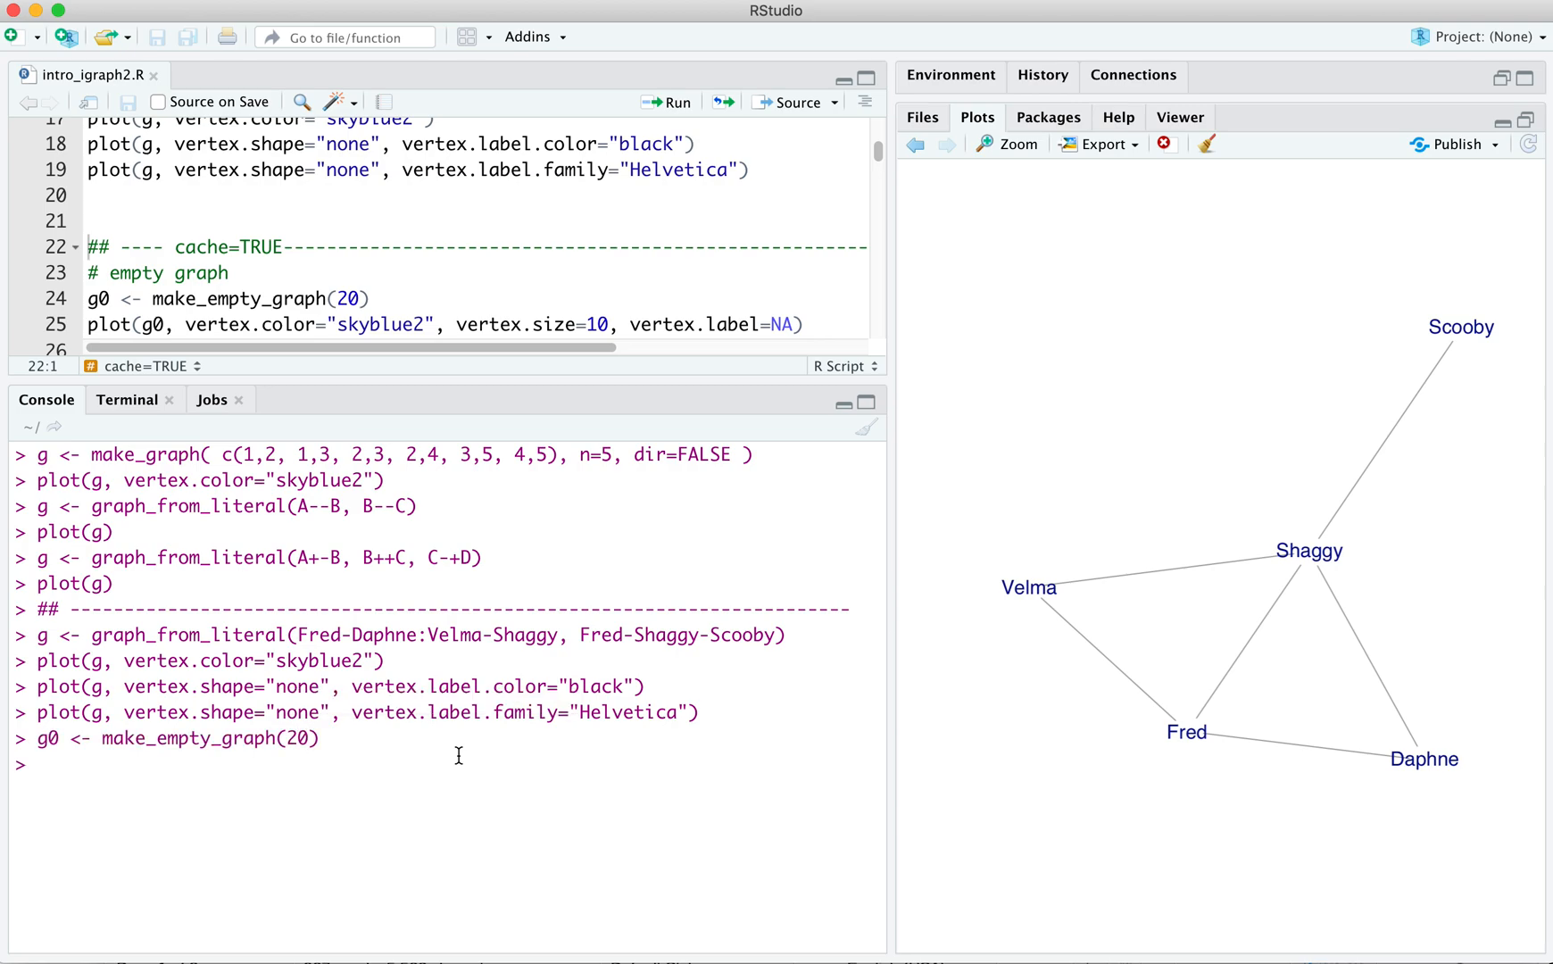
text(plot(g0)
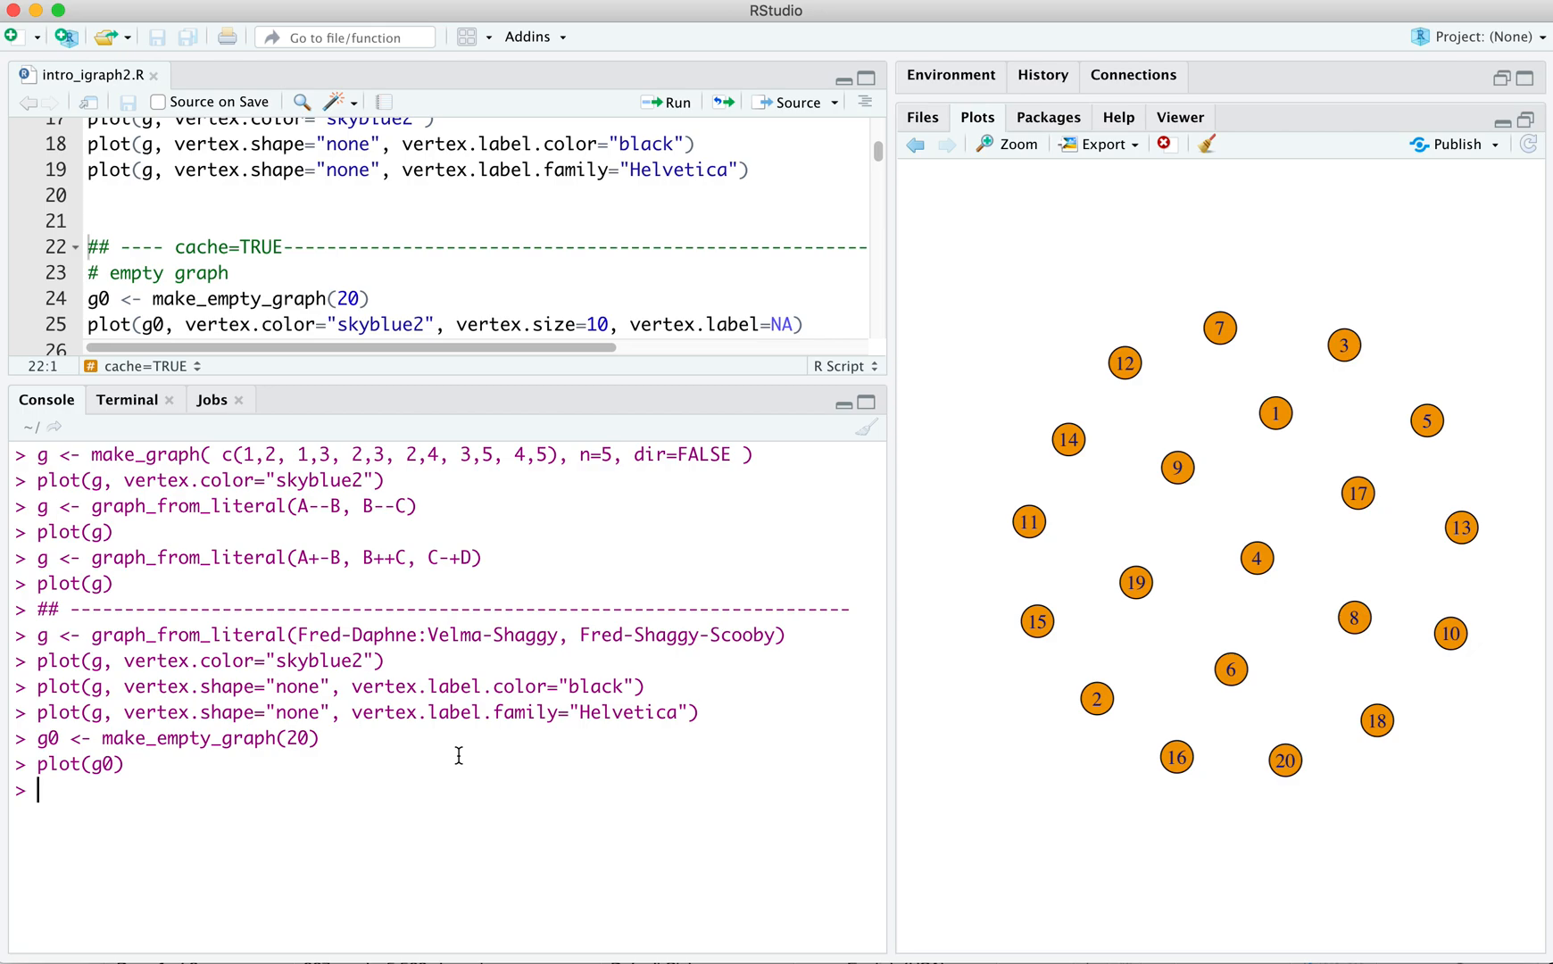
mouse_move(476, 272)
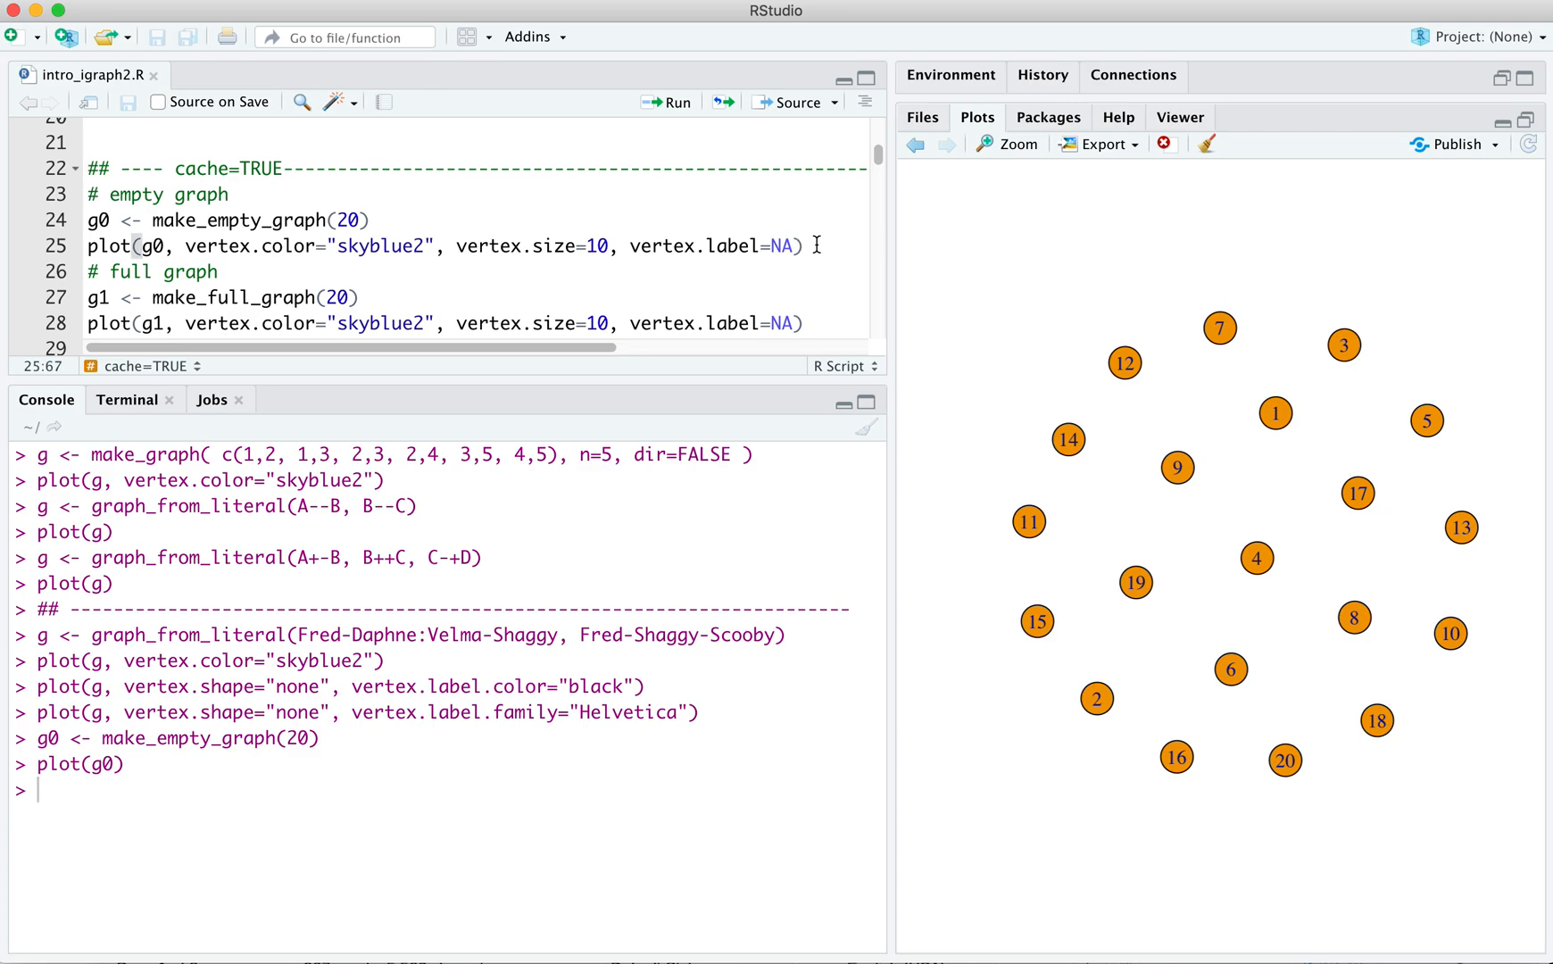
- Replot g0 with skyblue2 unlabelled vertices, then run g1 <- make_full_graph(20) and plot it
key(enter)
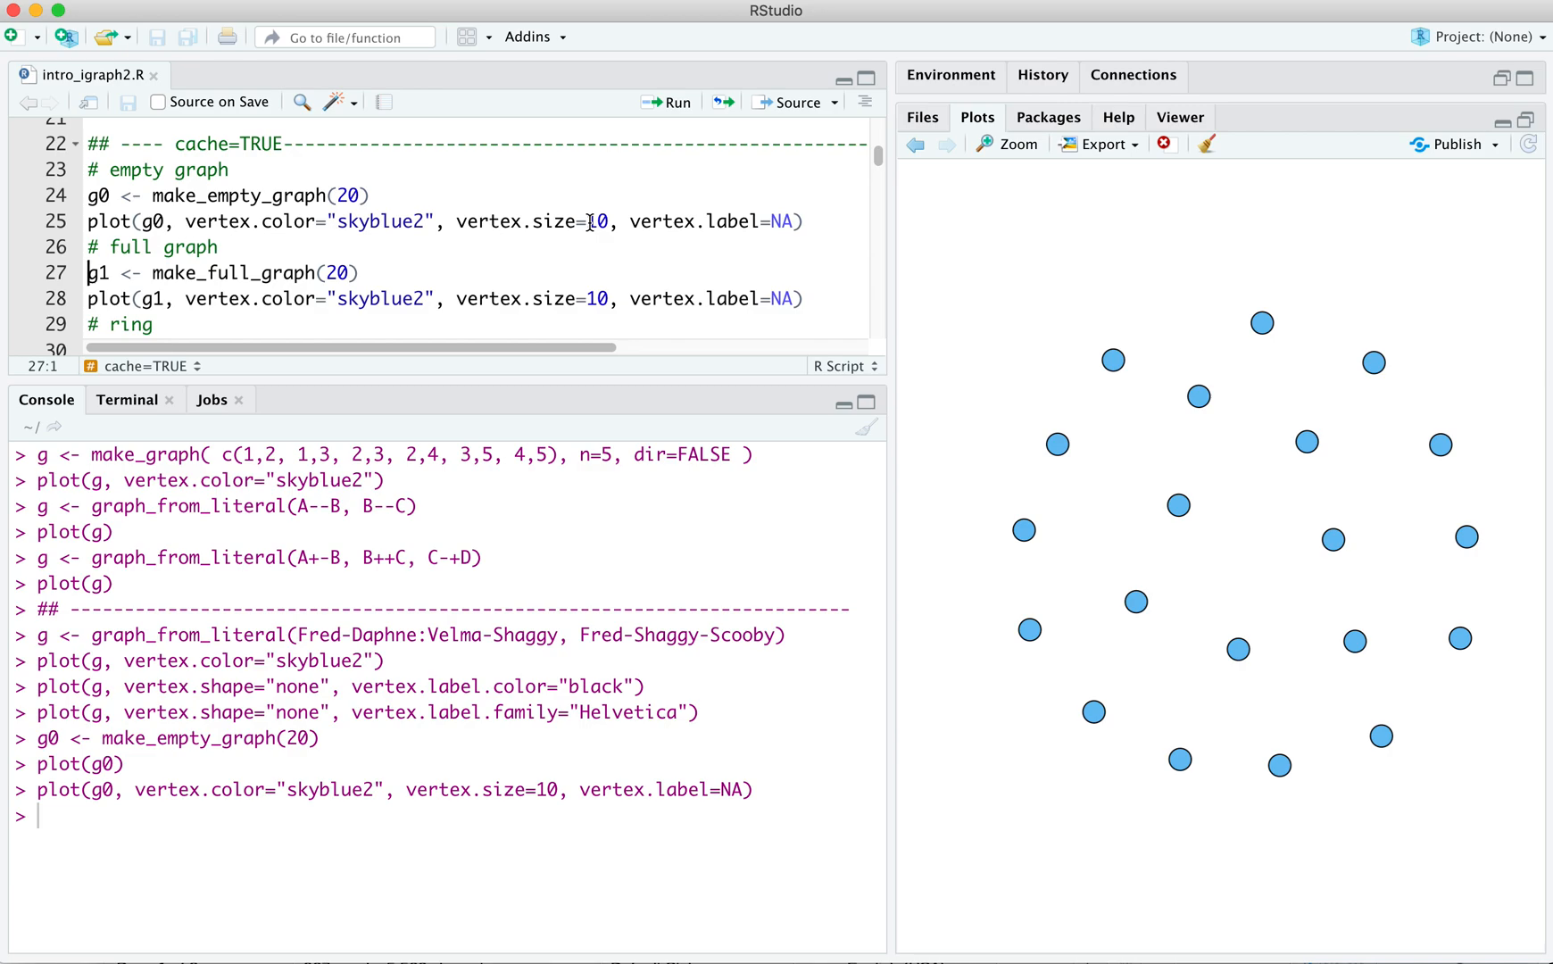
click(365, 273)
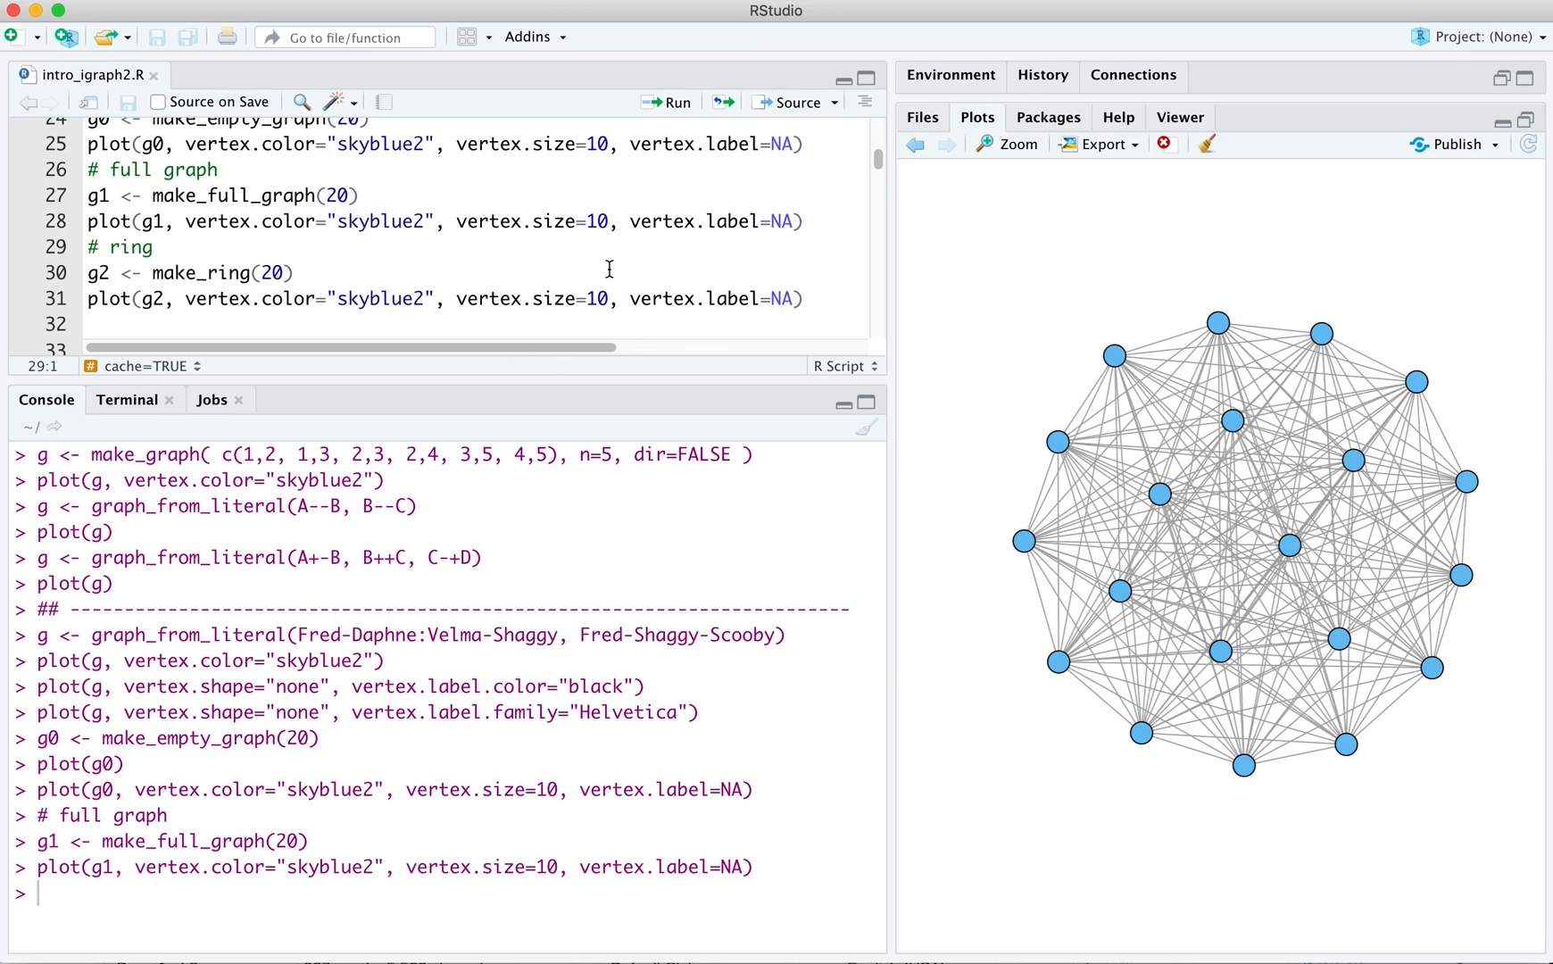
mouse_move(633, 304)
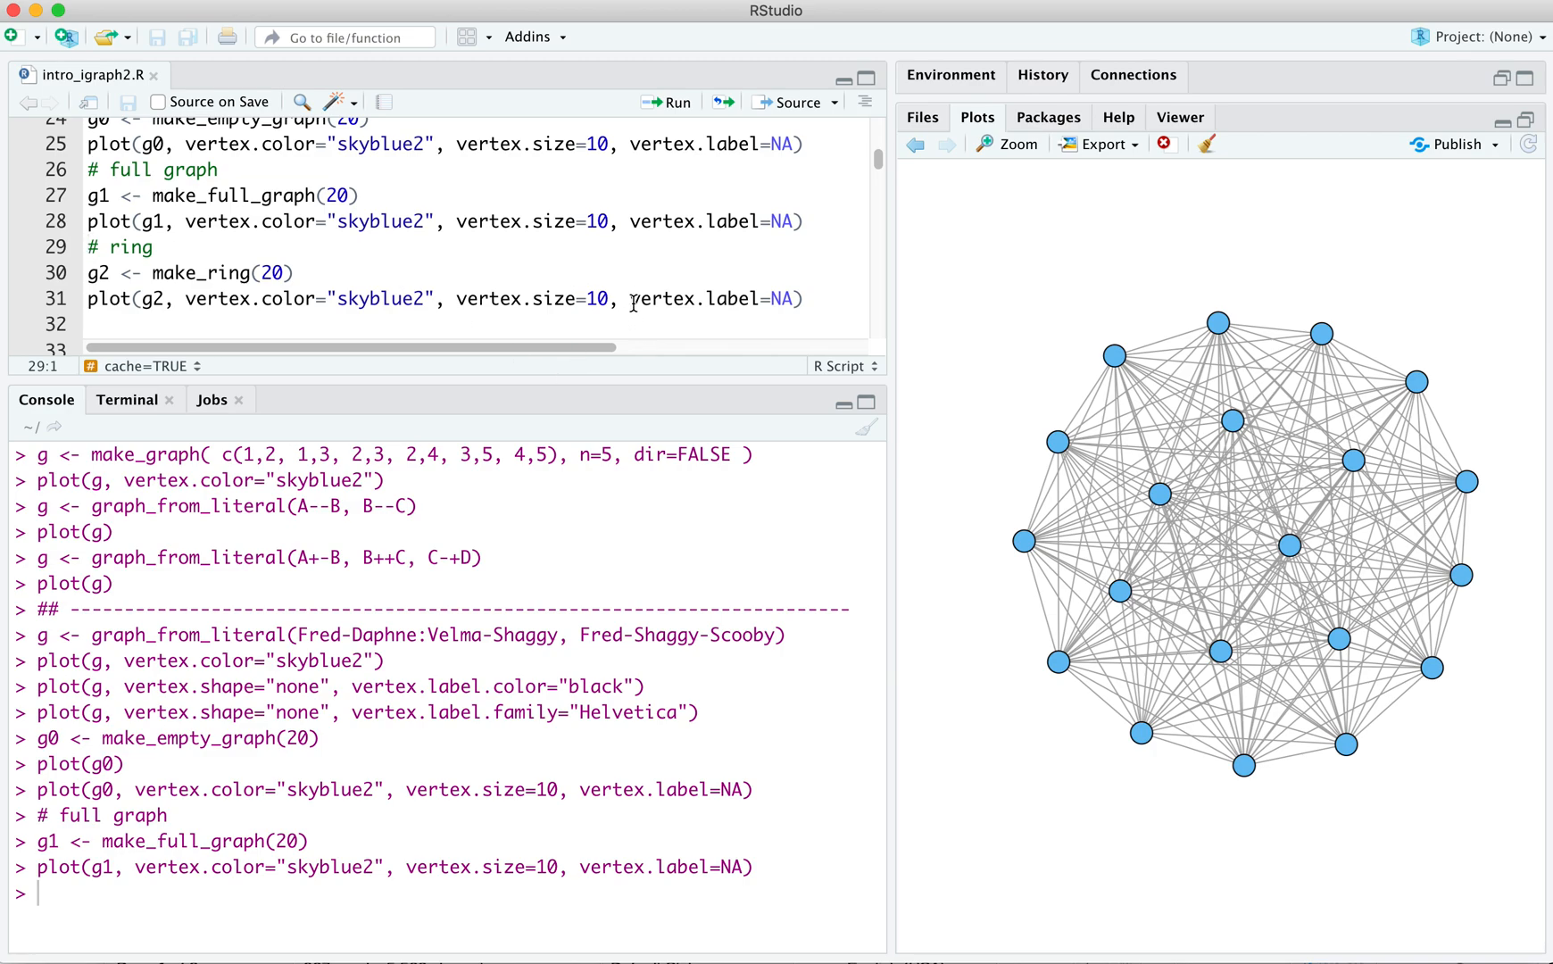
mouse_move(753, 298)
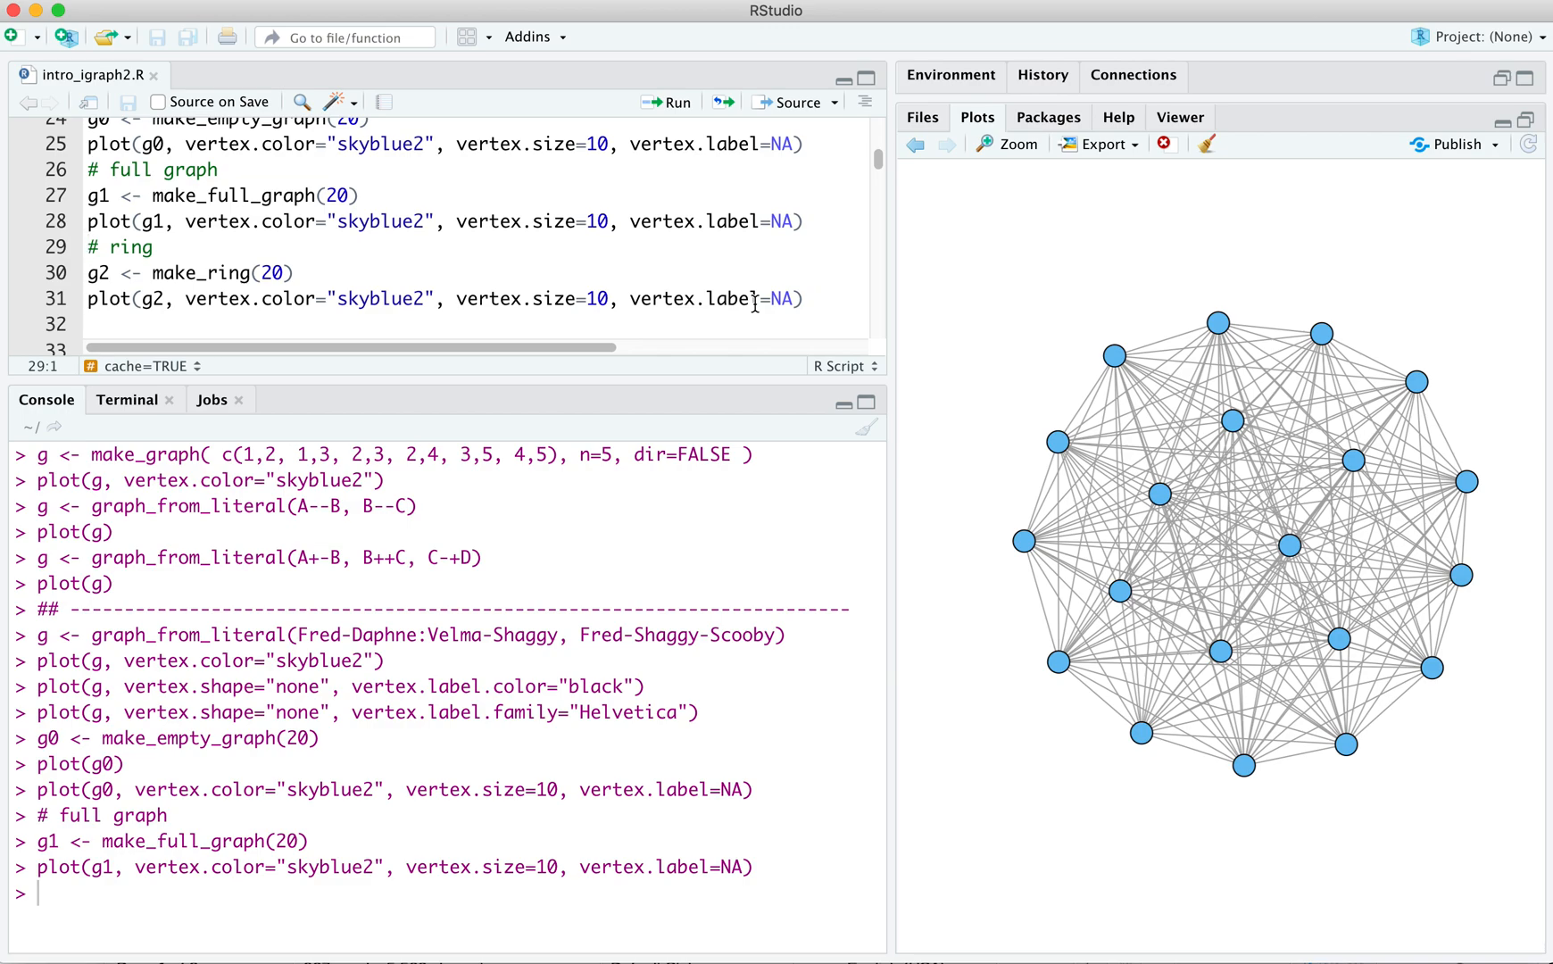
mouse_move(620, 298)
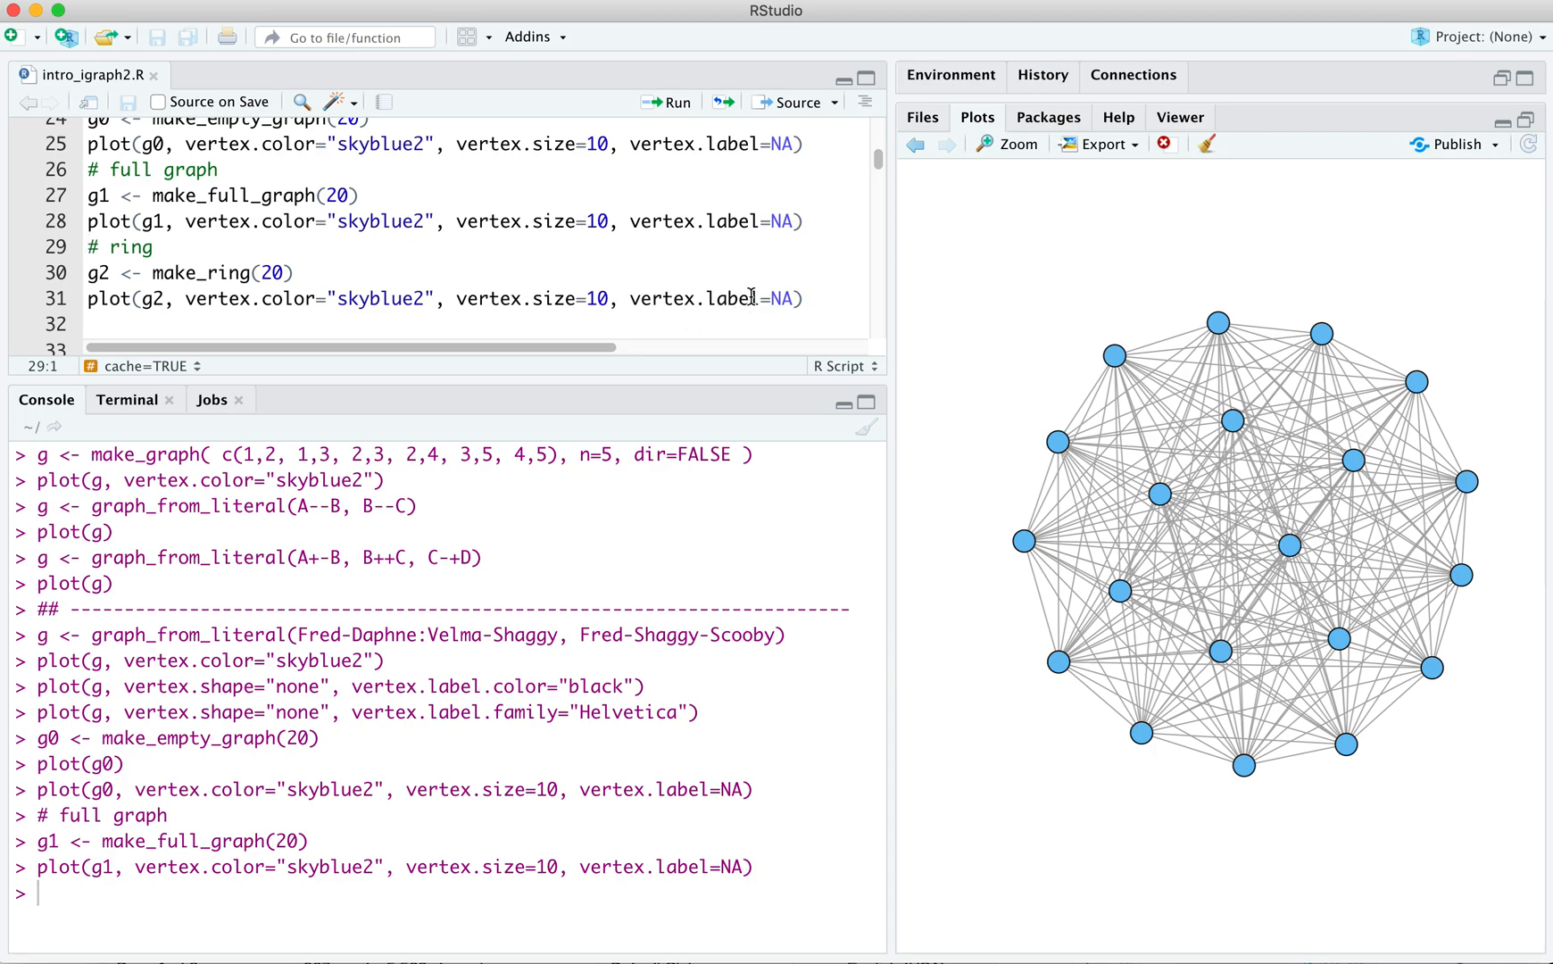
mouse_move(614, 300)
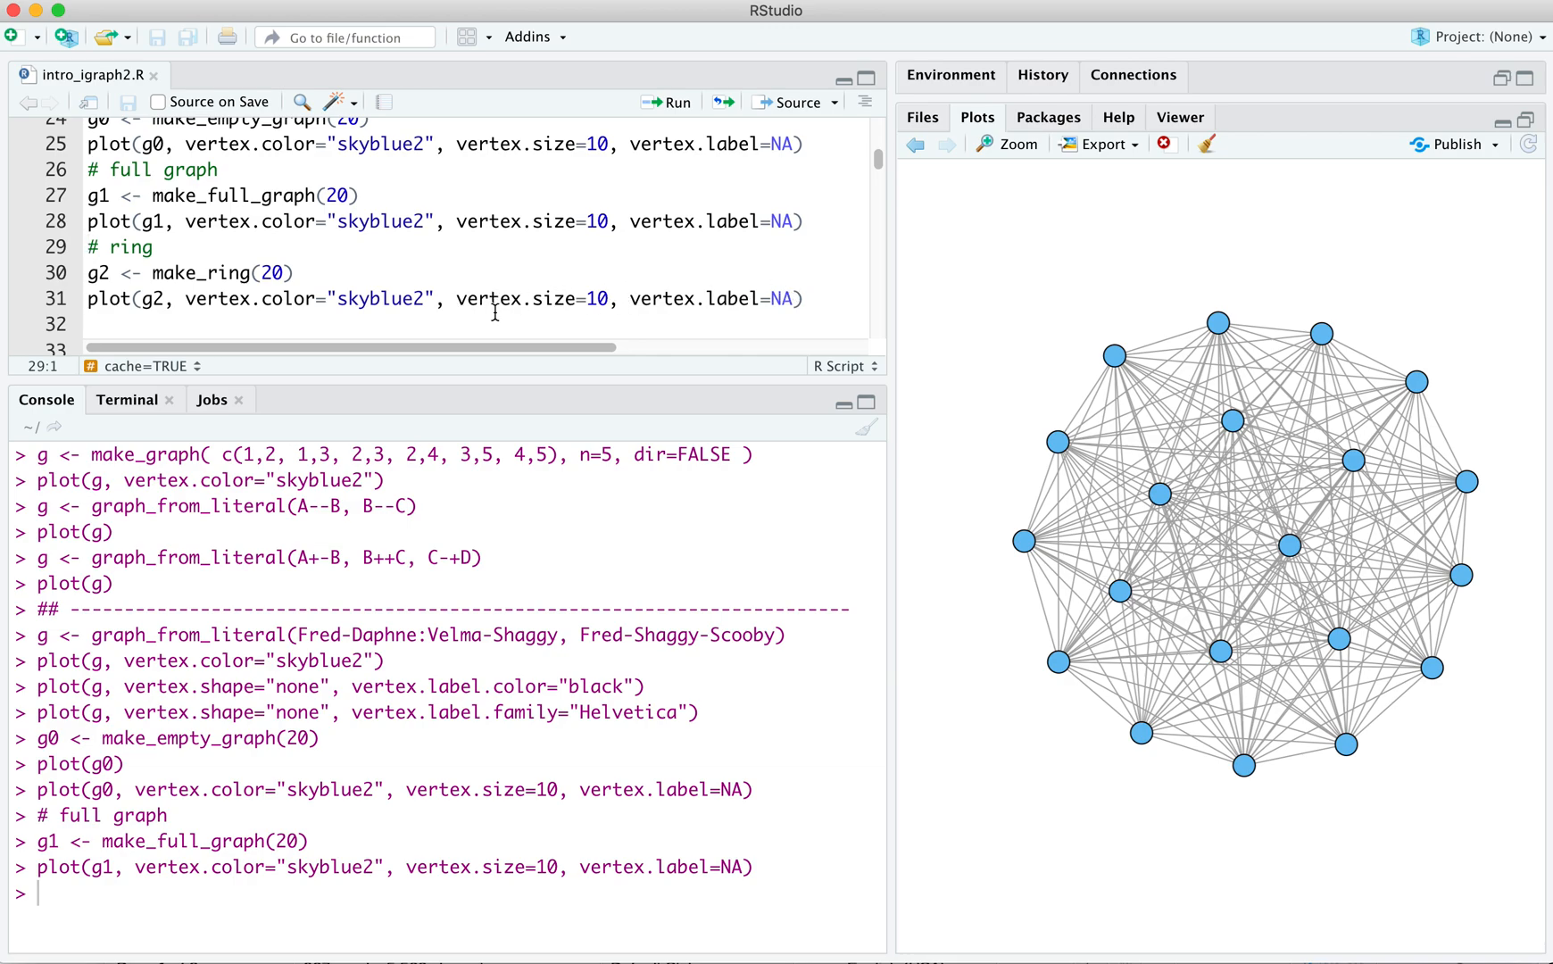
mouse_move(541, 307)
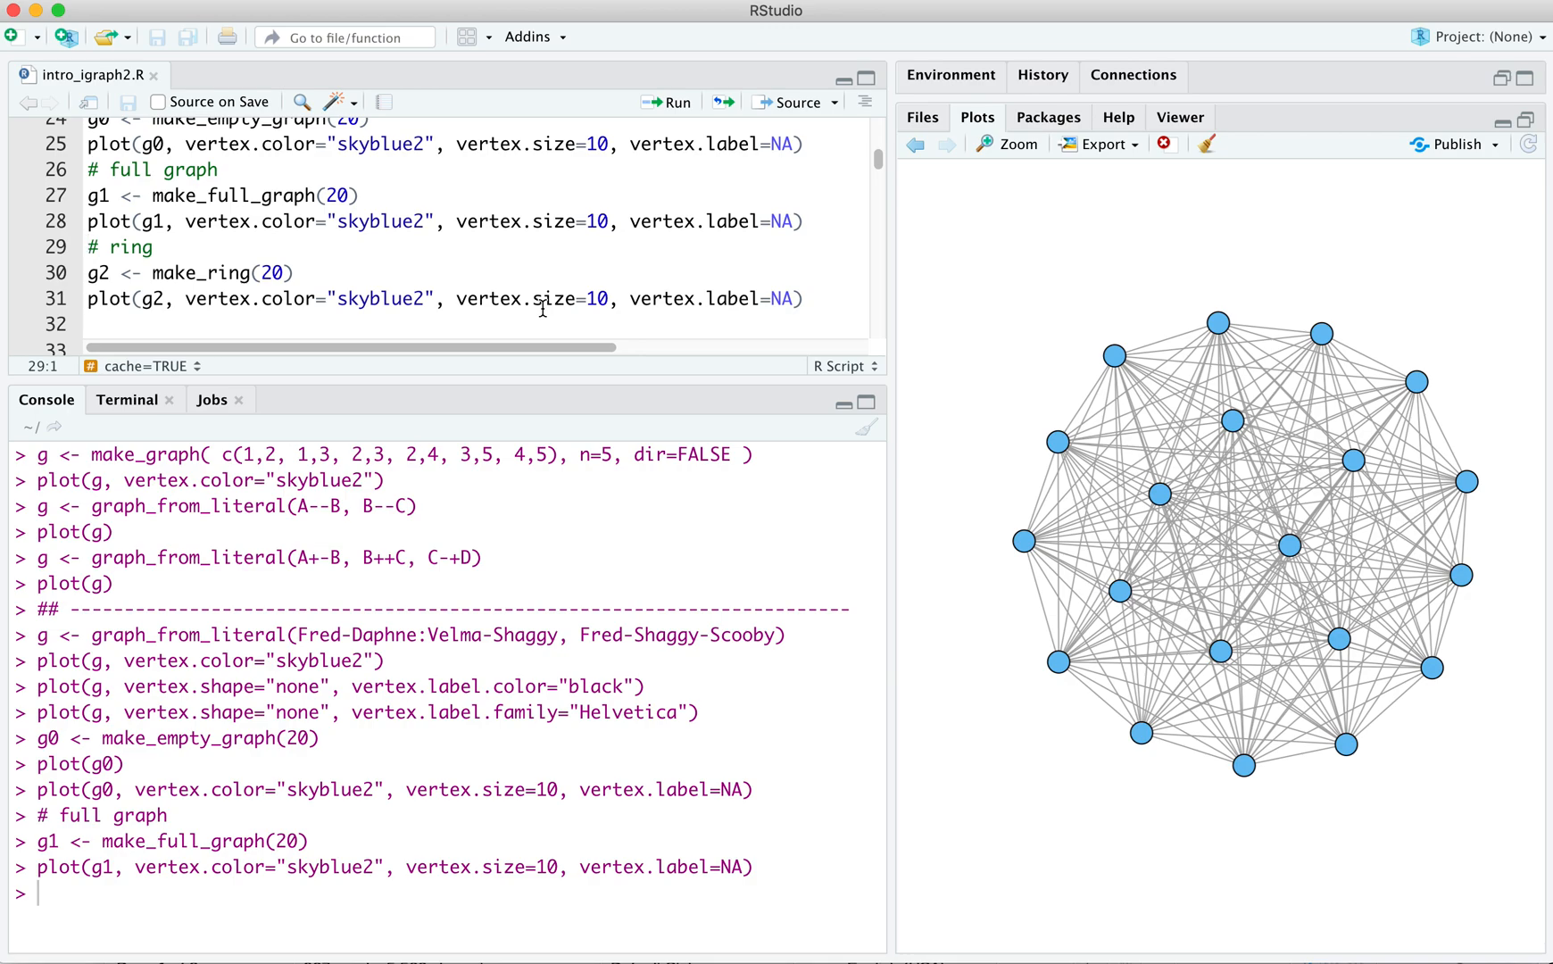
- Plot the 20-vertex ring g2, then build the 10×10 lattice g3 and plot it with layout_on_grid
click(89, 273)
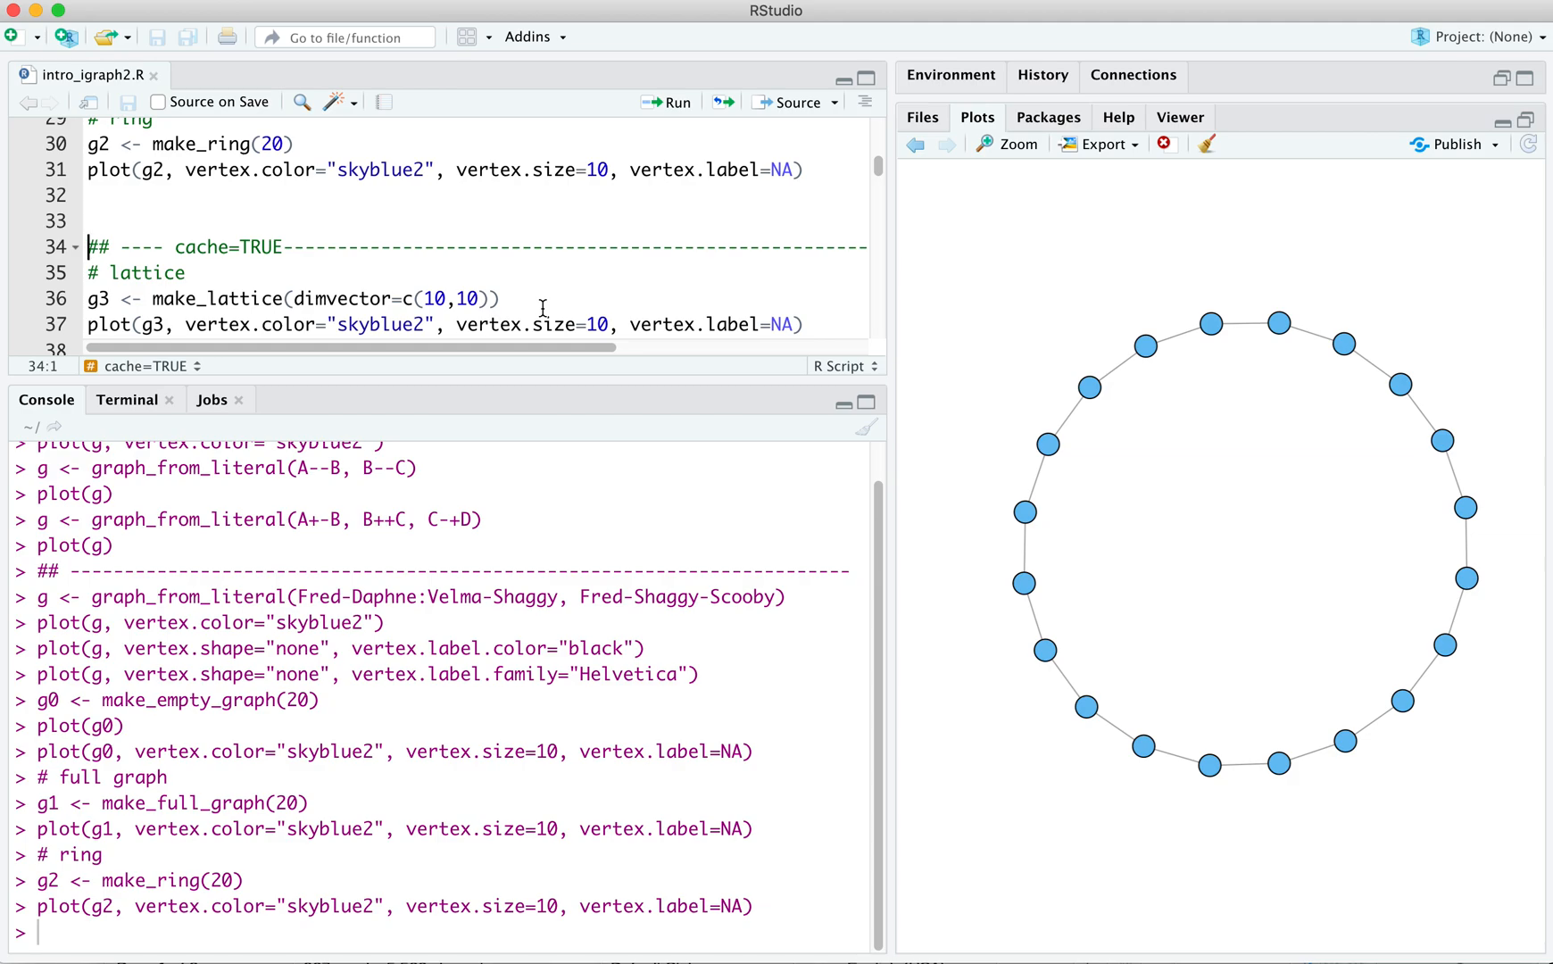
click(114, 273)
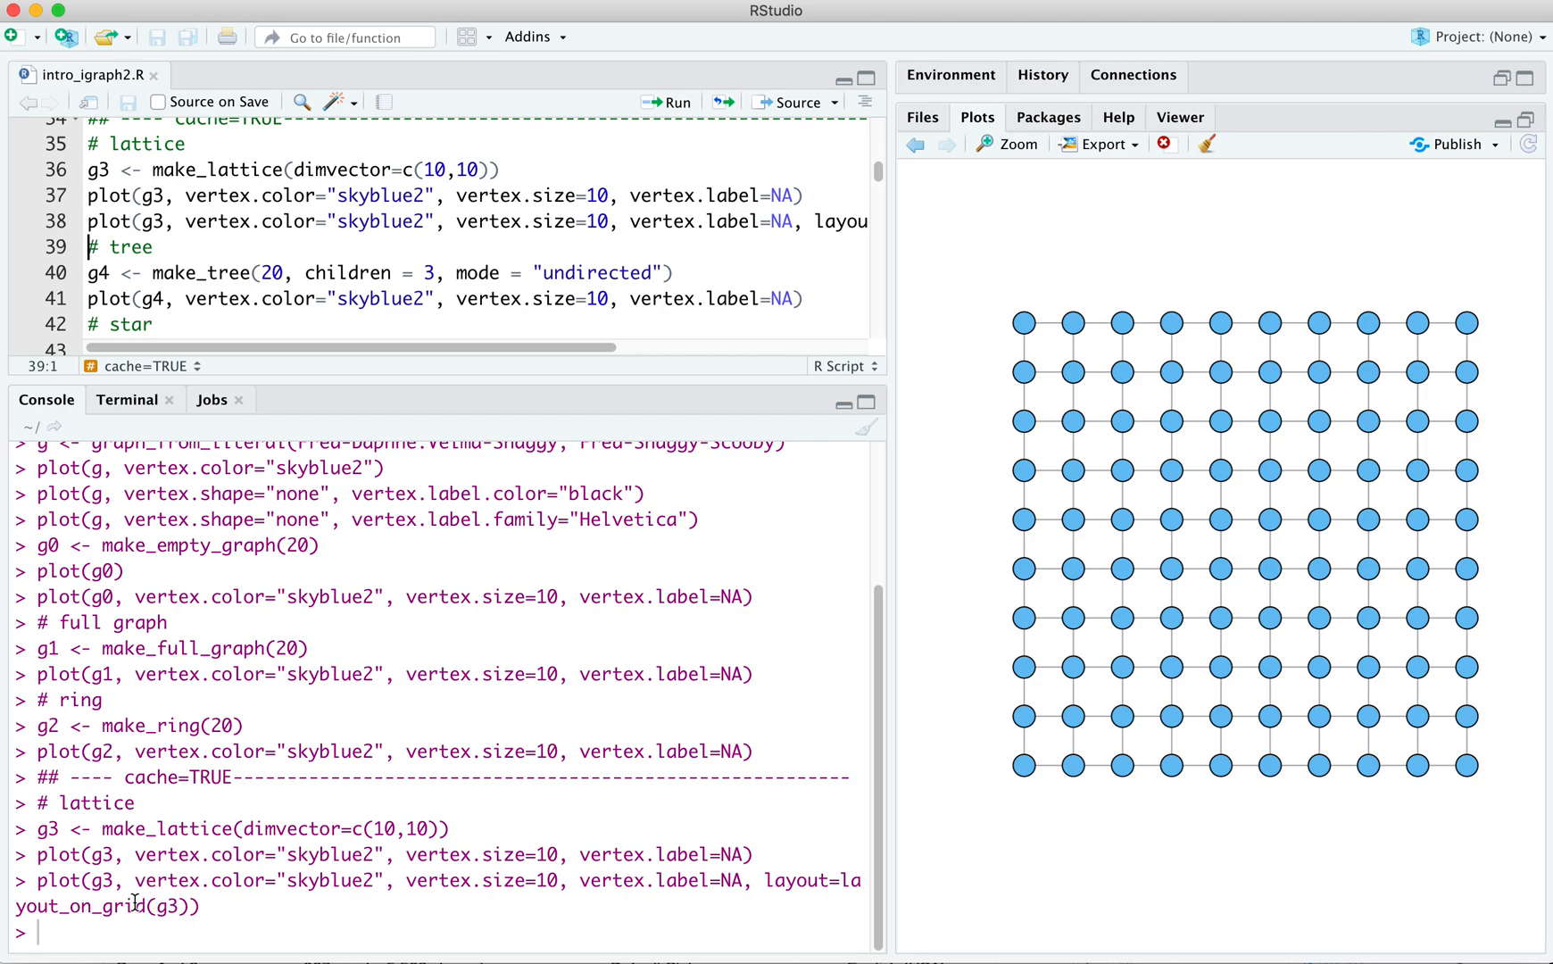
mouse_move(259, 891)
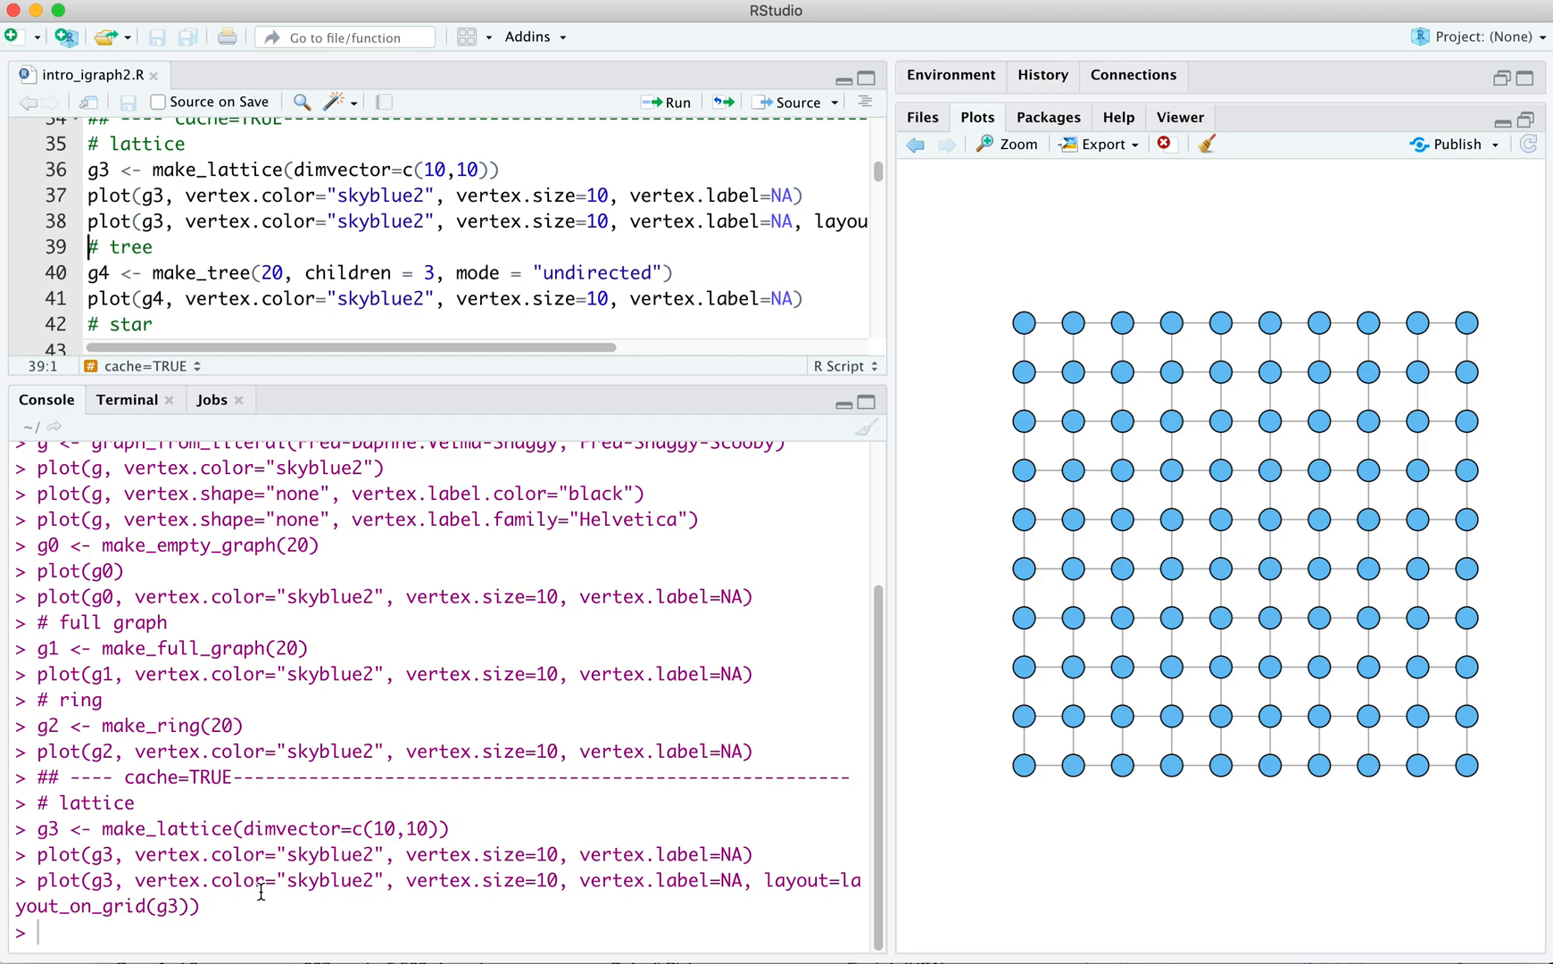
mouse_move(851, 689)
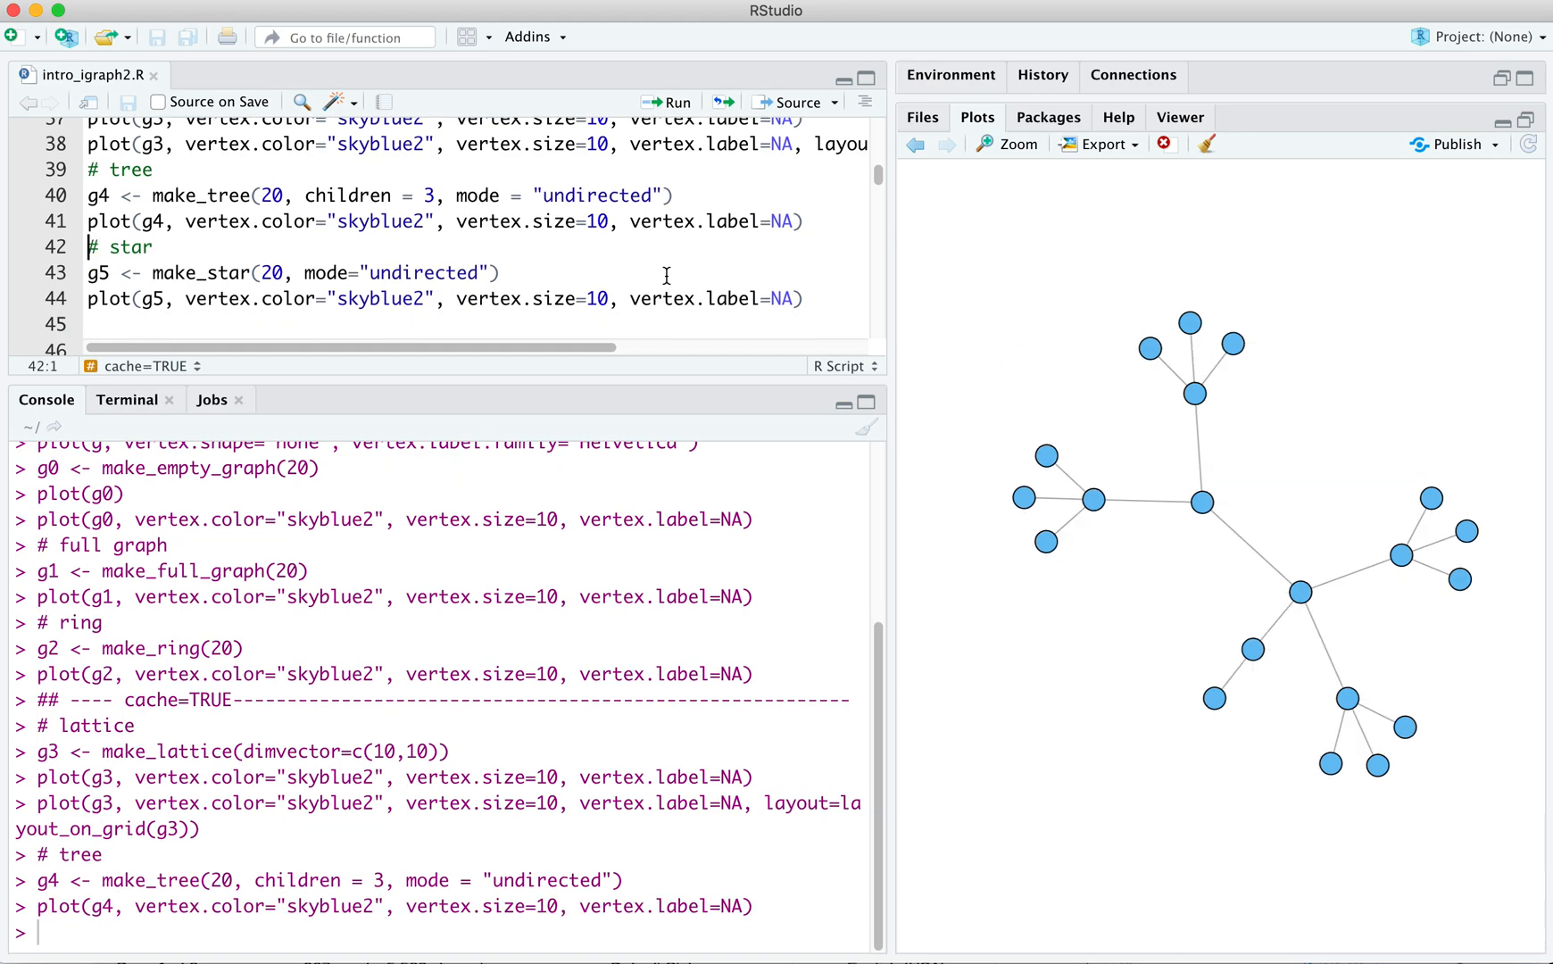
mouse_move(1180, 509)
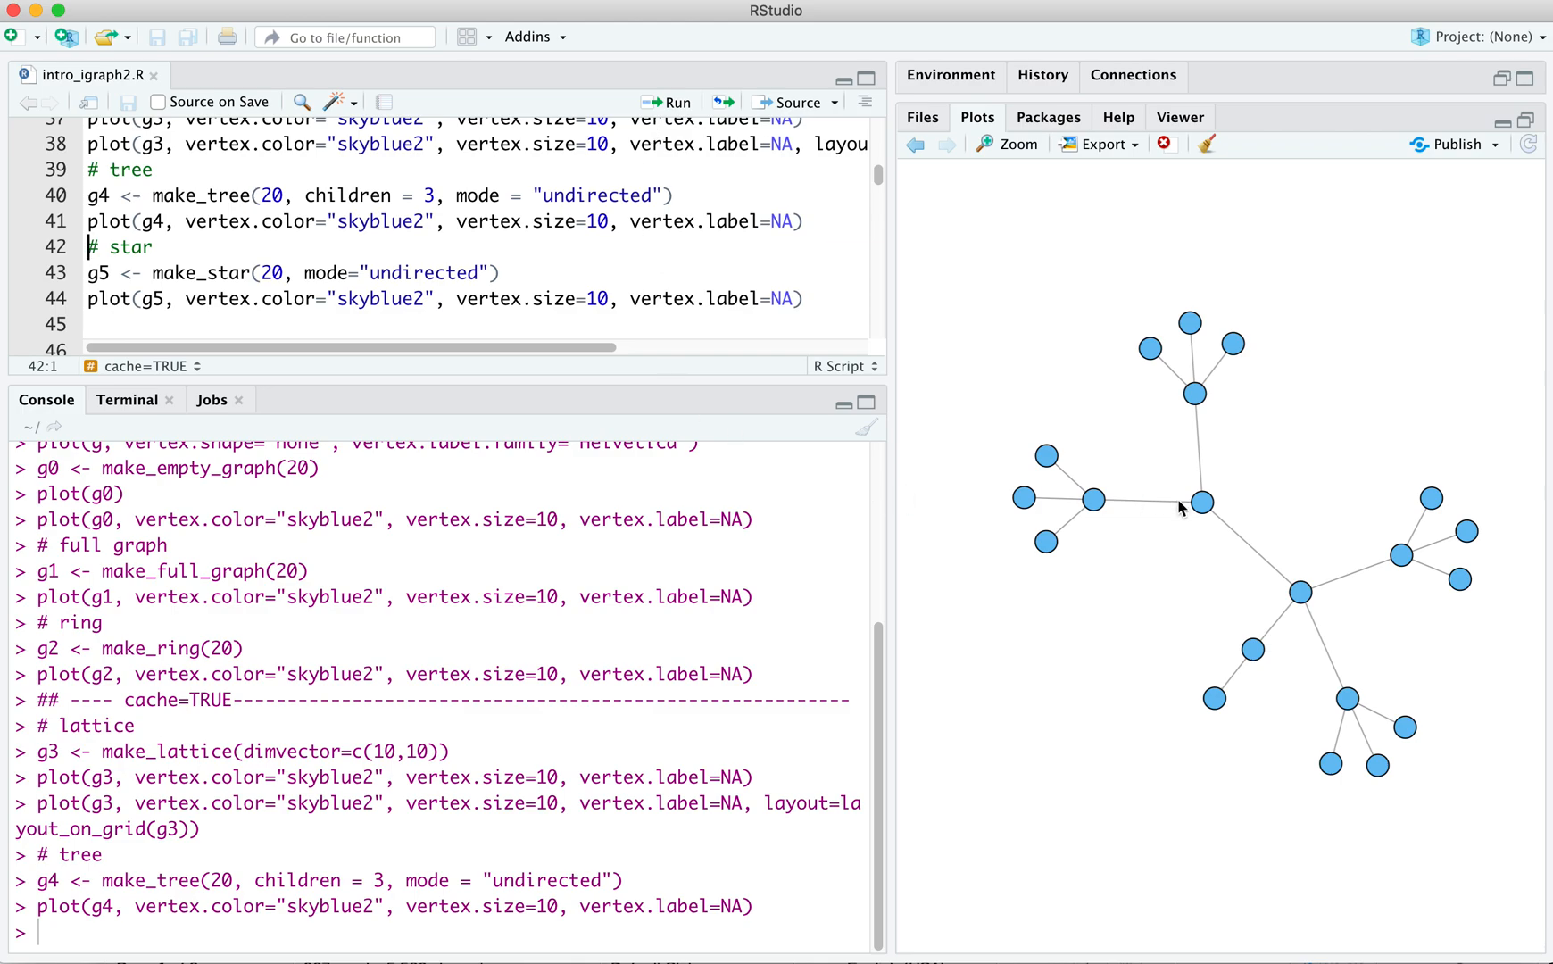
mouse_move(1089, 500)
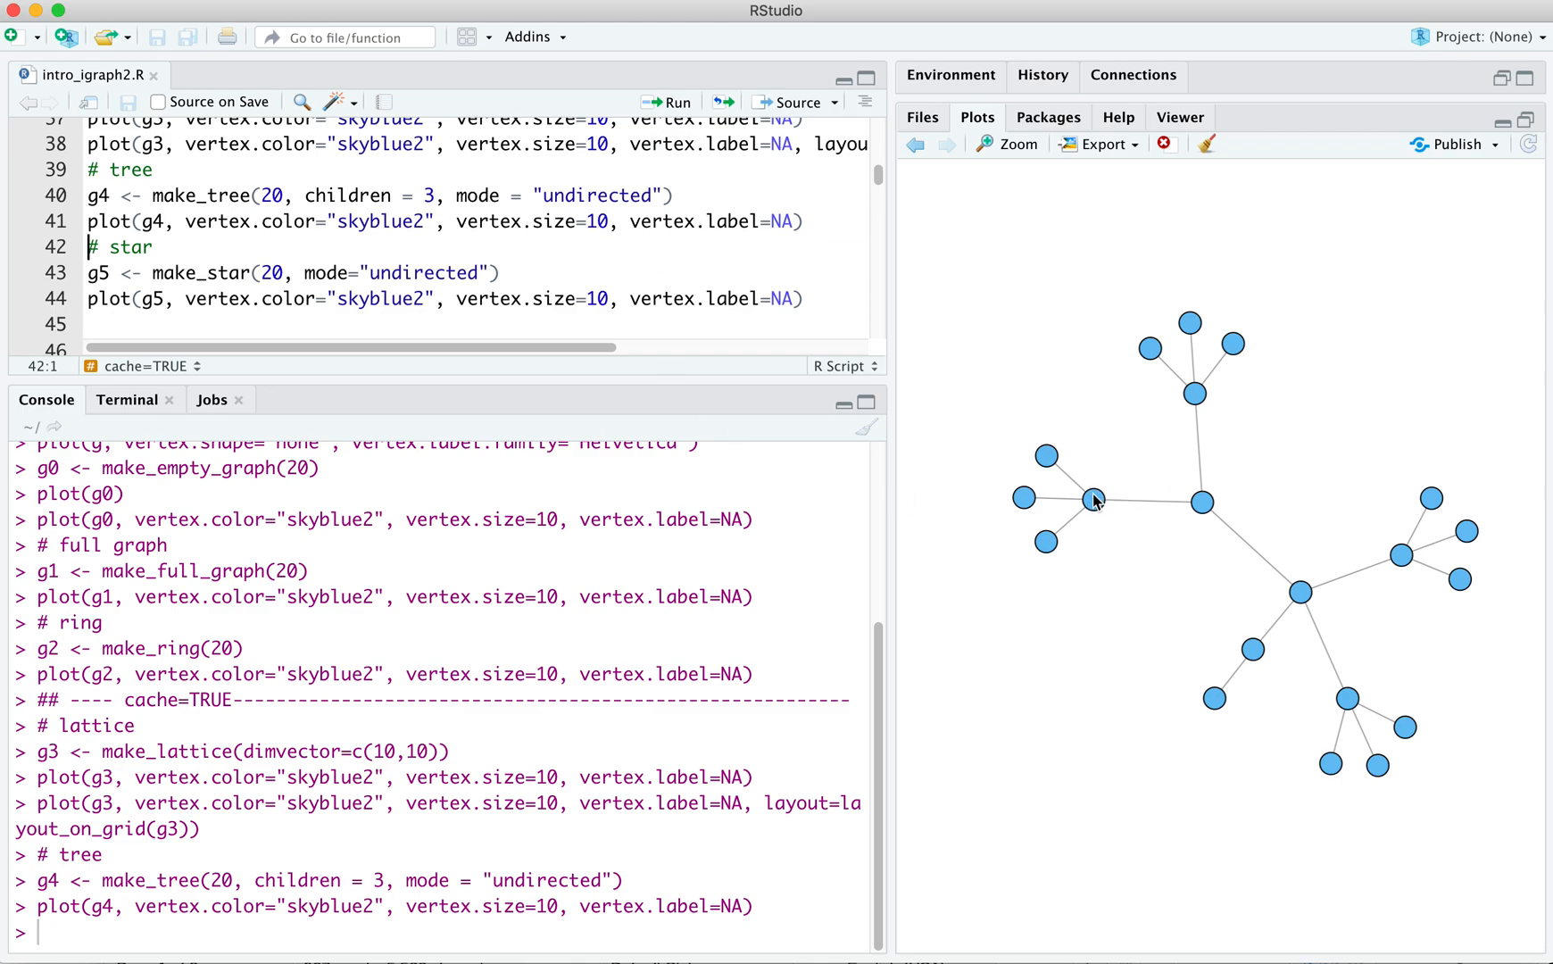
mouse_move(1103, 500)
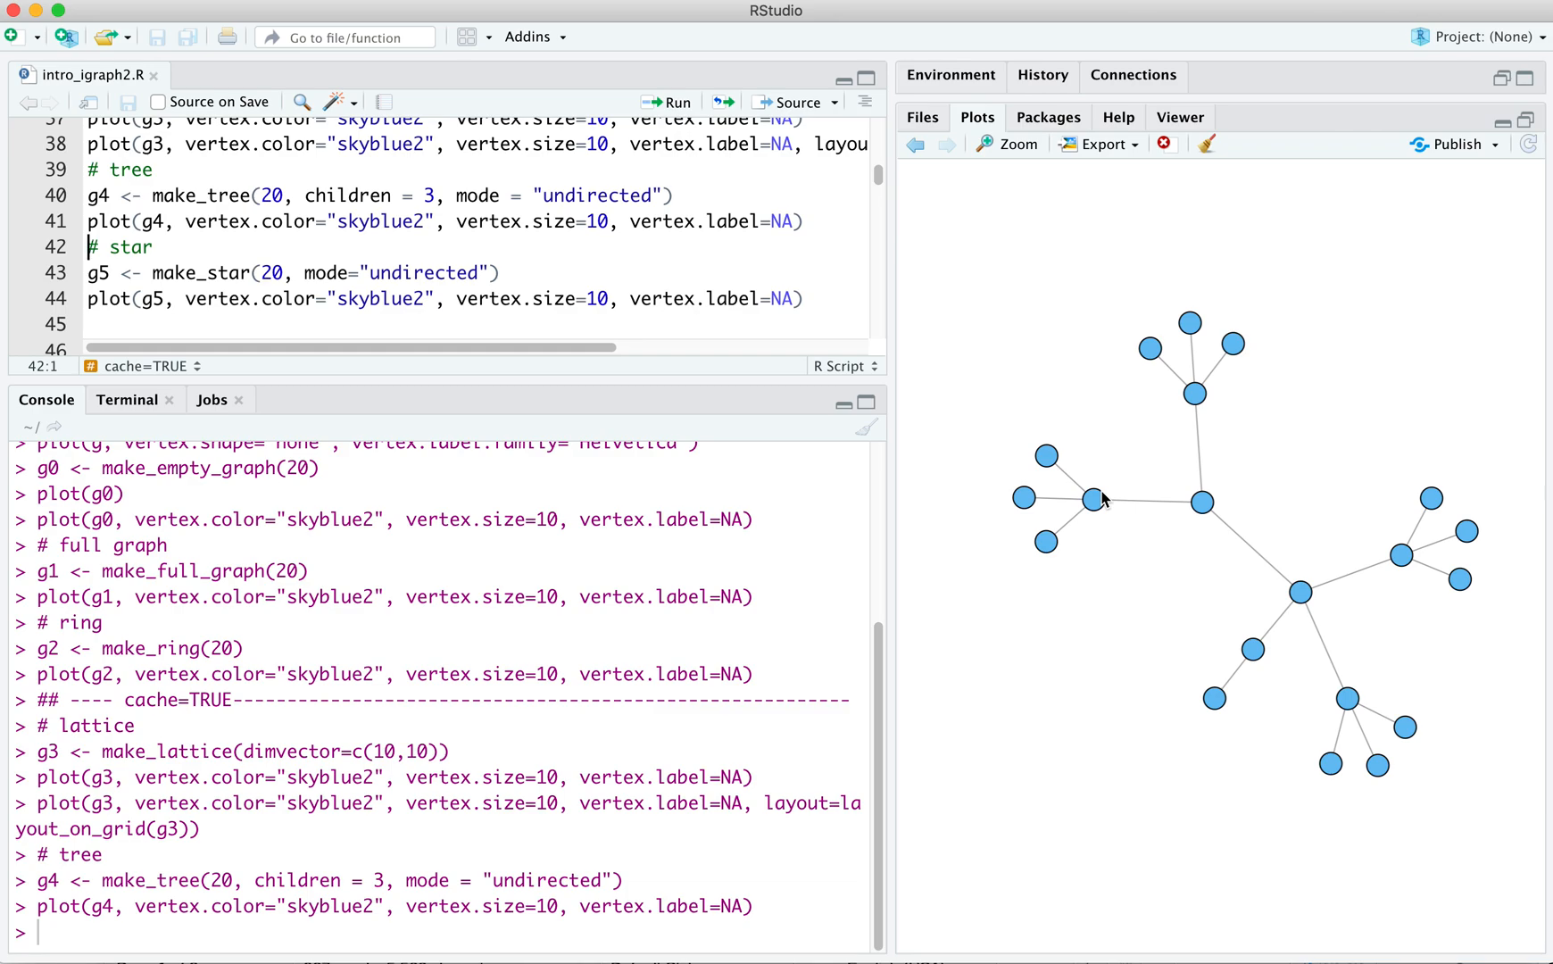
mouse_move(1094, 503)
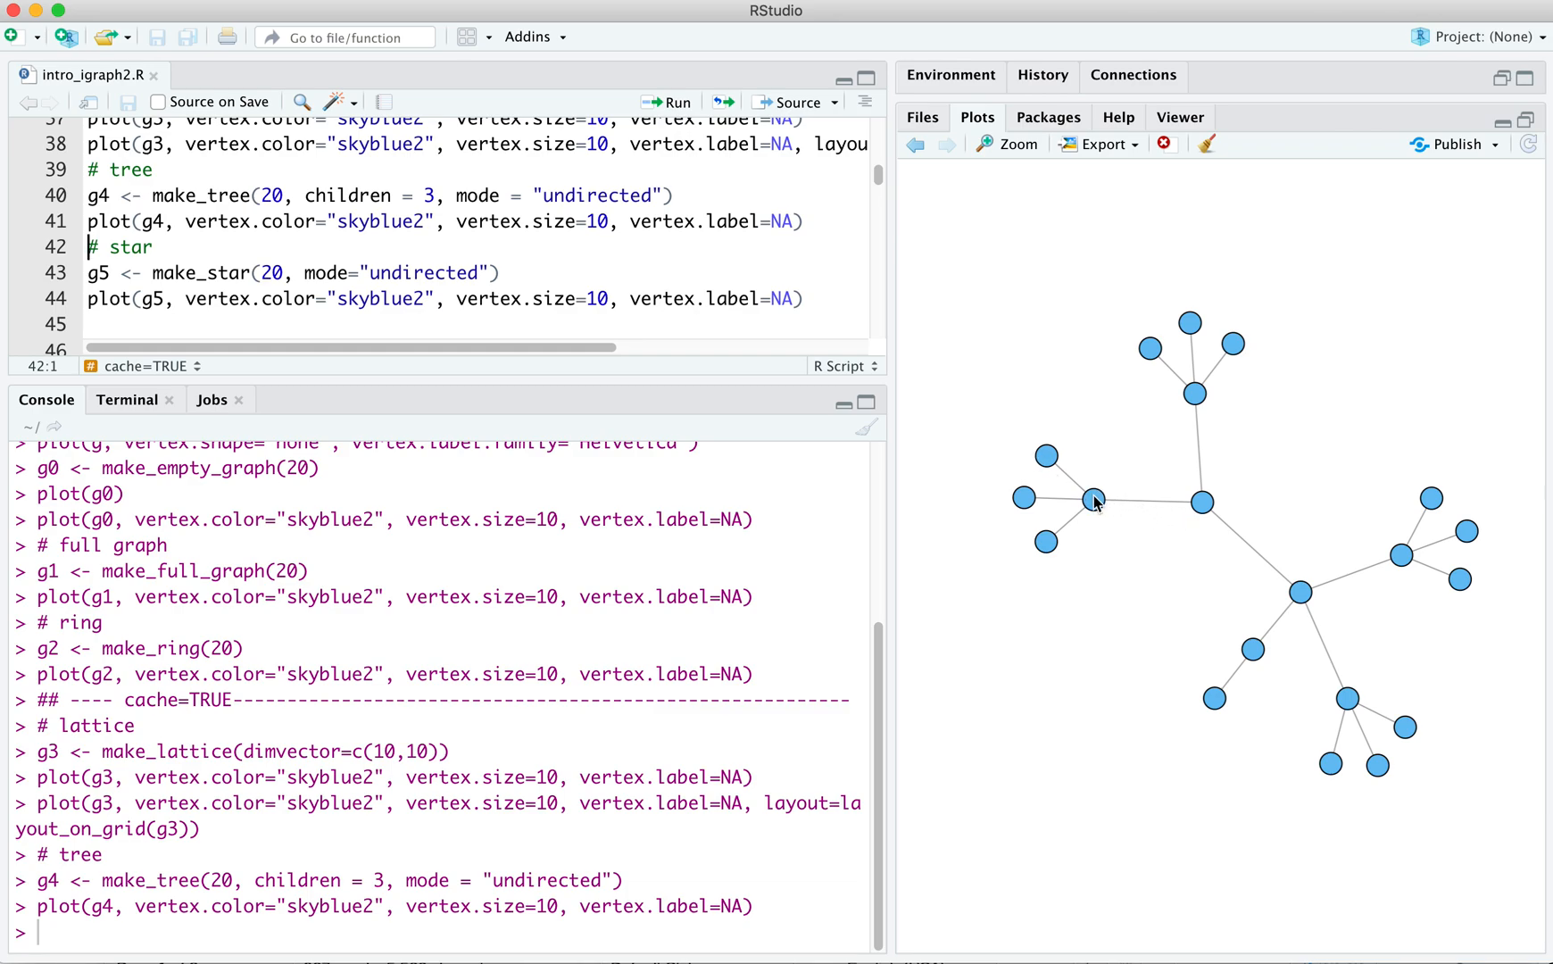
mouse_move(1183, 509)
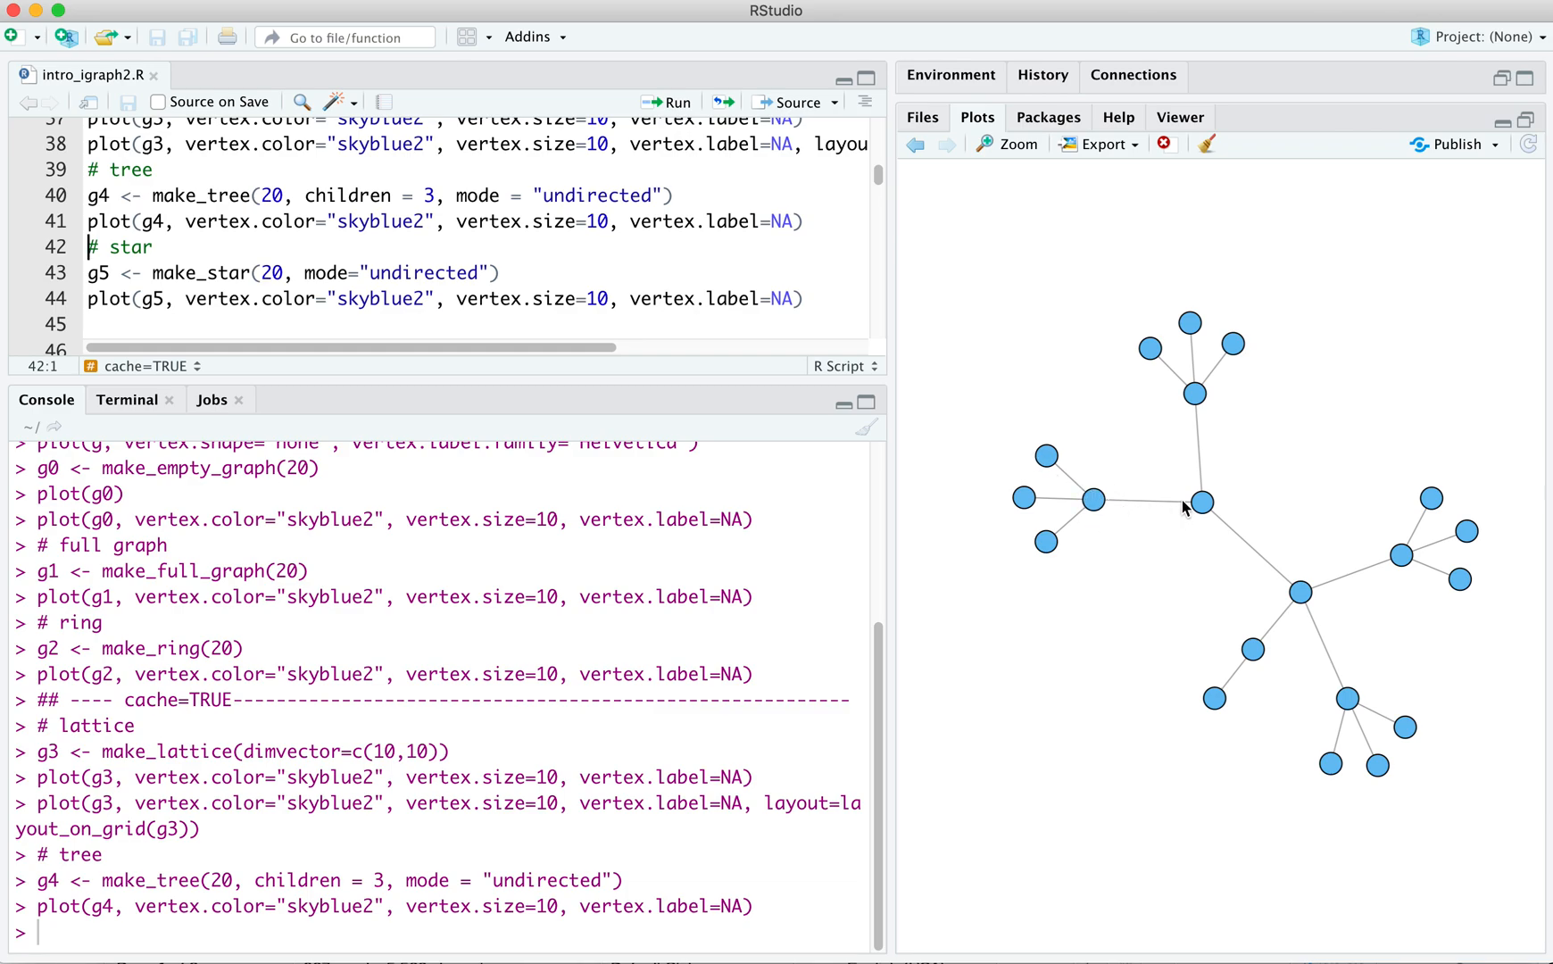
mouse_move(1108, 509)
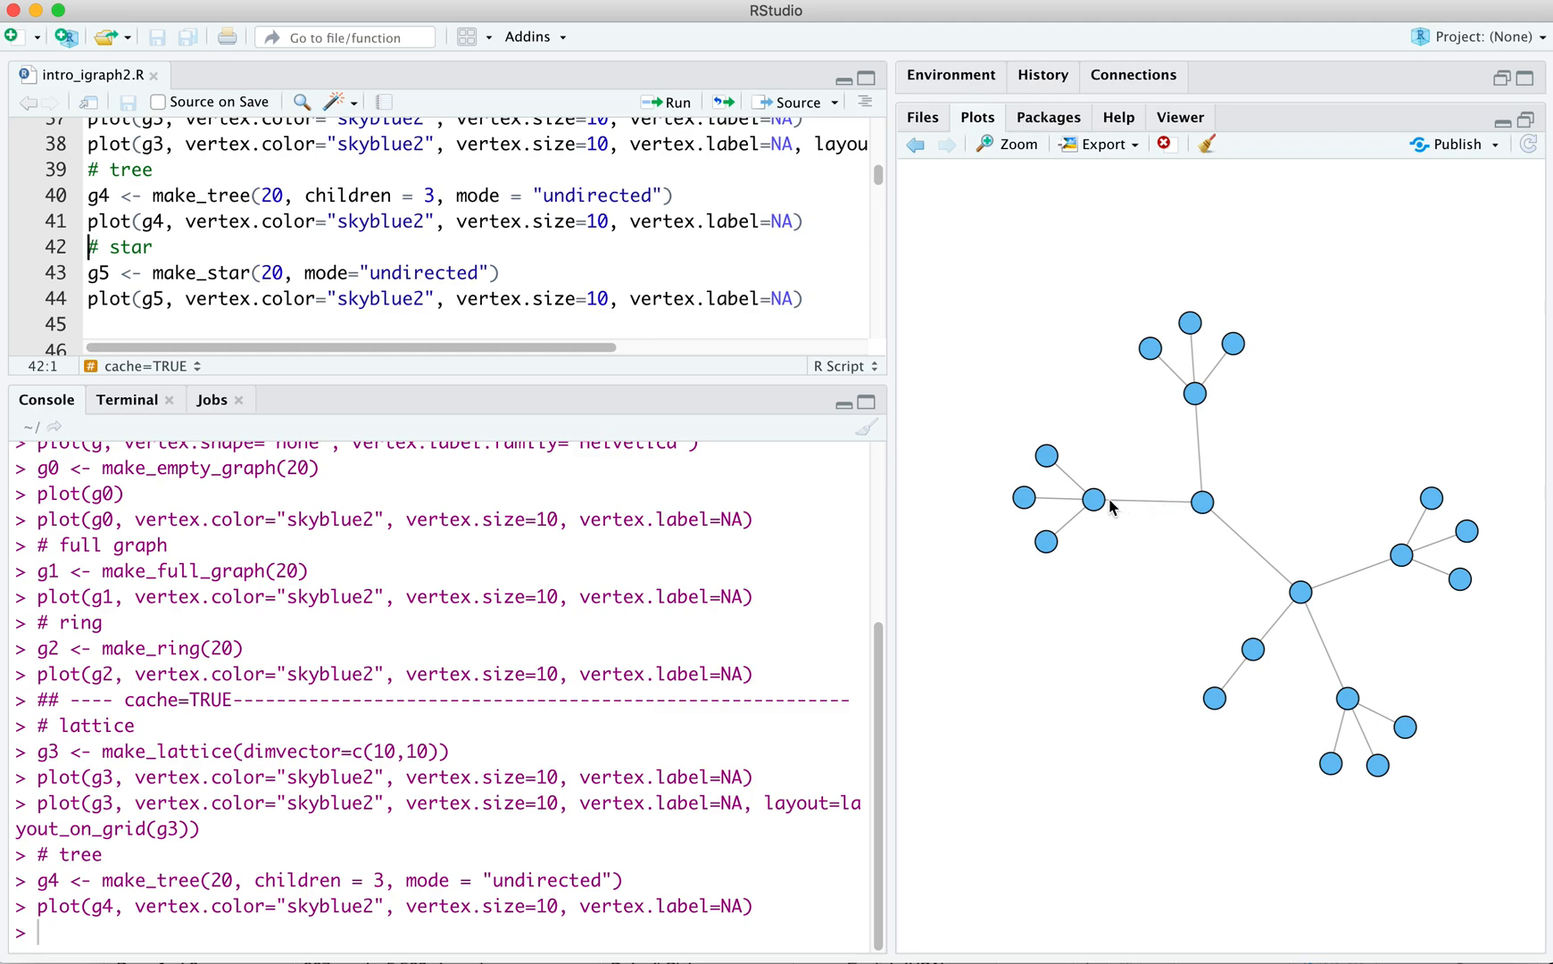
mouse_move(1178, 514)
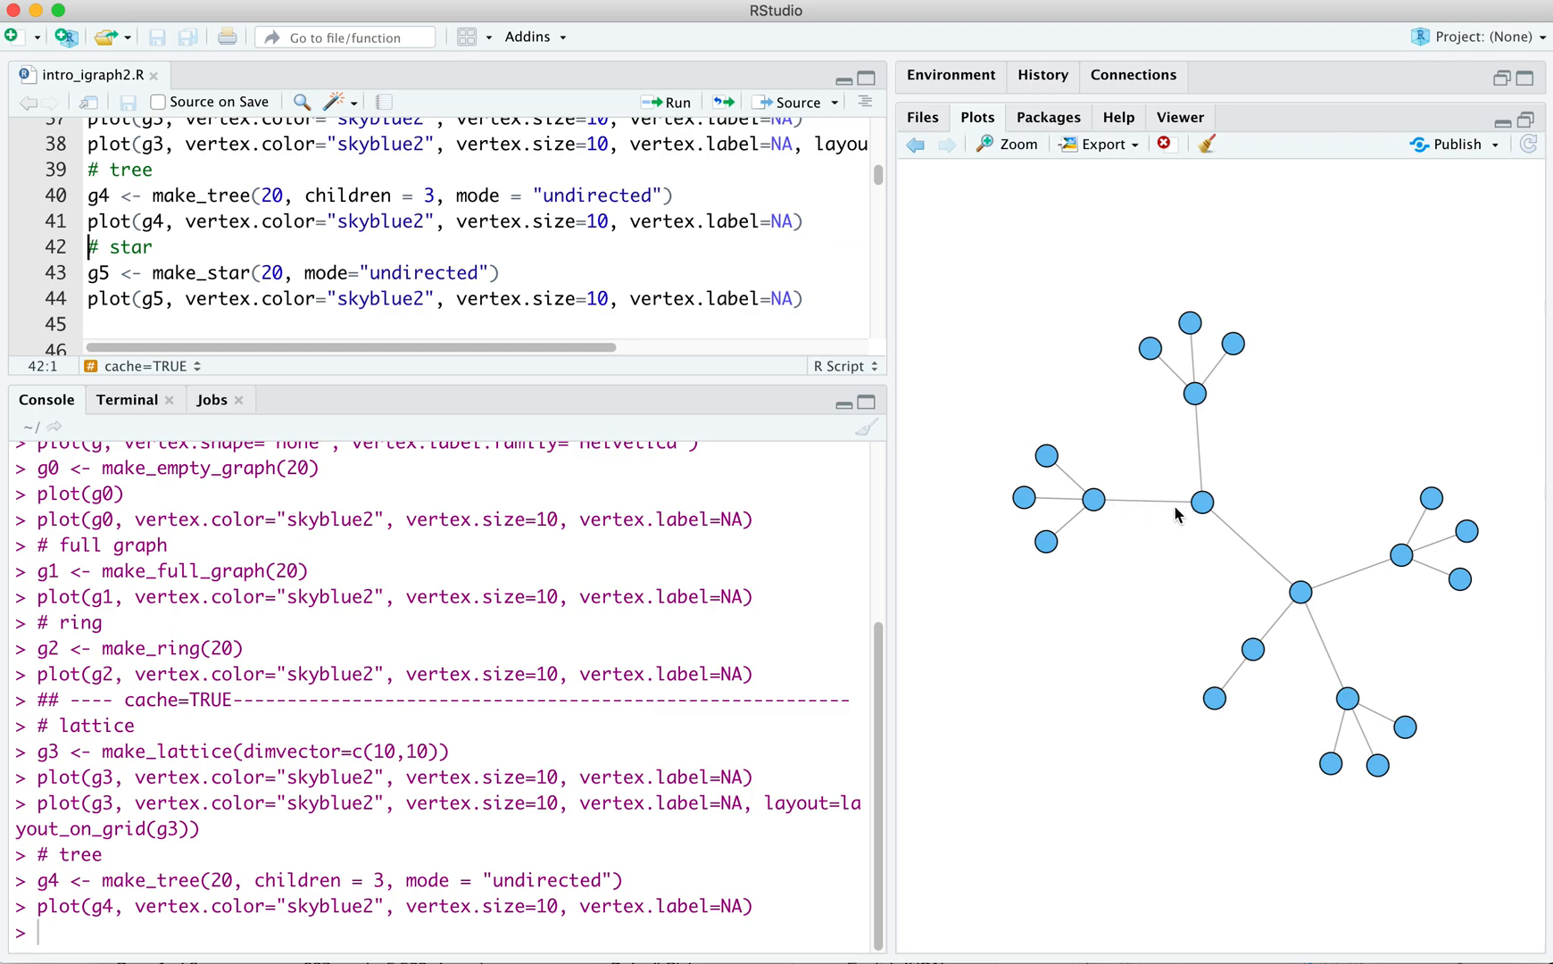
mouse_move(1113, 505)
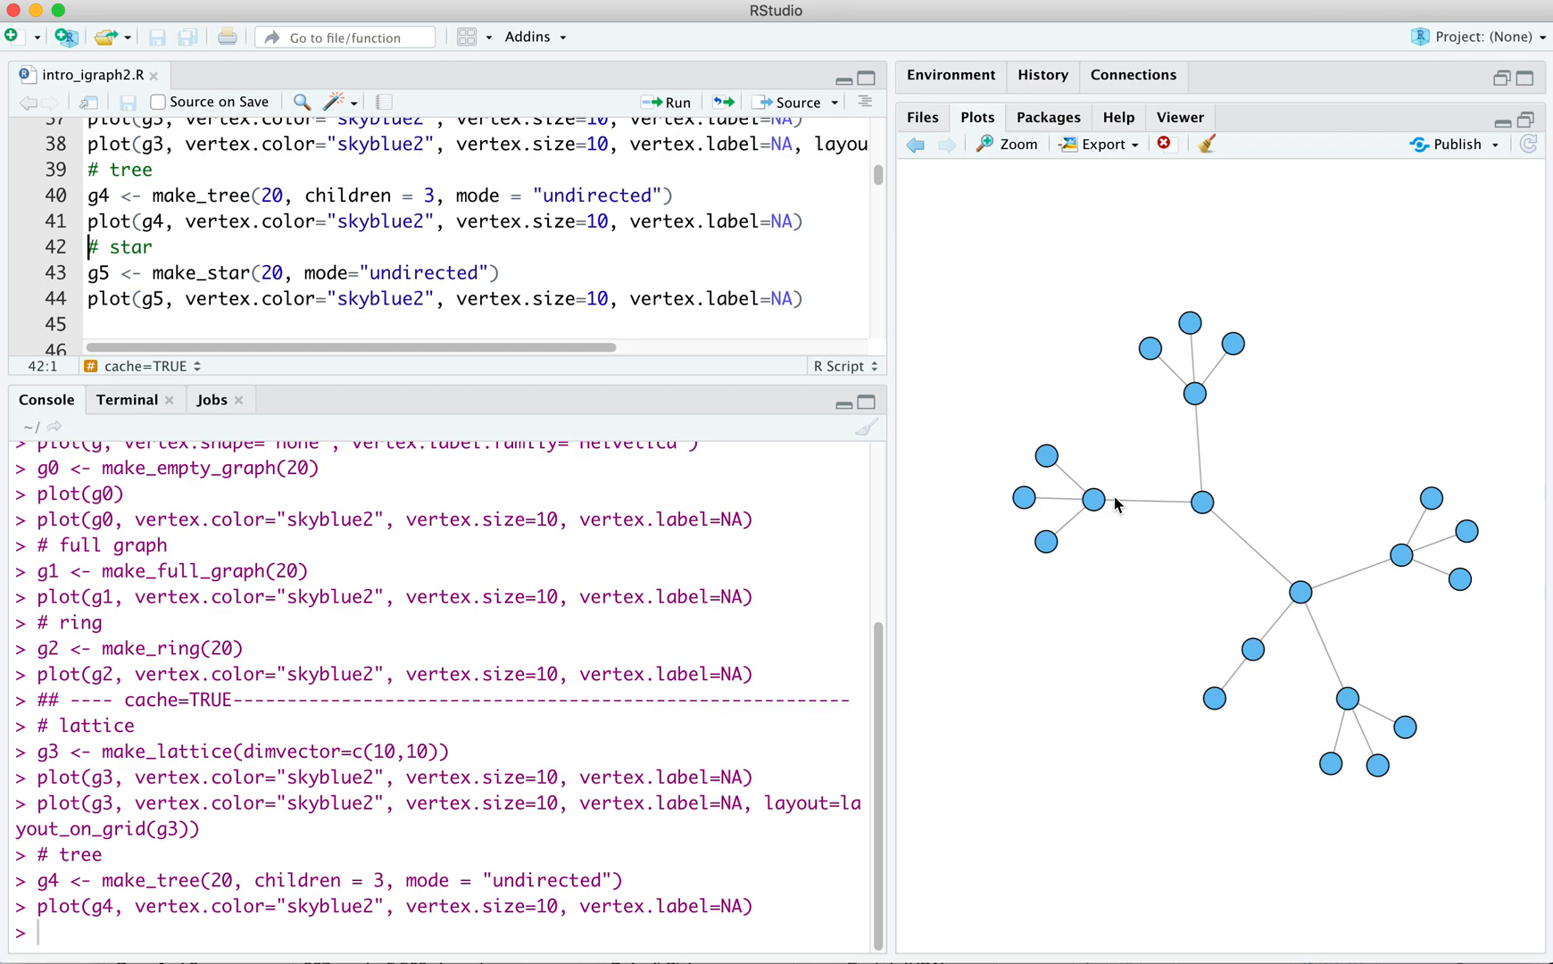
mouse_move(1237, 505)
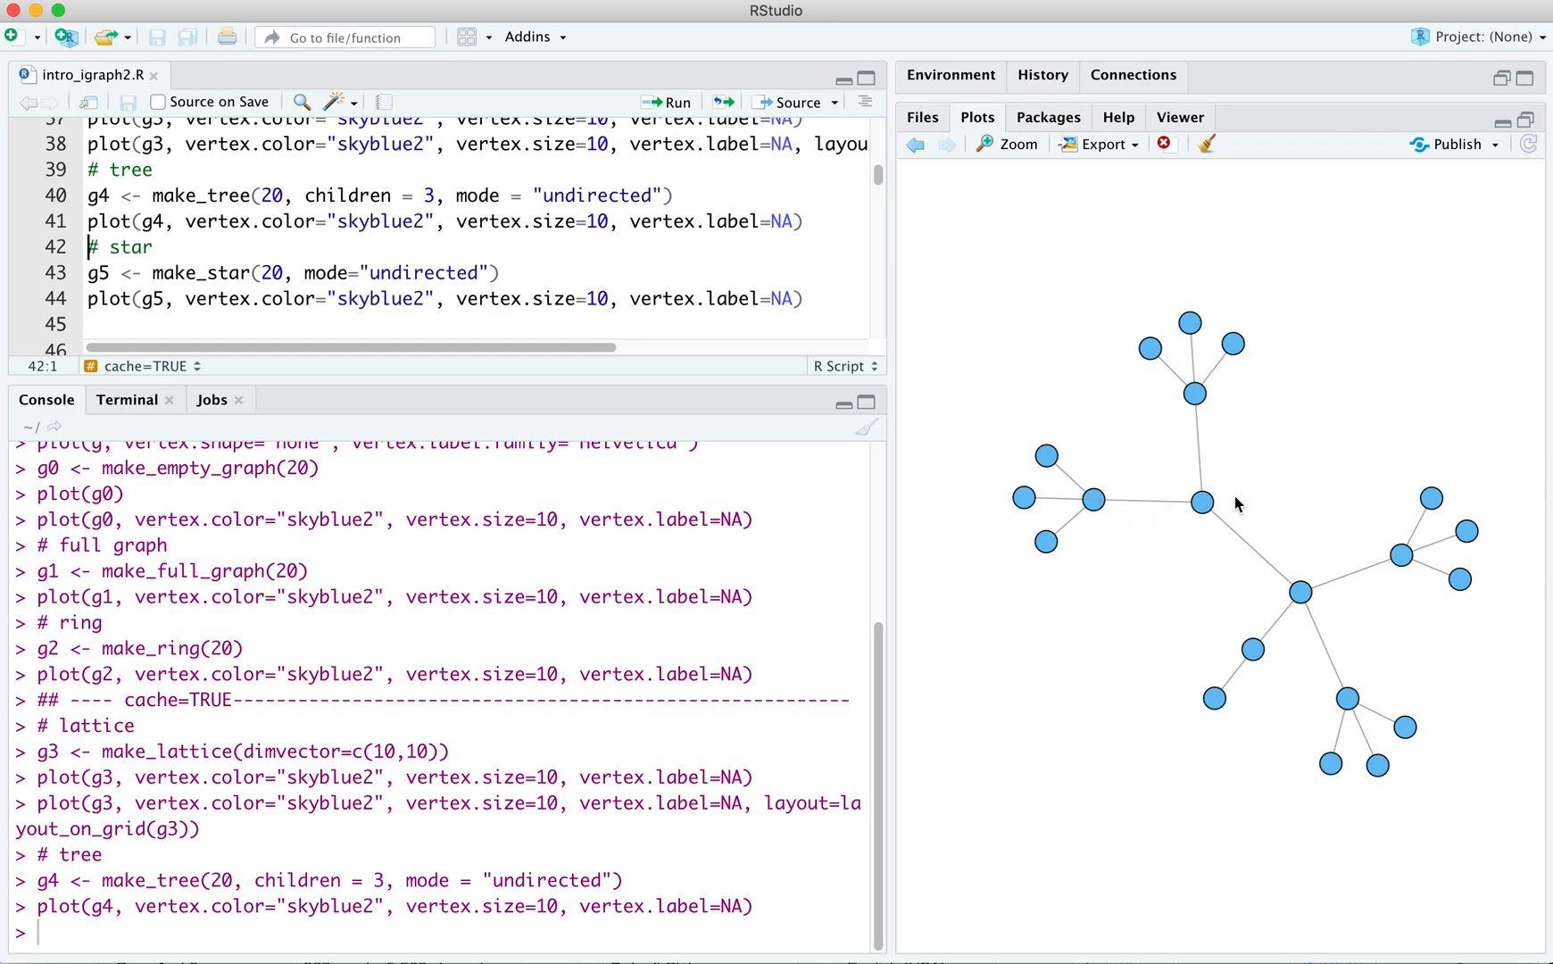
mouse_move(1100, 505)
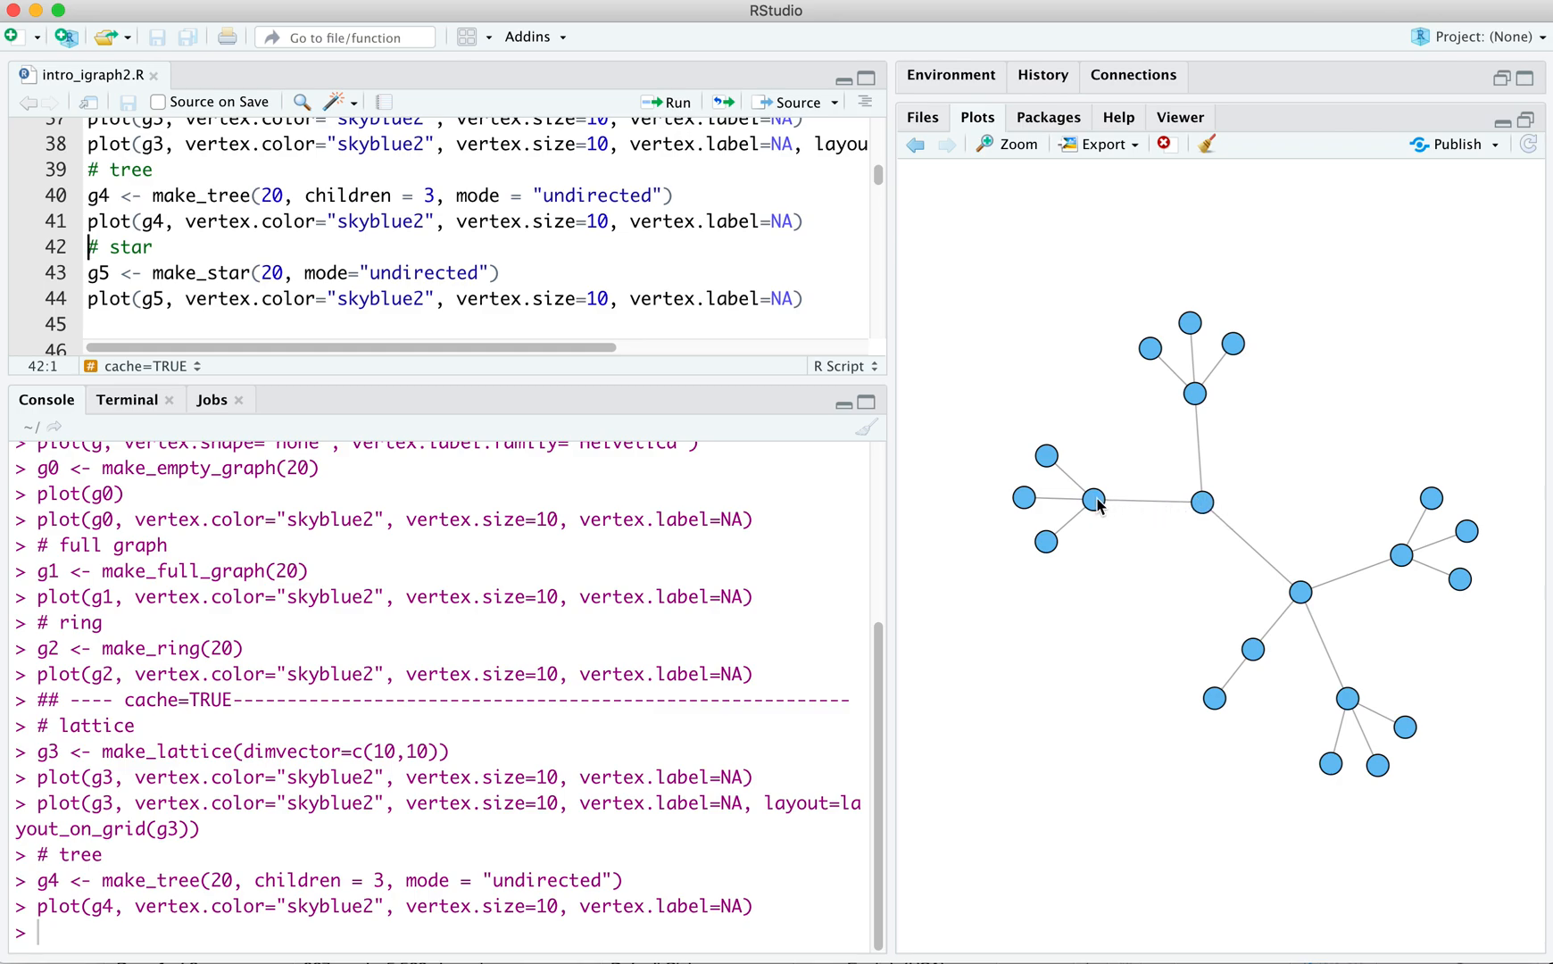
mouse_move(1042, 561)
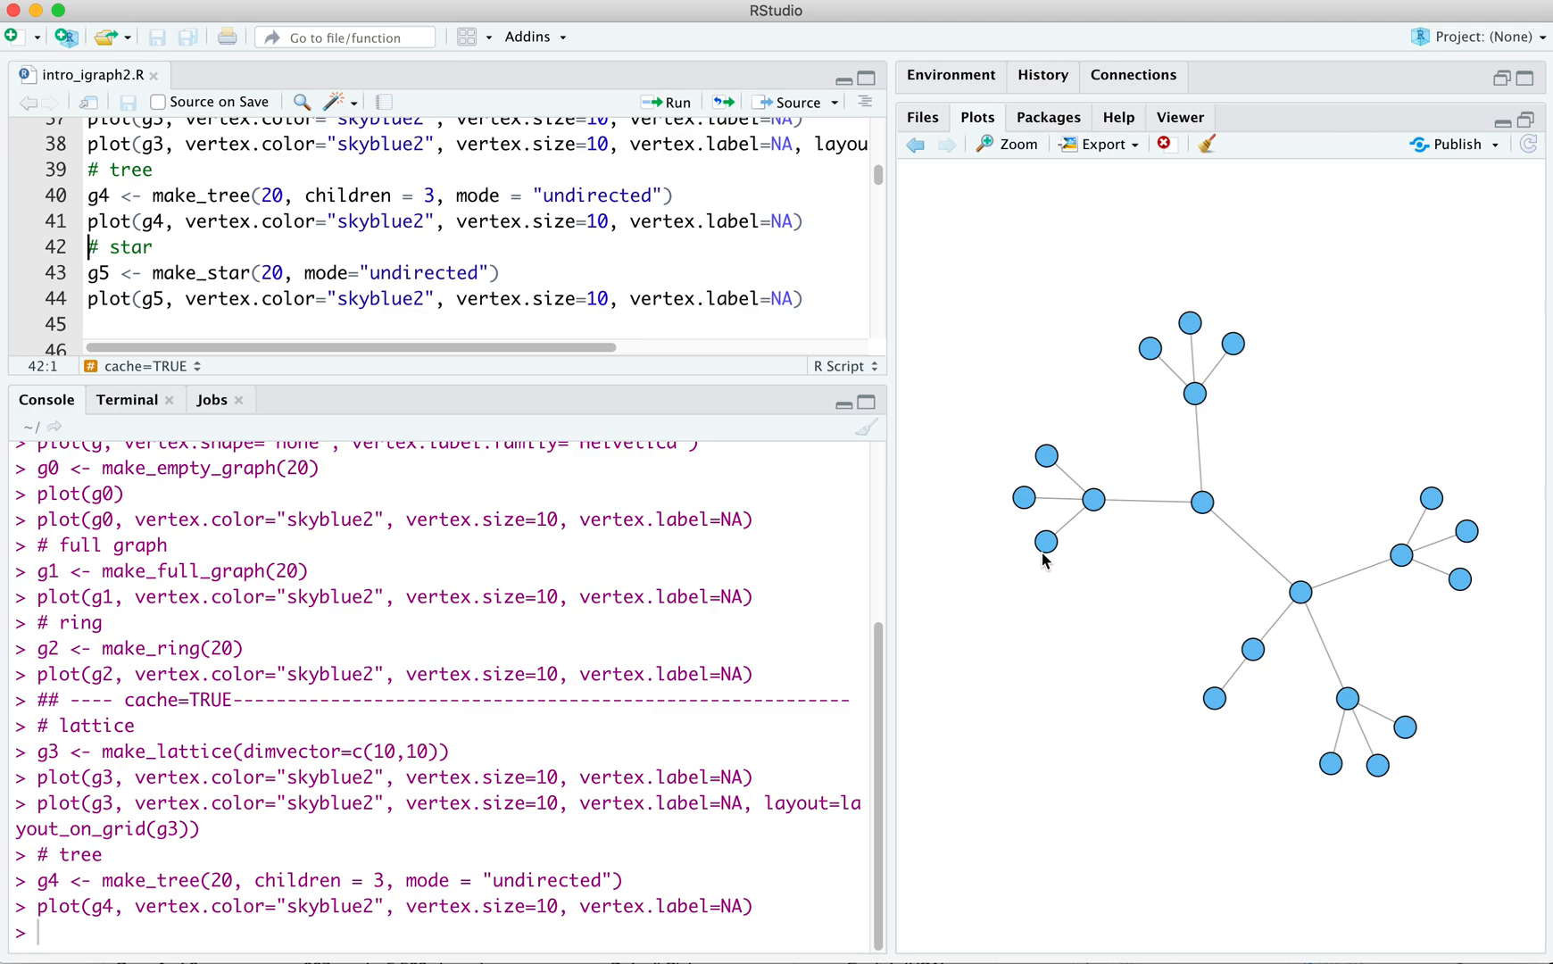
mouse_move(1107, 372)
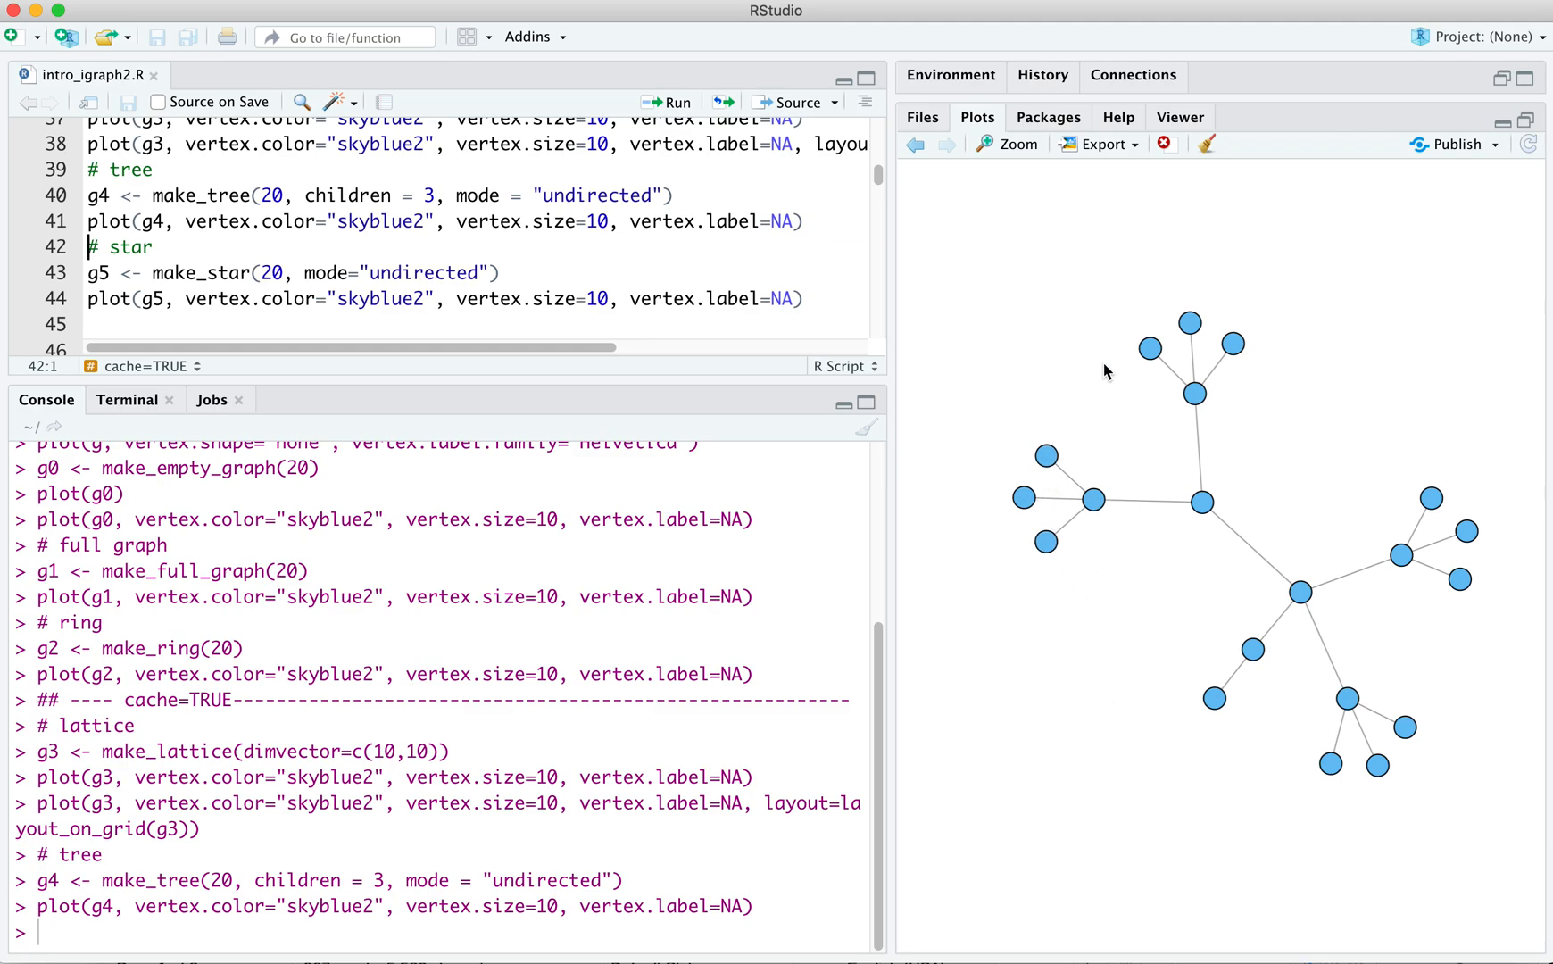
mouse_move(1110, 357)
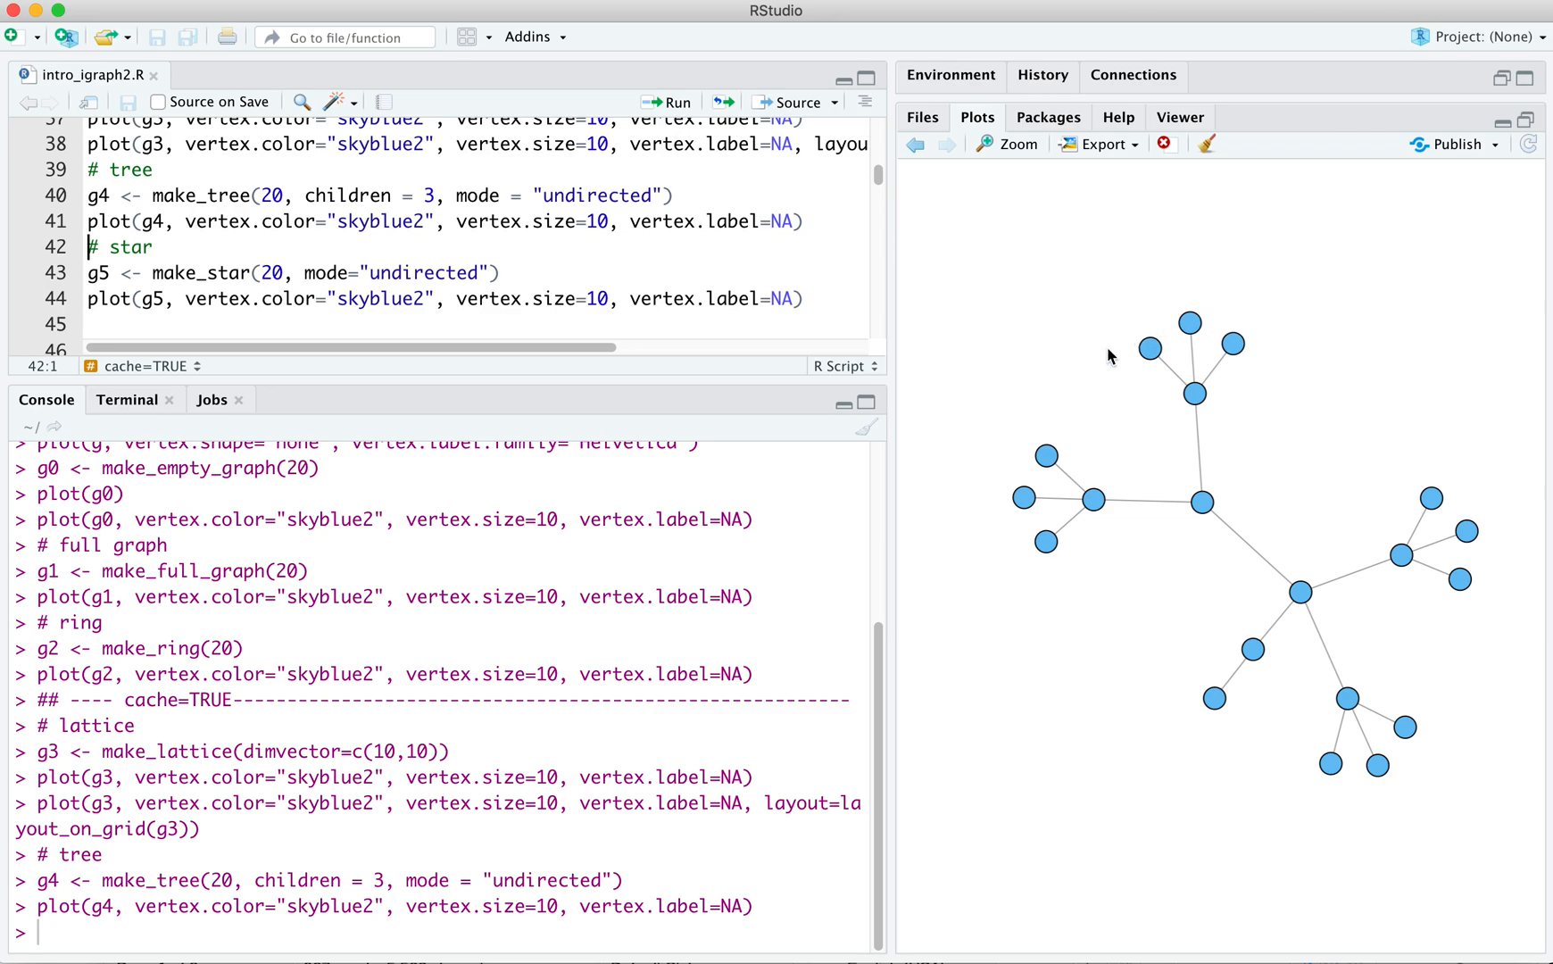
mouse_move(1194, 694)
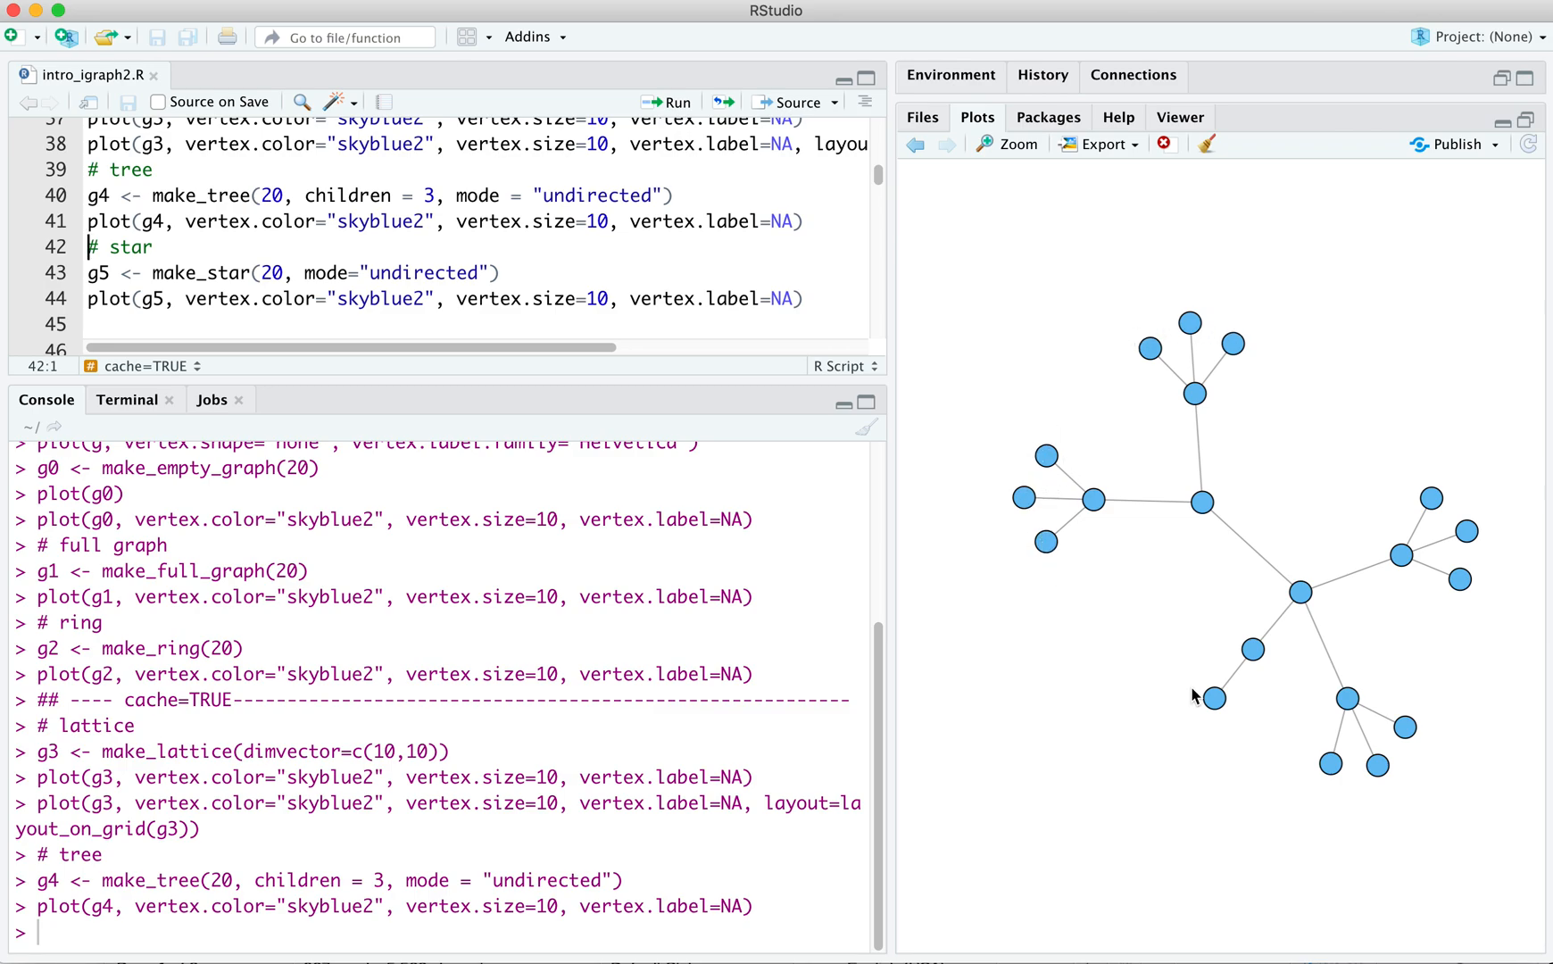
mouse_move(1278, 845)
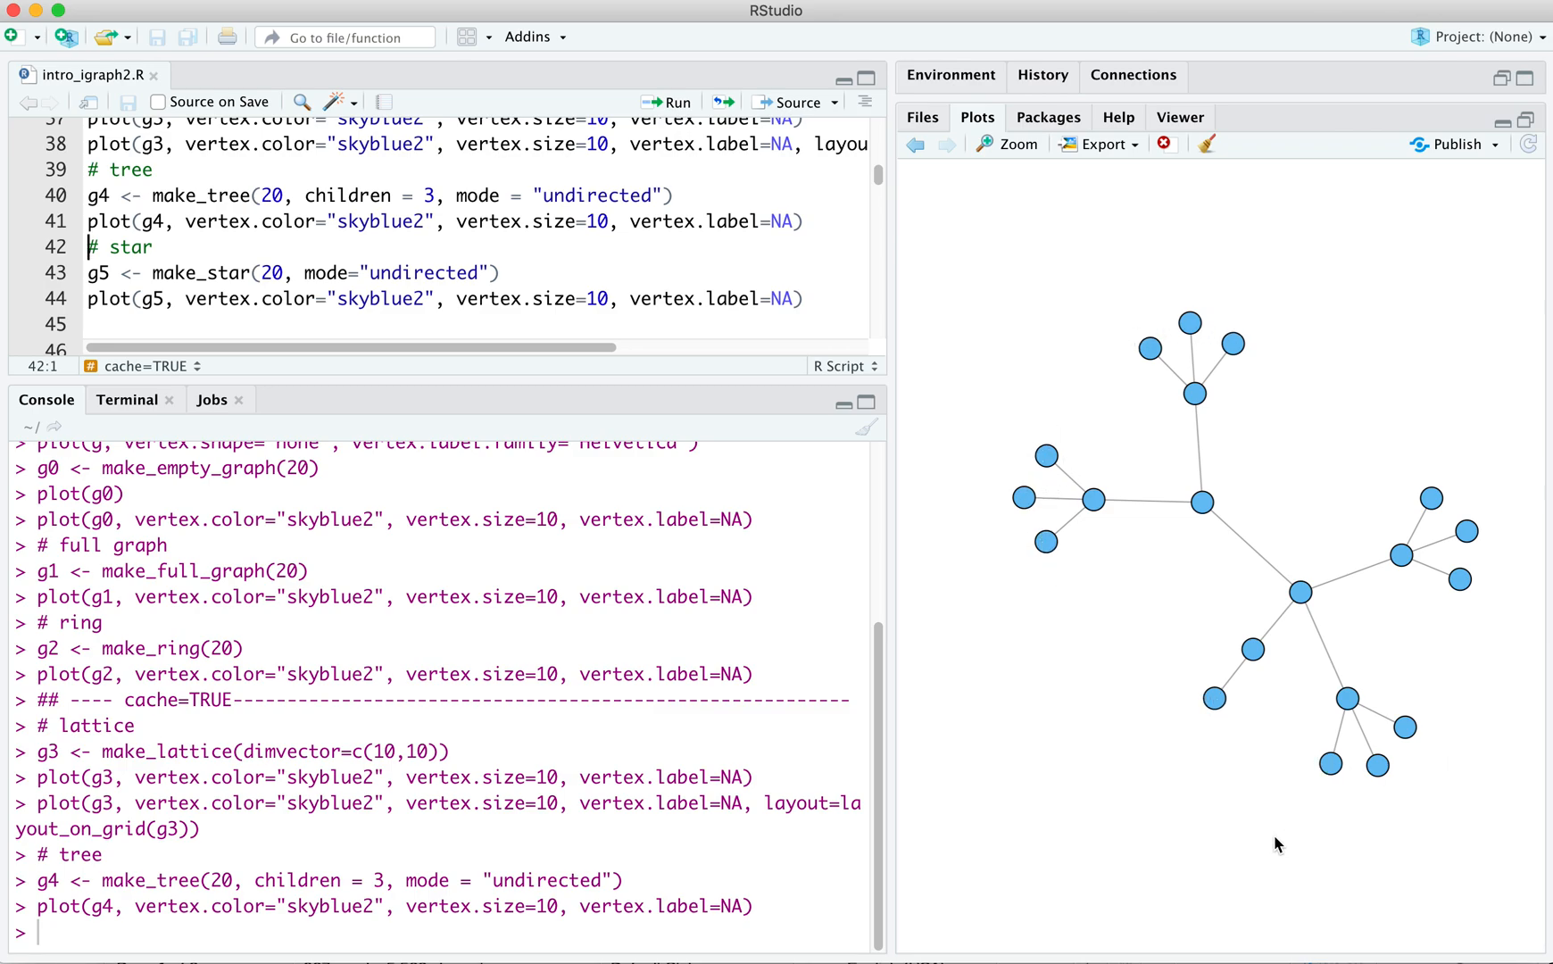
mouse_move(1096, 642)
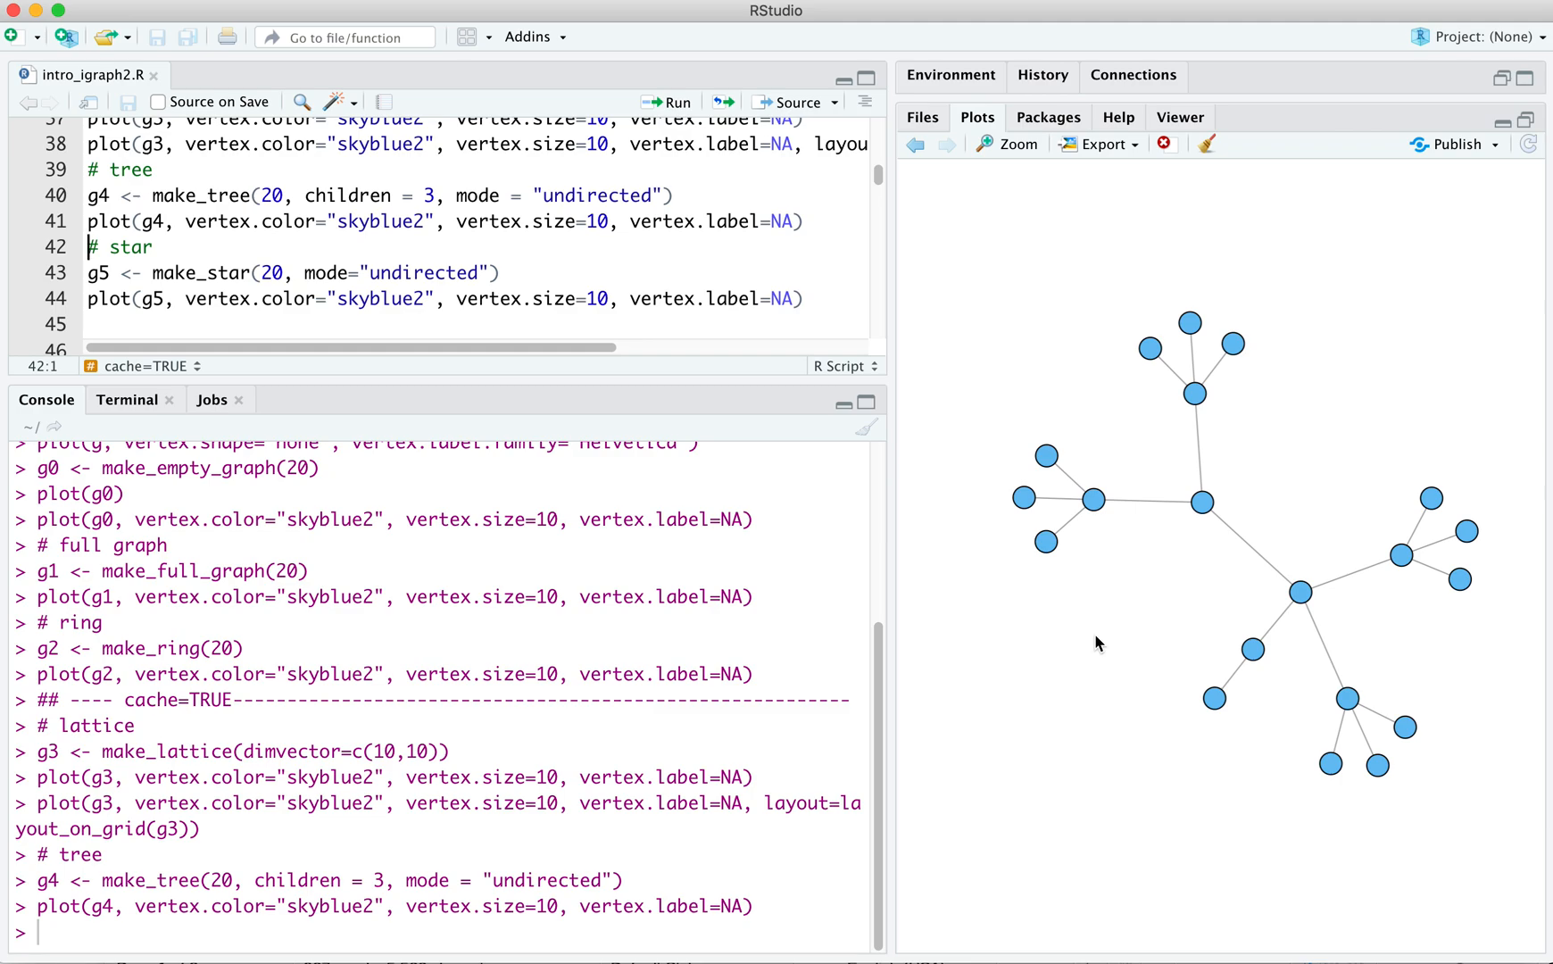
mouse_move(835, 401)
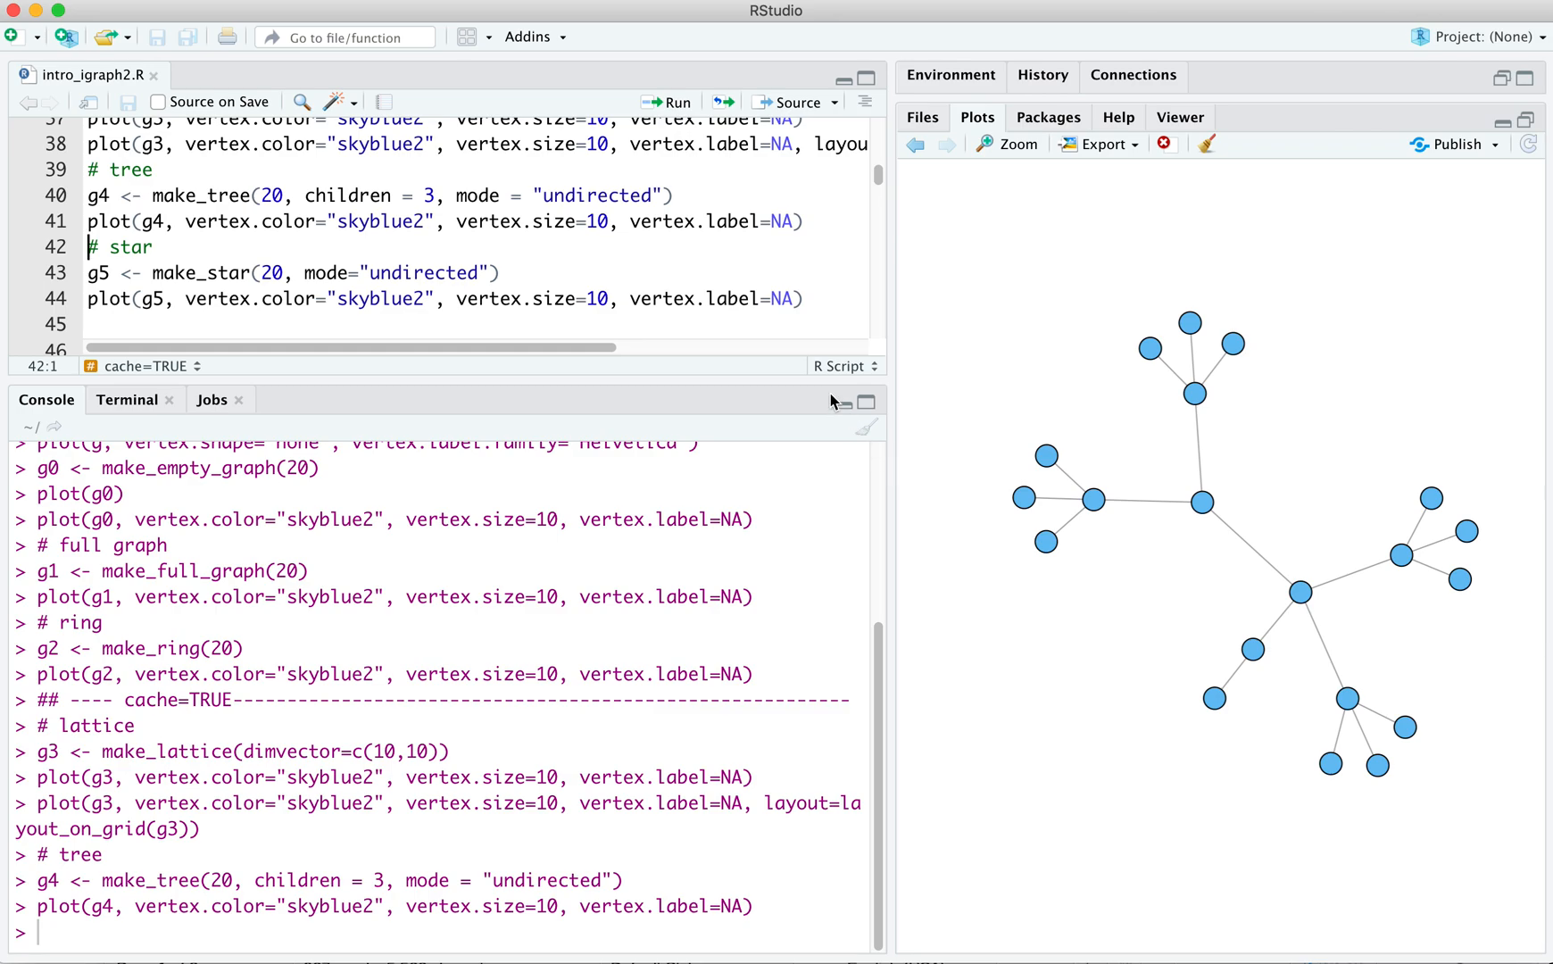
mouse_move(573, 348)
text(1)
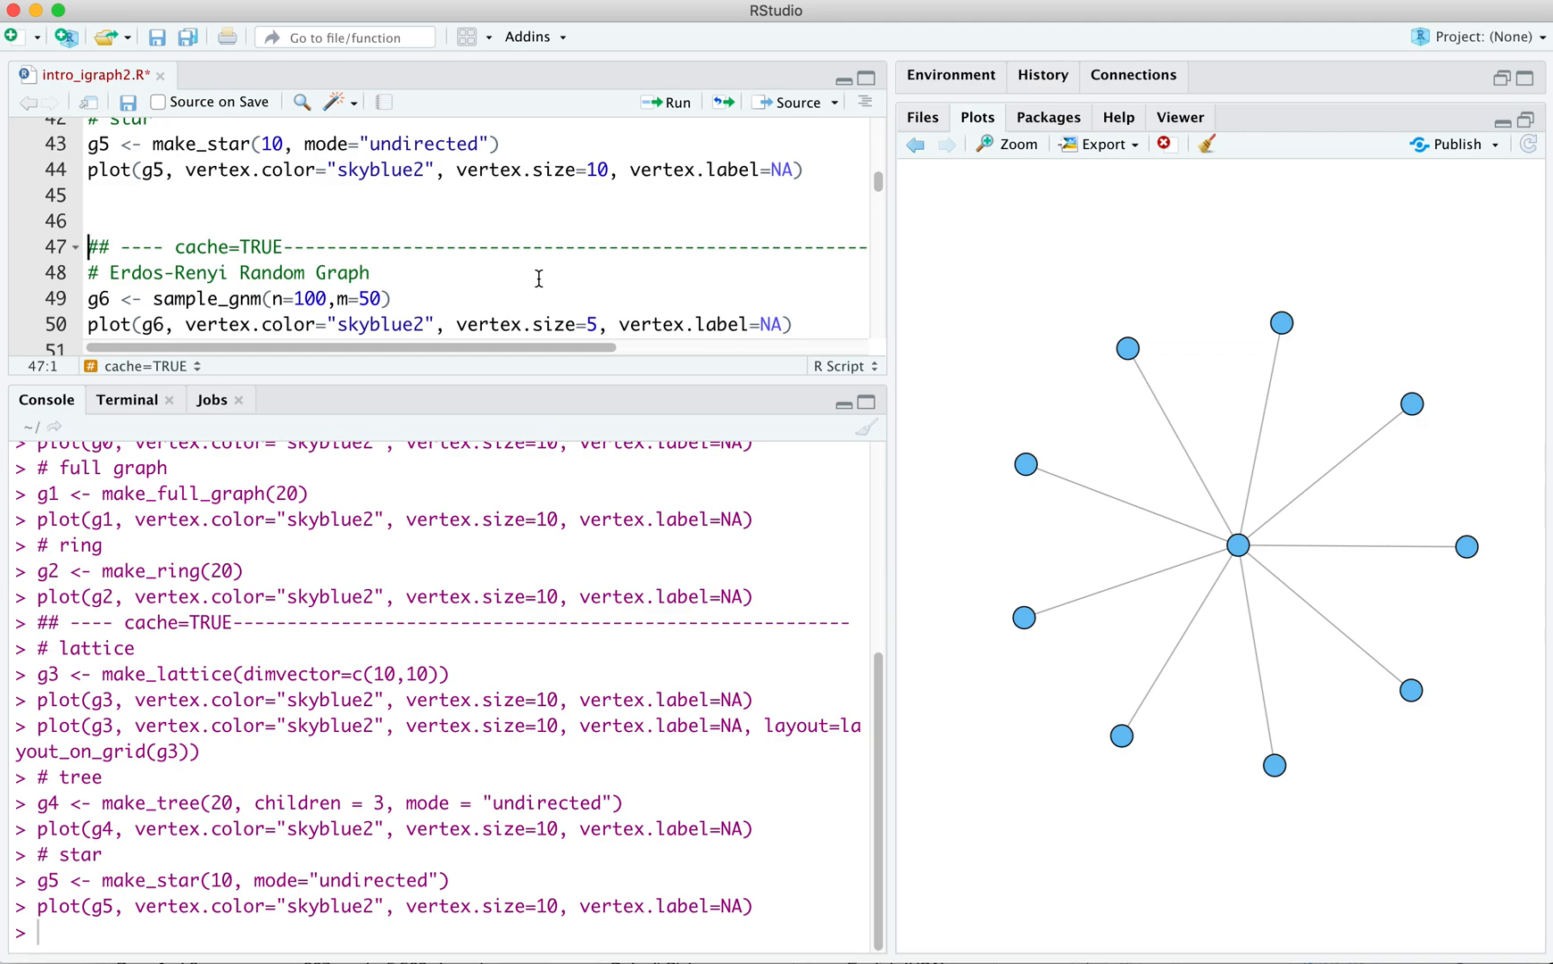
mouse_move(1028, 455)
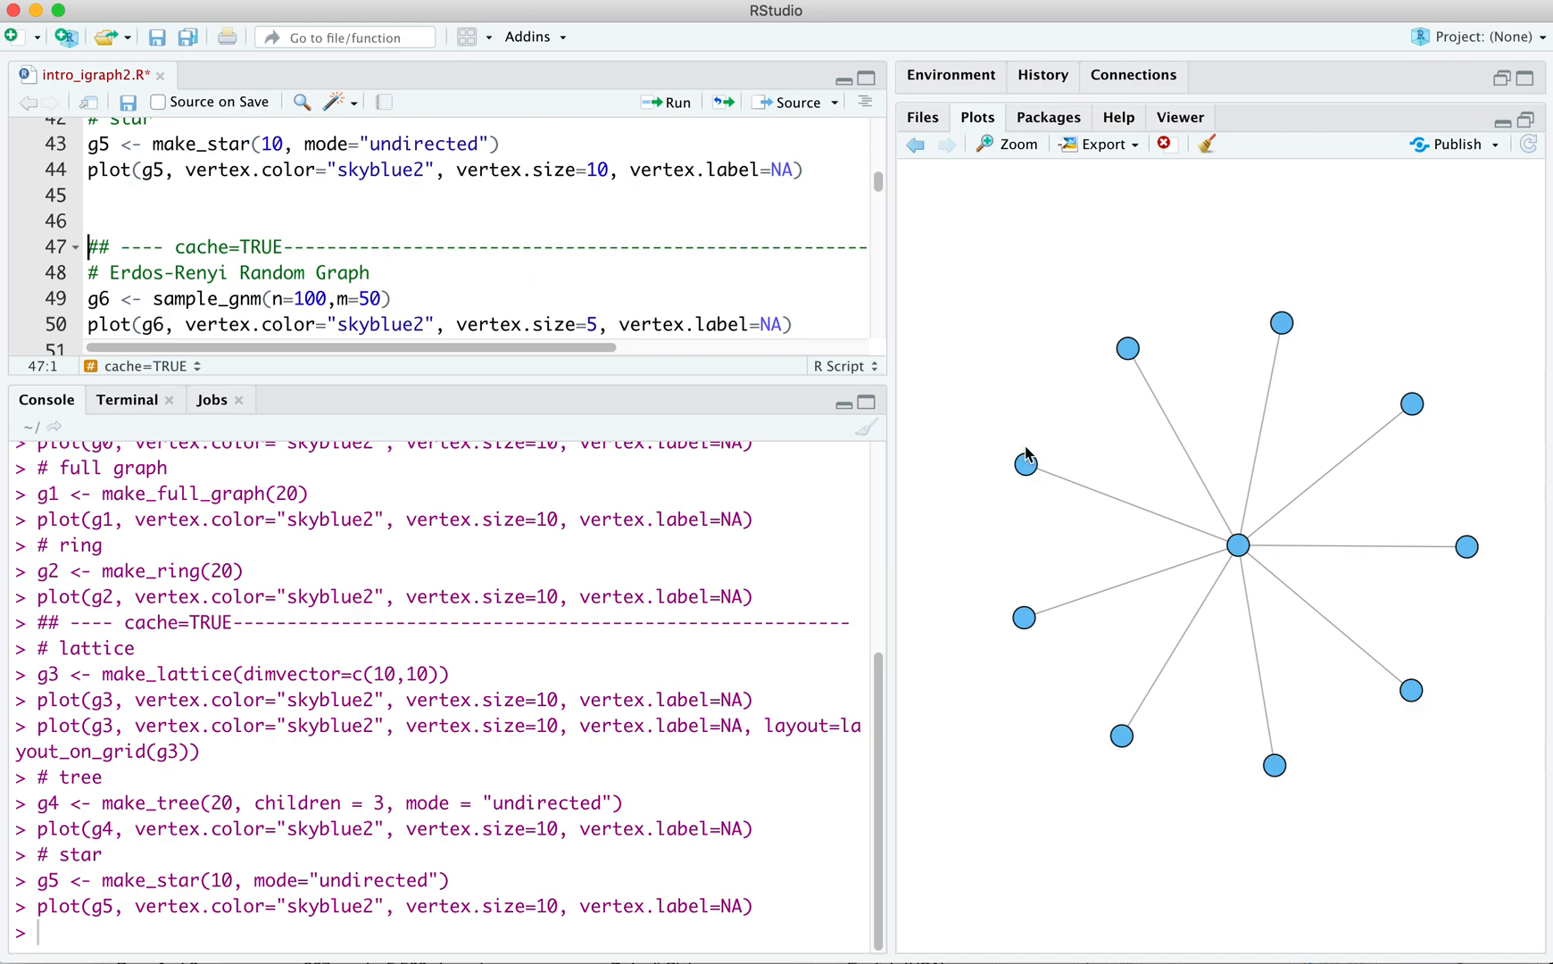
mouse_move(1134, 357)
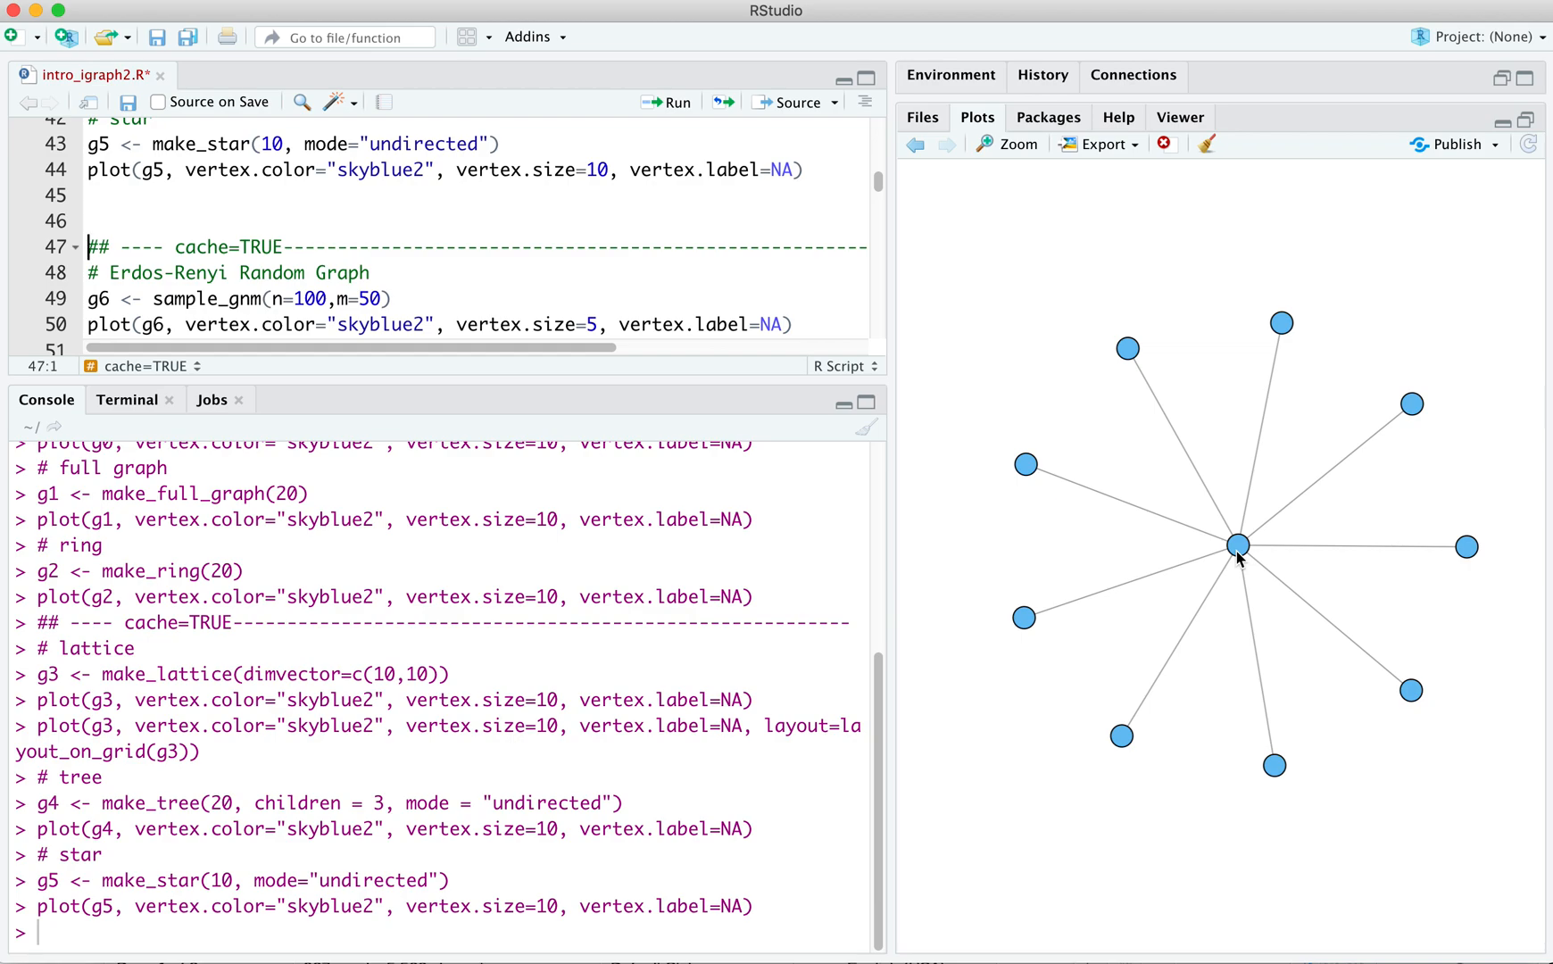
mouse_move(1155, 448)
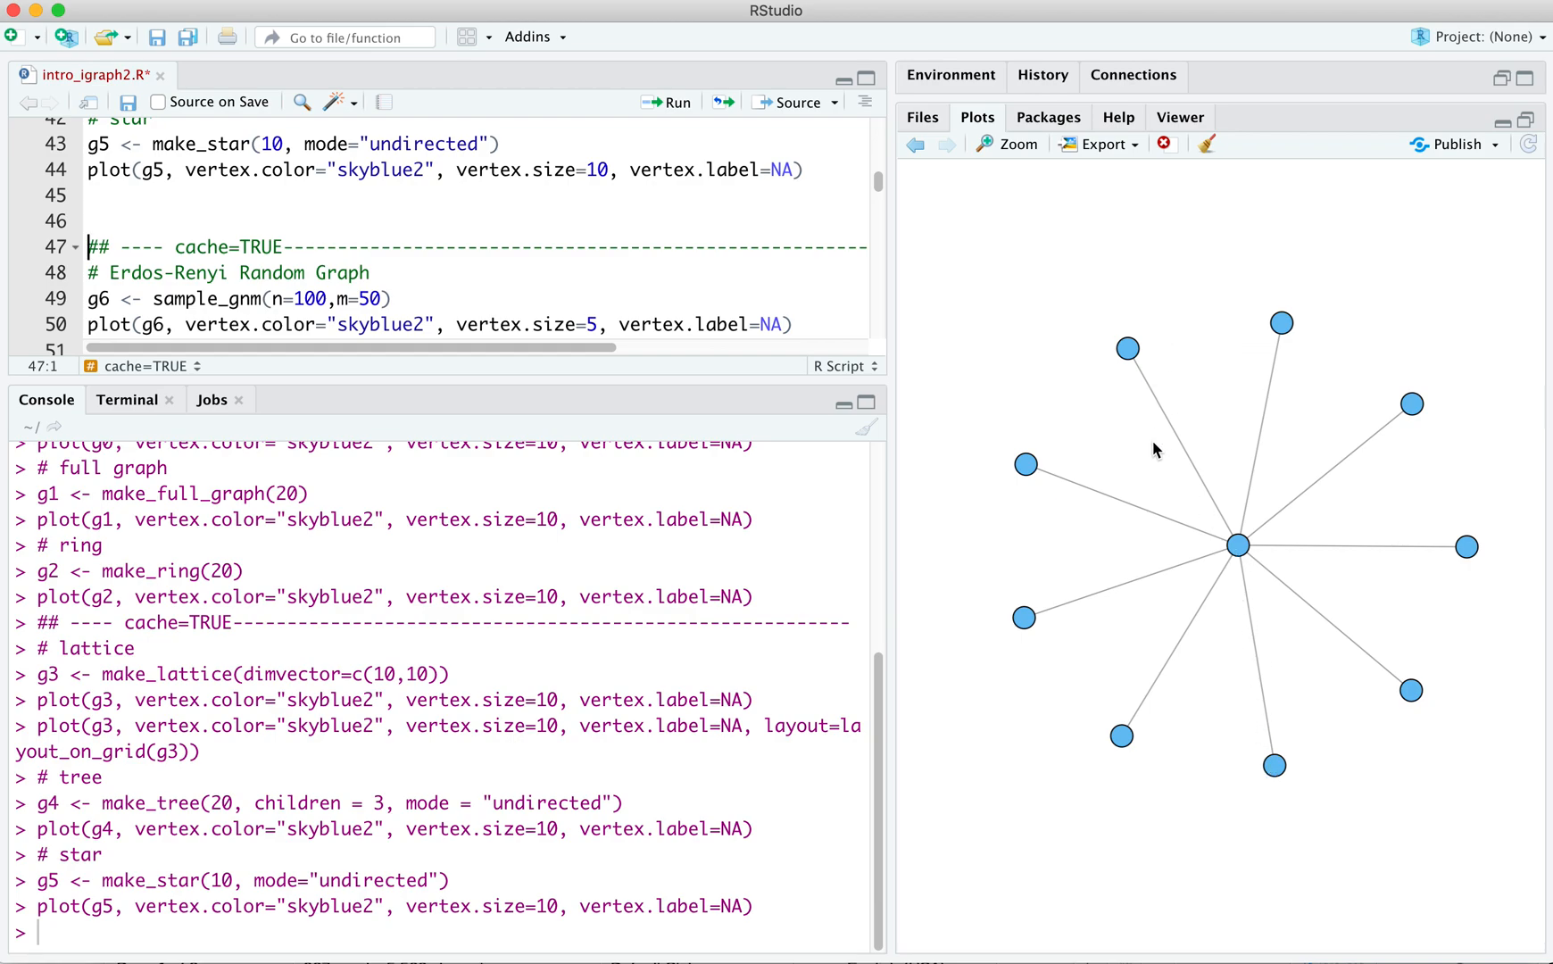
mouse_move(1379, 425)
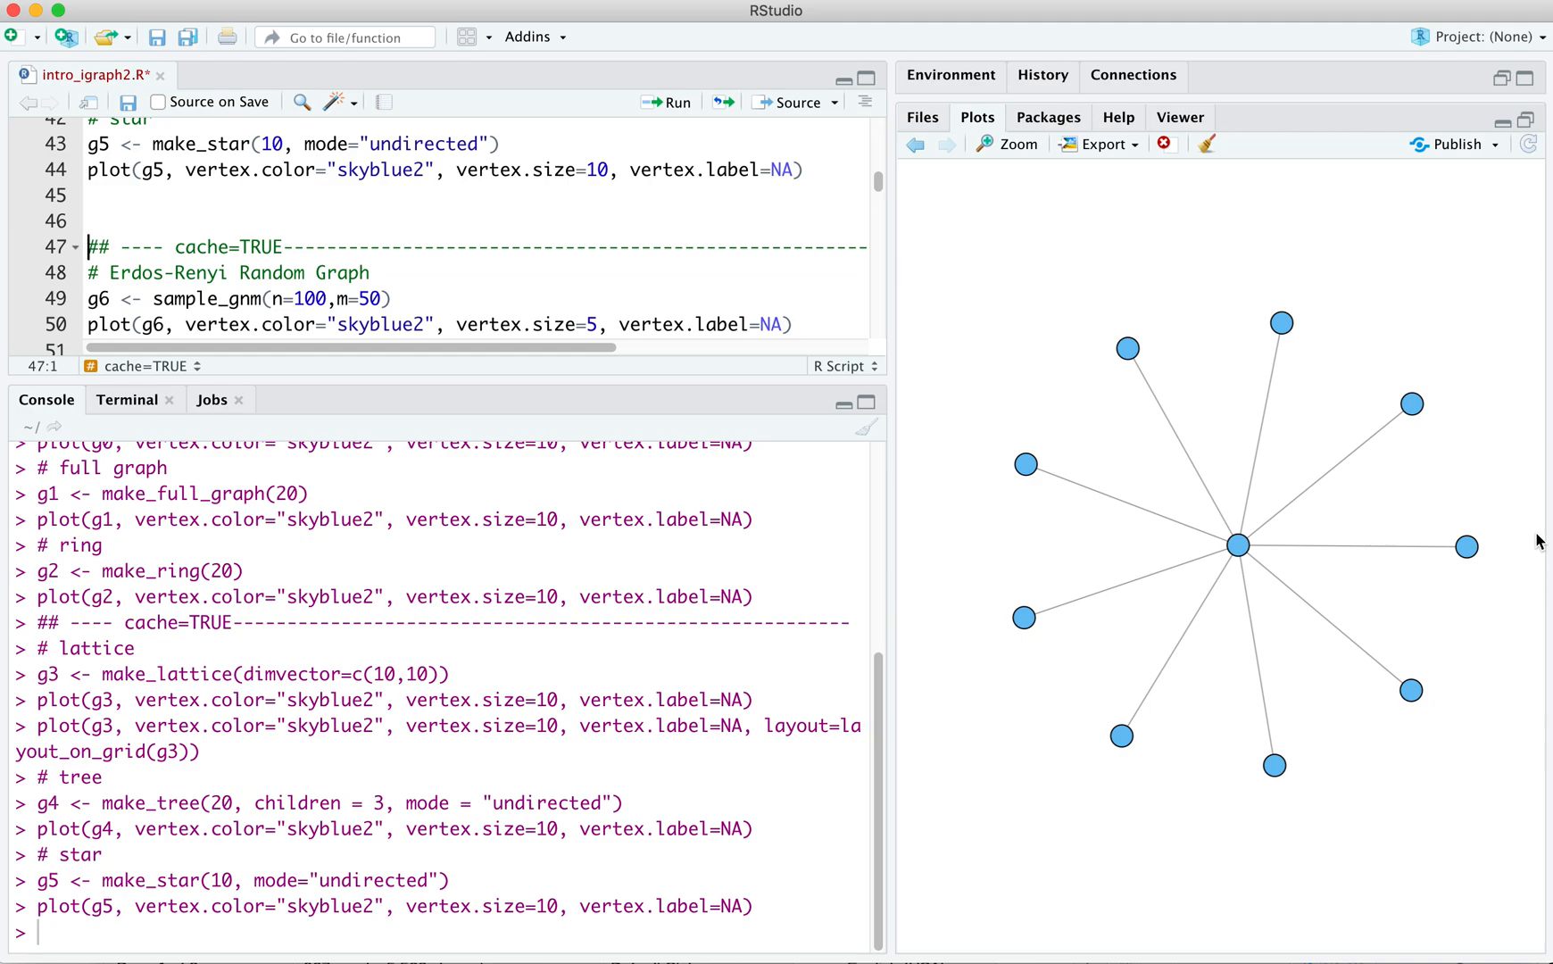
mouse_move(1476, 614)
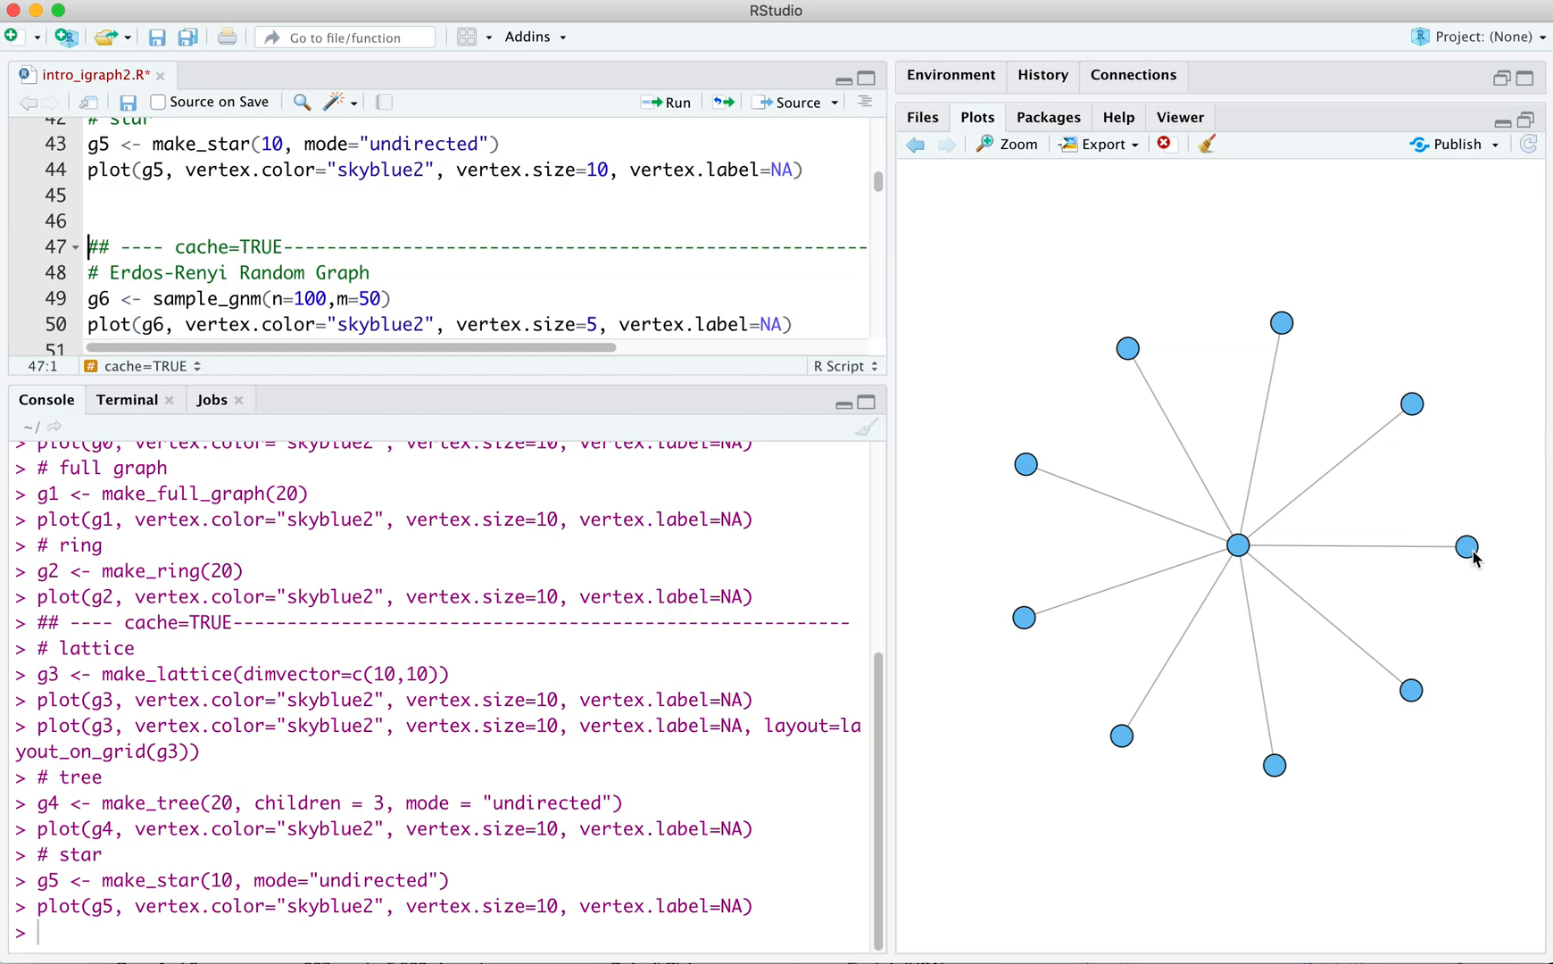
mouse_move(1055, 473)
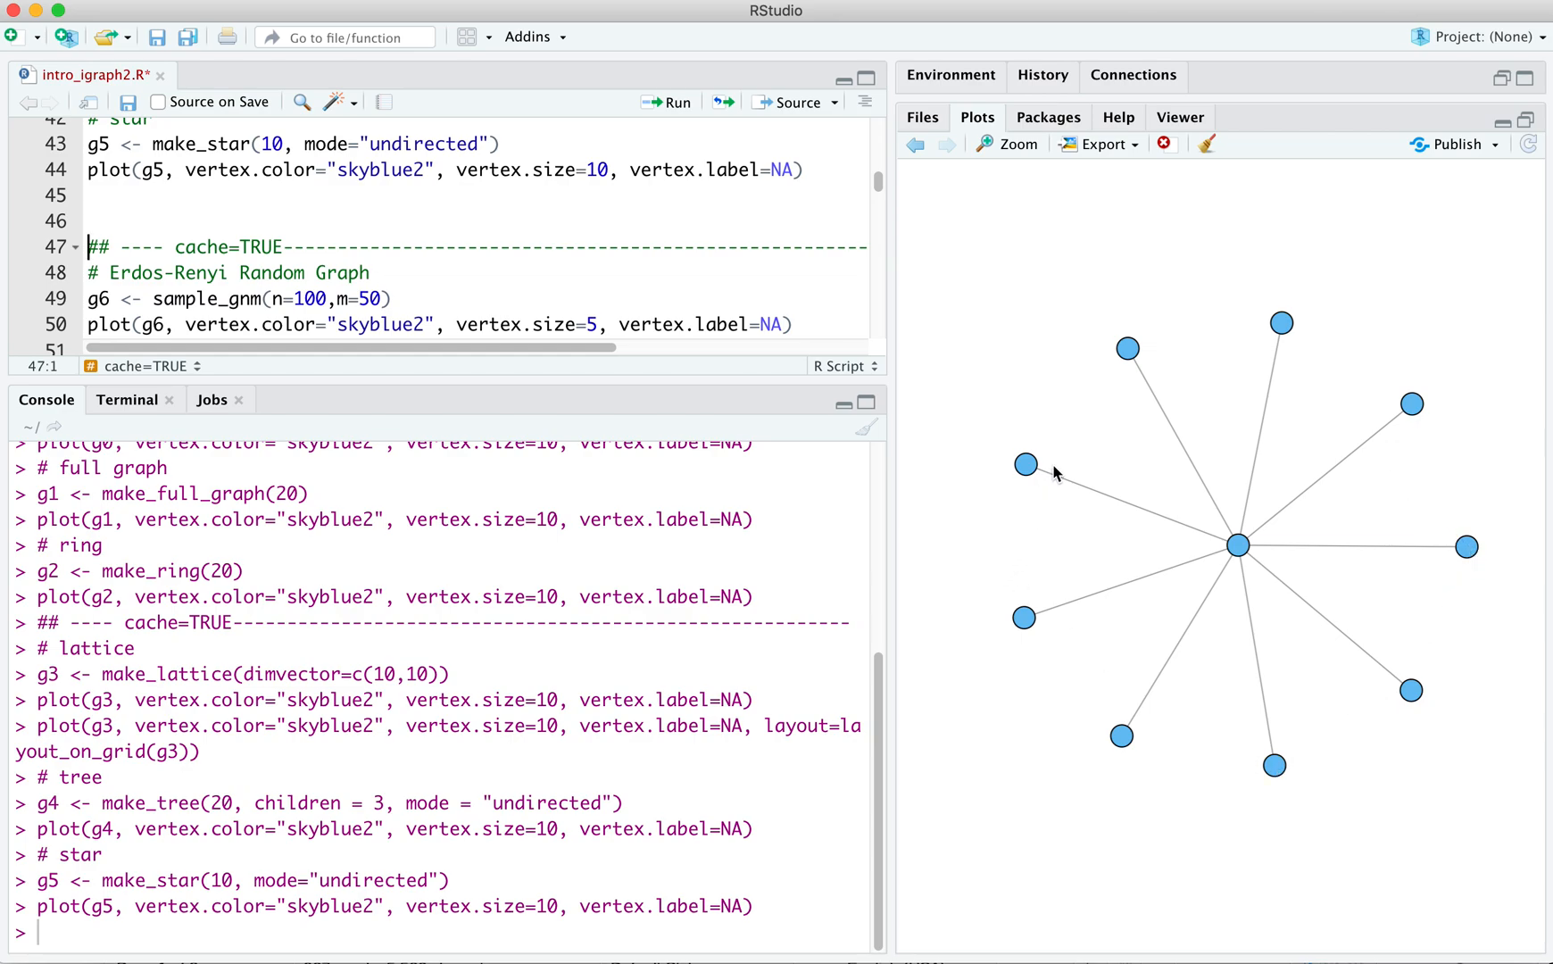
mouse_move(1215, 577)
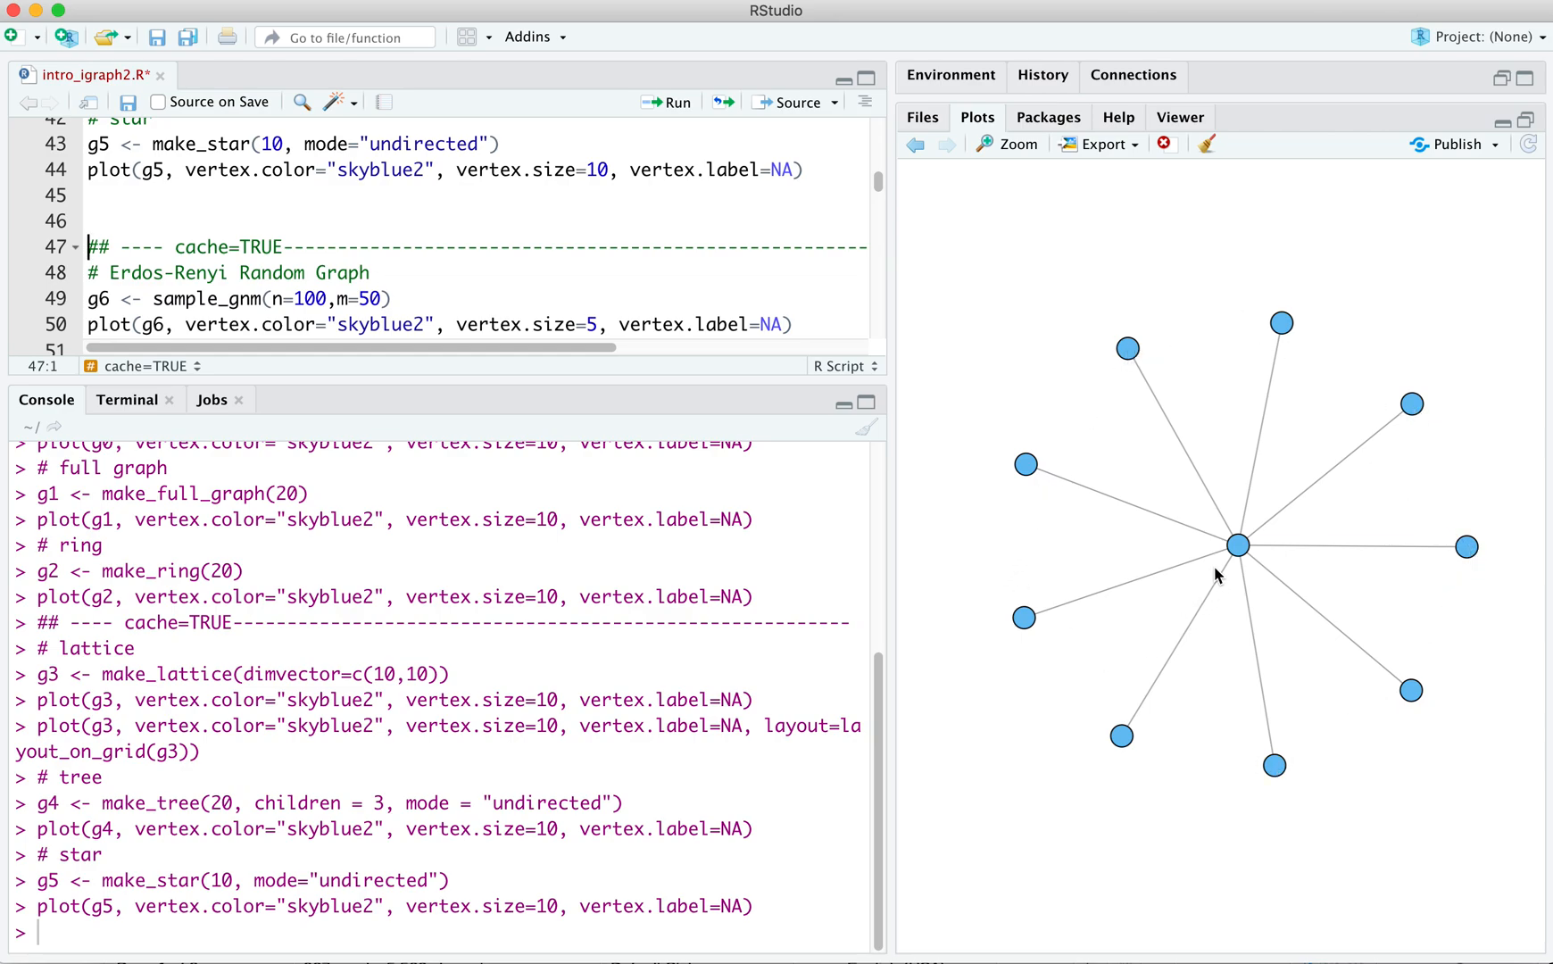
mouse_move(1231, 563)
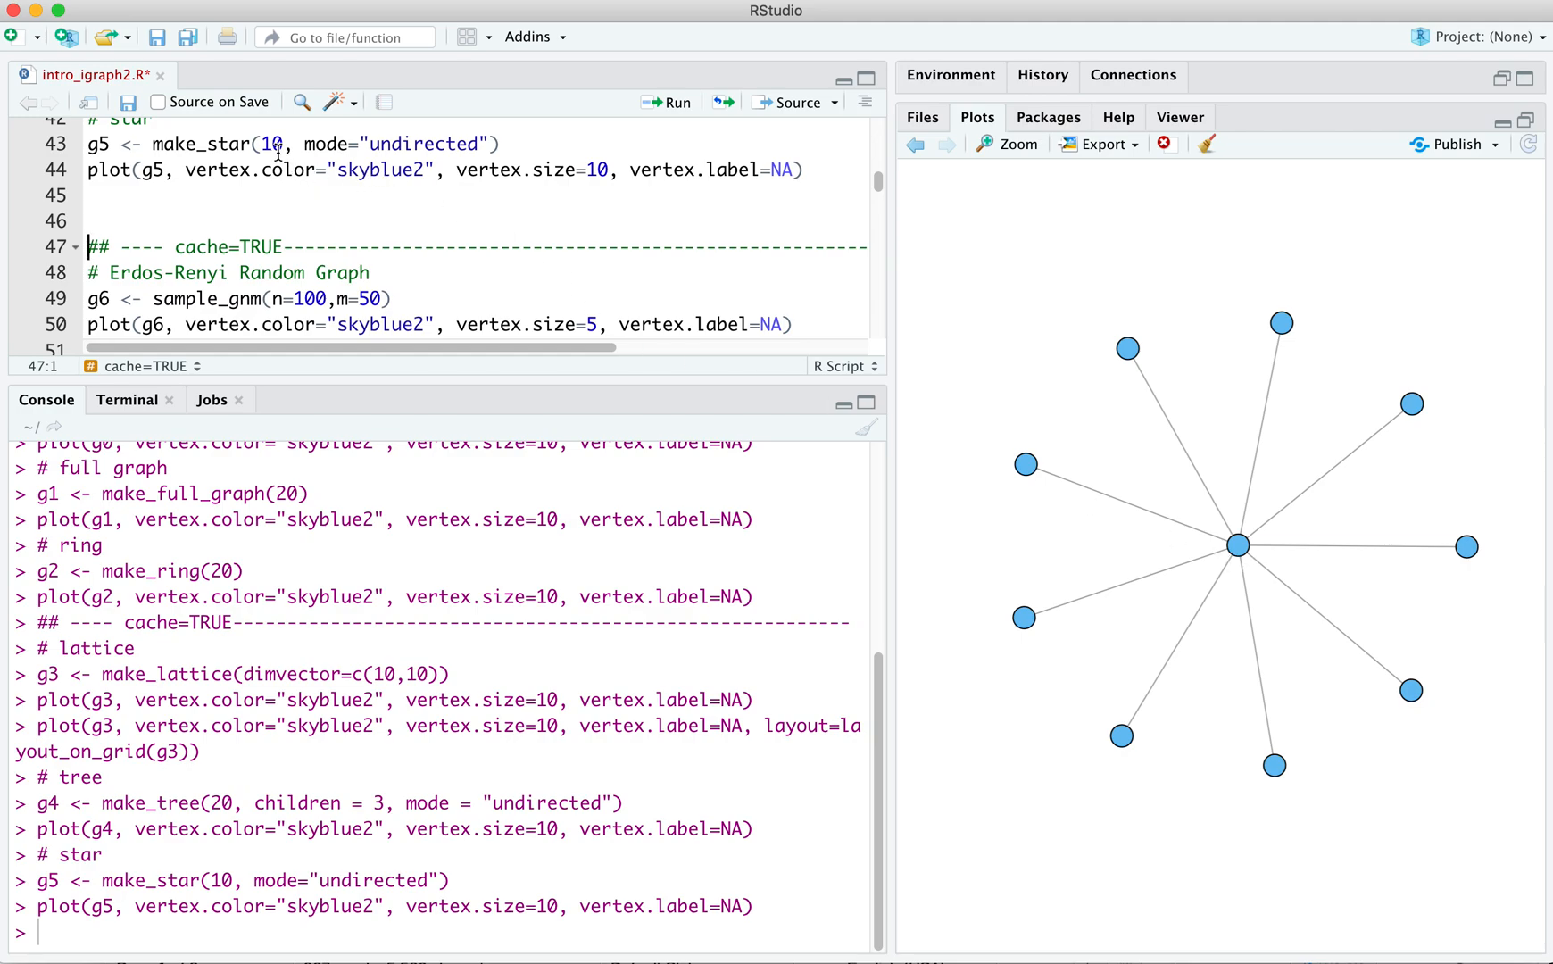
mouse_move(737, 312)
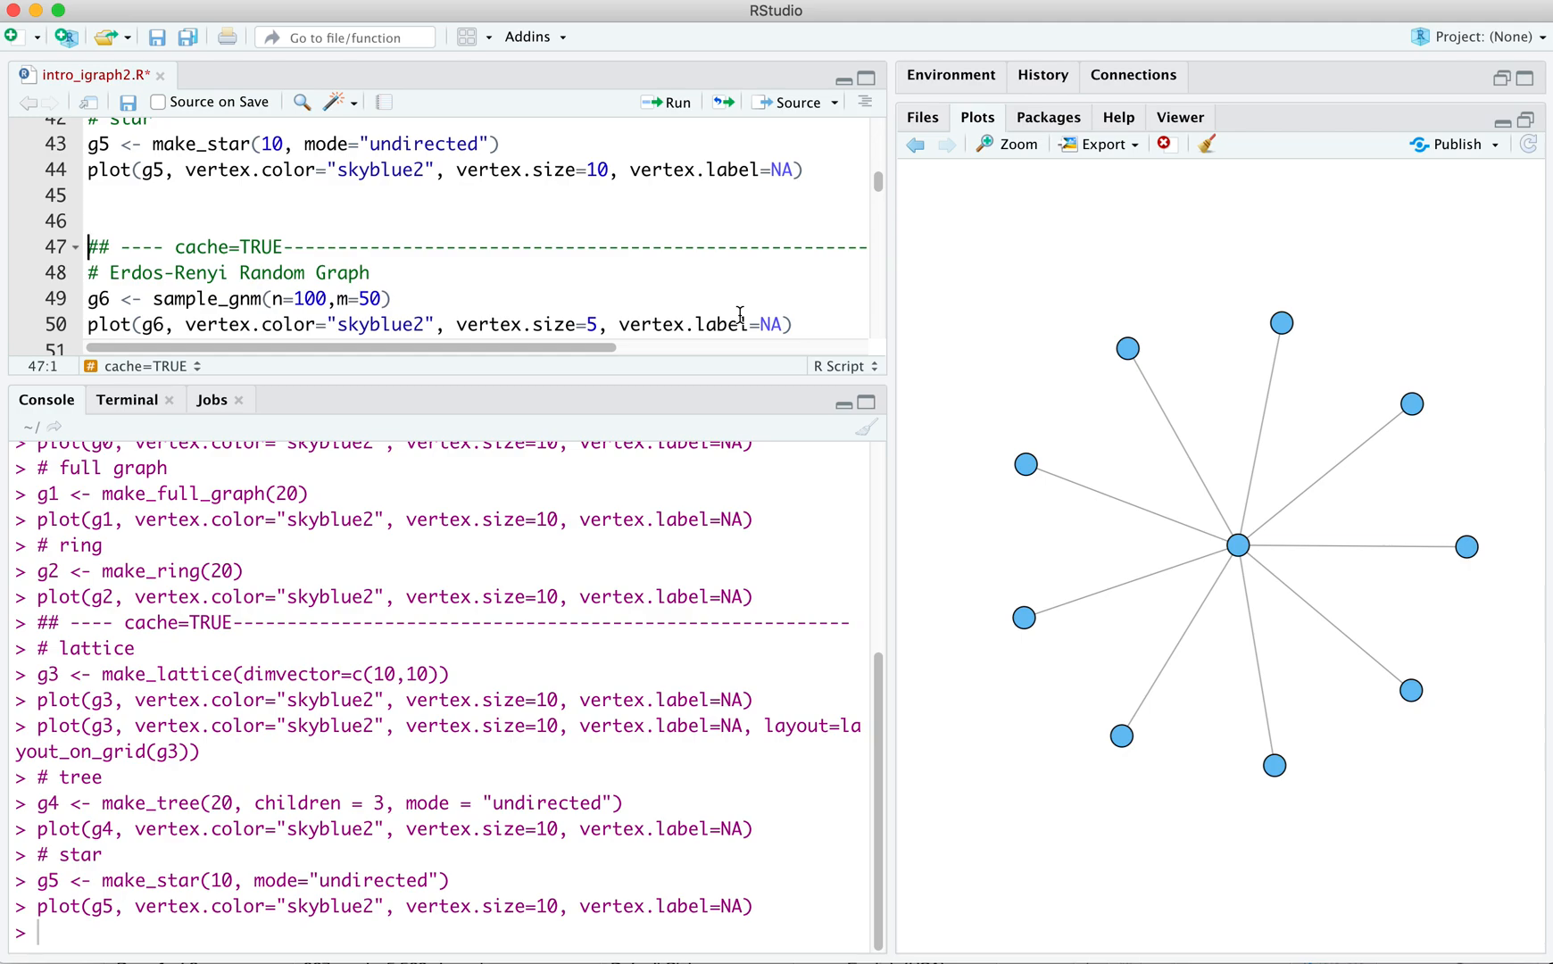
mouse_move(409, 288)
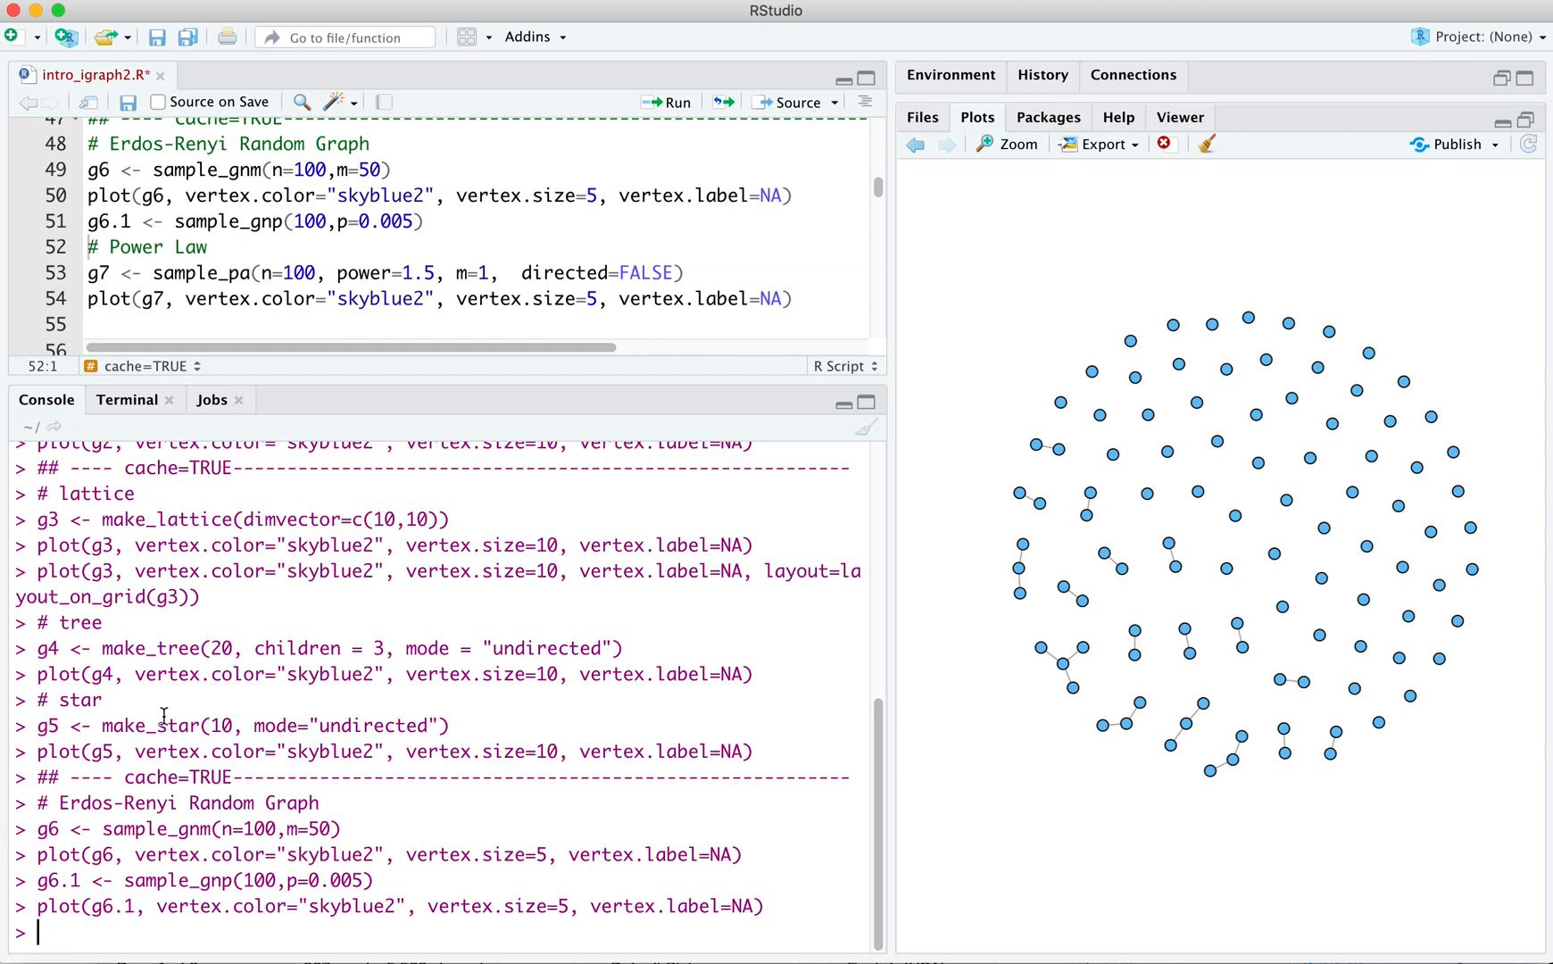
mouse_move(696, 273)
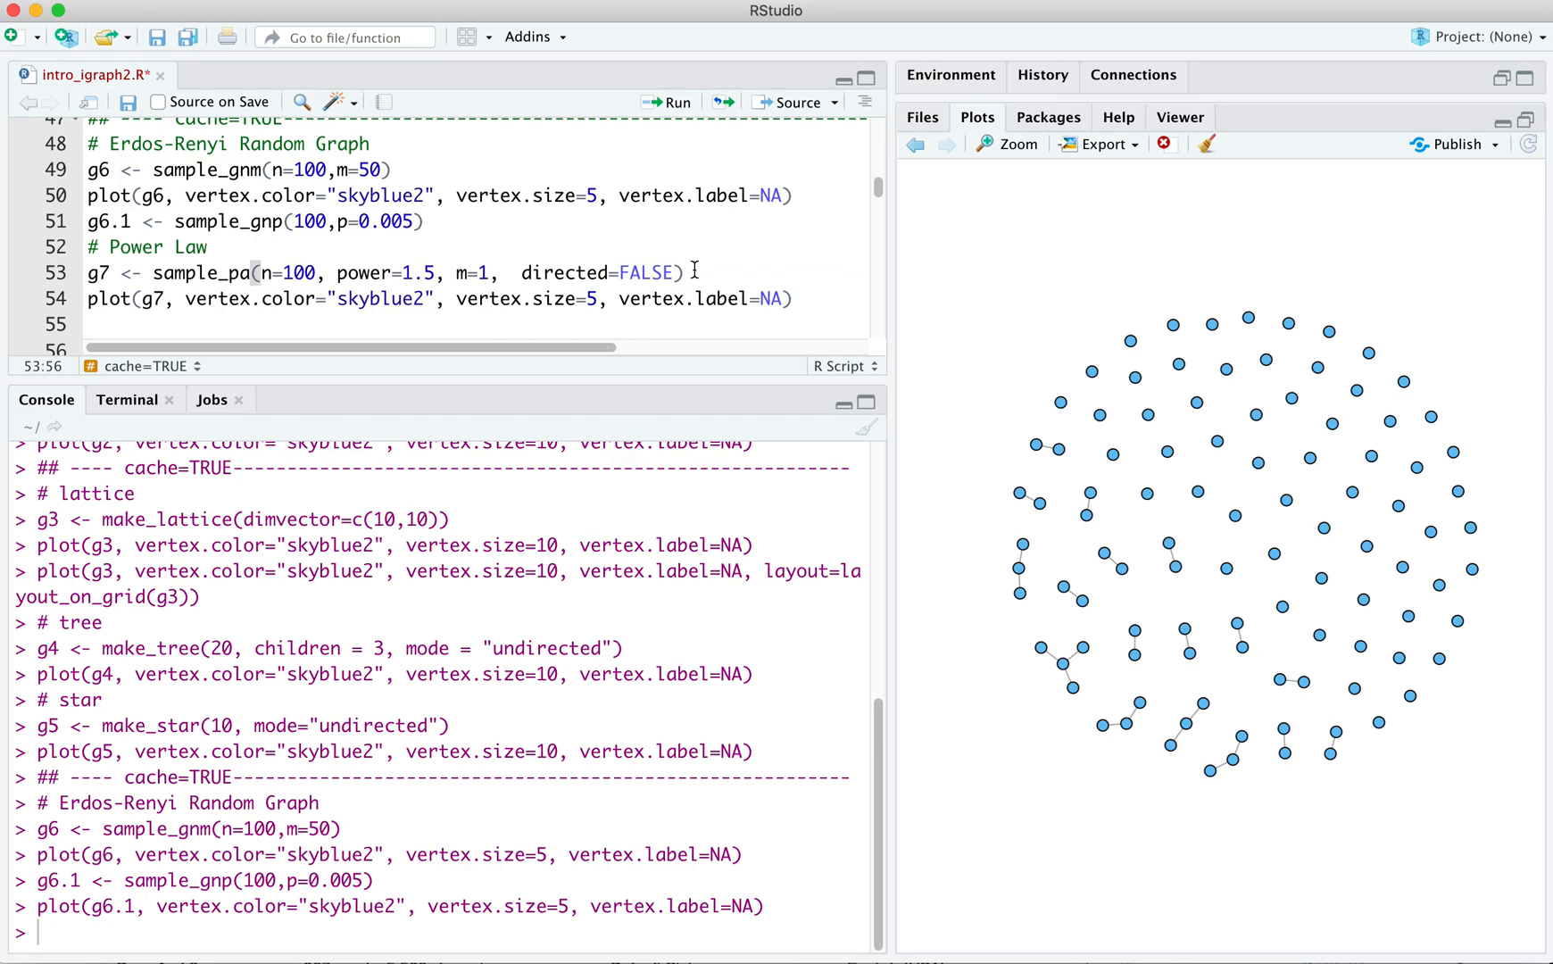
mouse_move(357, 293)
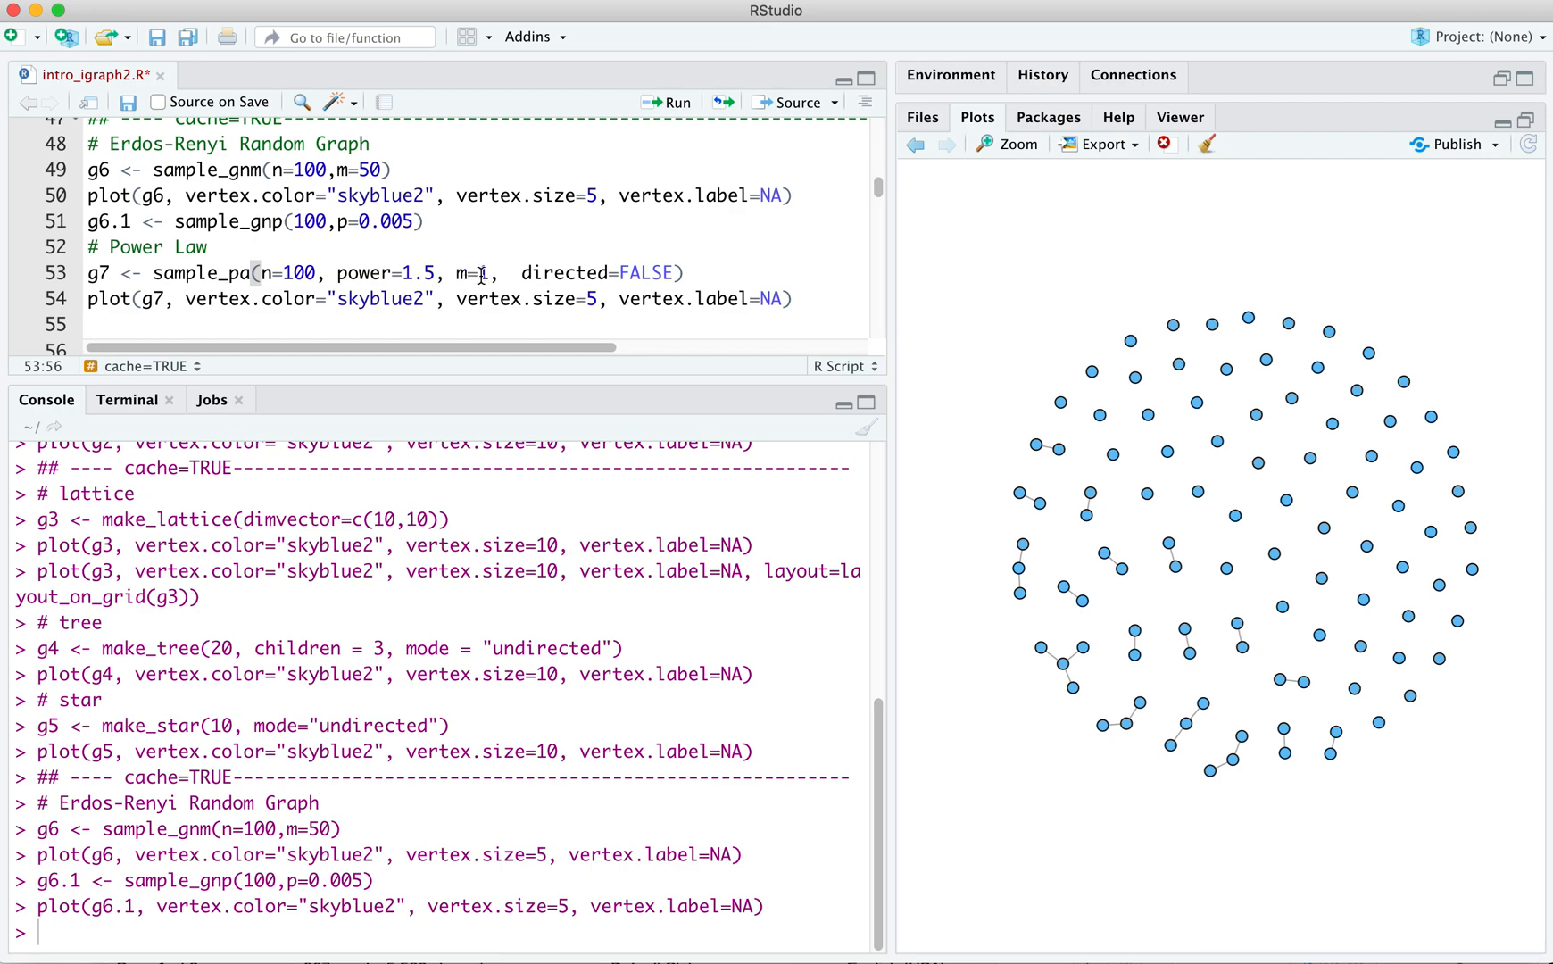
mouse_move(737, 261)
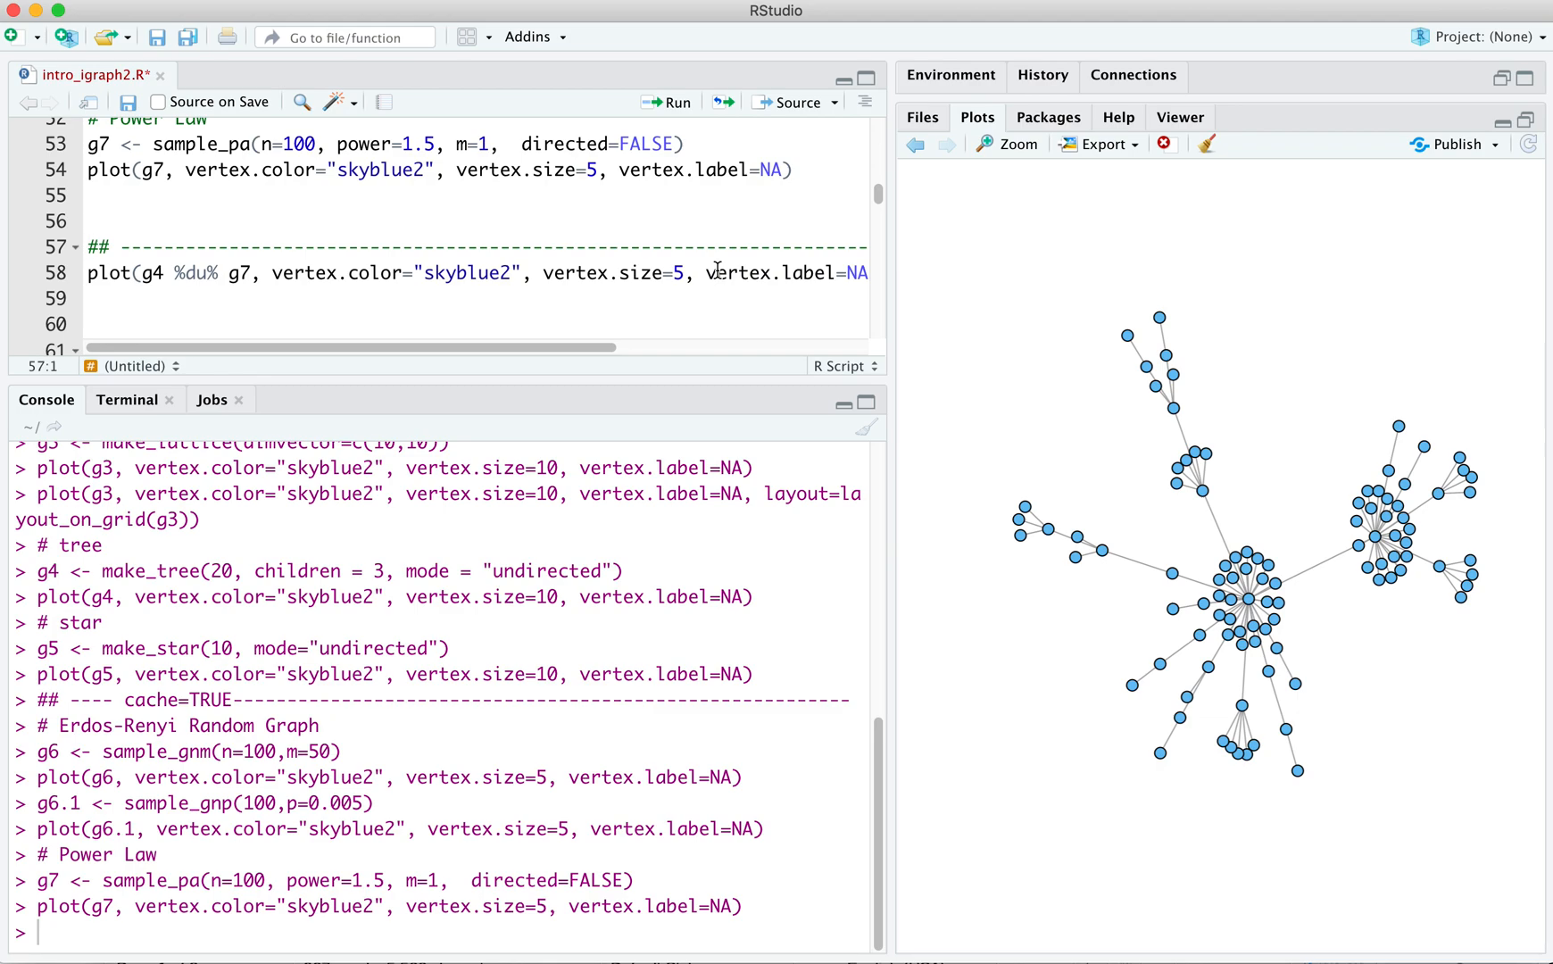
mouse_move(1194, 611)
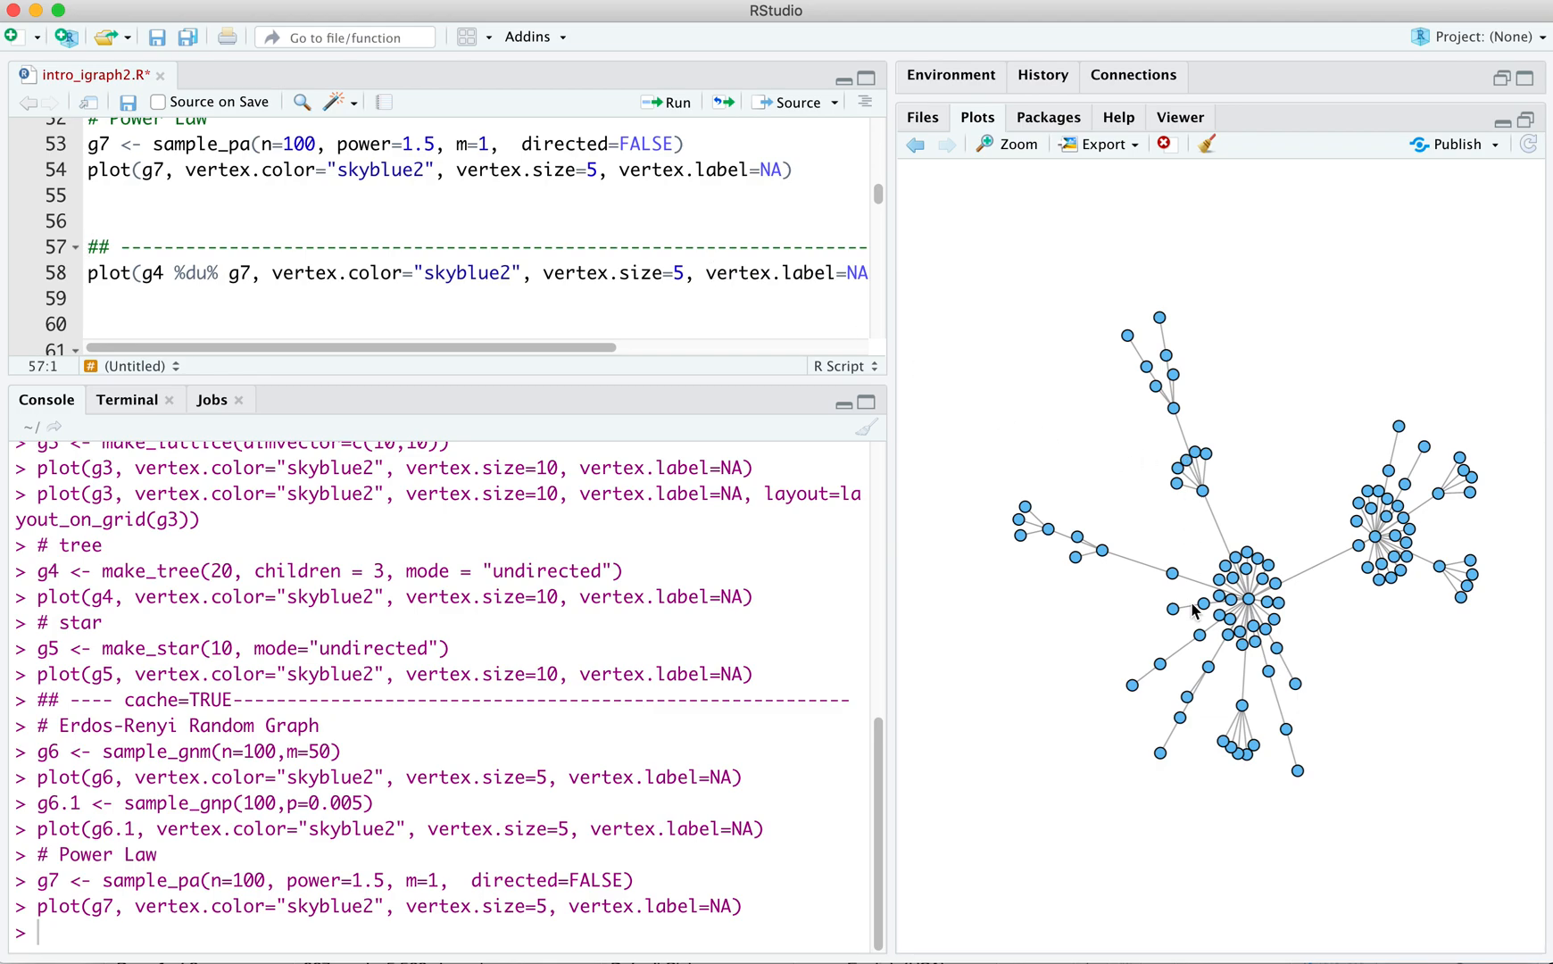
mouse_move(1273, 616)
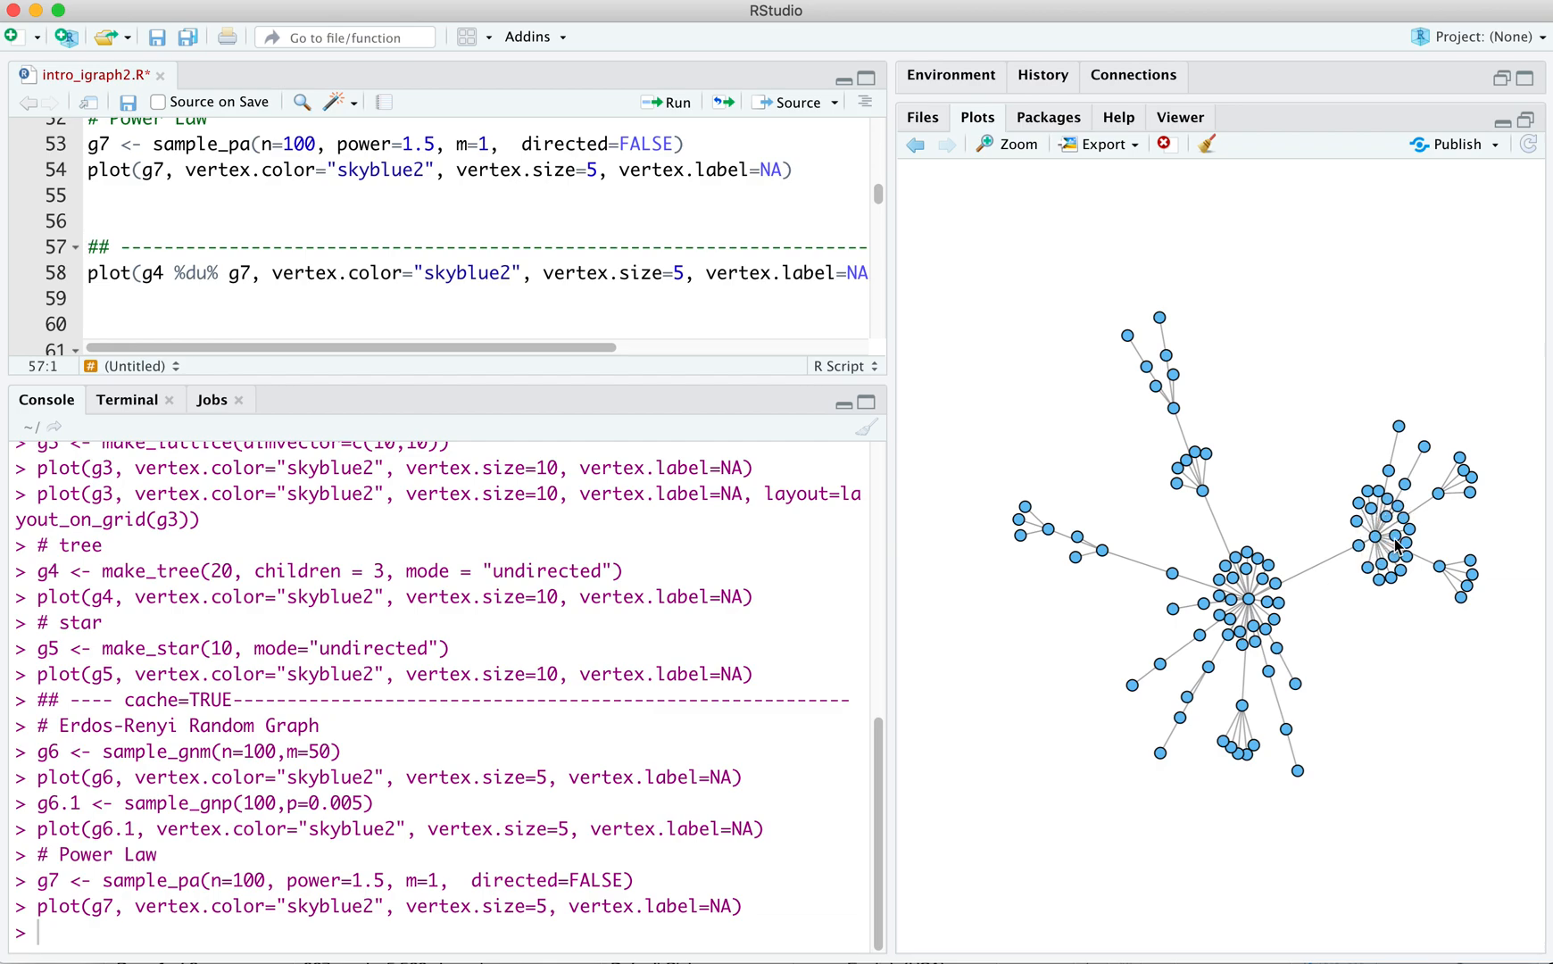
mouse_move(1246, 602)
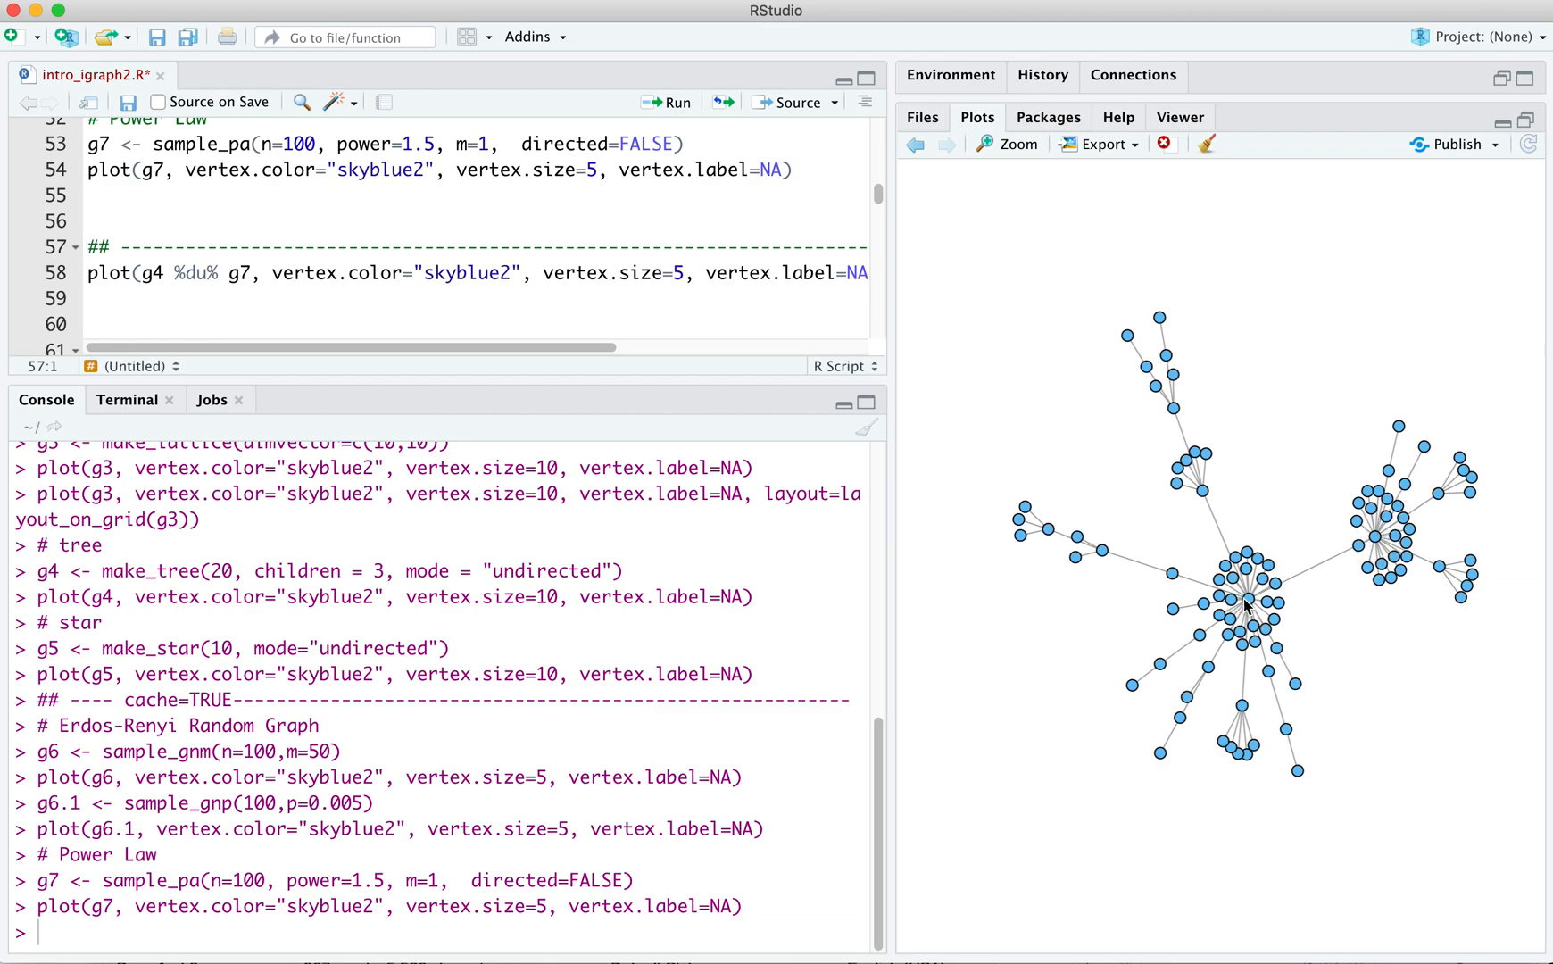
mouse_move(1087, 577)
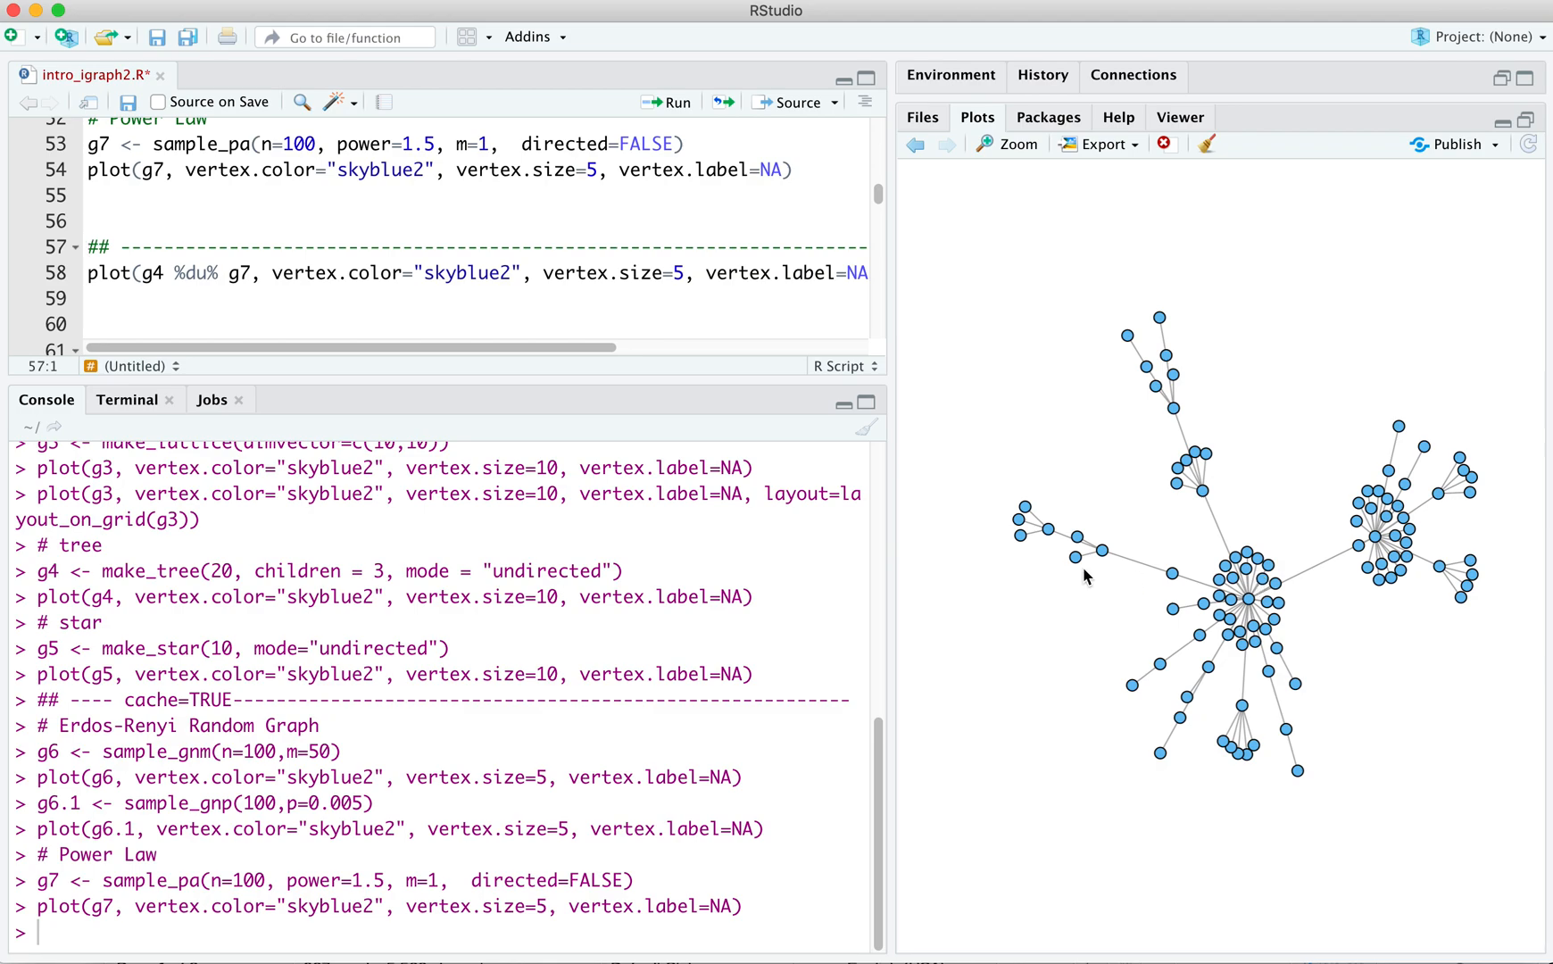
mouse_move(1148, 348)
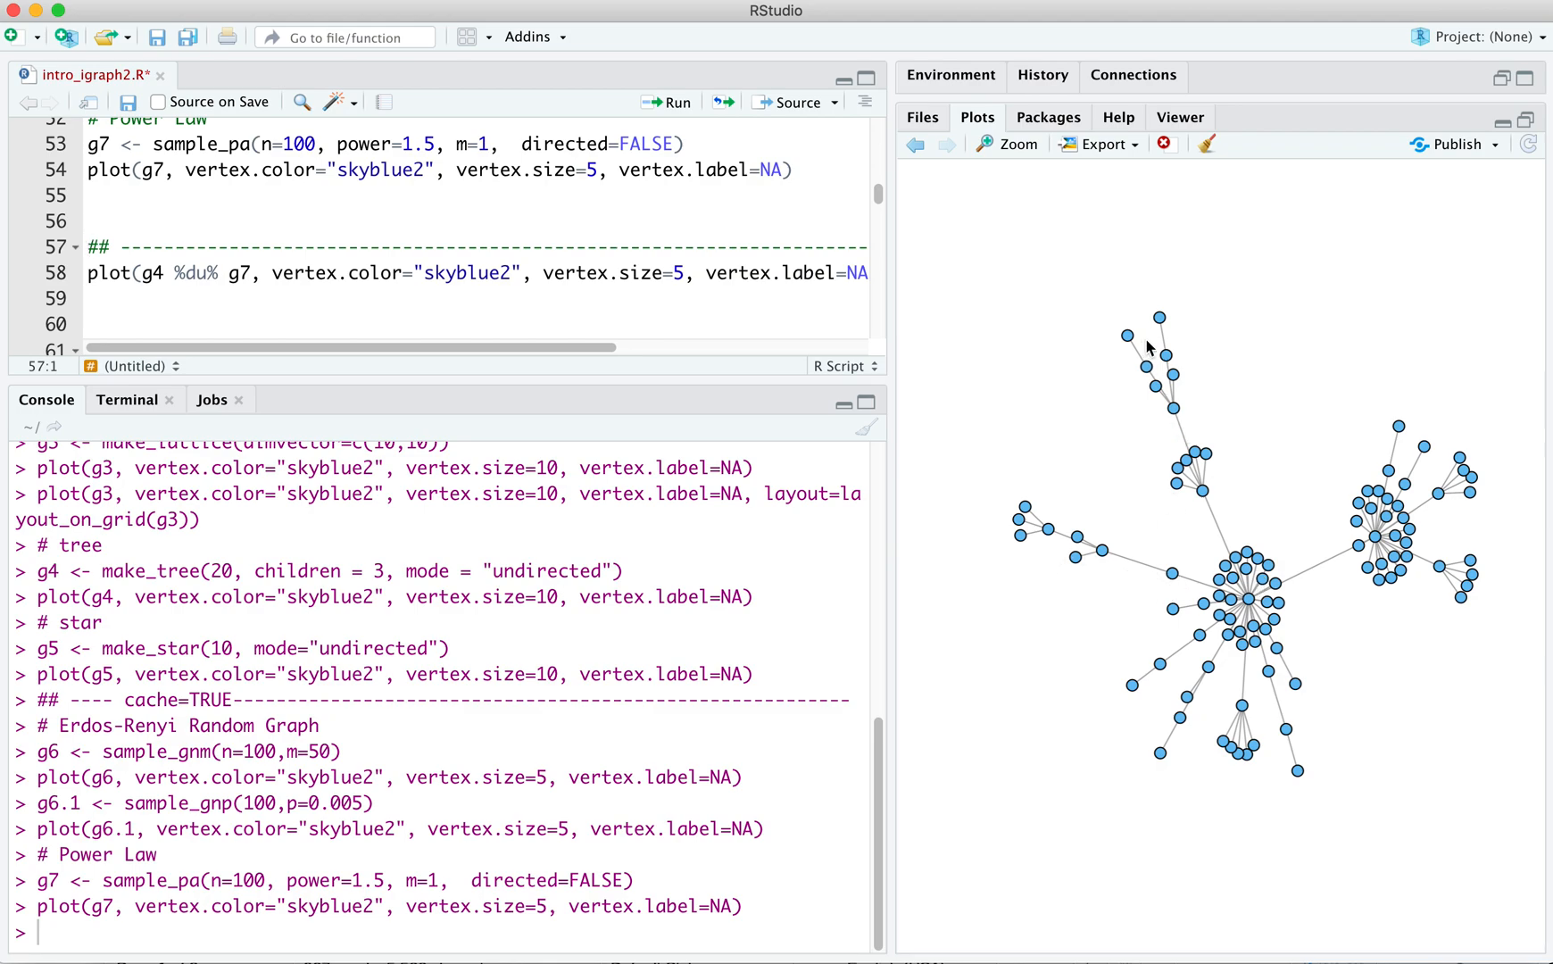
mouse_move(1342, 698)
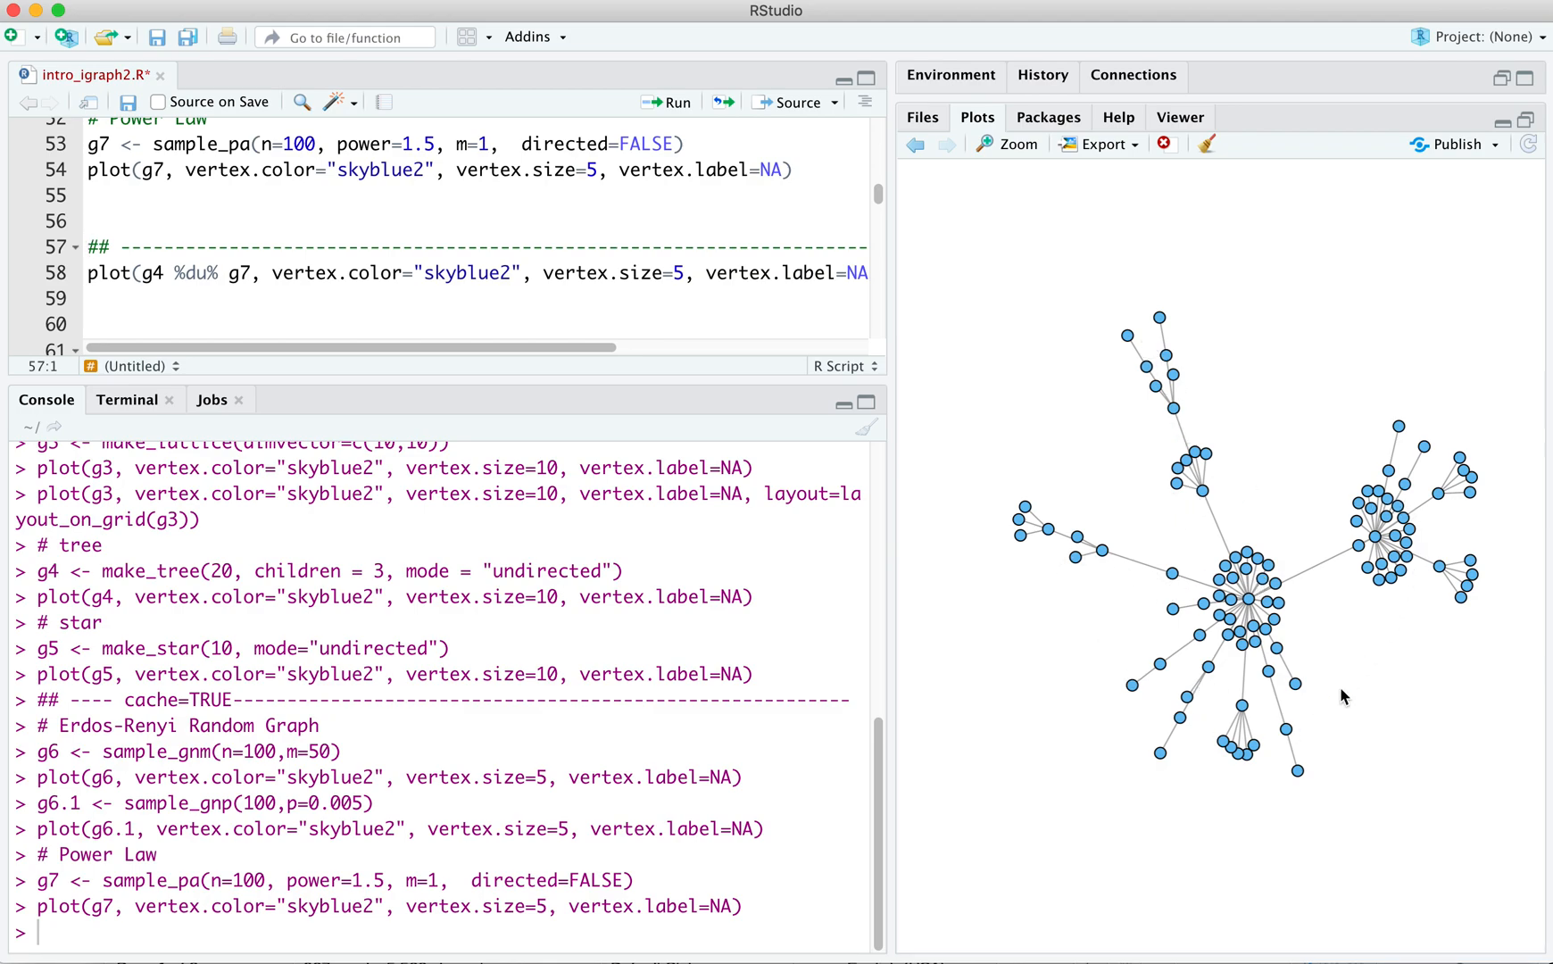
mouse_move(1239, 659)
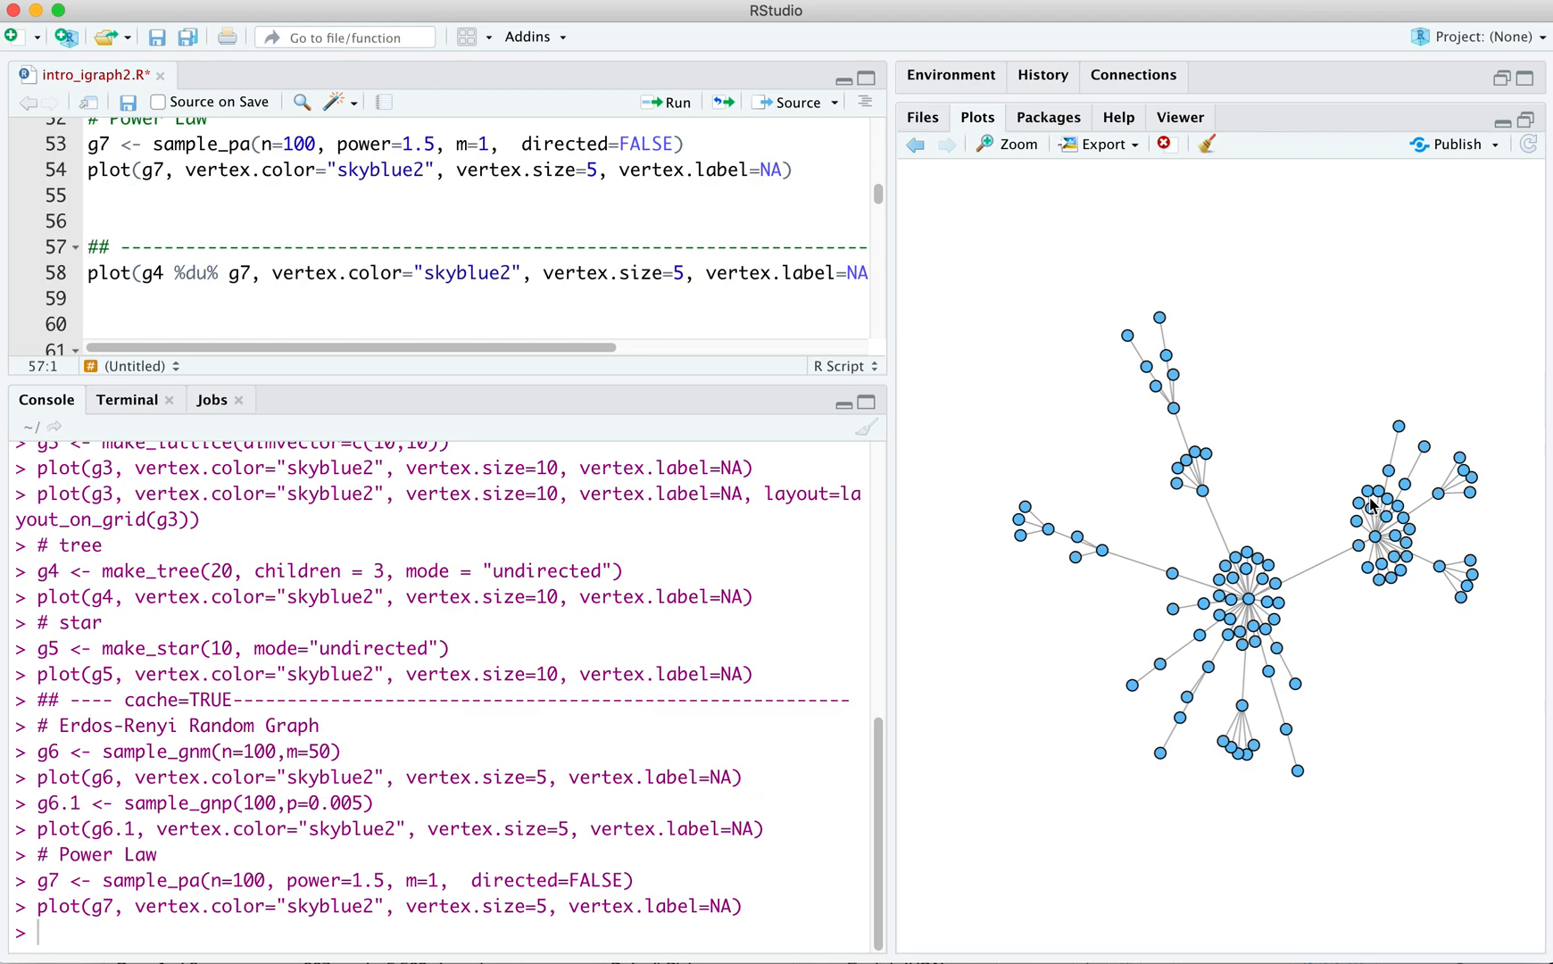
mouse_move(1232, 609)
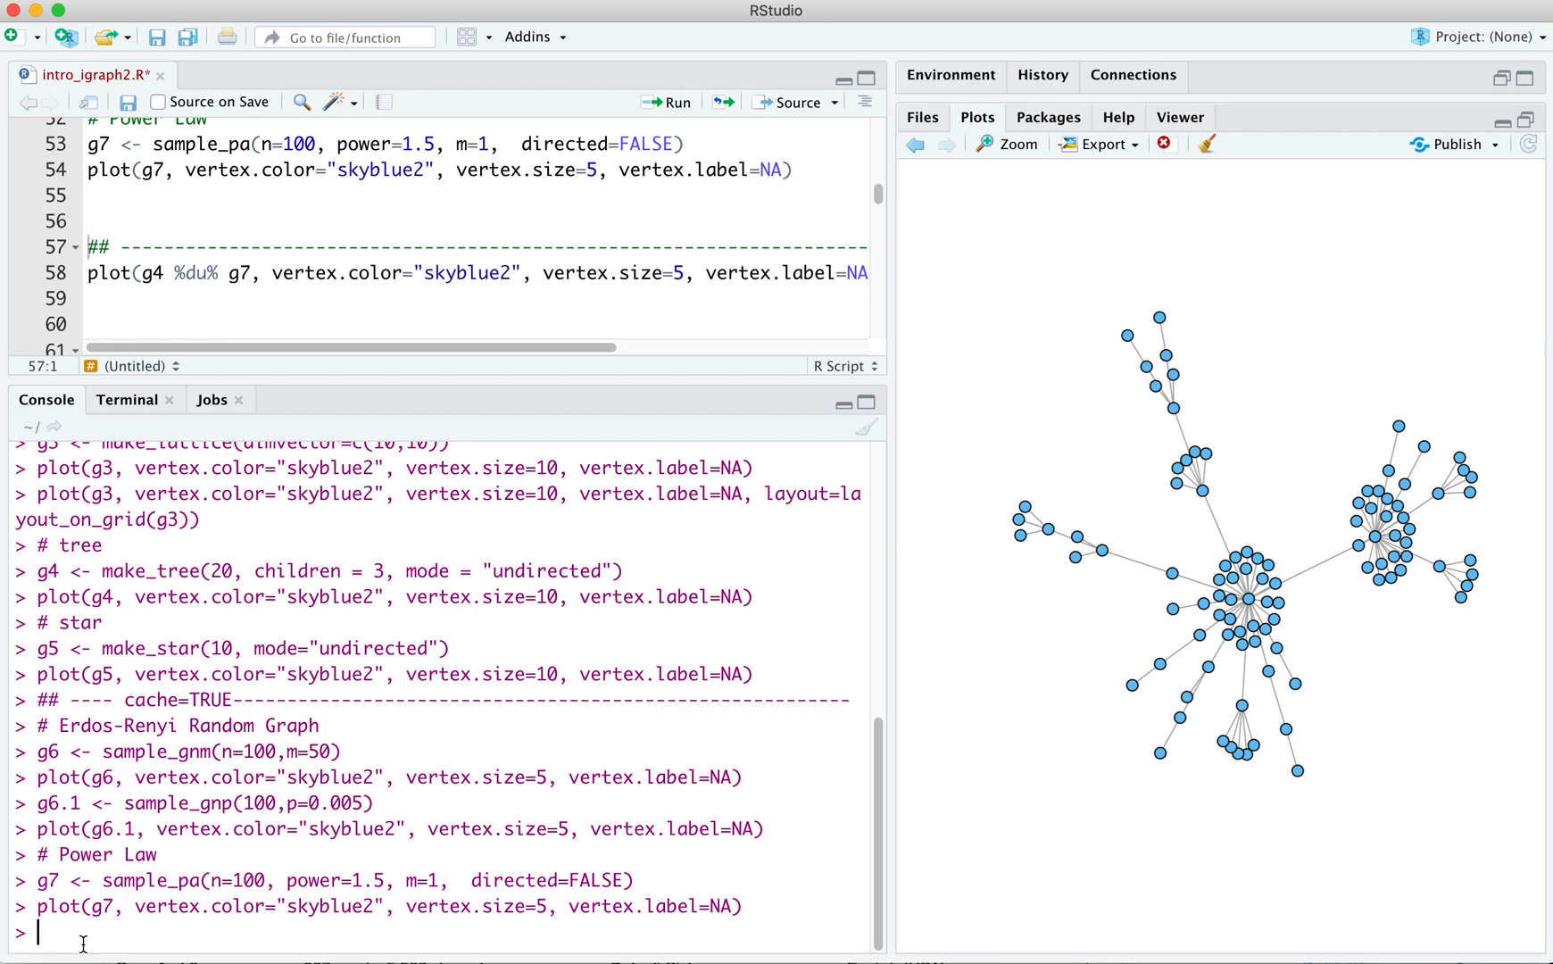
- Run degree(g7) to print the degrees of all 100 power-law vertices
text(degre(g7)
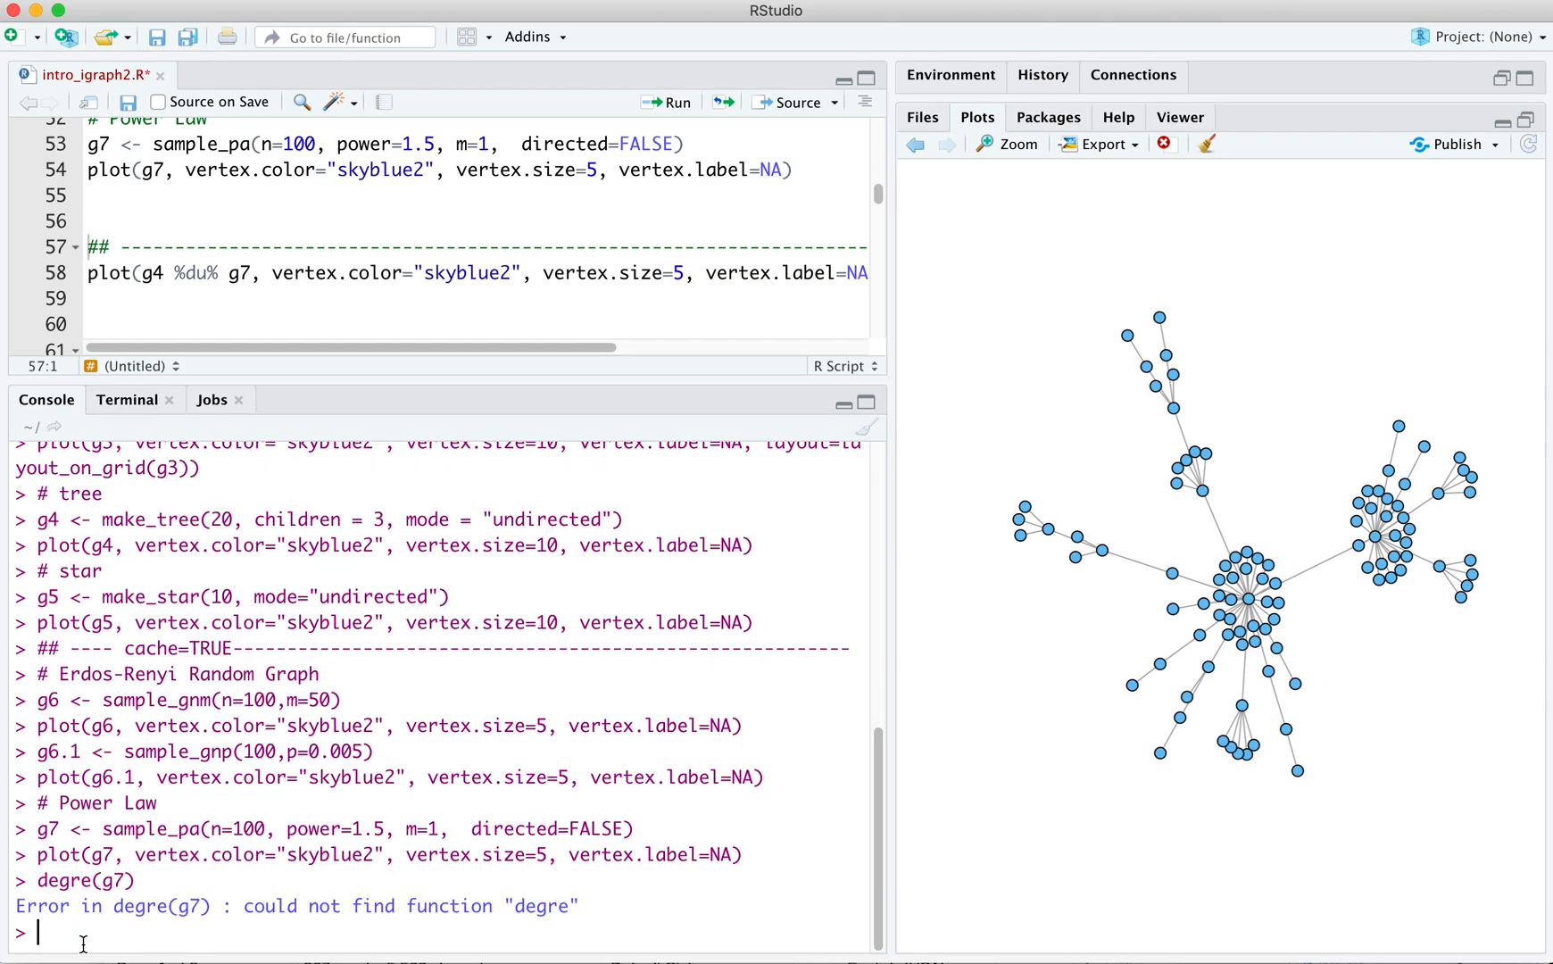
text(degre(g7))
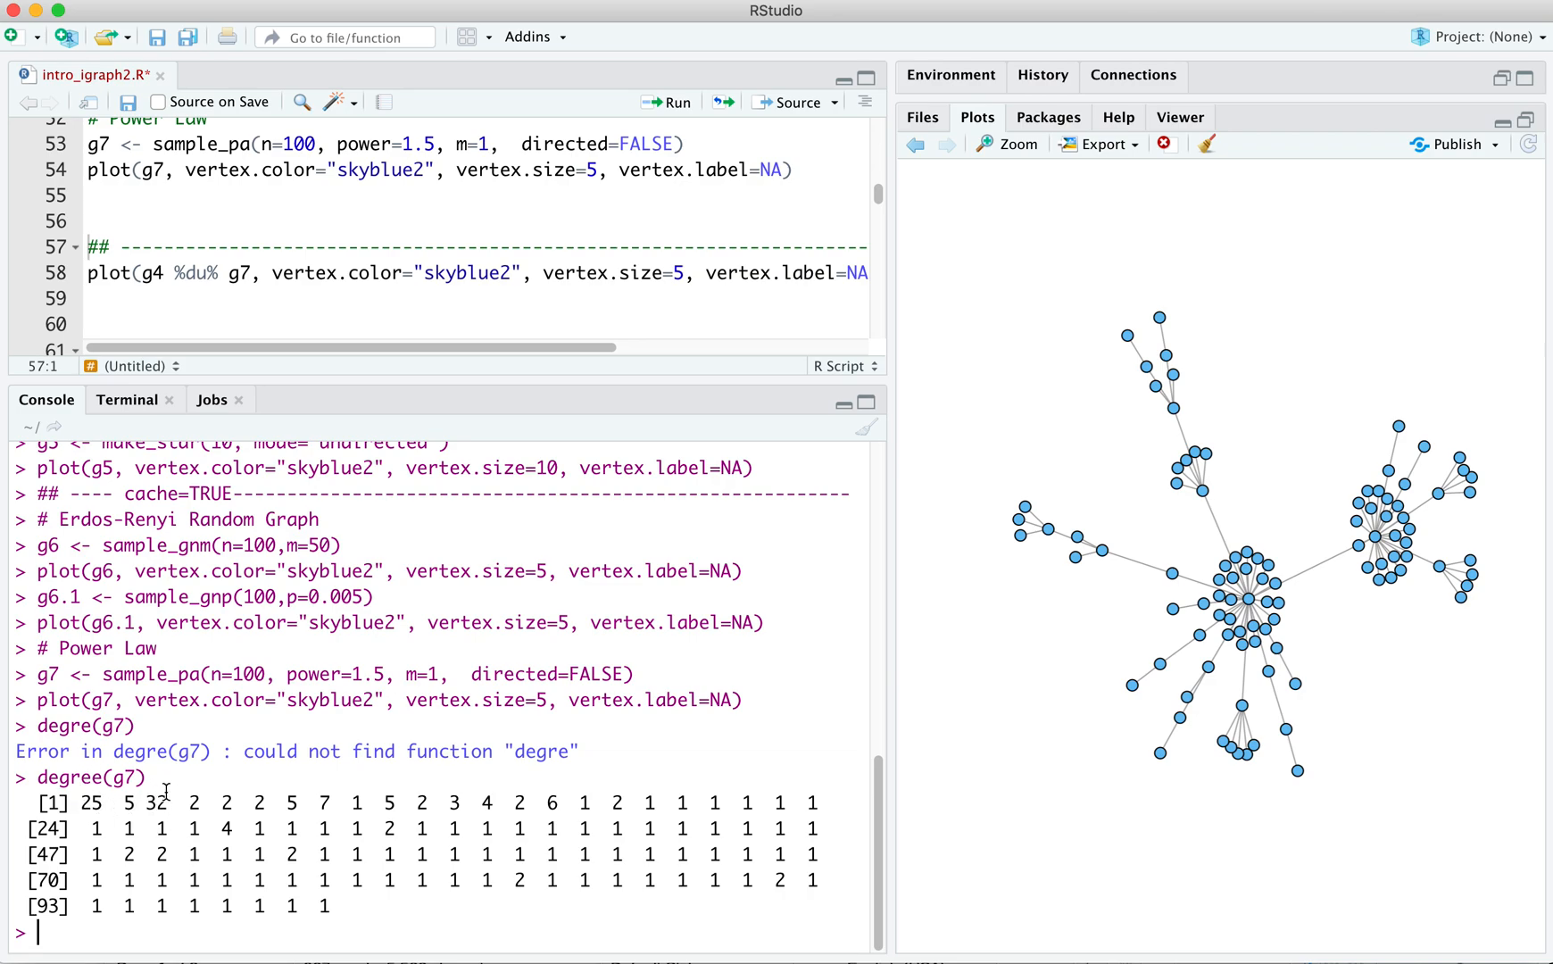
mouse_move(726, 893)
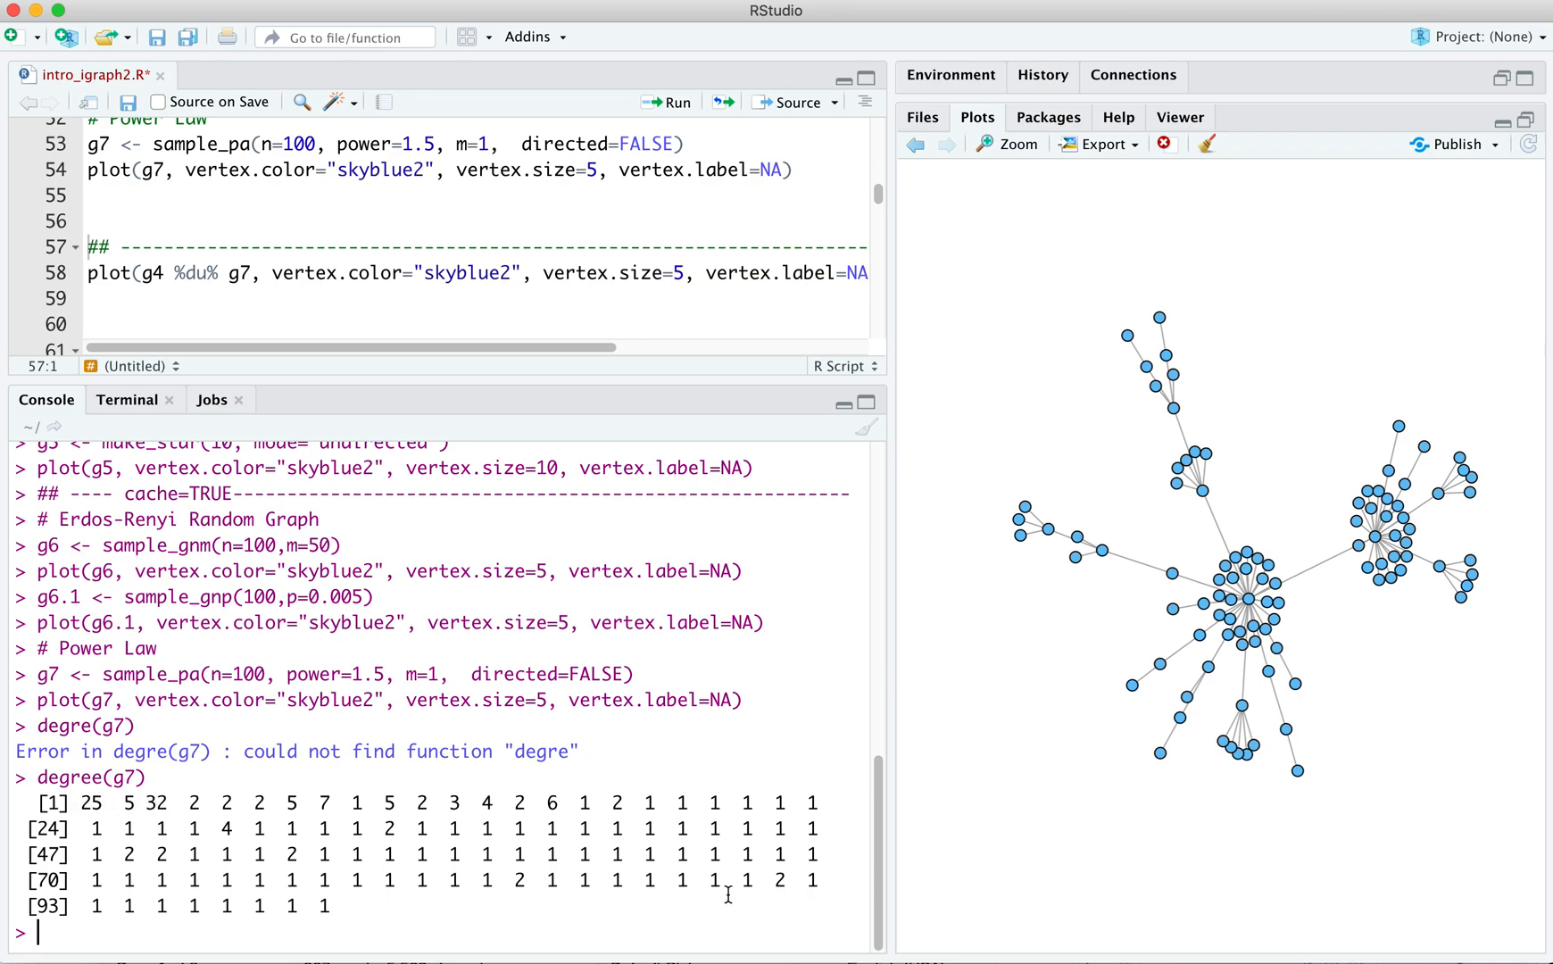
mouse_move(706, 925)
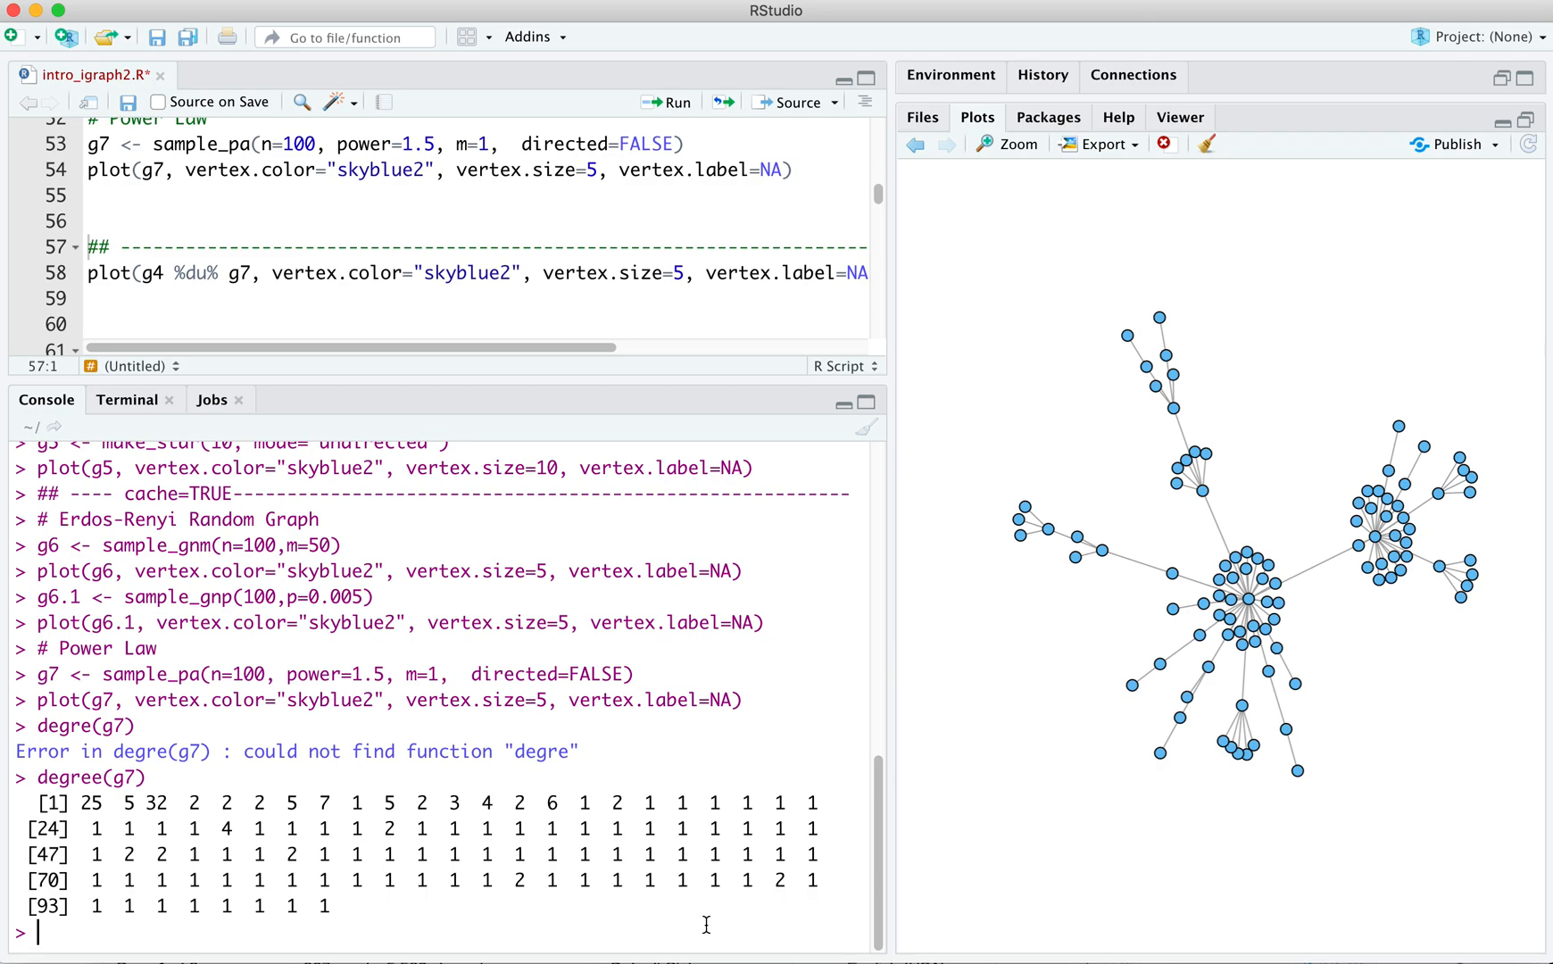
- Run hist(degree(g7)) to plot the degree histogram of the power-law graph
text(hist()
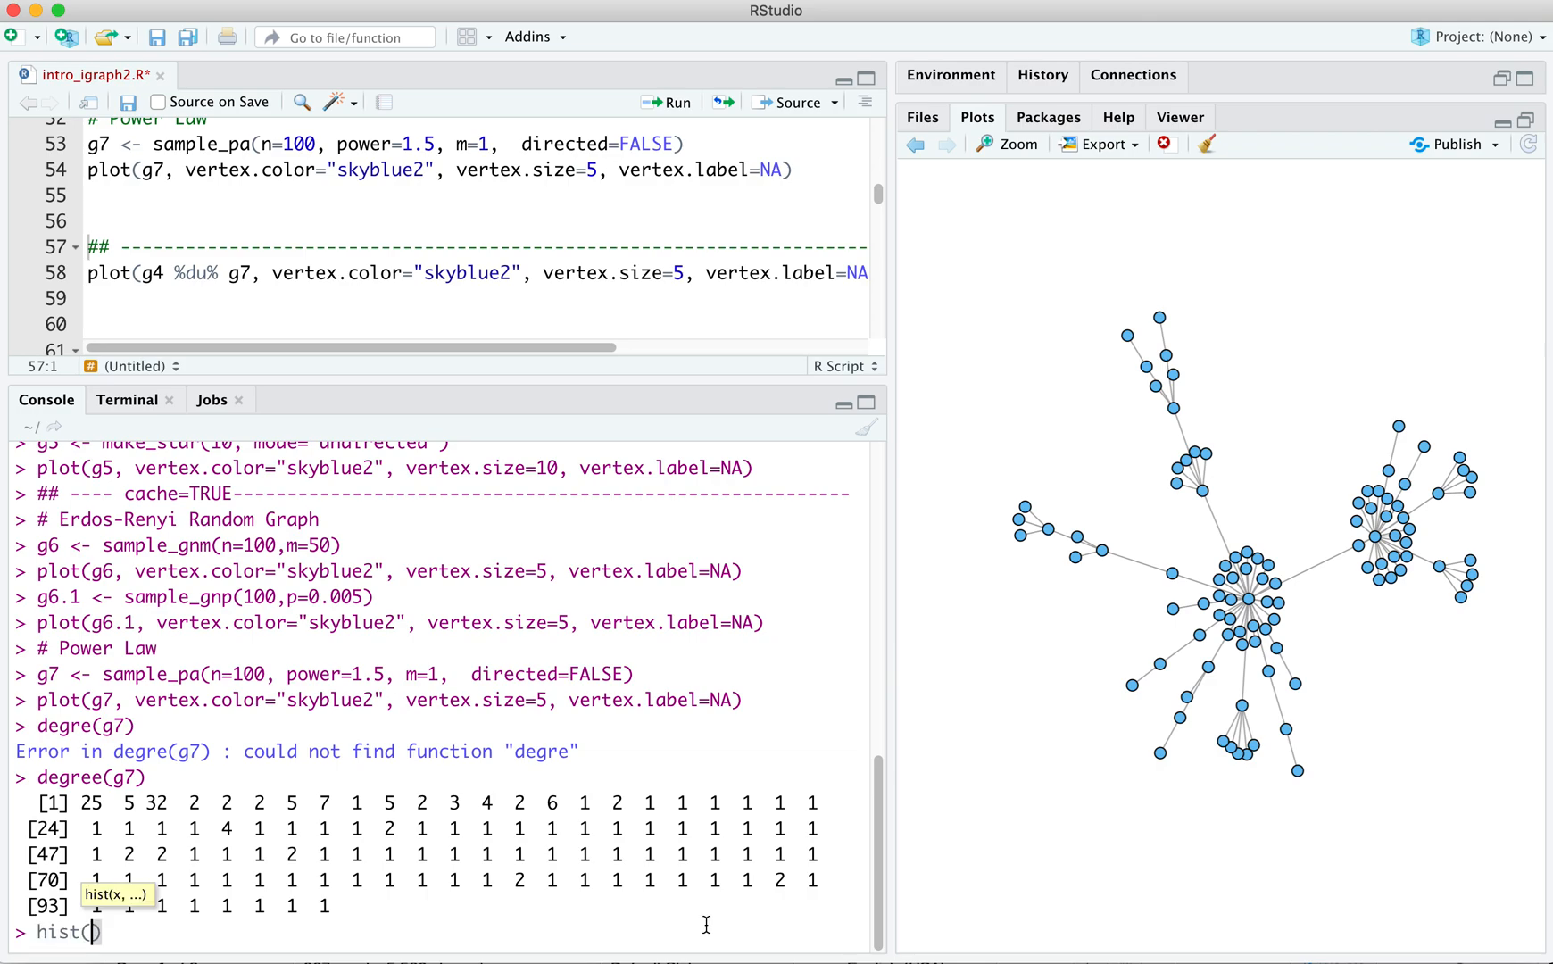
text(degree()
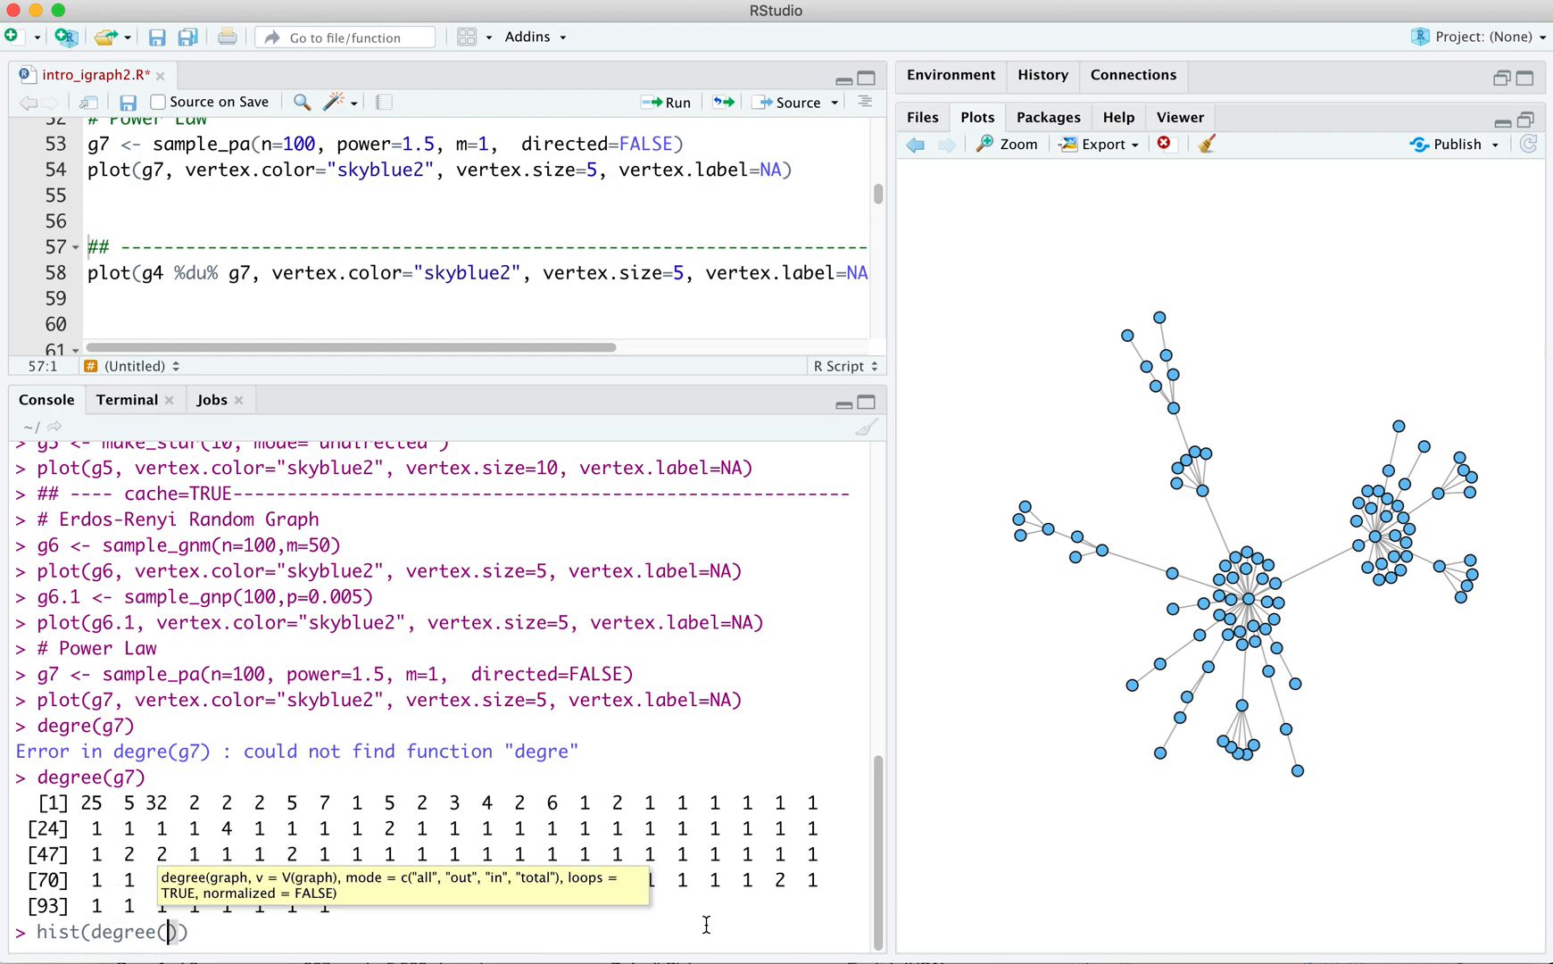
text(g7)
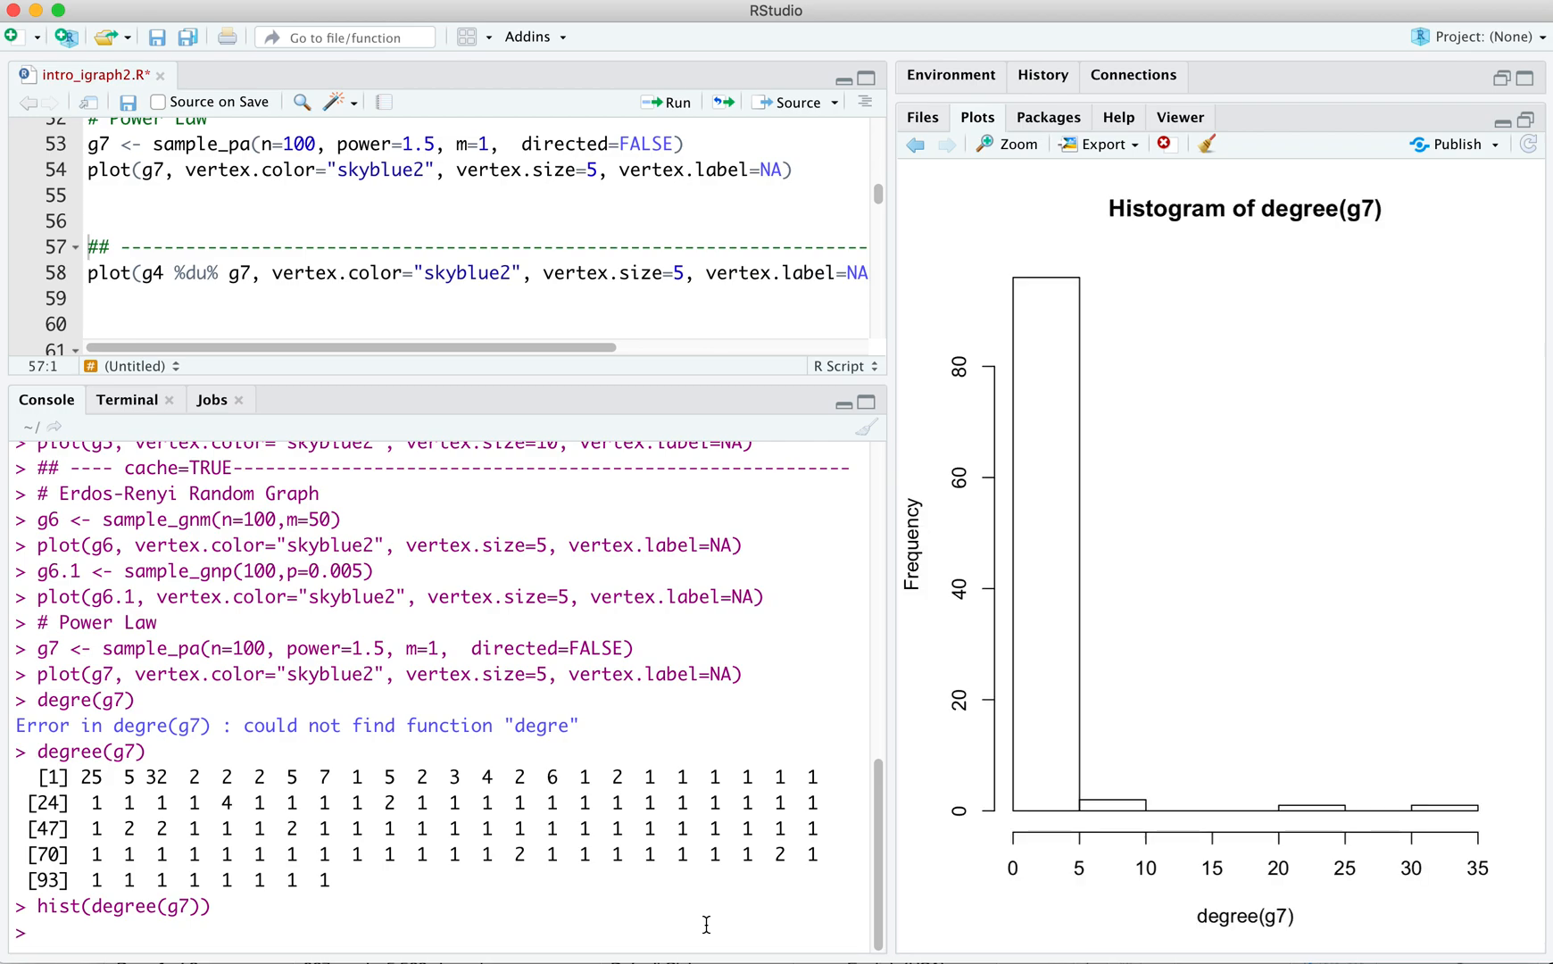
mouse_move(782, 903)
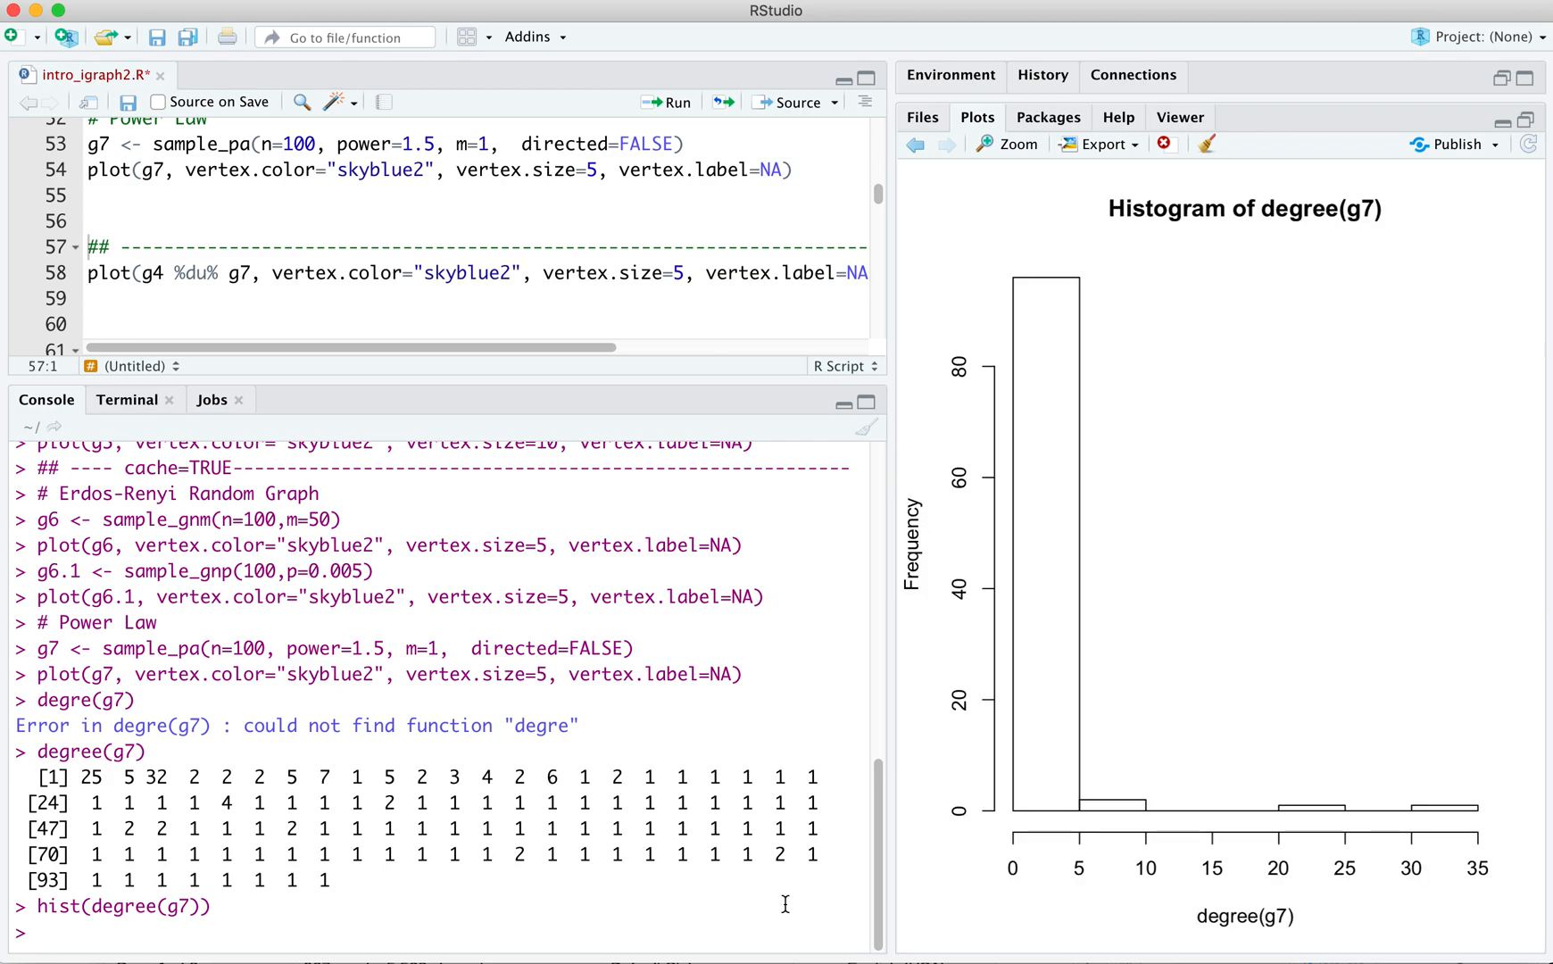
mouse_move(1041, 551)
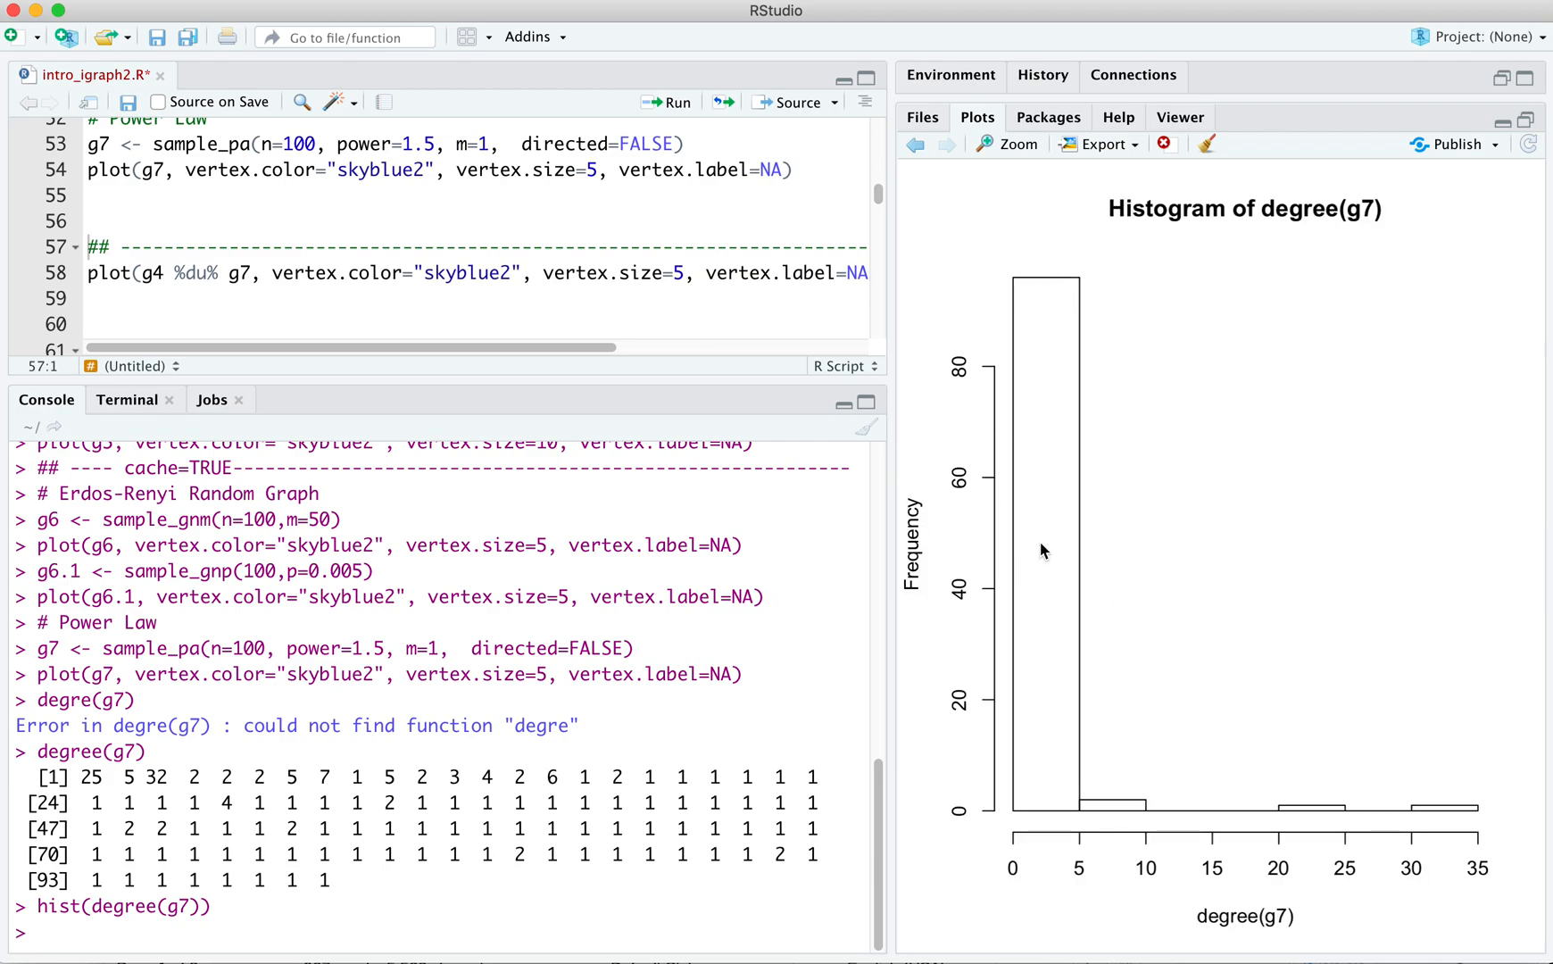
mouse_move(1085, 630)
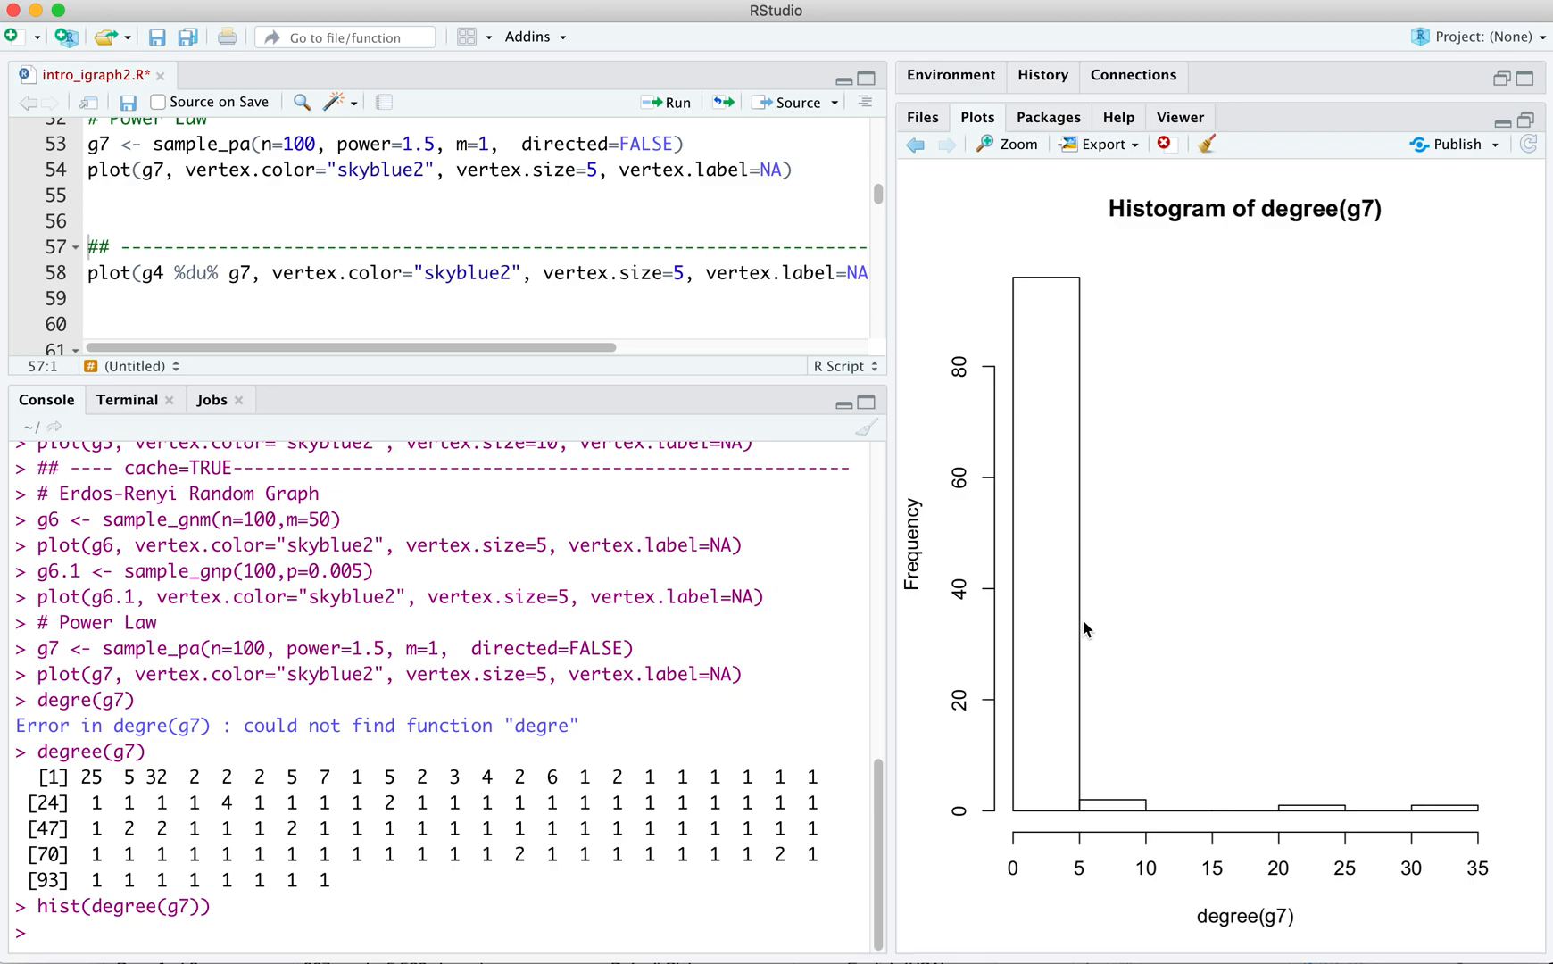
mouse_move(1474, 814)
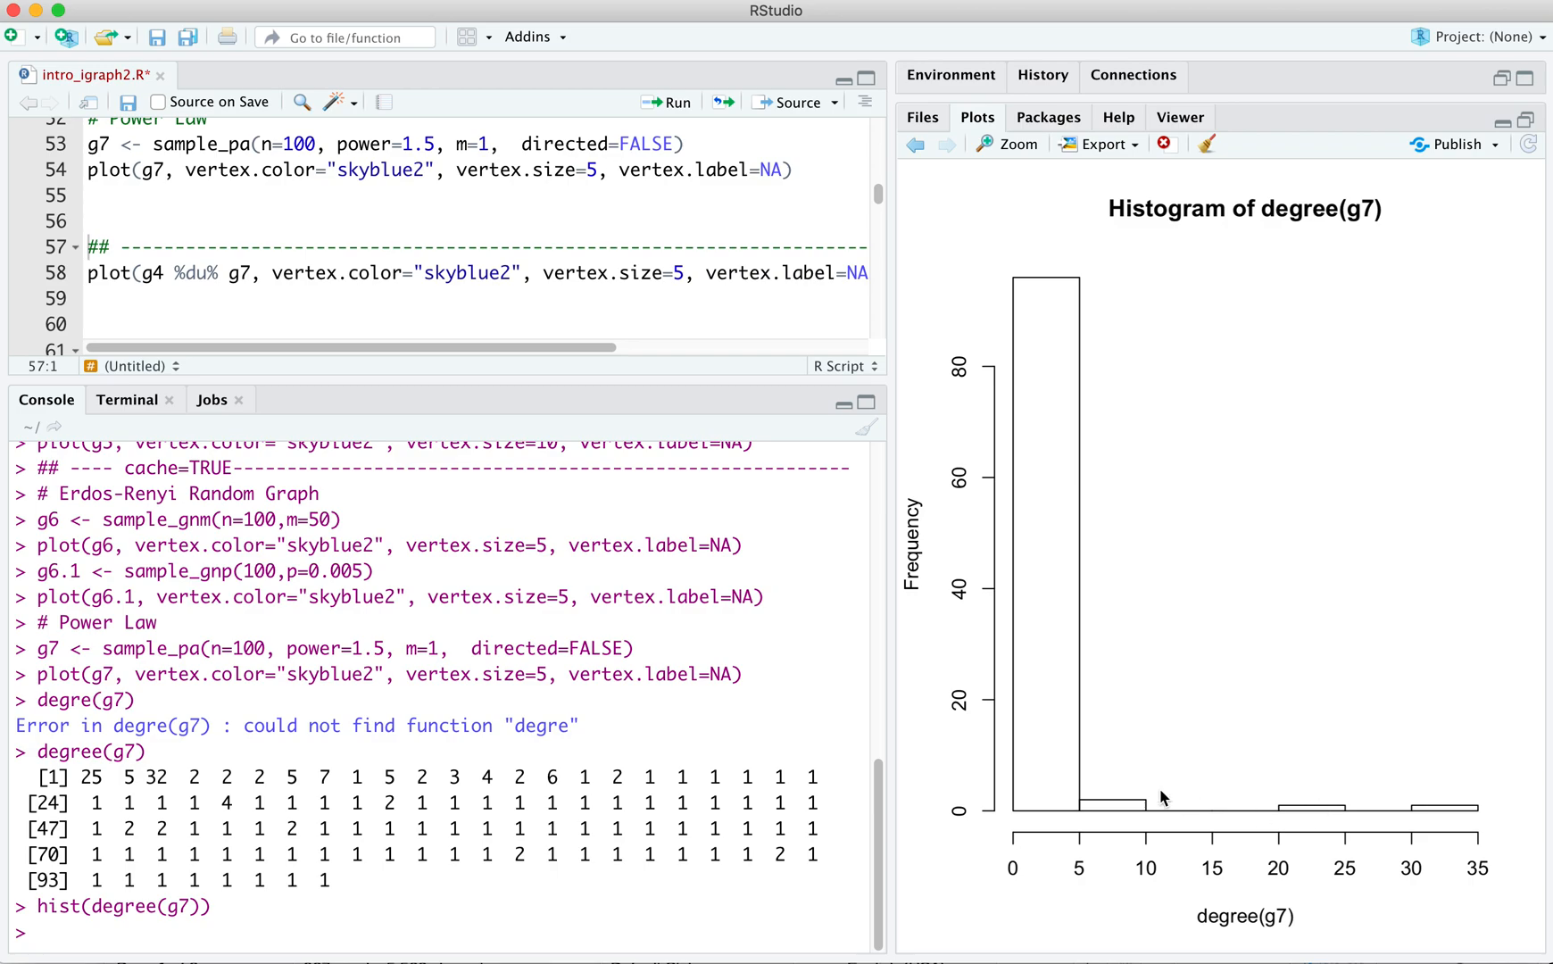
mouse_move(1433, 821)
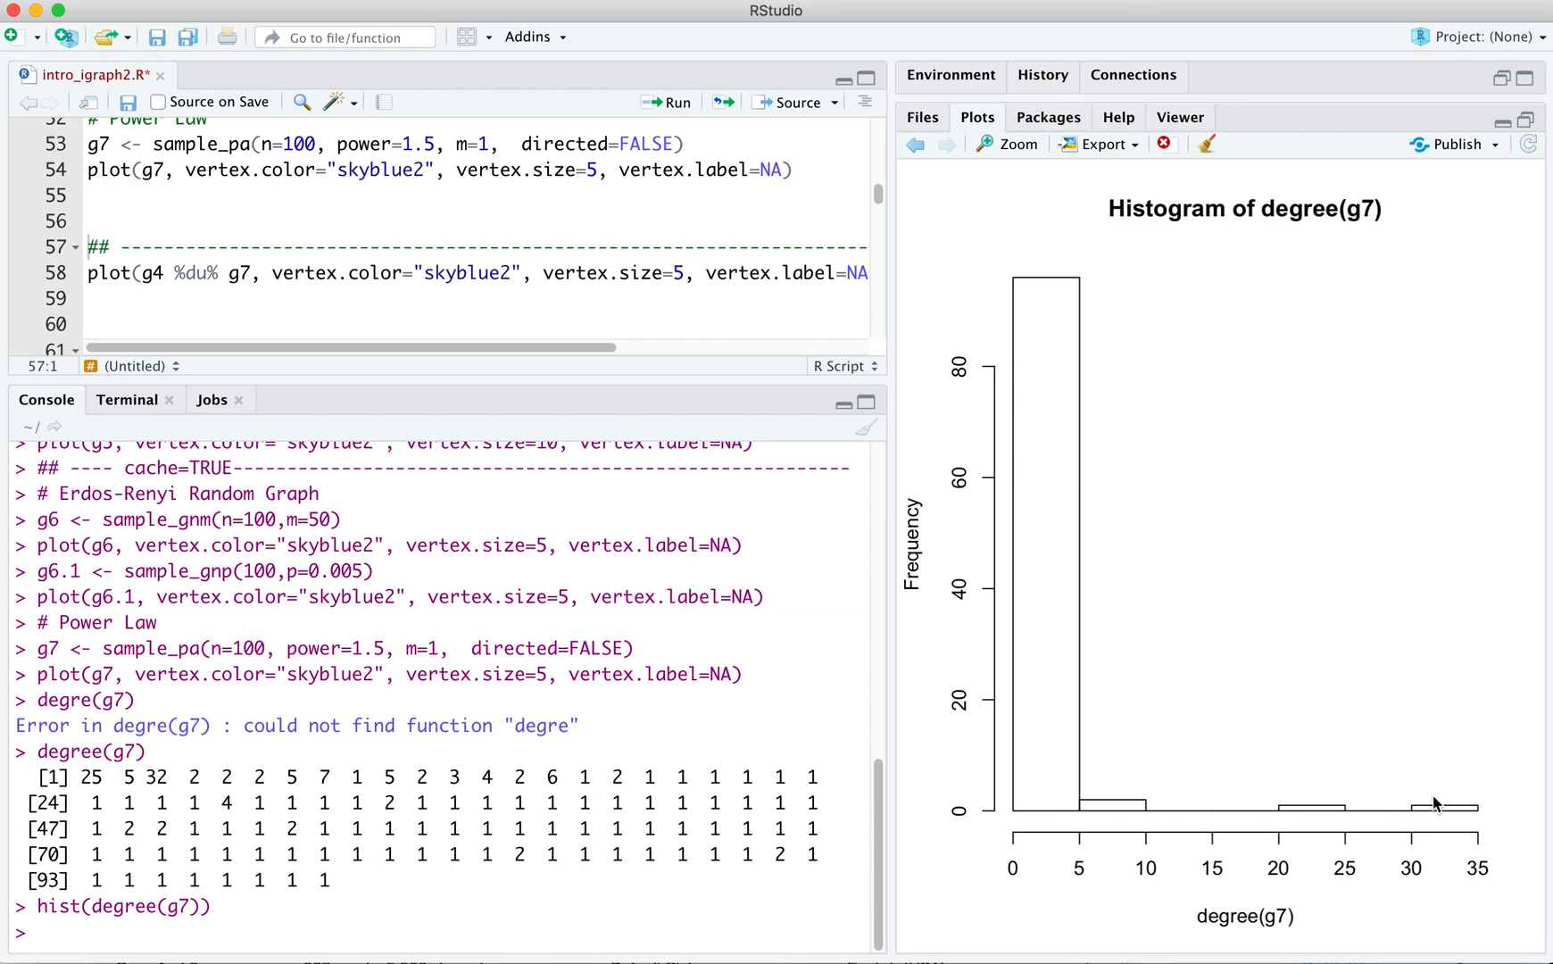
mouse_move(978, 498)
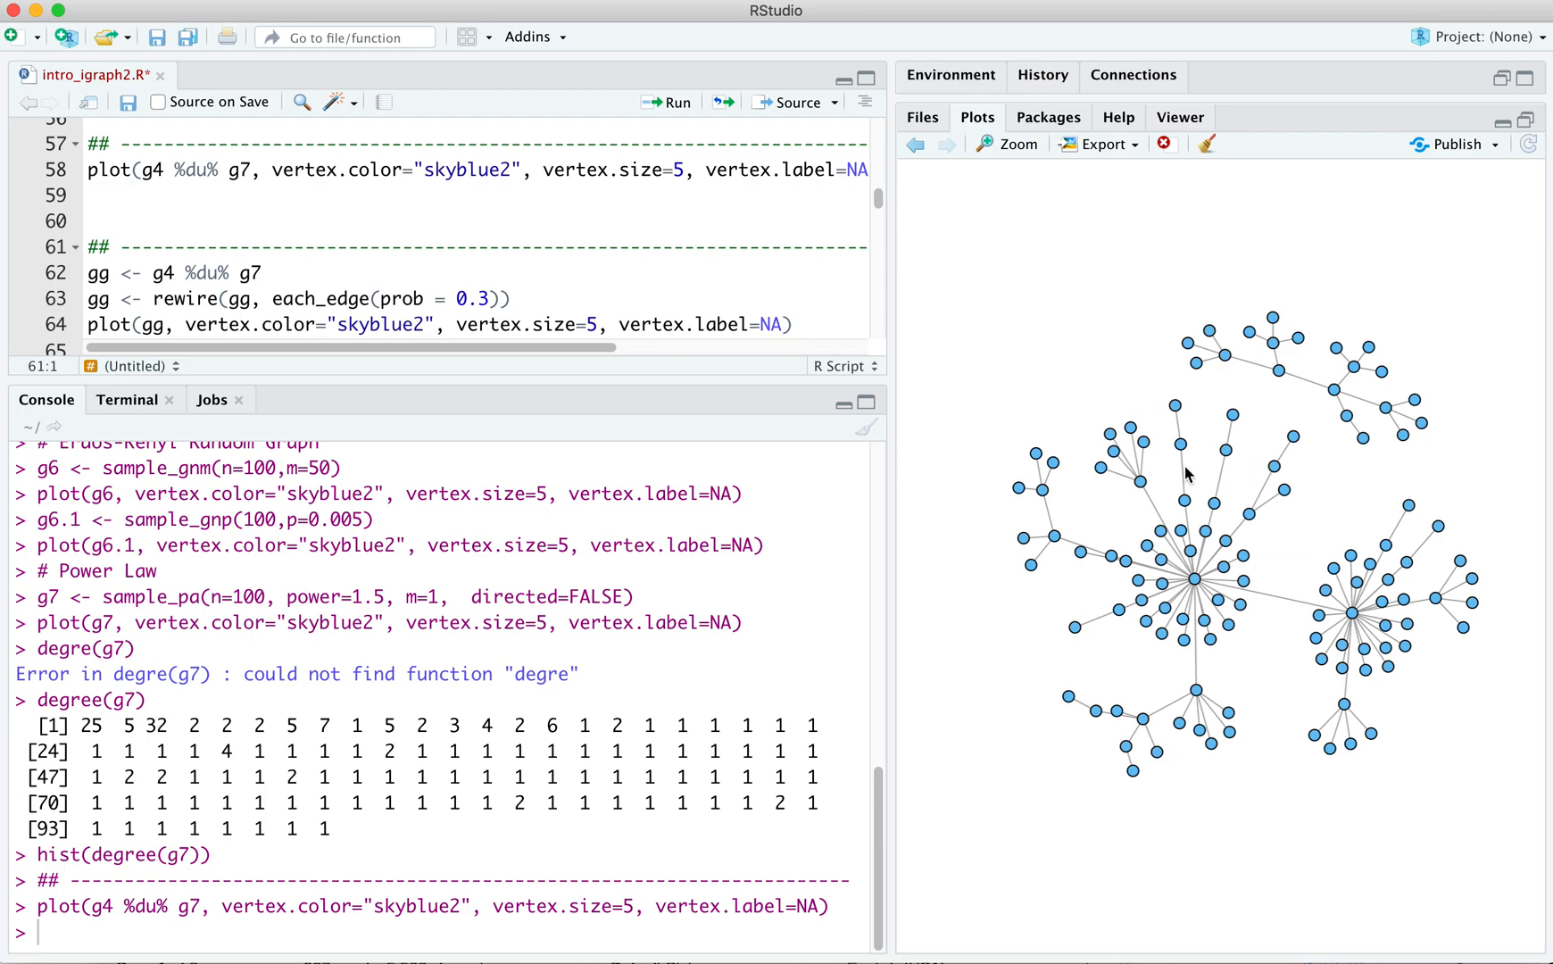
mouse_move(1316, 789)
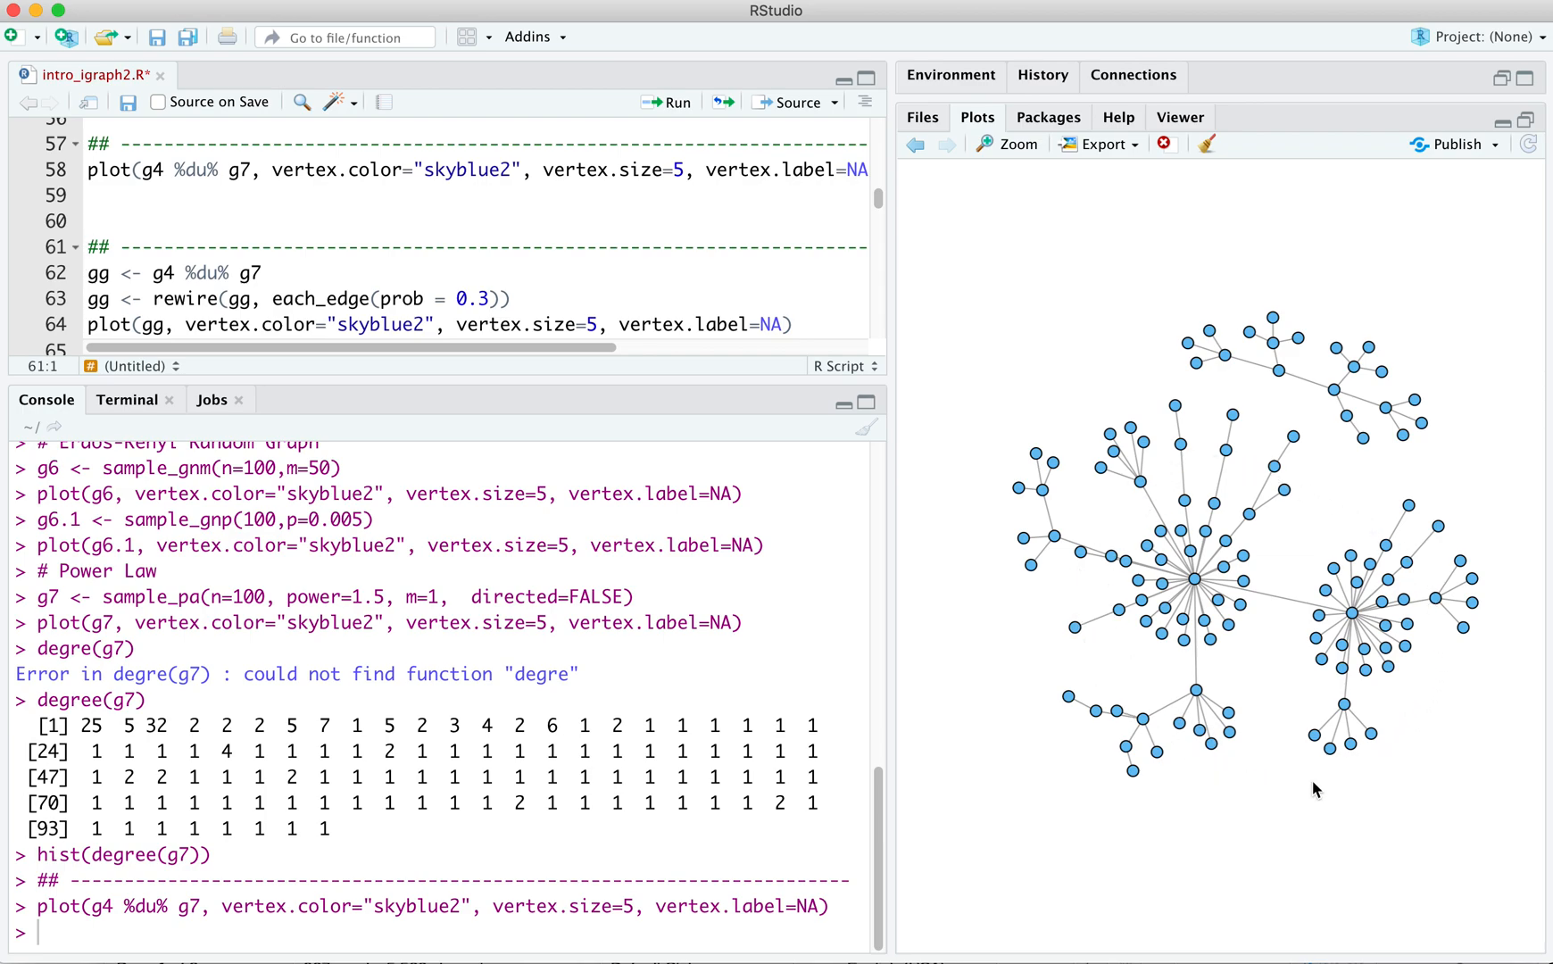
mouse_move(1439, 383)
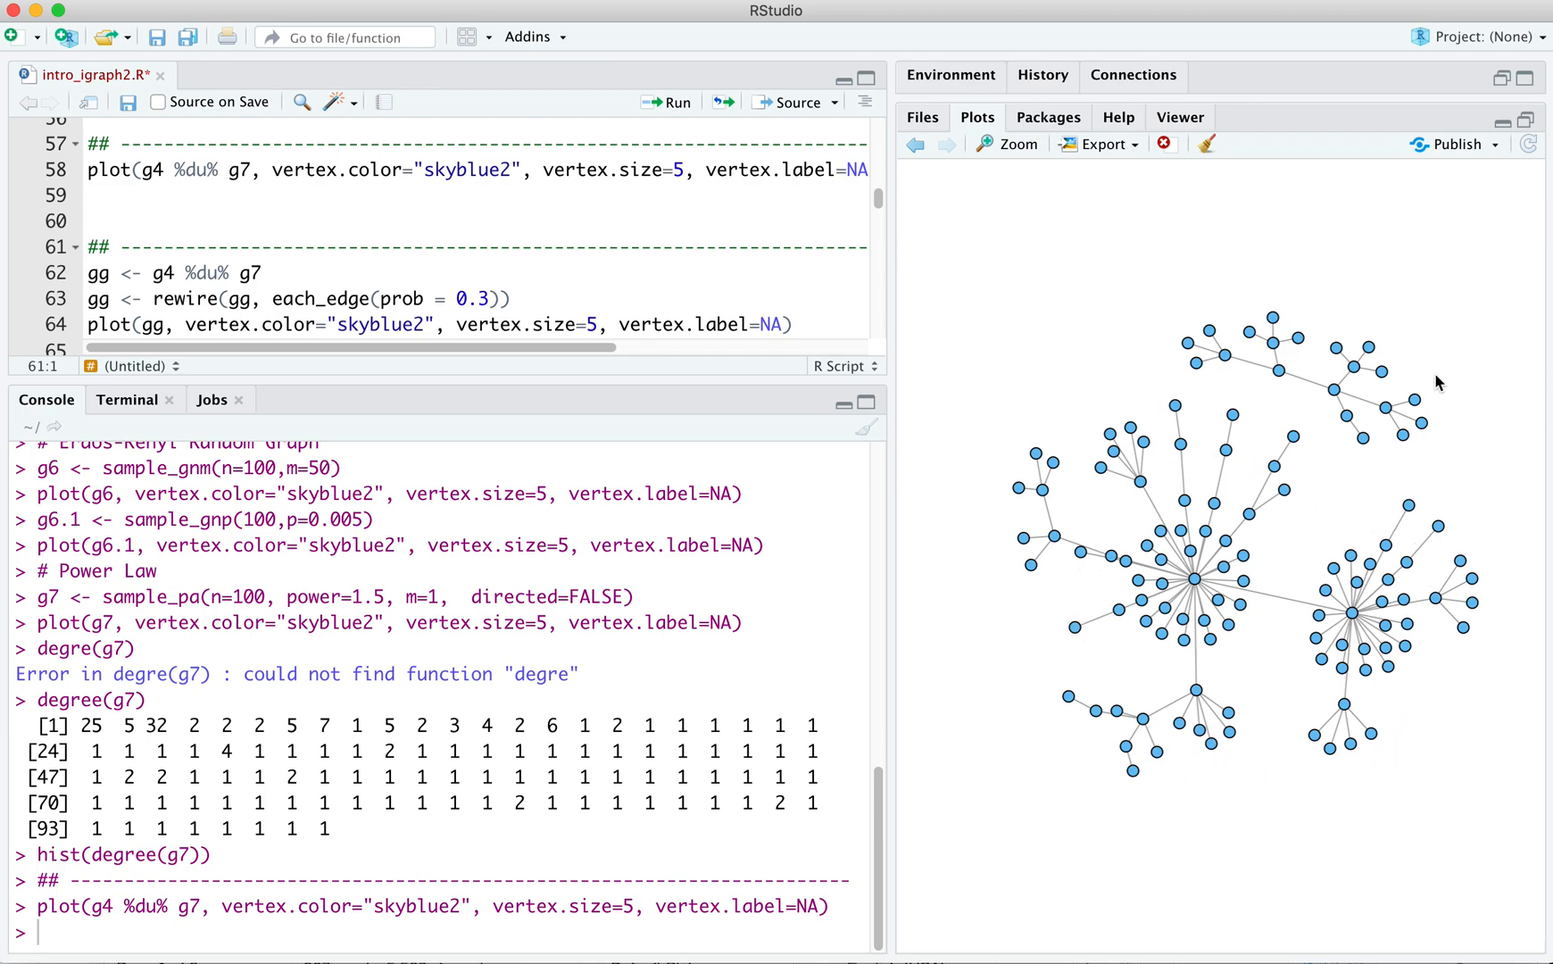
mouse_move(1457, 434)
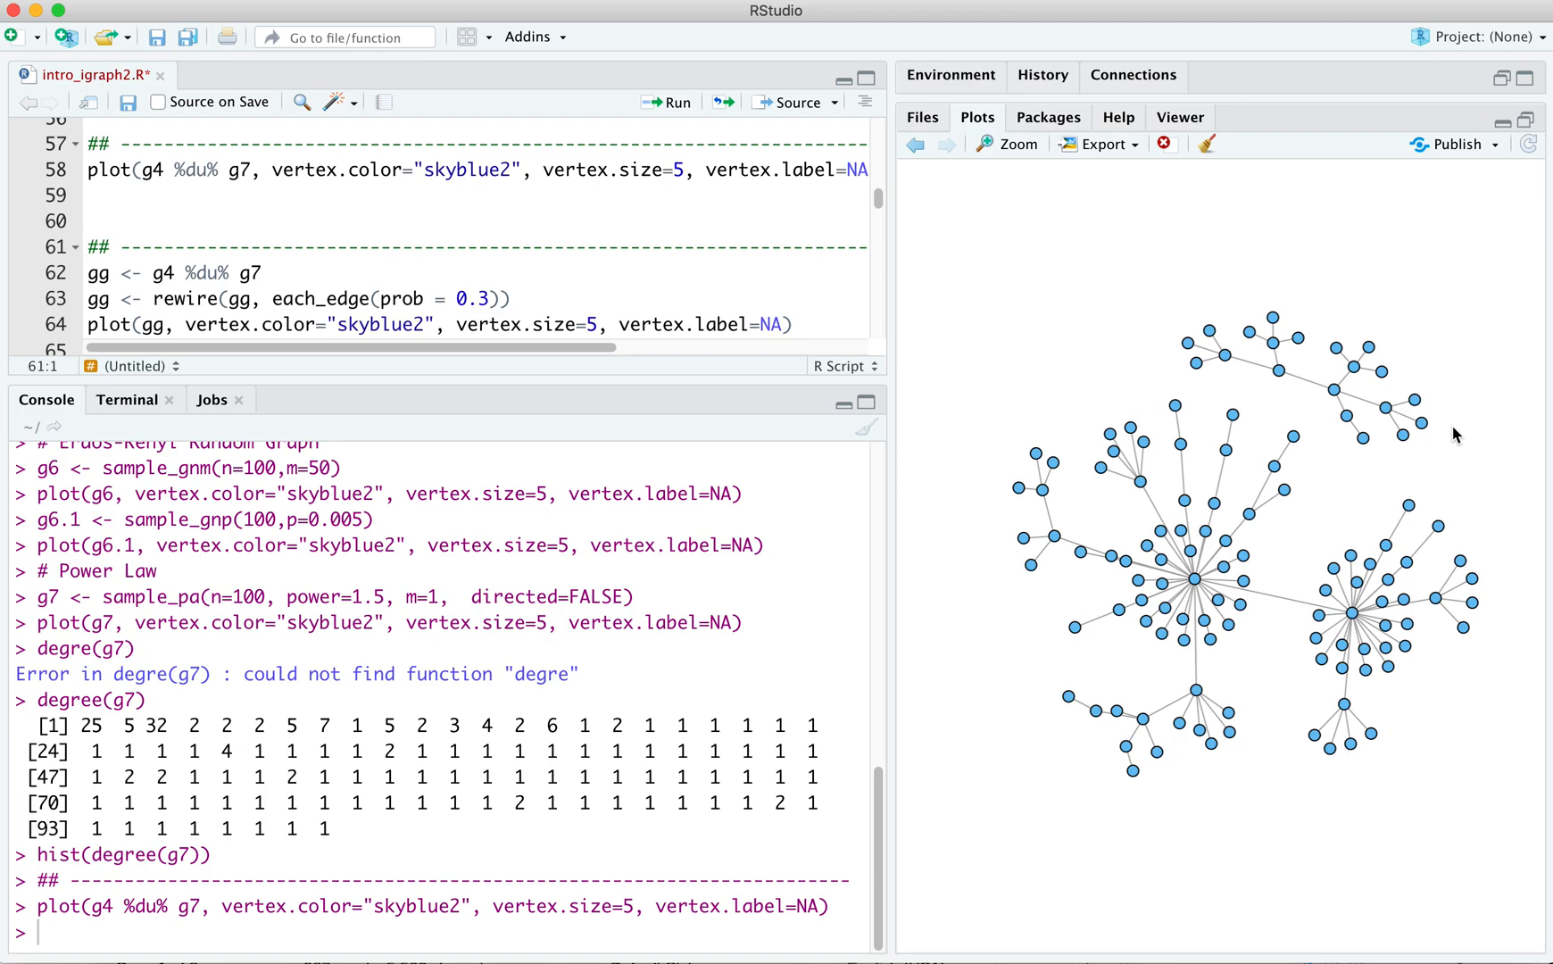
- Run plot(g4 %du% g7, ...) and move to the gg <- g4 %du% g7 line
click(268, 273)
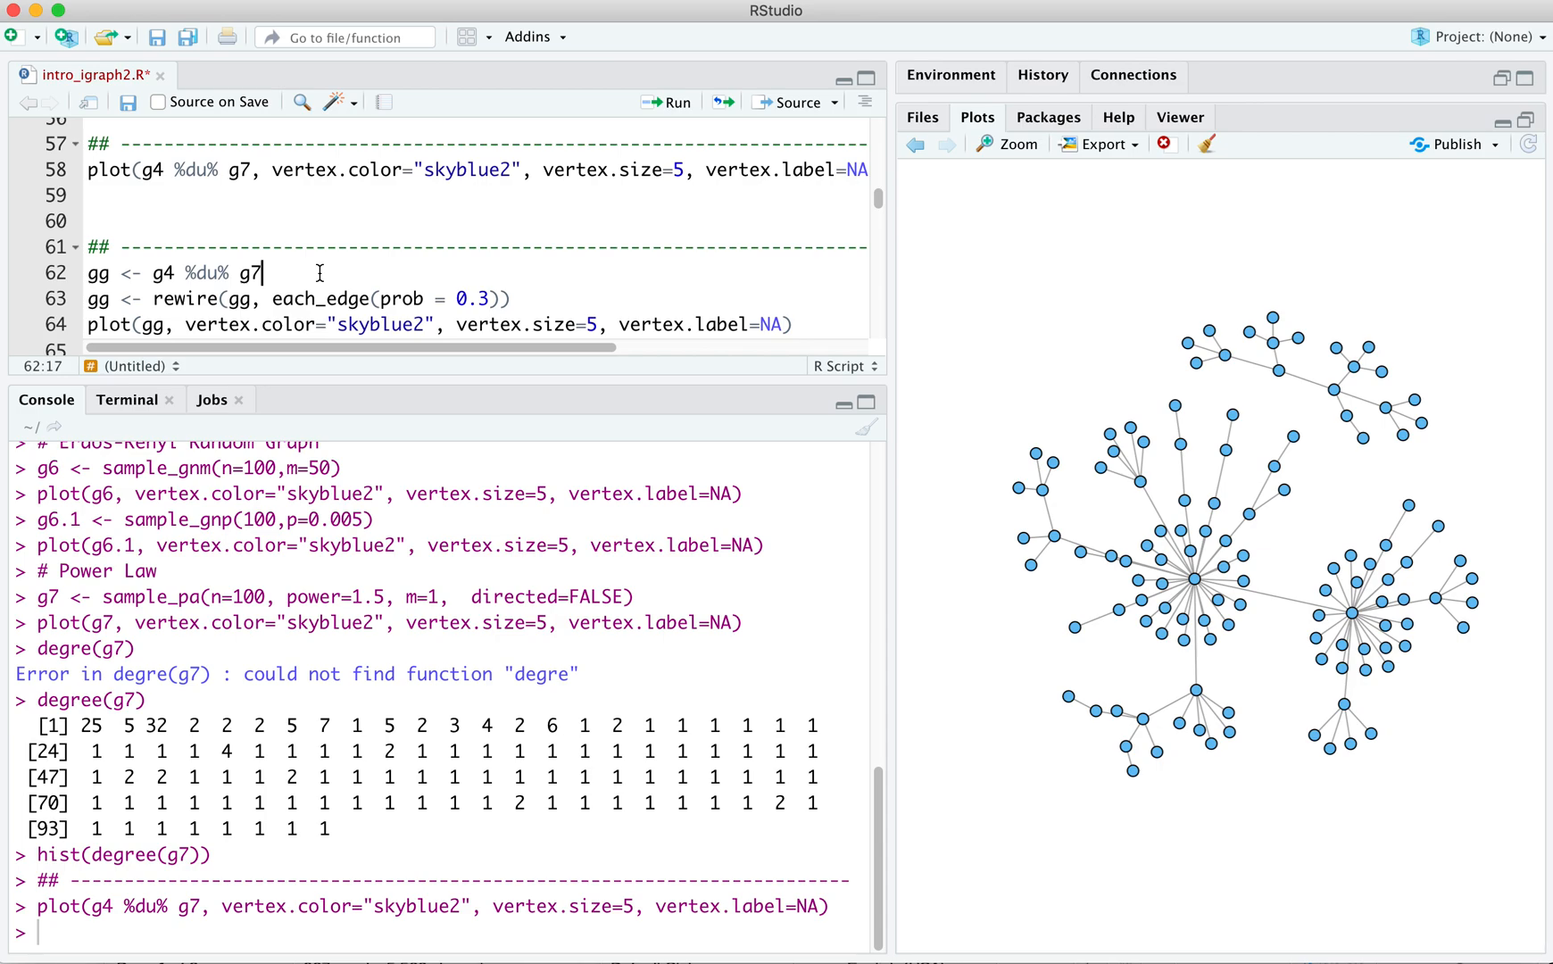
mouse_move(265, 280)
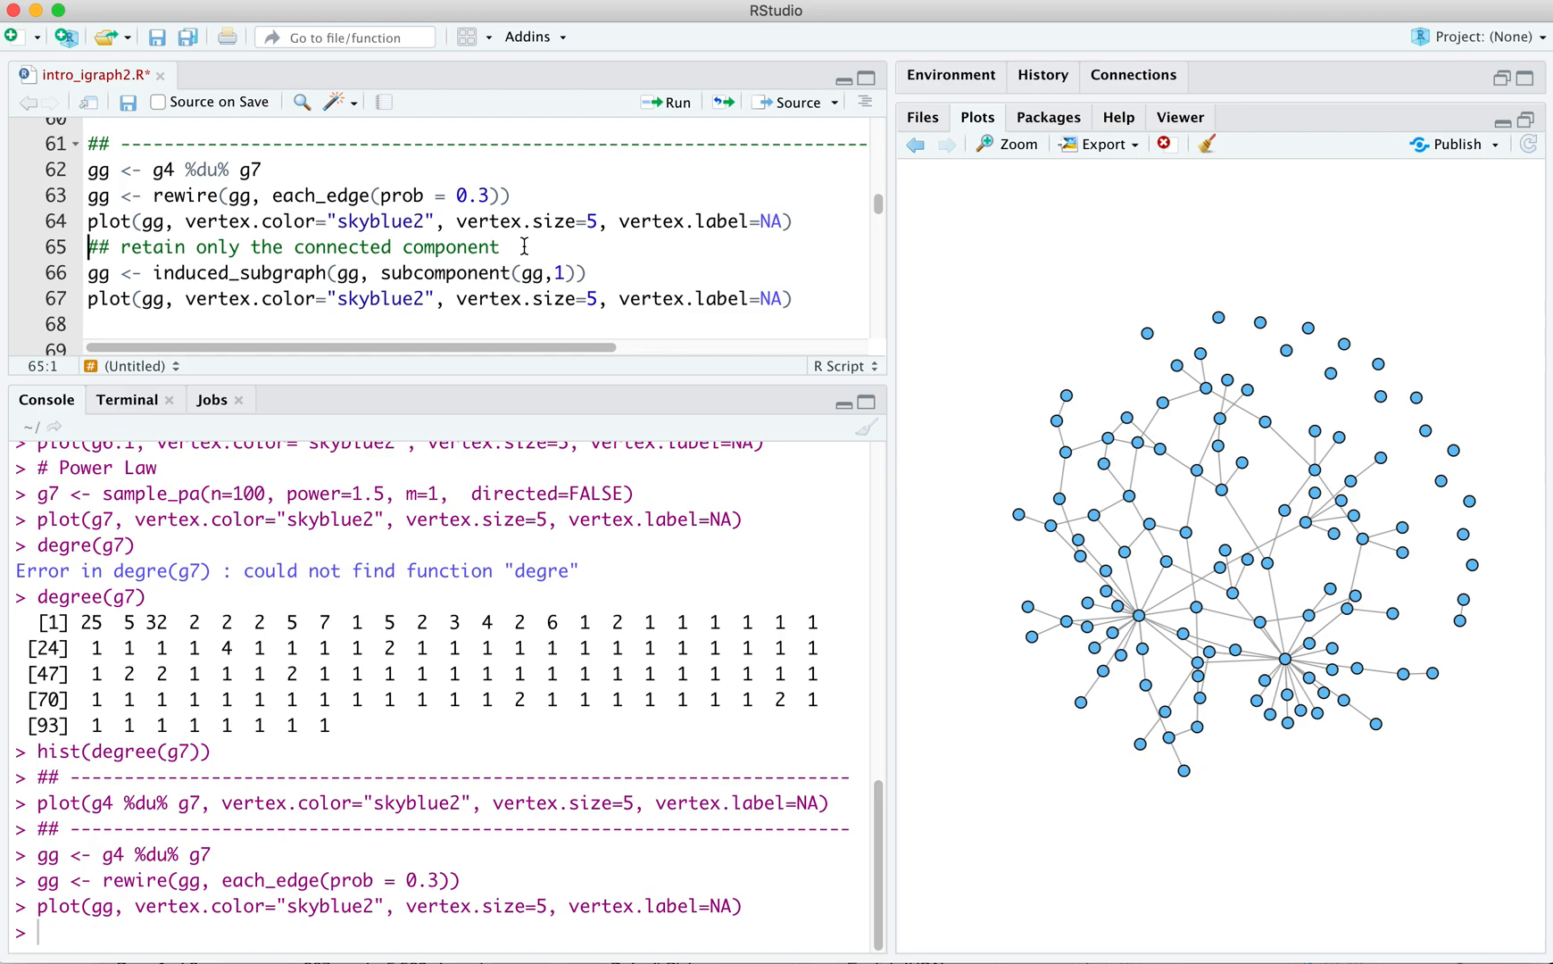
mouse_move(994, 166)
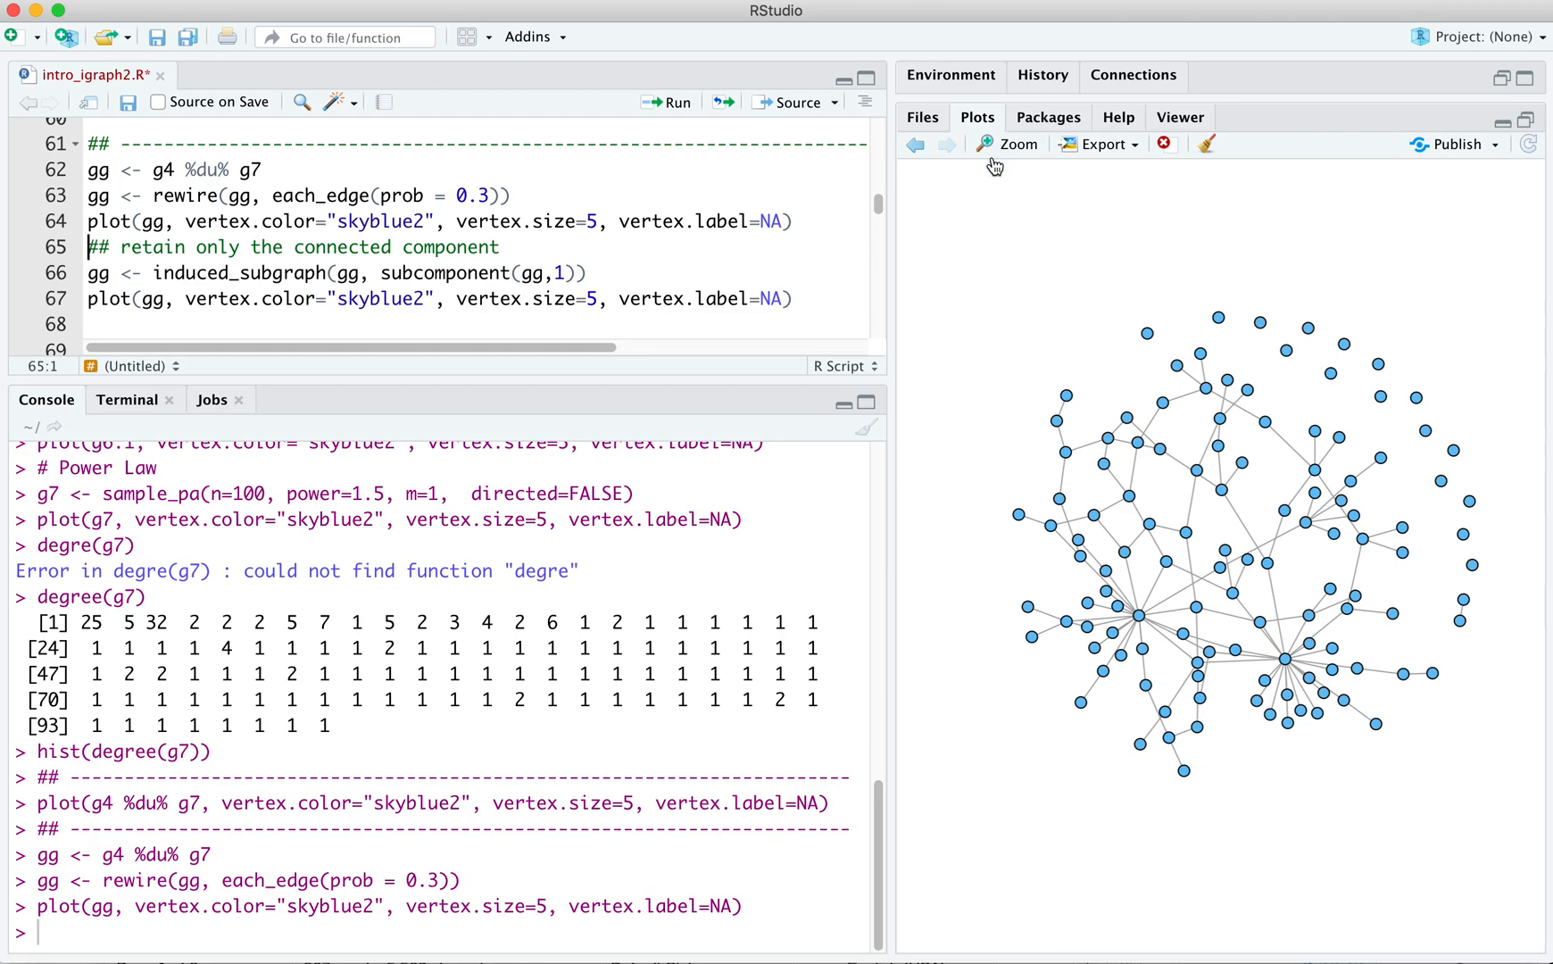
mouse_move(1483, 518)
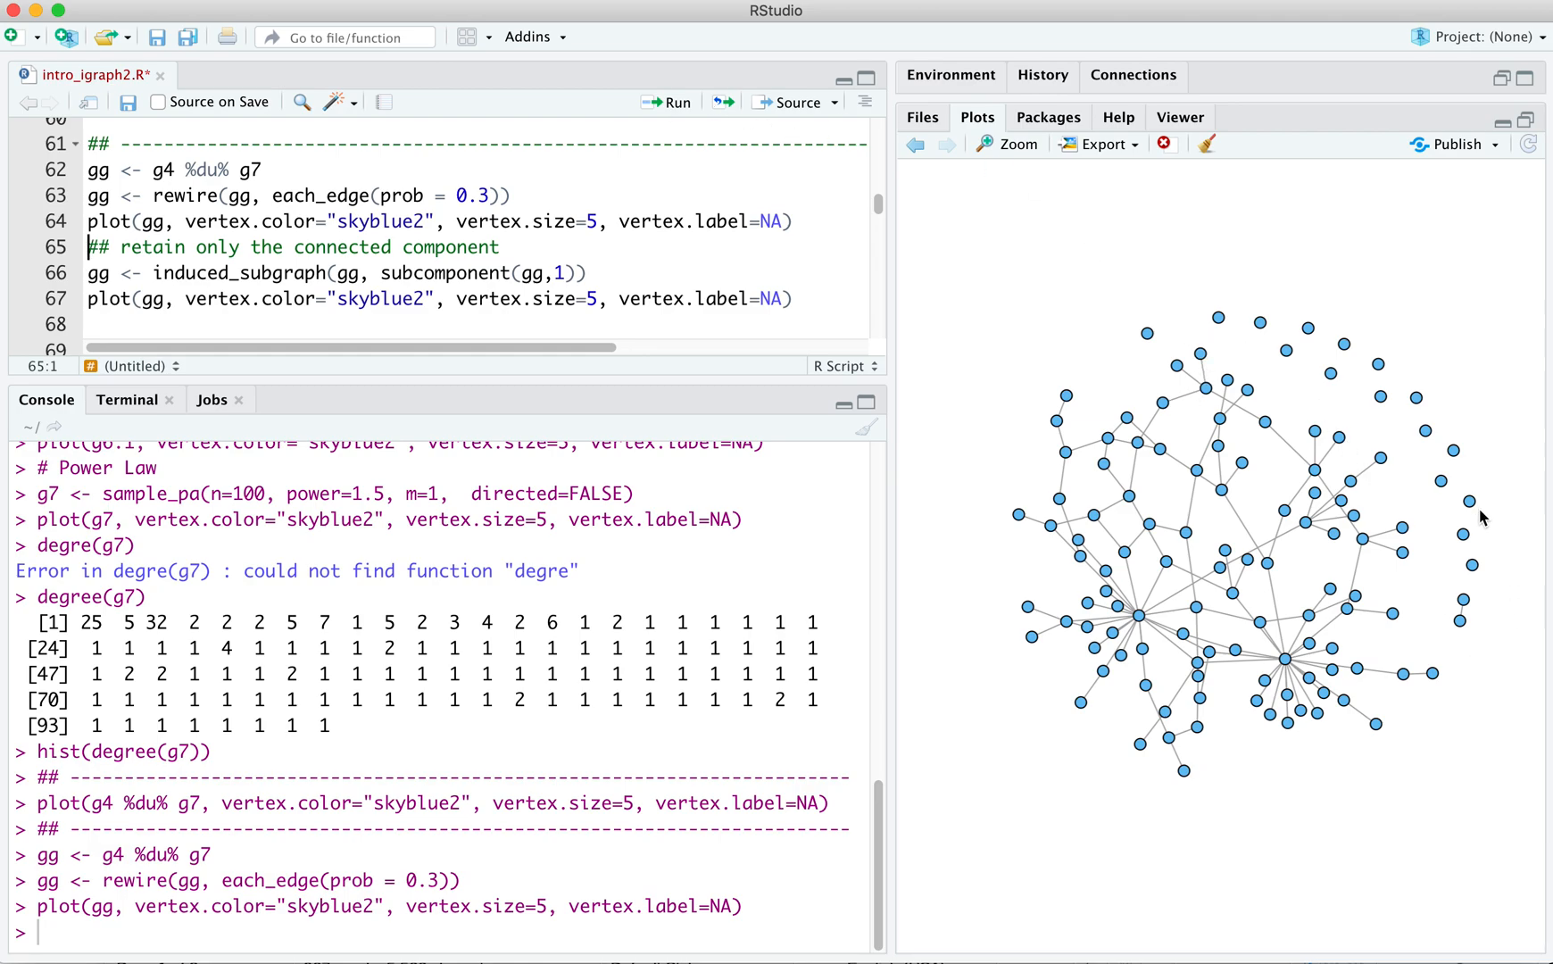
mouse_move(1476, 430)
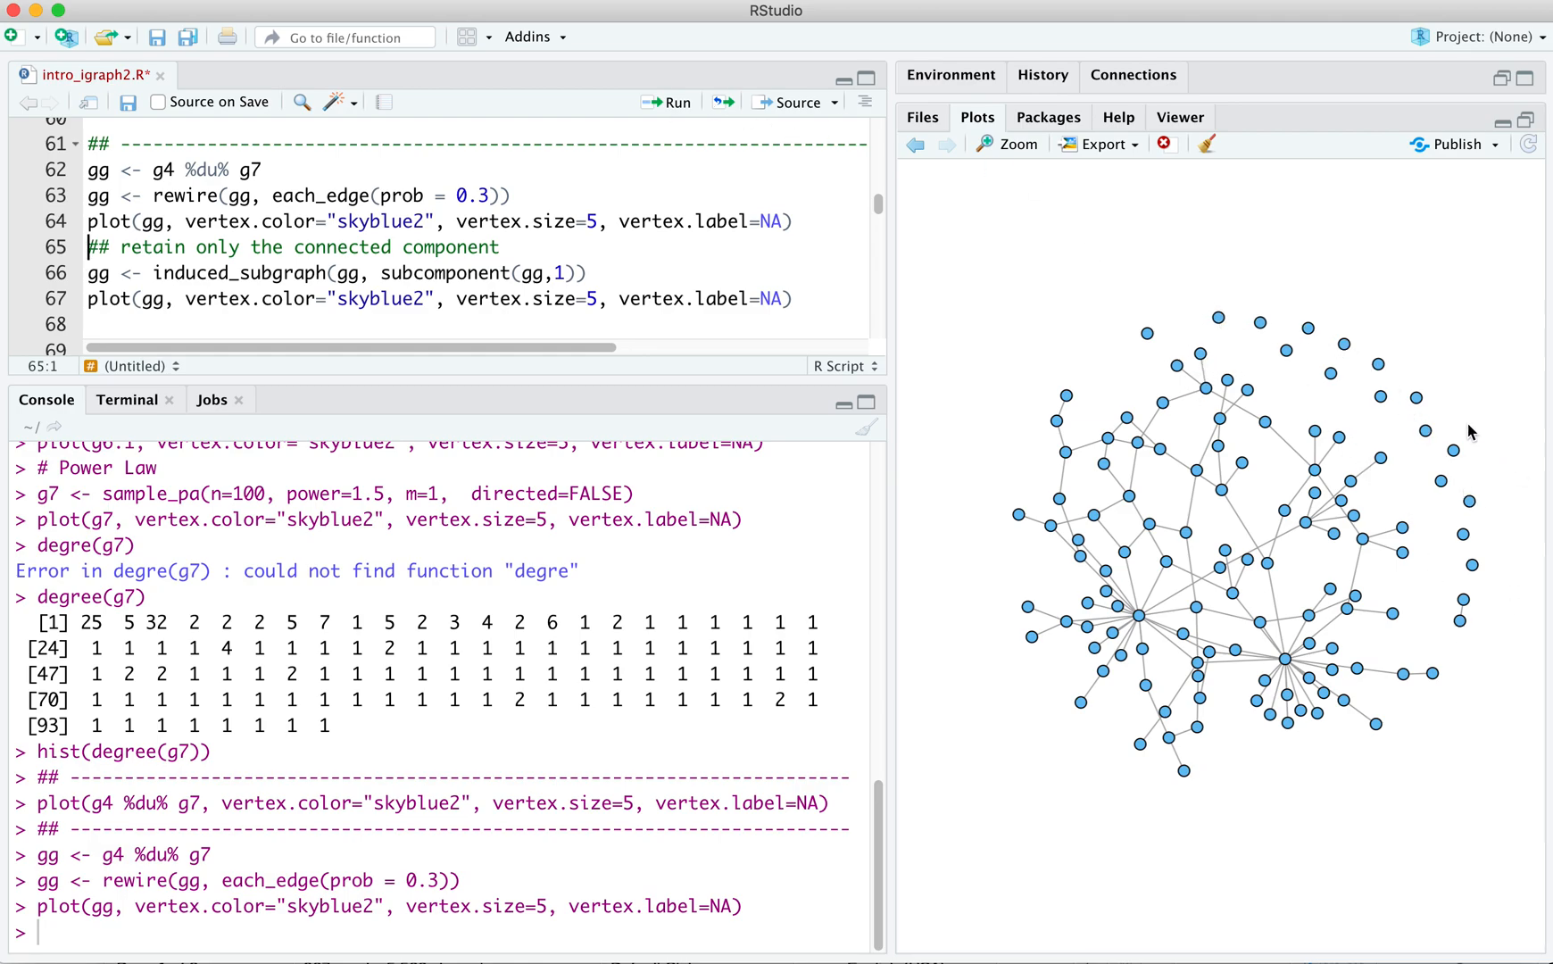
mouse_move(1467, 608)
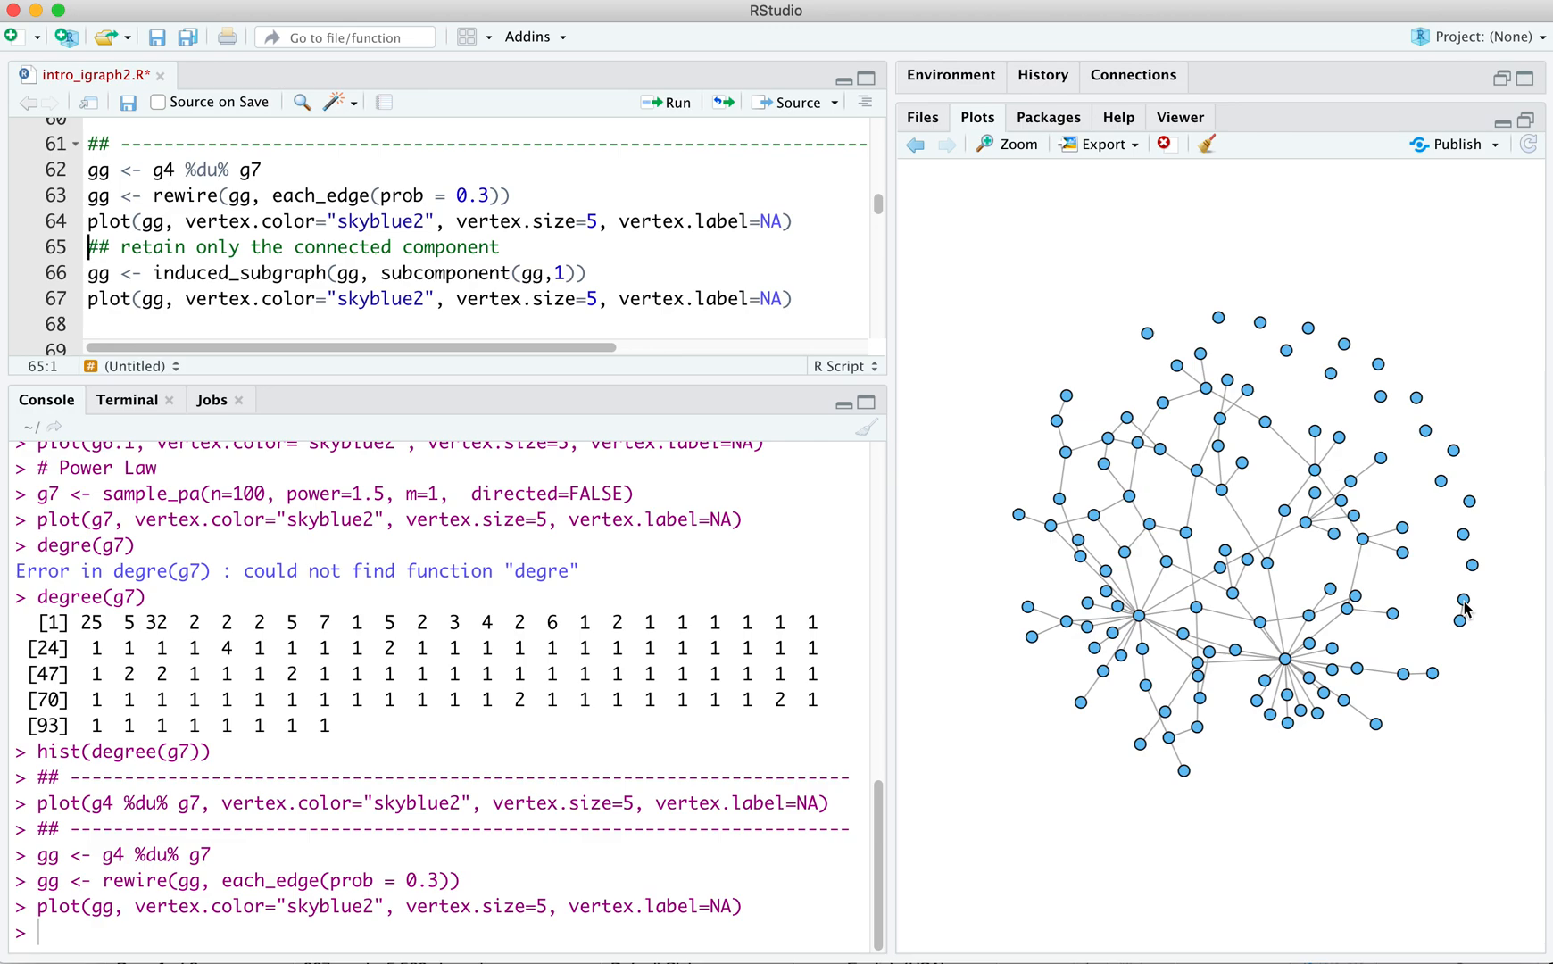
mouse_move(1425, 609)
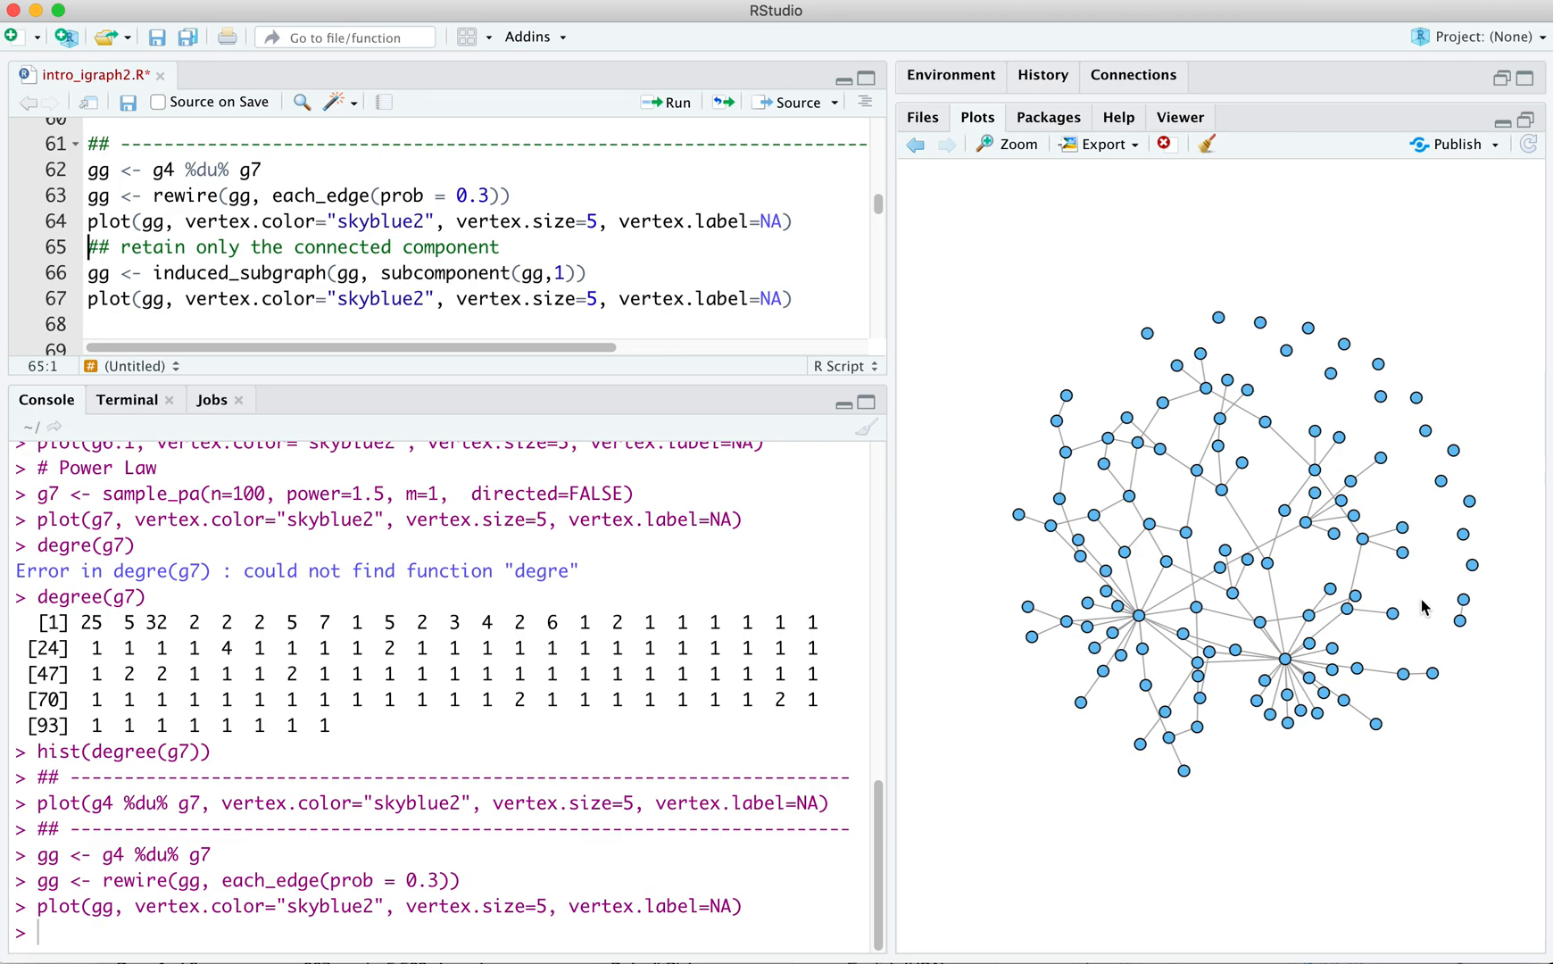
mouse_move(1394, 457)
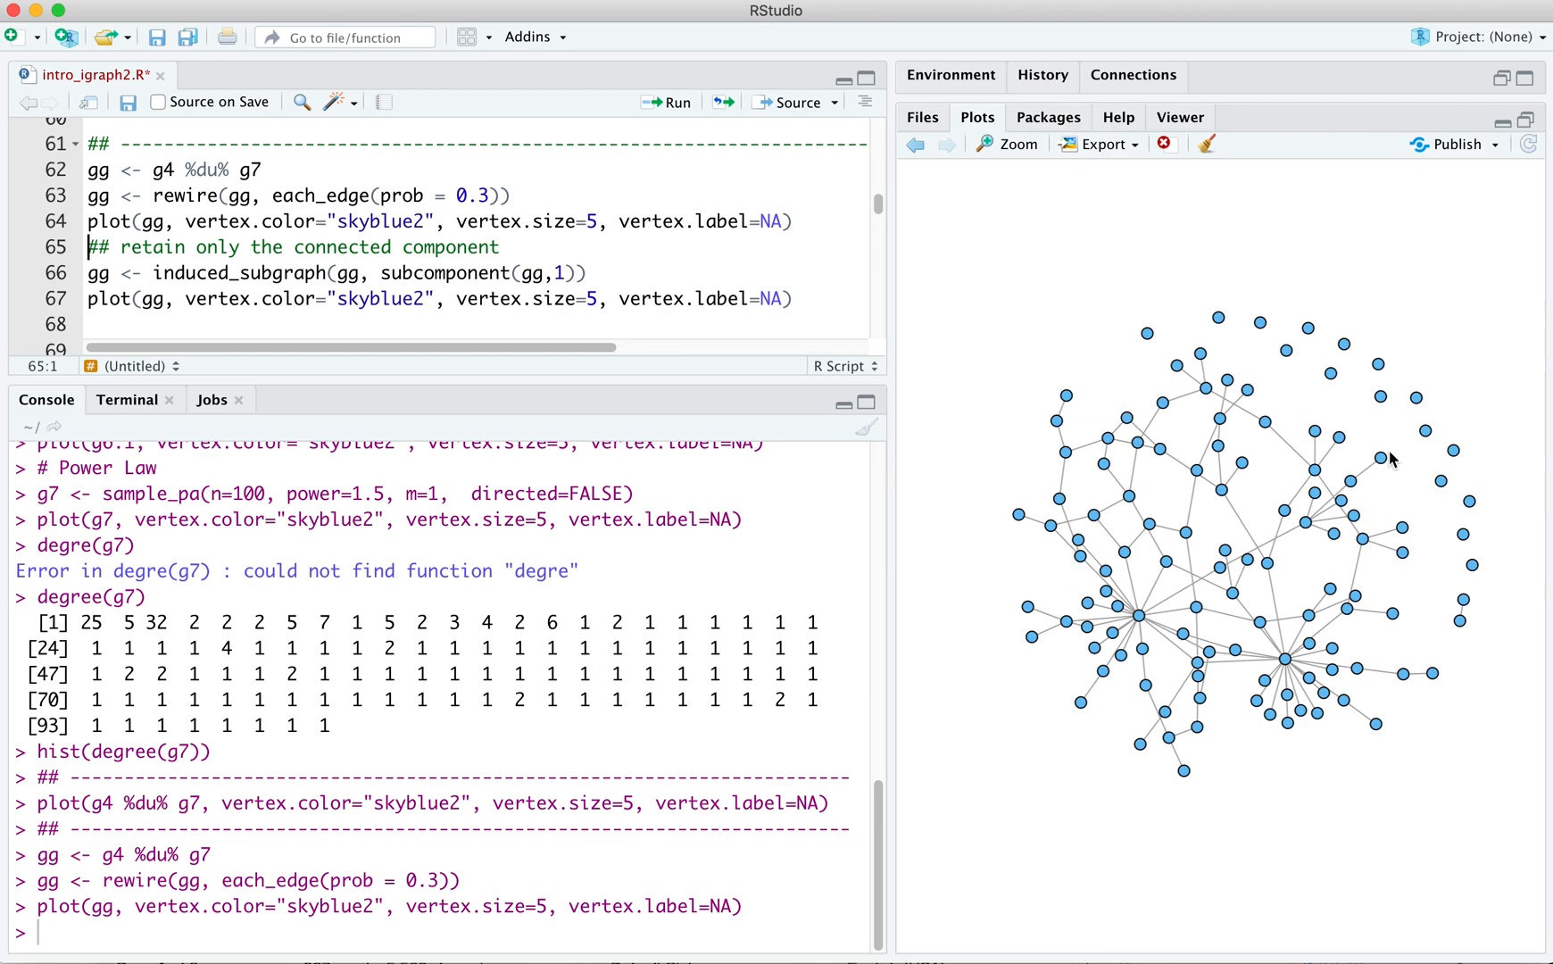
mouse_move(1178, 716)
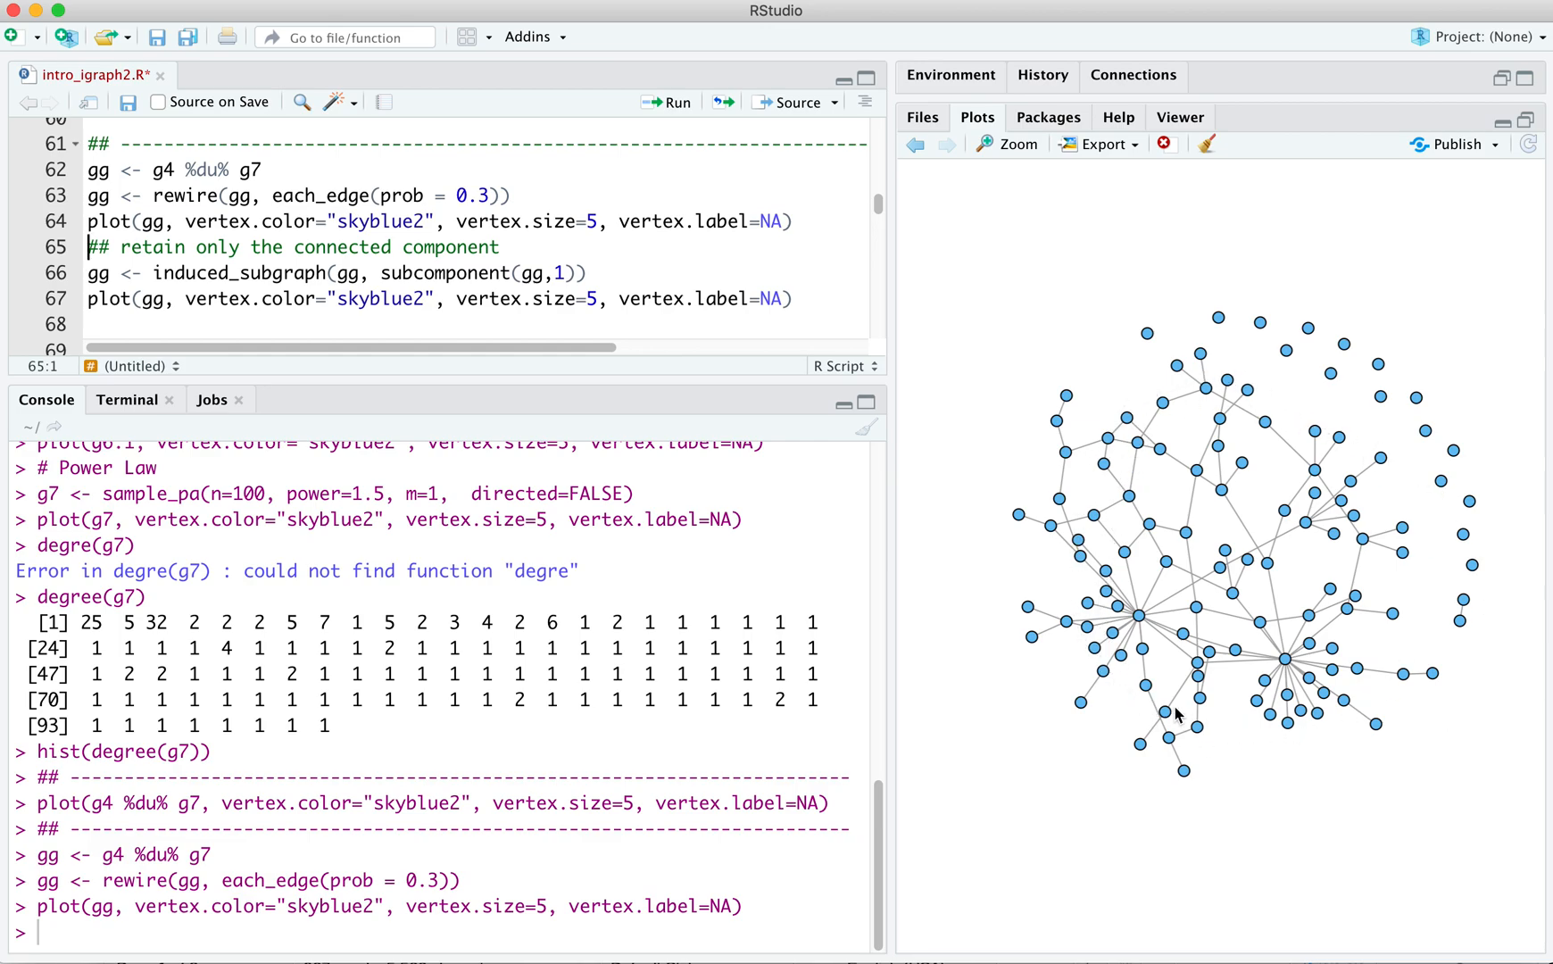
mouse_move(1317, 491)
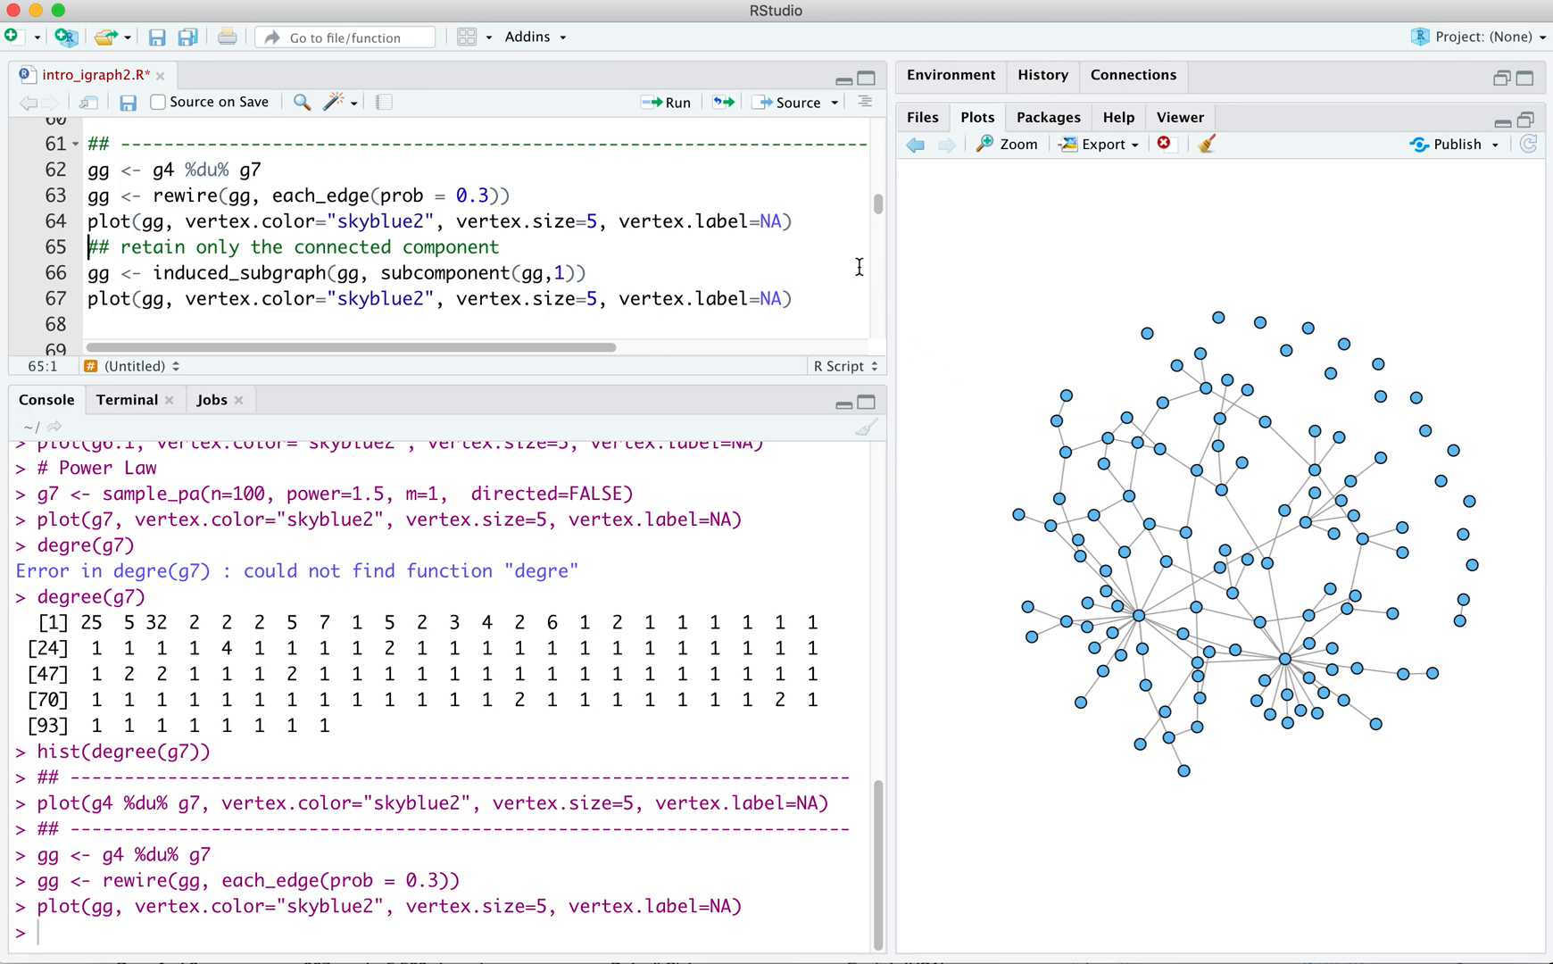
- Run the gg union, rewire(each_edge(prob=0.3)) and plot lines, then move to the connected-component line
click(593, 273)
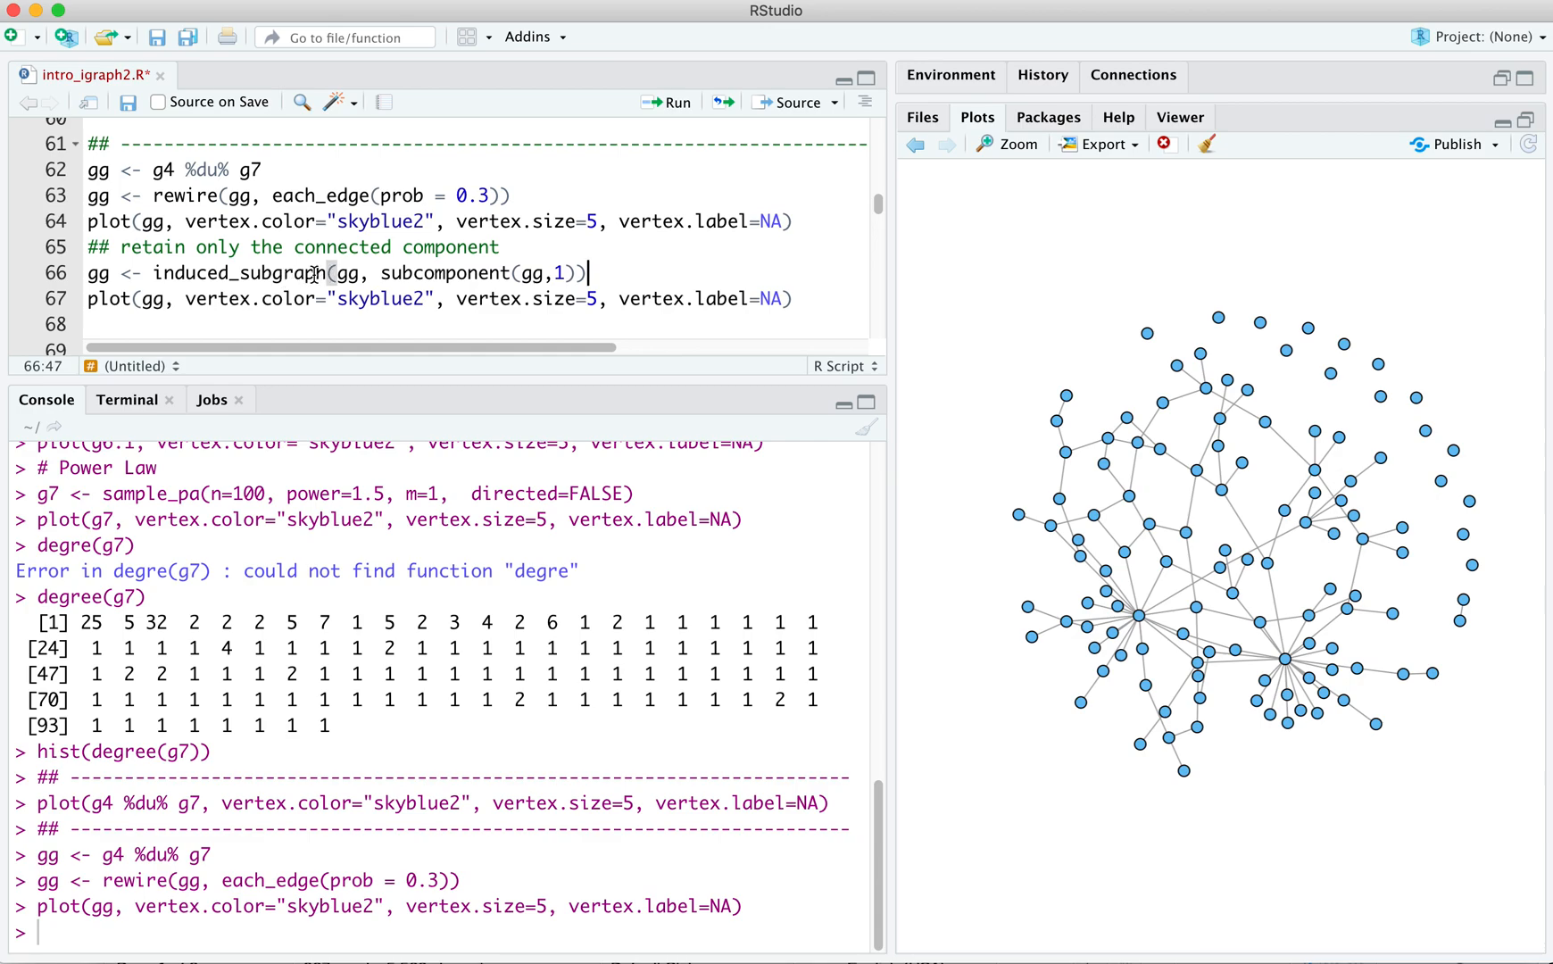
mouse_move(1250, 655)
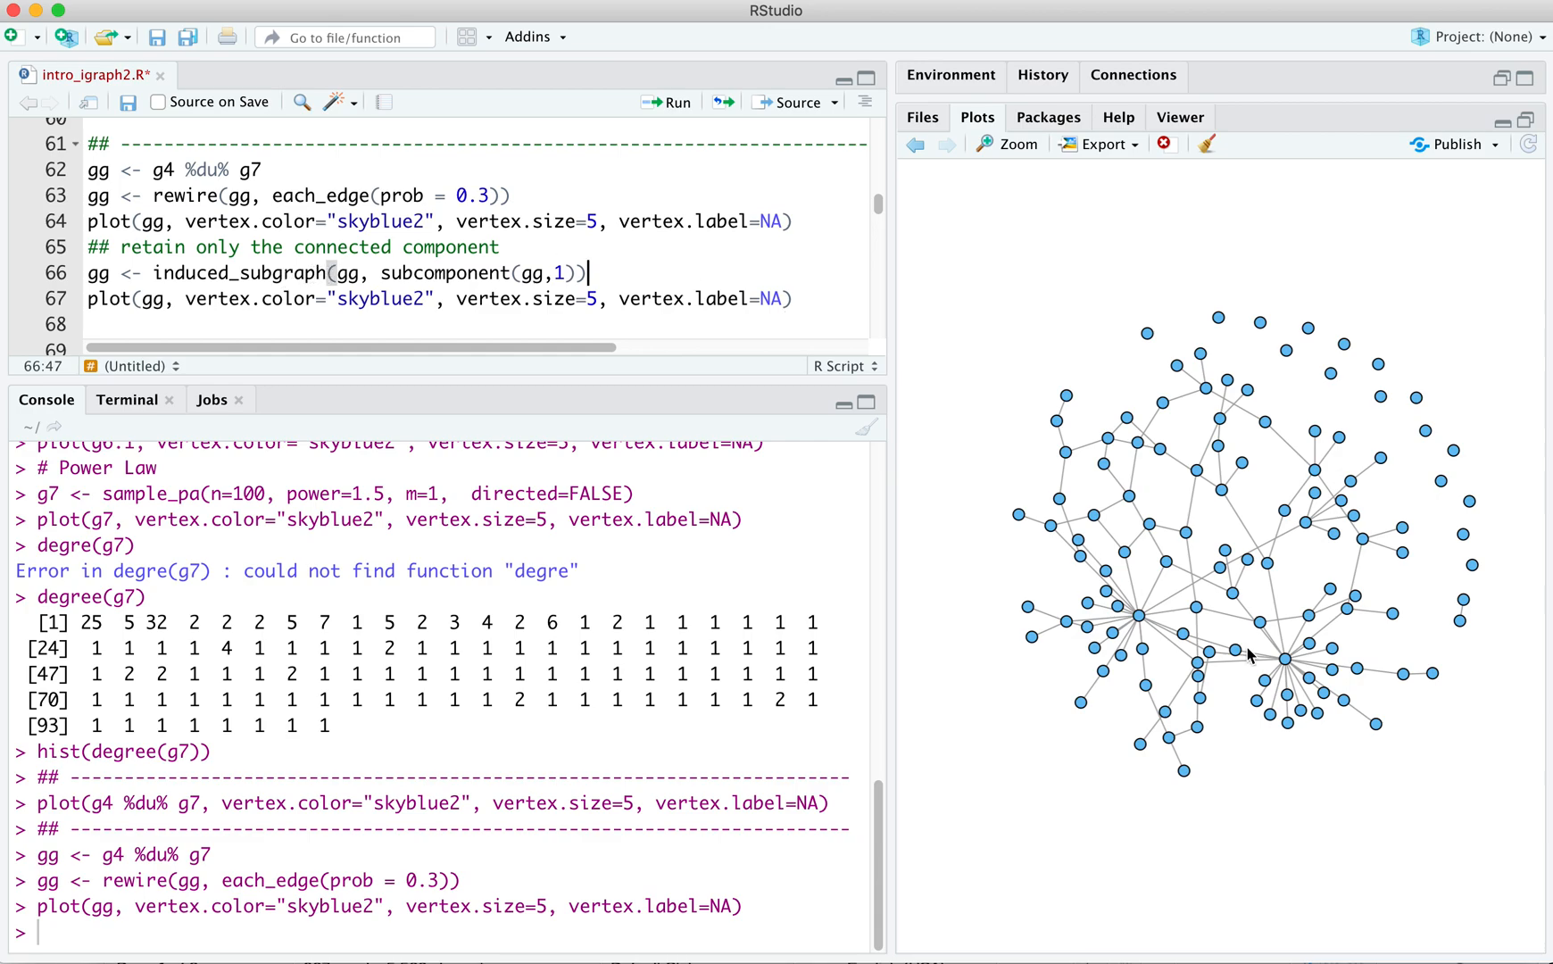
mouse_move(1371, 507)
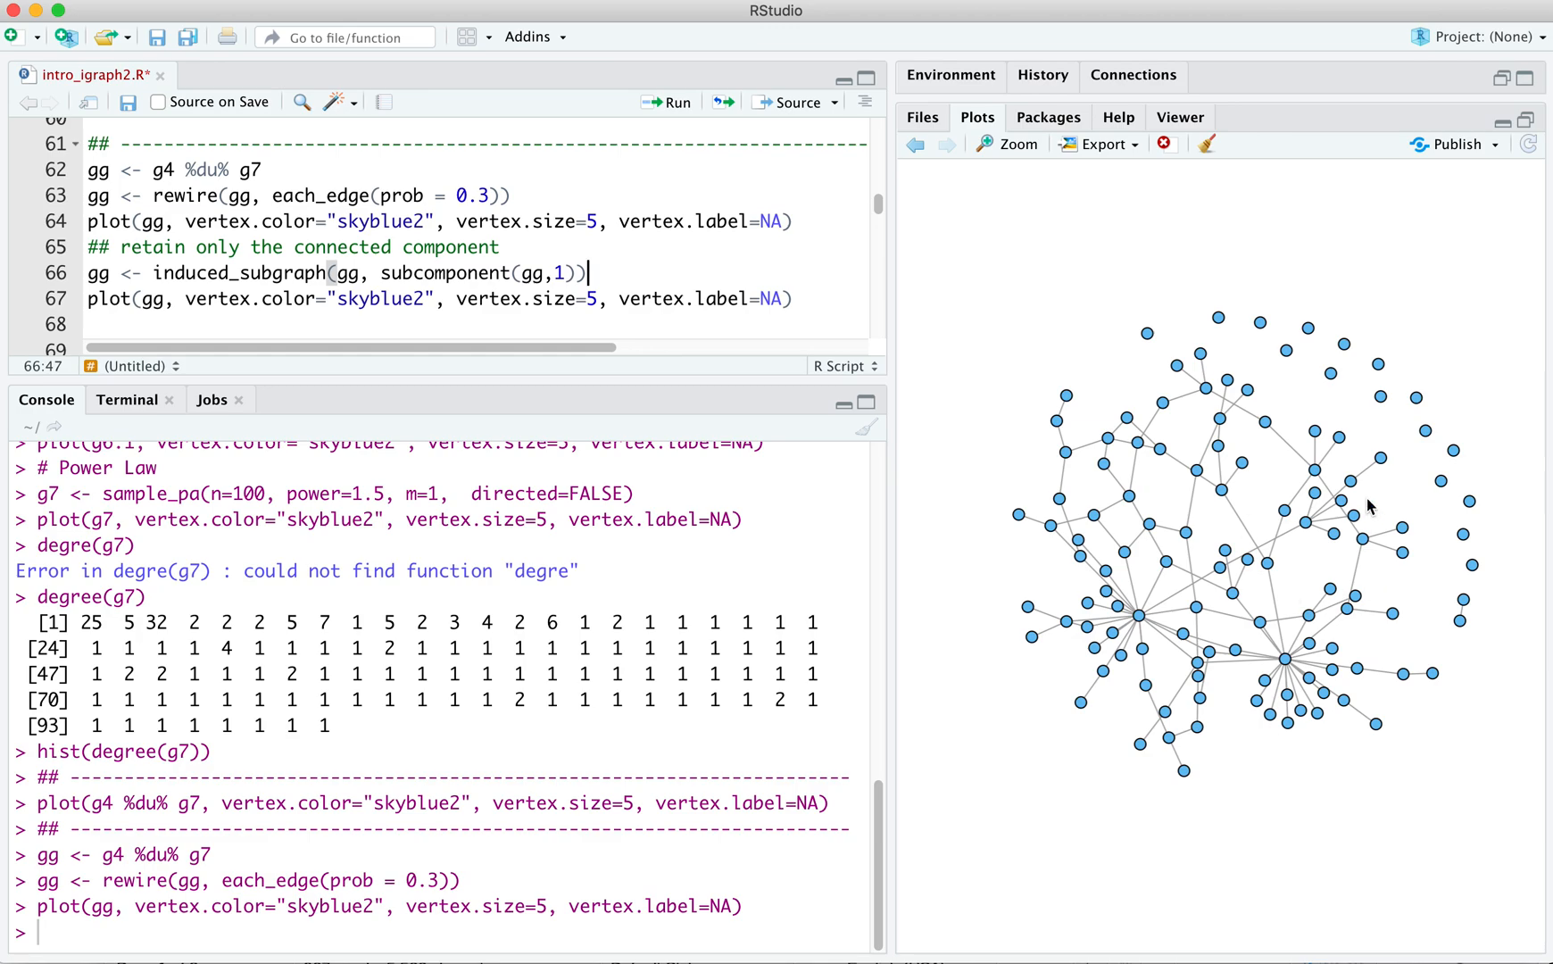